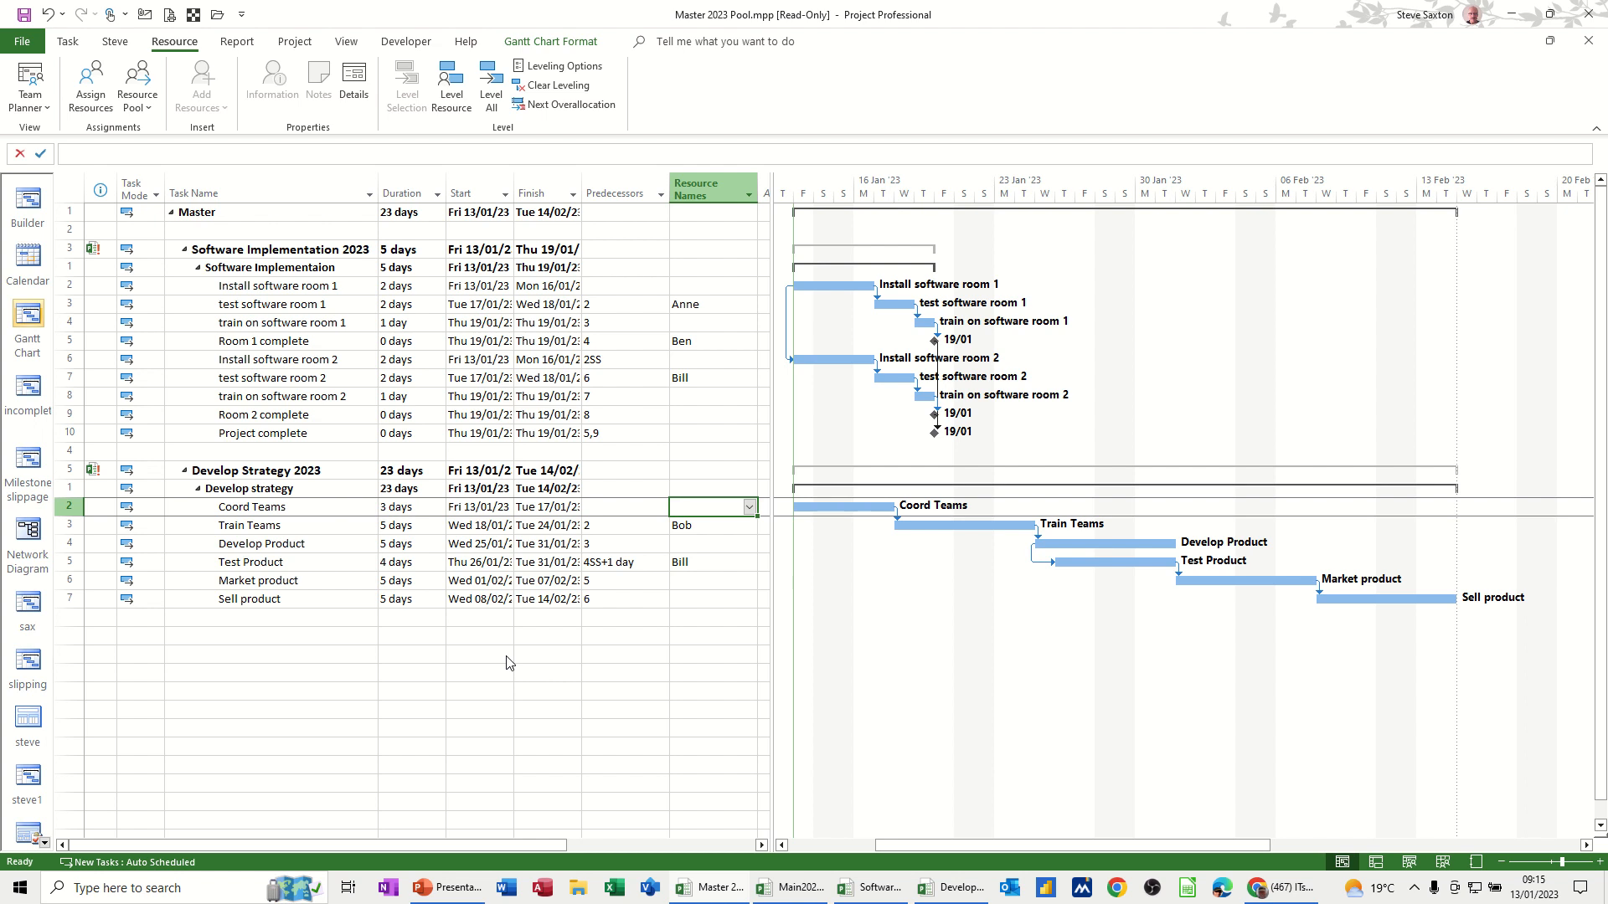
mouse_move(194, 263)
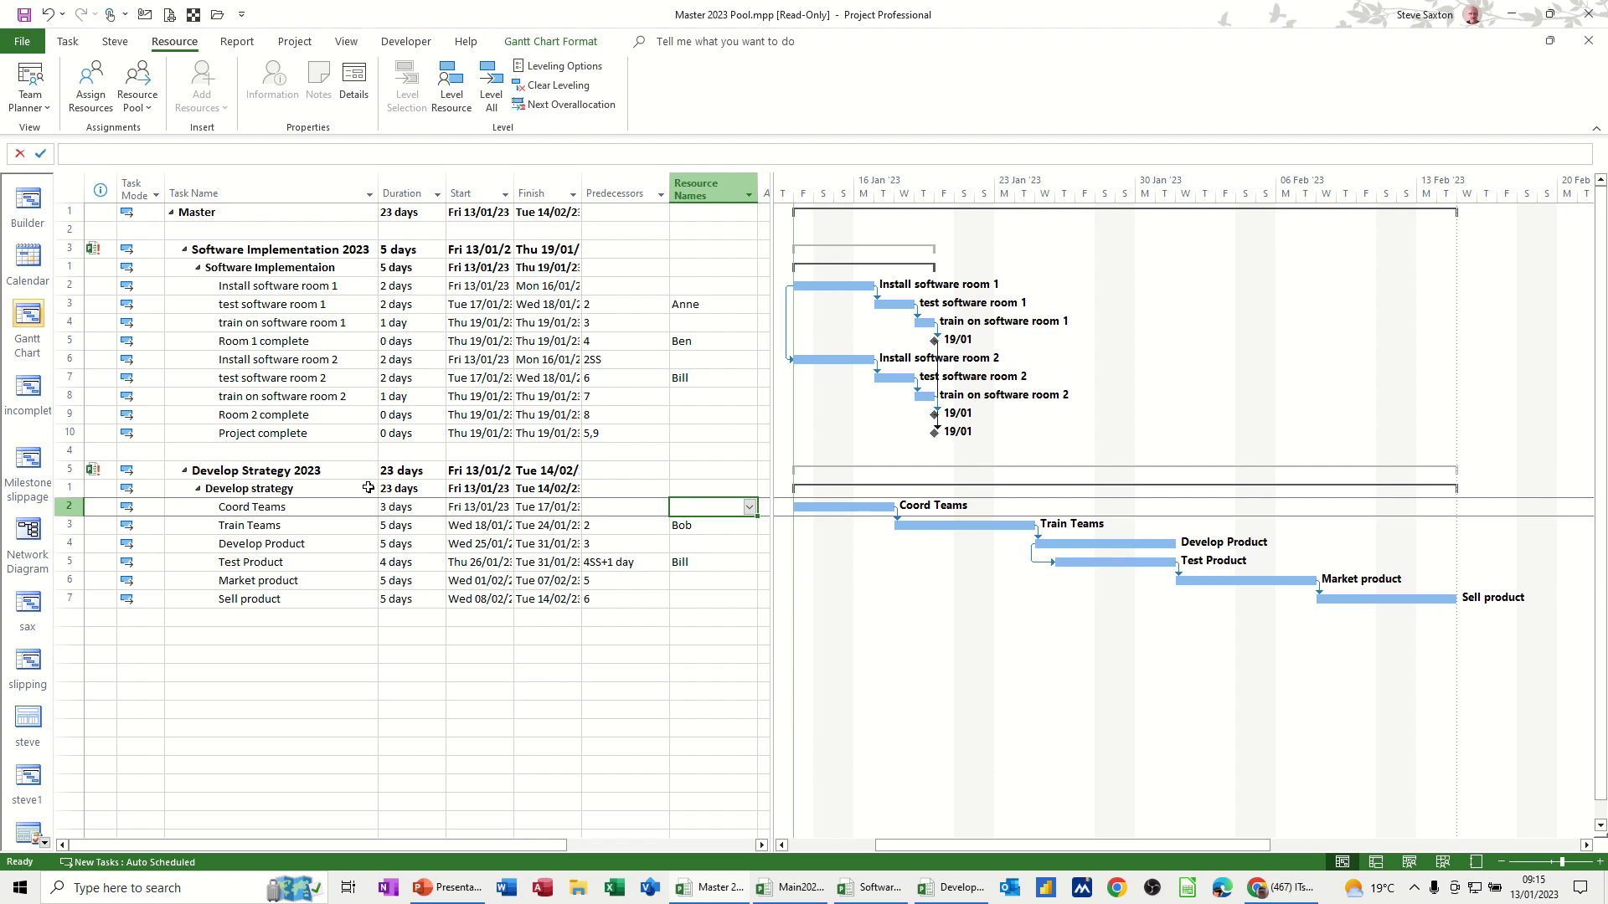
mouse_move(281, 526)
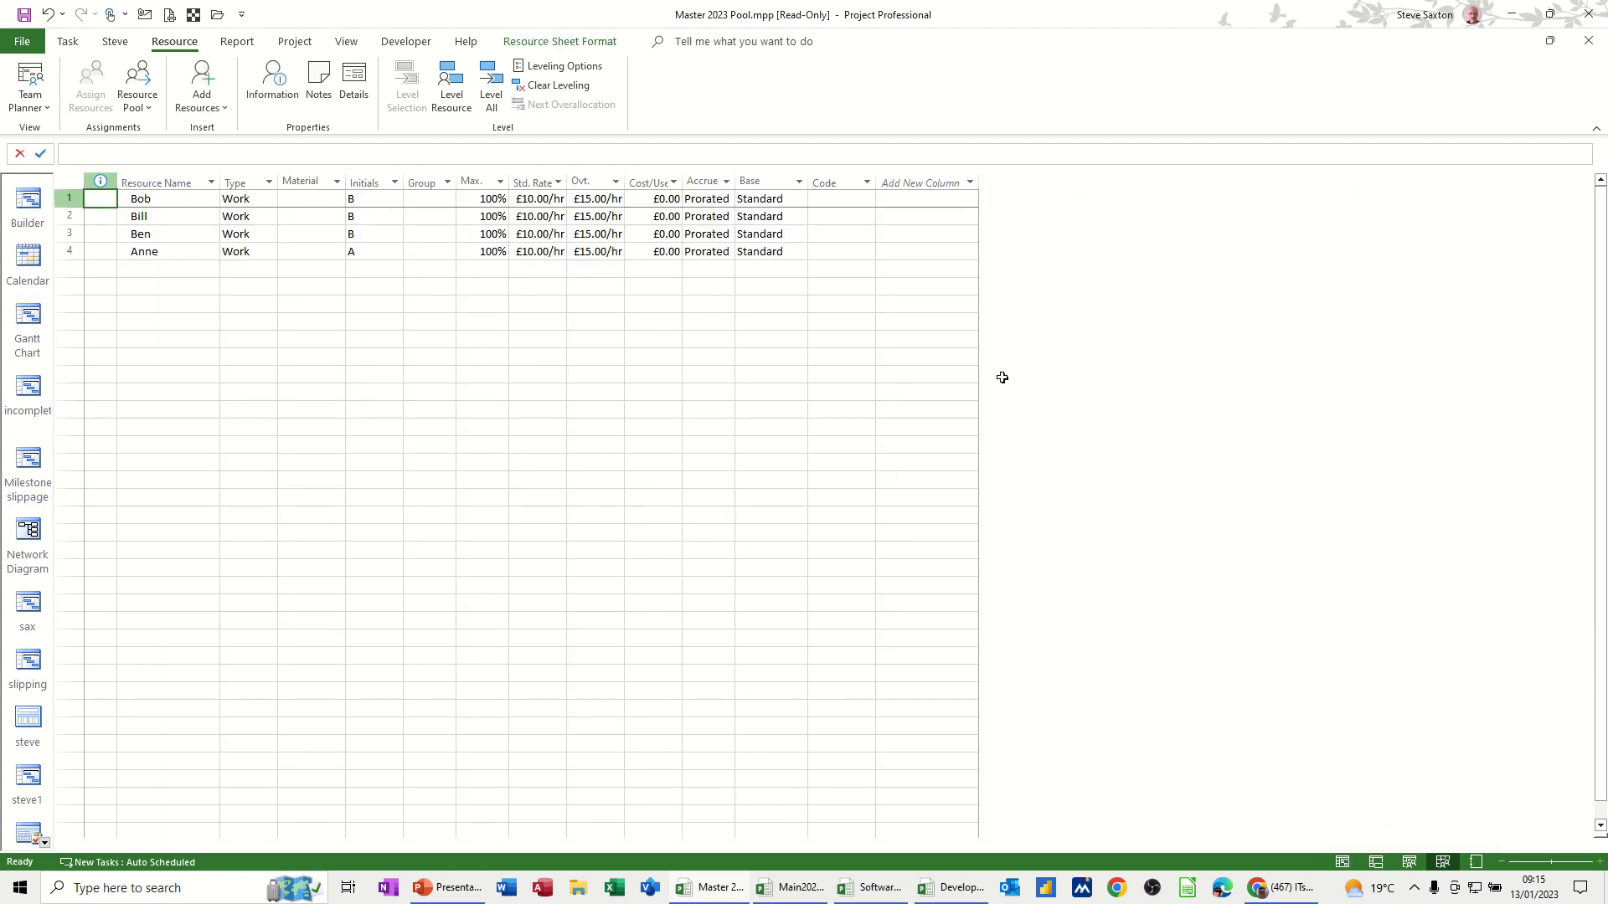
mouse_move(221, 295)
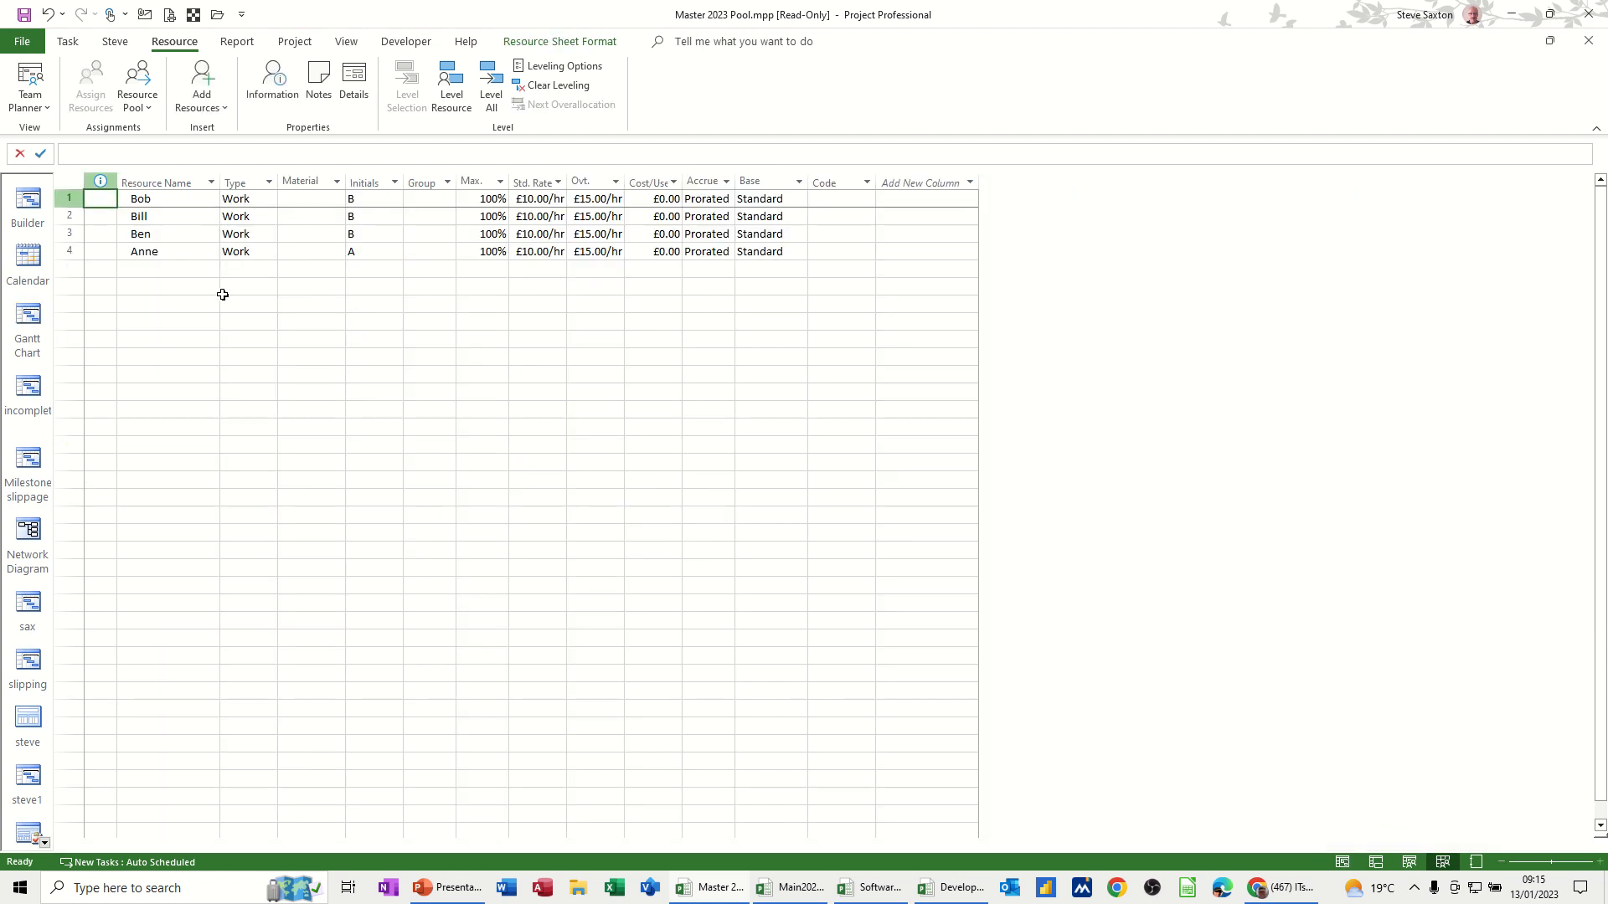
- Review the shared resource sheet and return to the Gantt chart
click(26, 323)
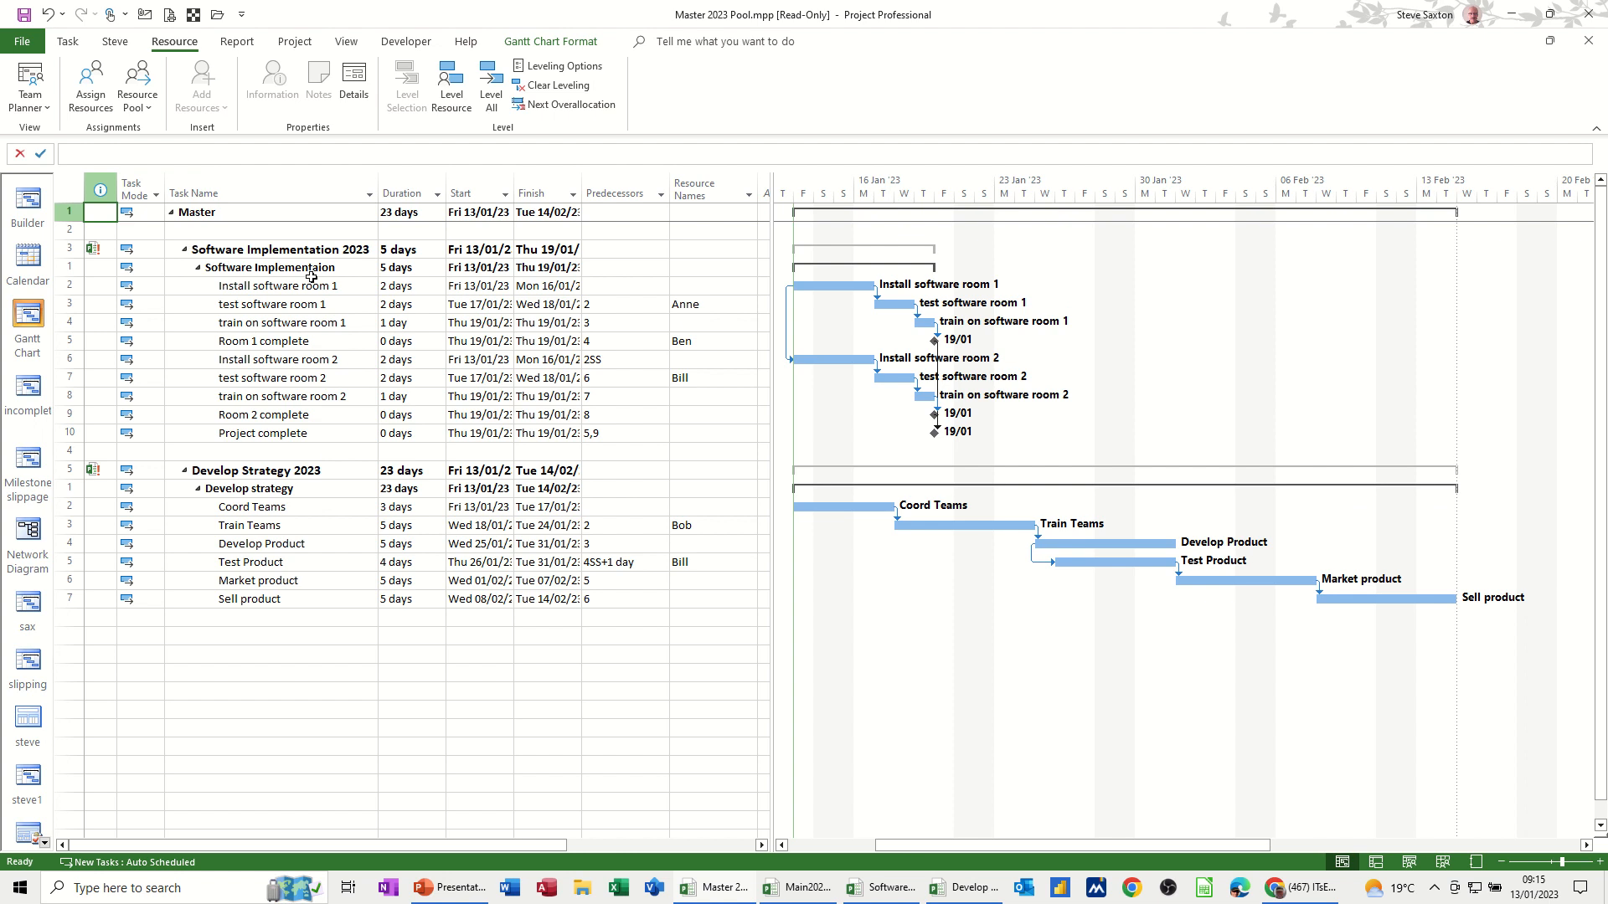
mouse_move(683, 275)
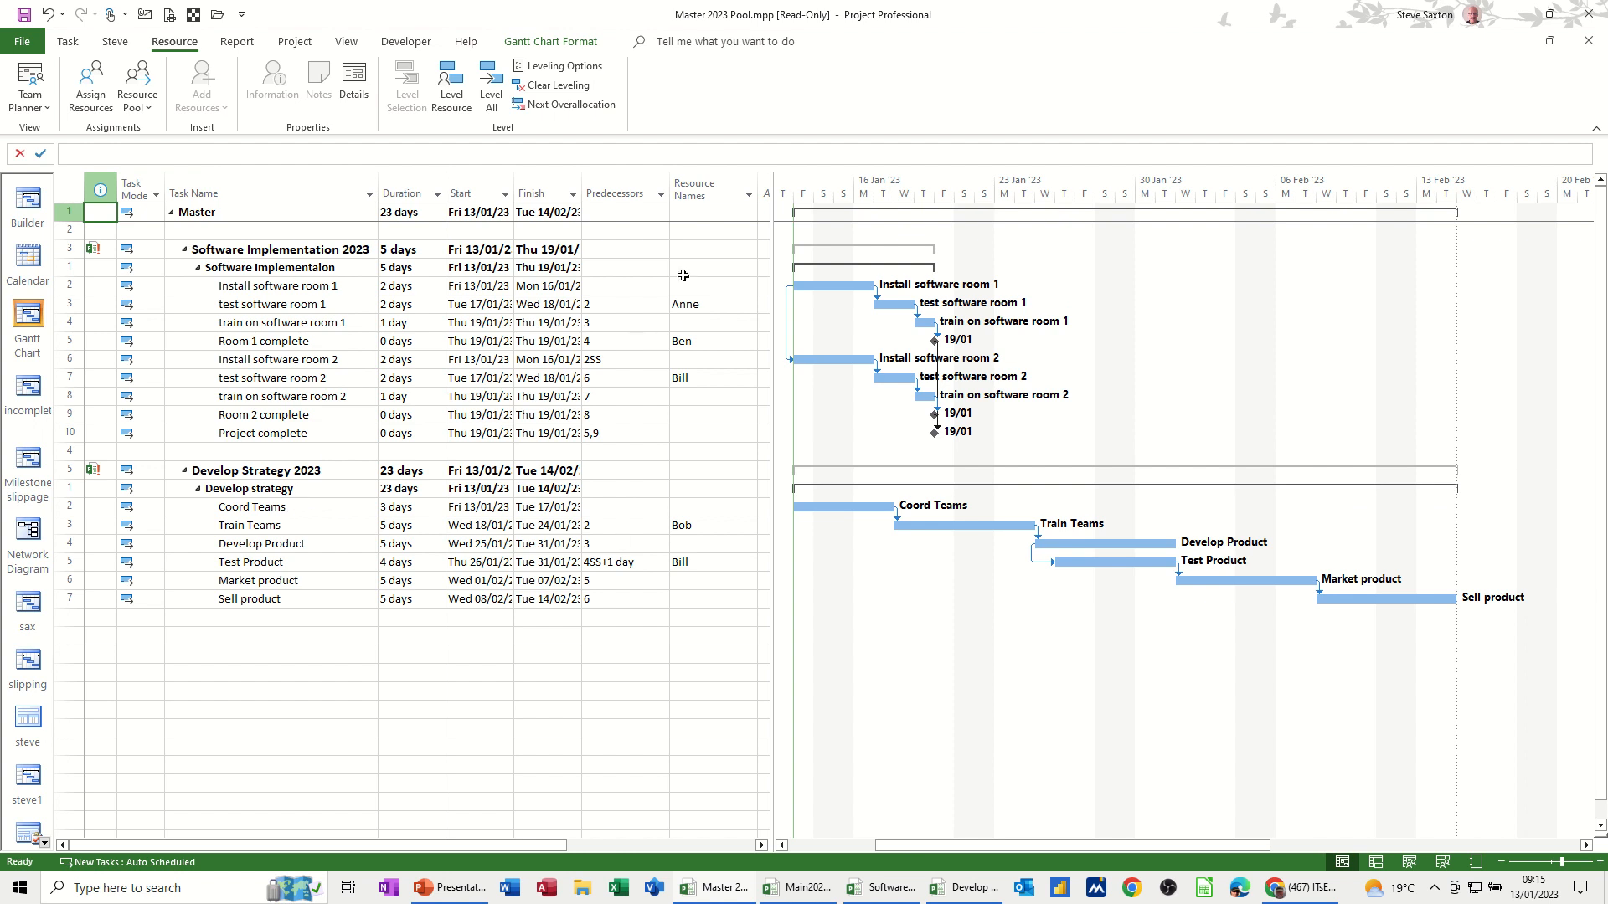
mouse_move(1425, 869)
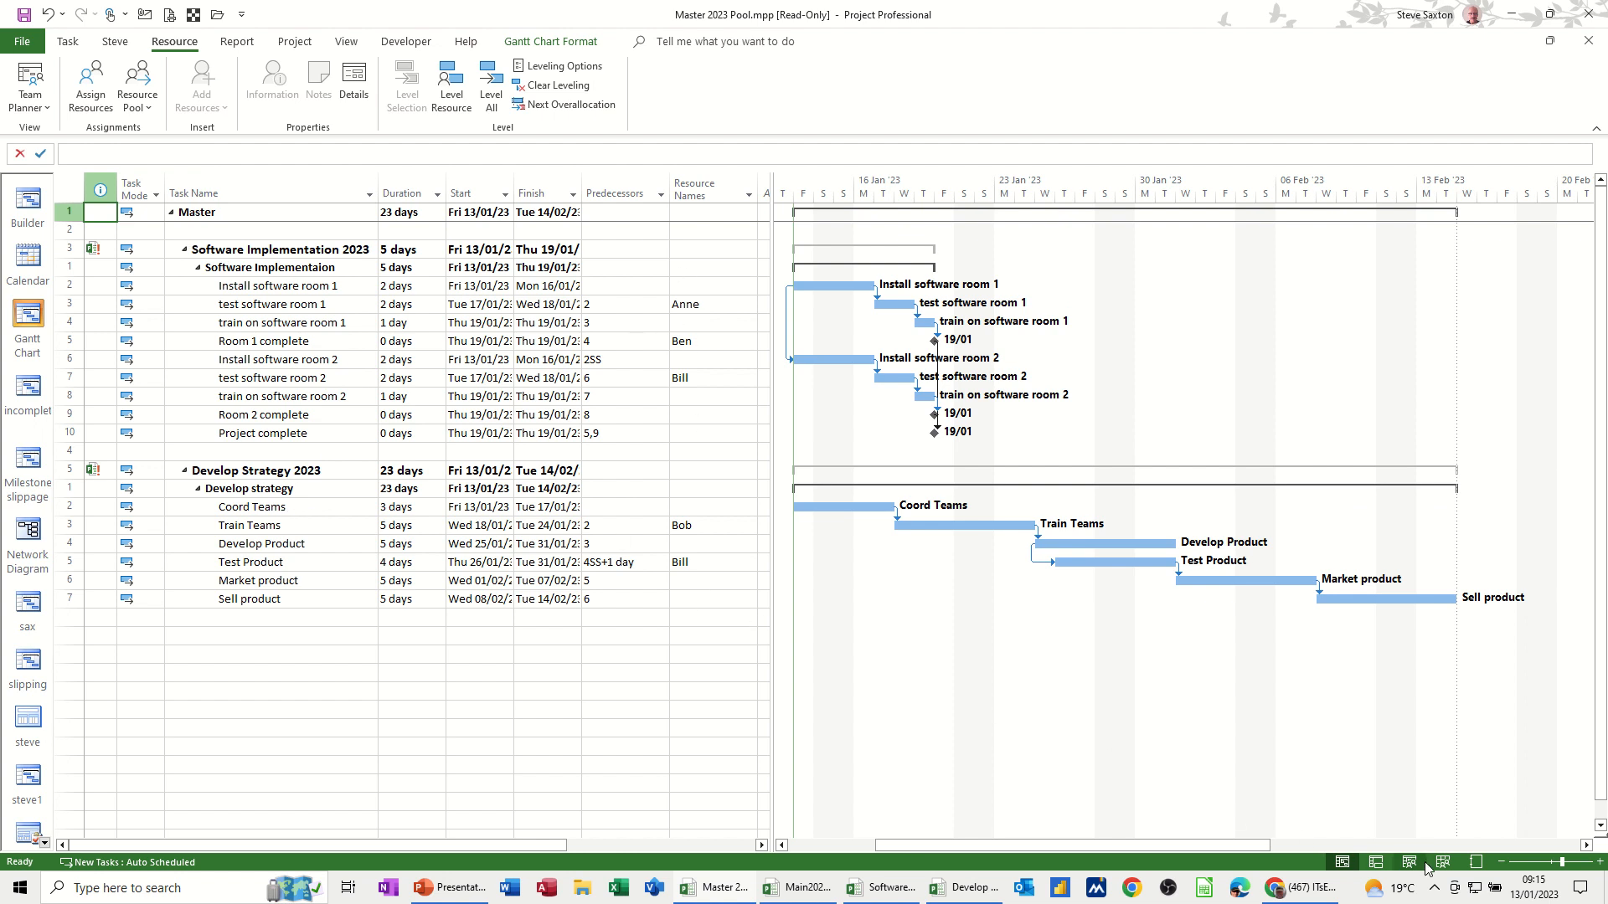
click(1408, 861)
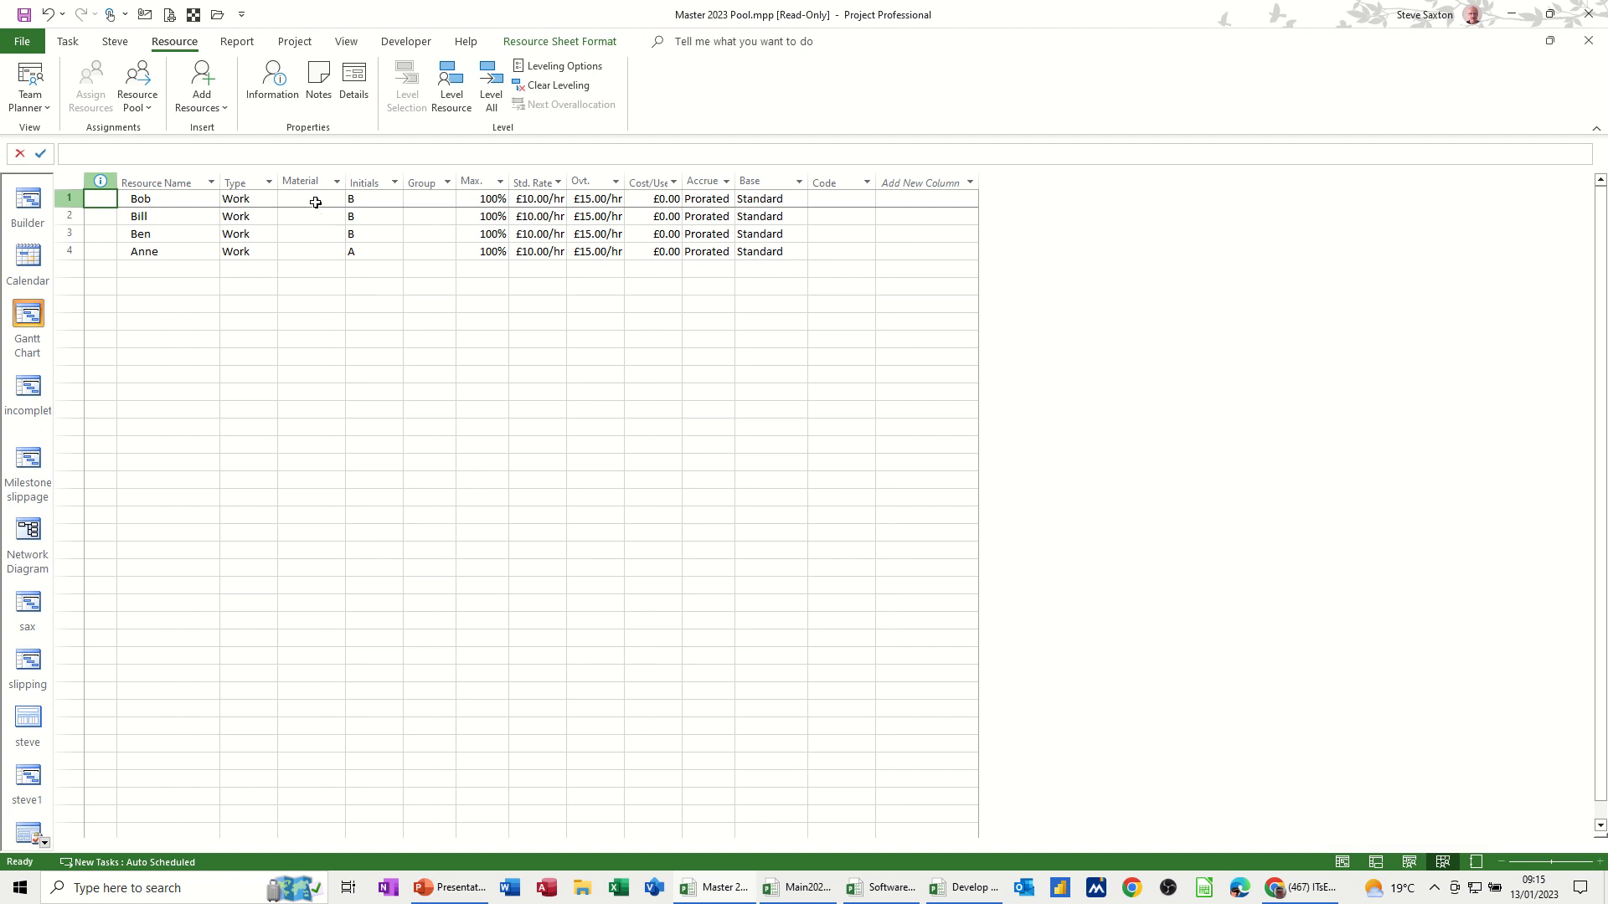
mouse_move(102, 315)
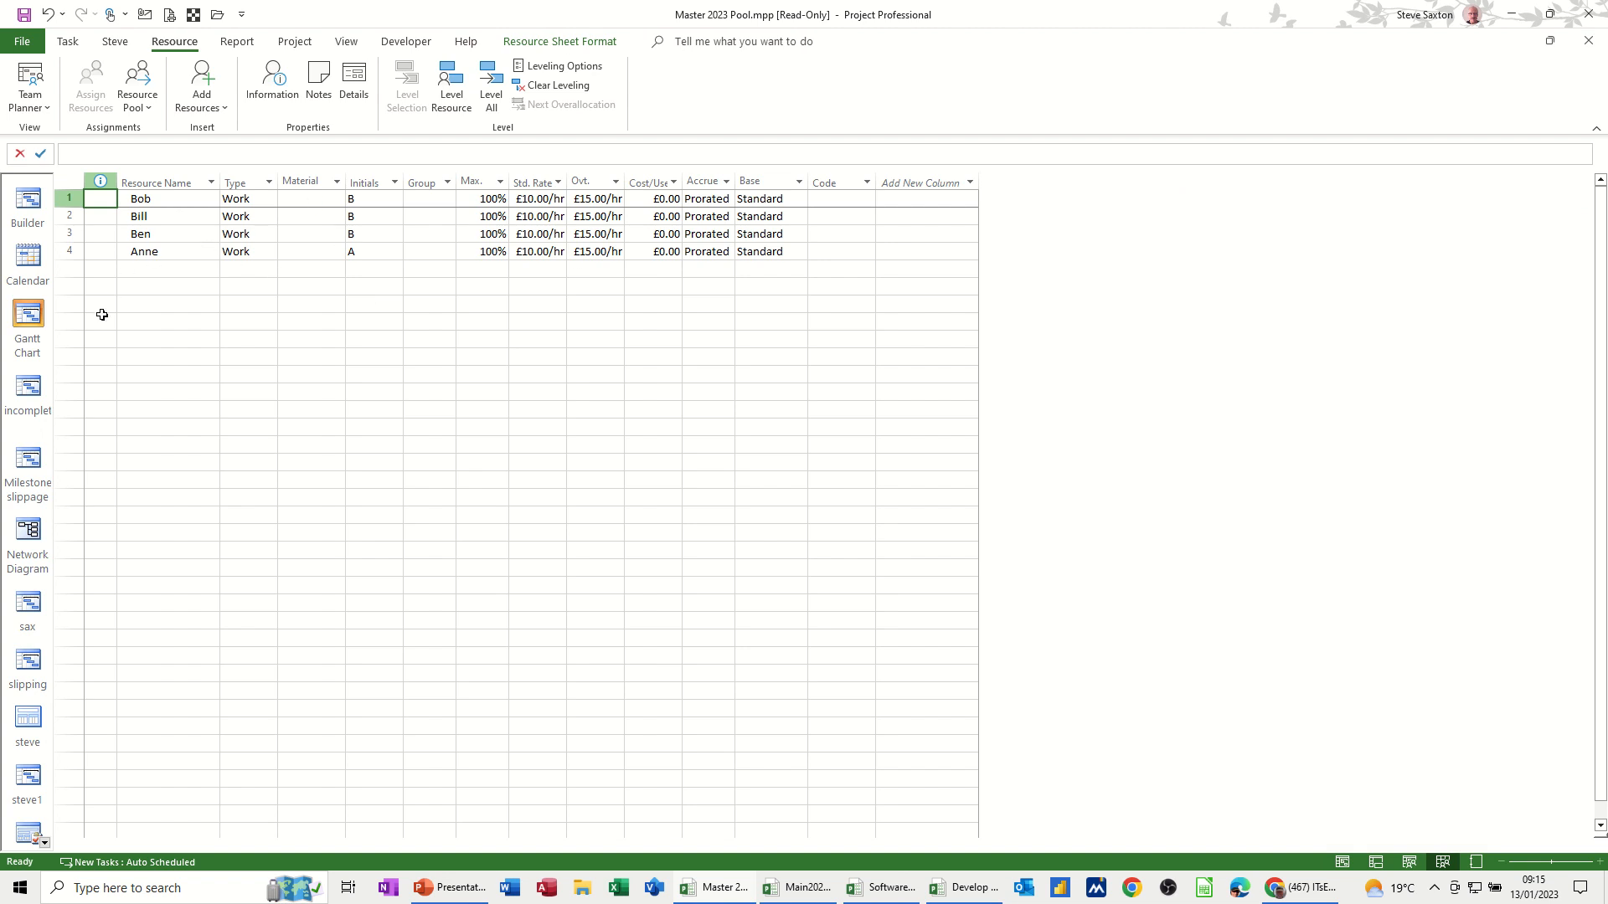
click(27, 318)
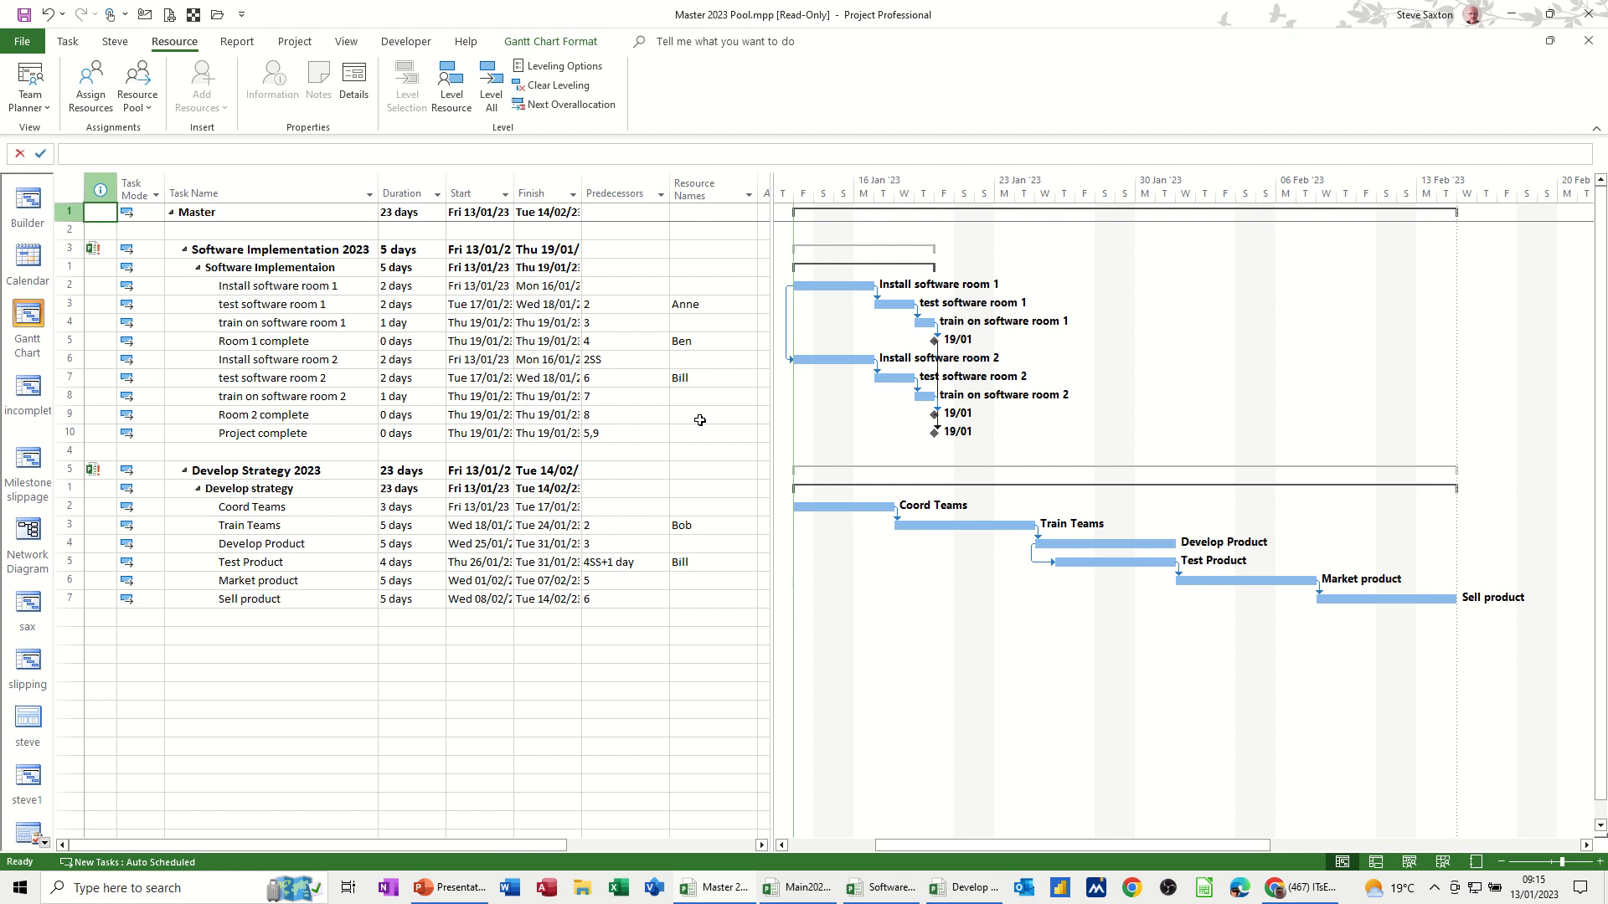
- Assign Bill to the Room 2 complete milestone and the Coord Teams task
click(747, 413)
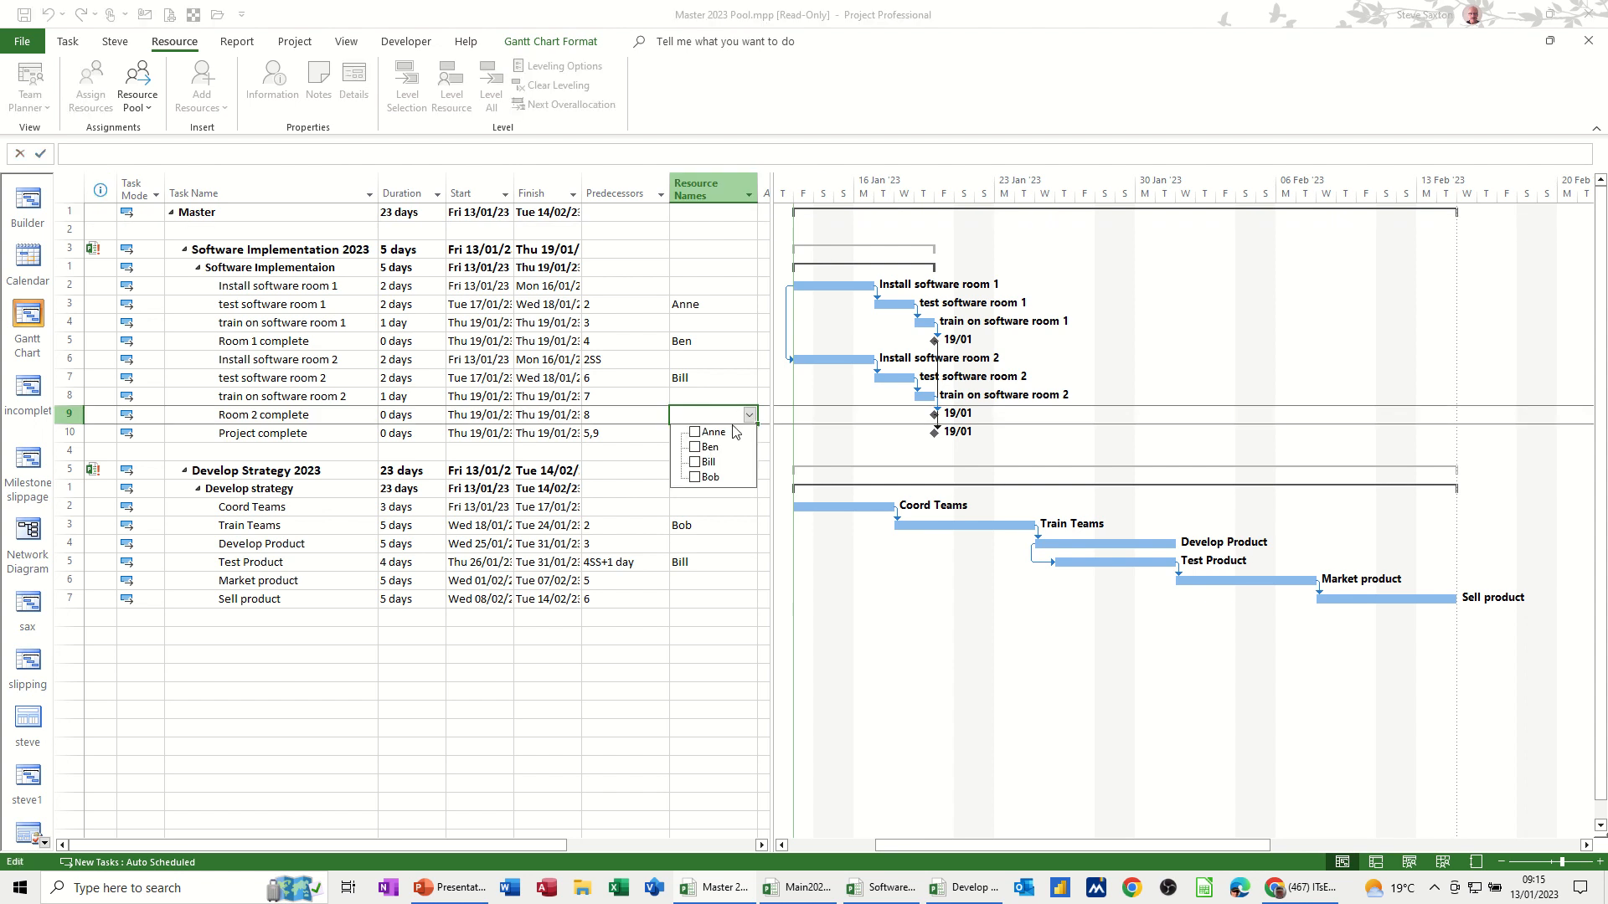
click(706, 462)
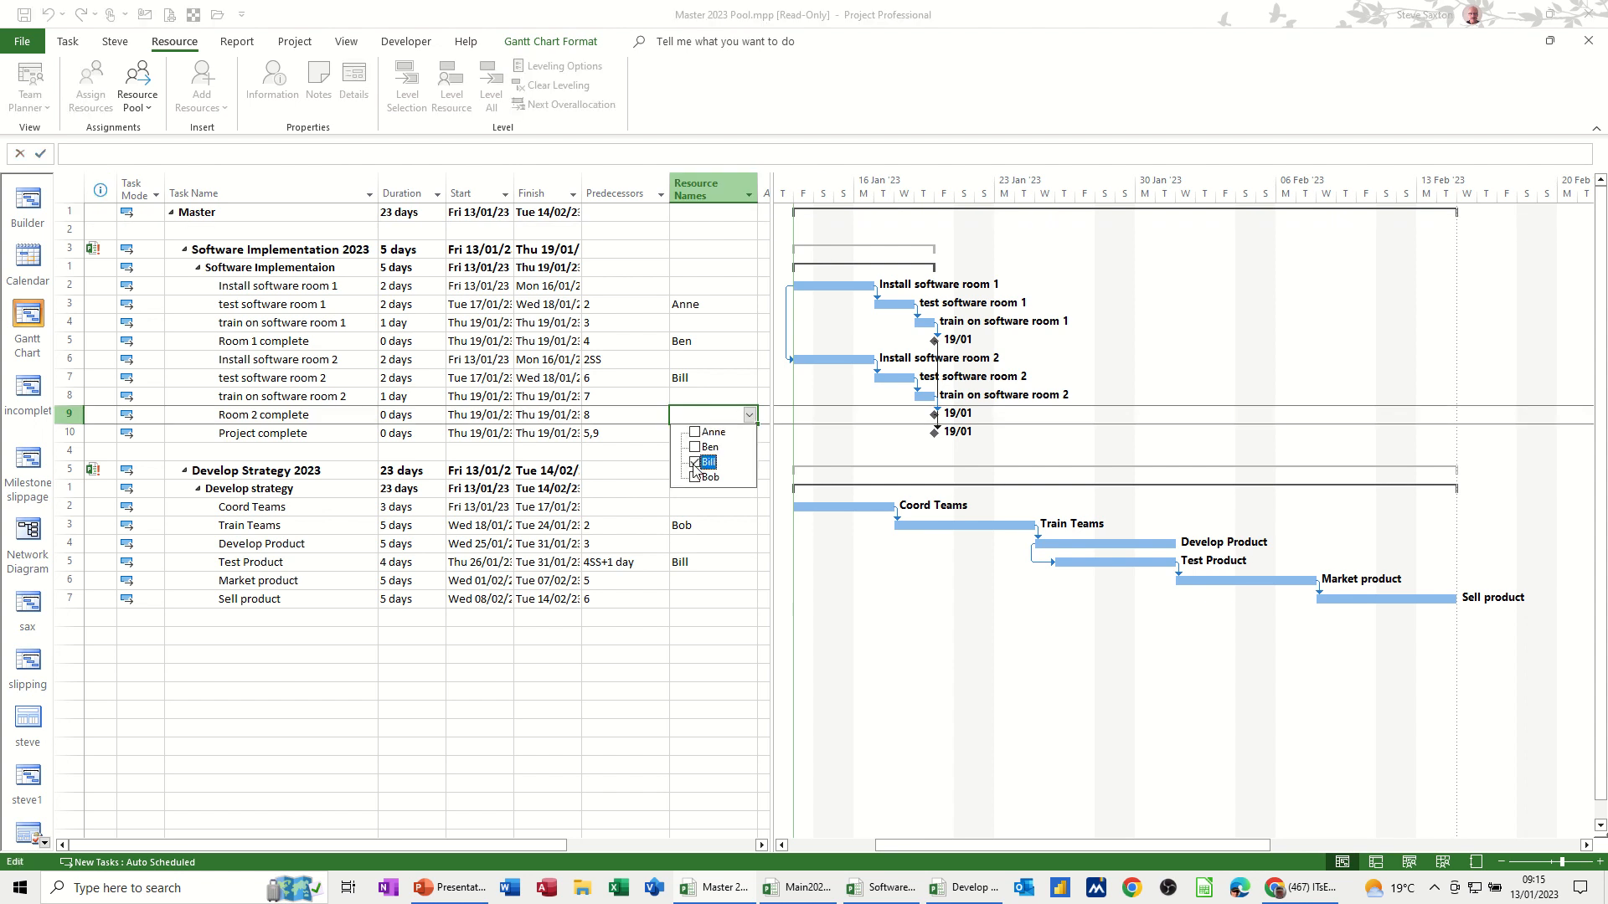
click(706, 462)
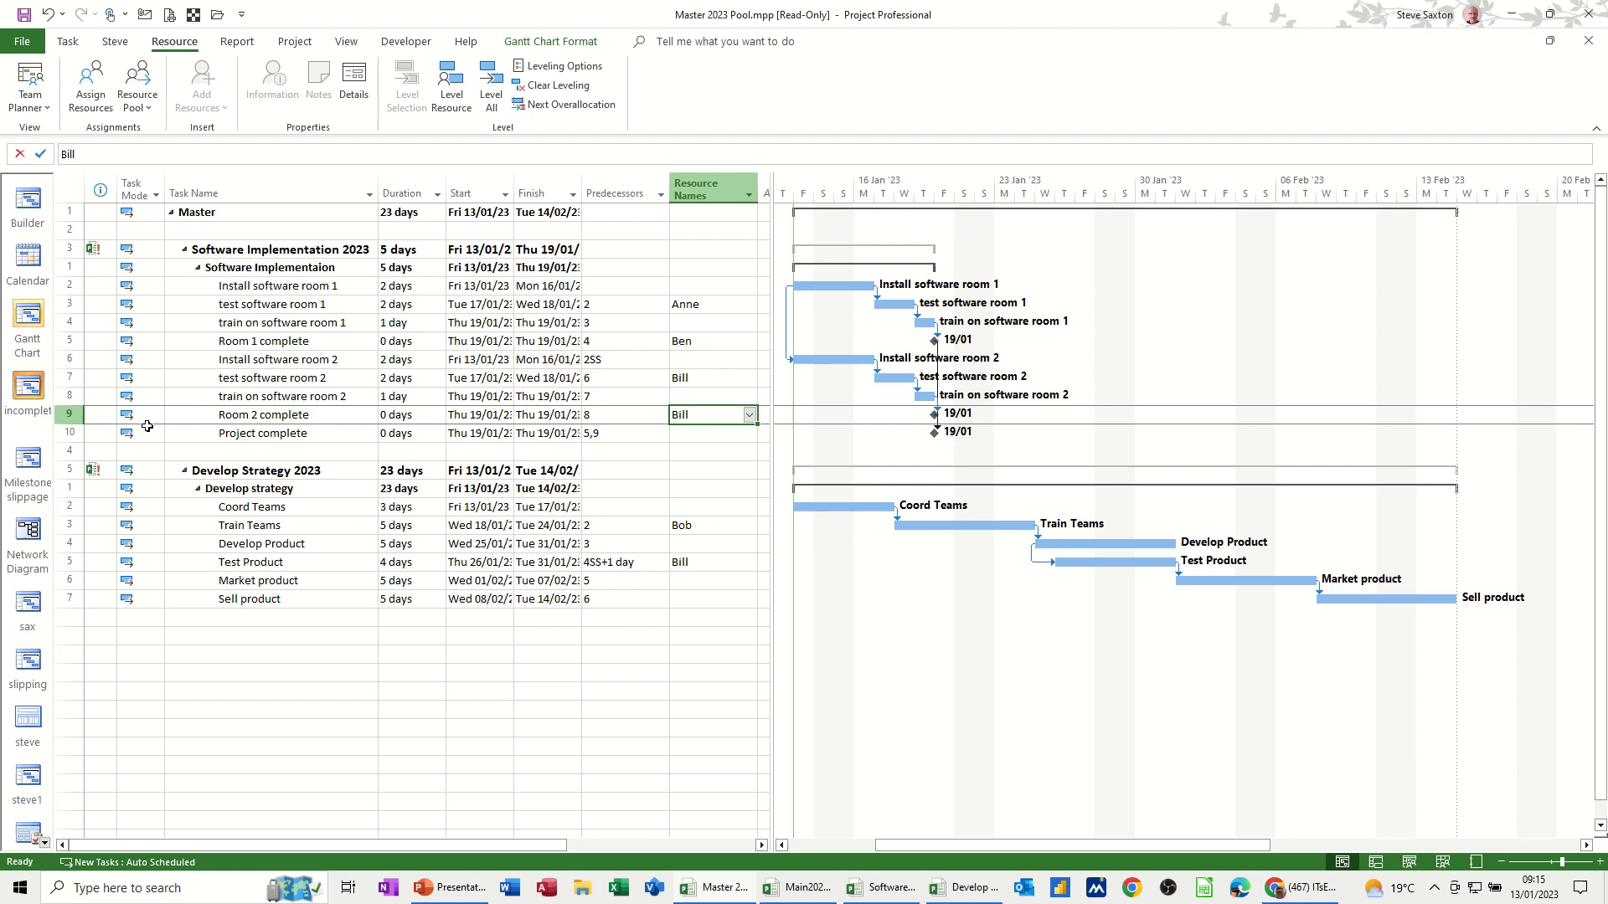
click(707, 505)
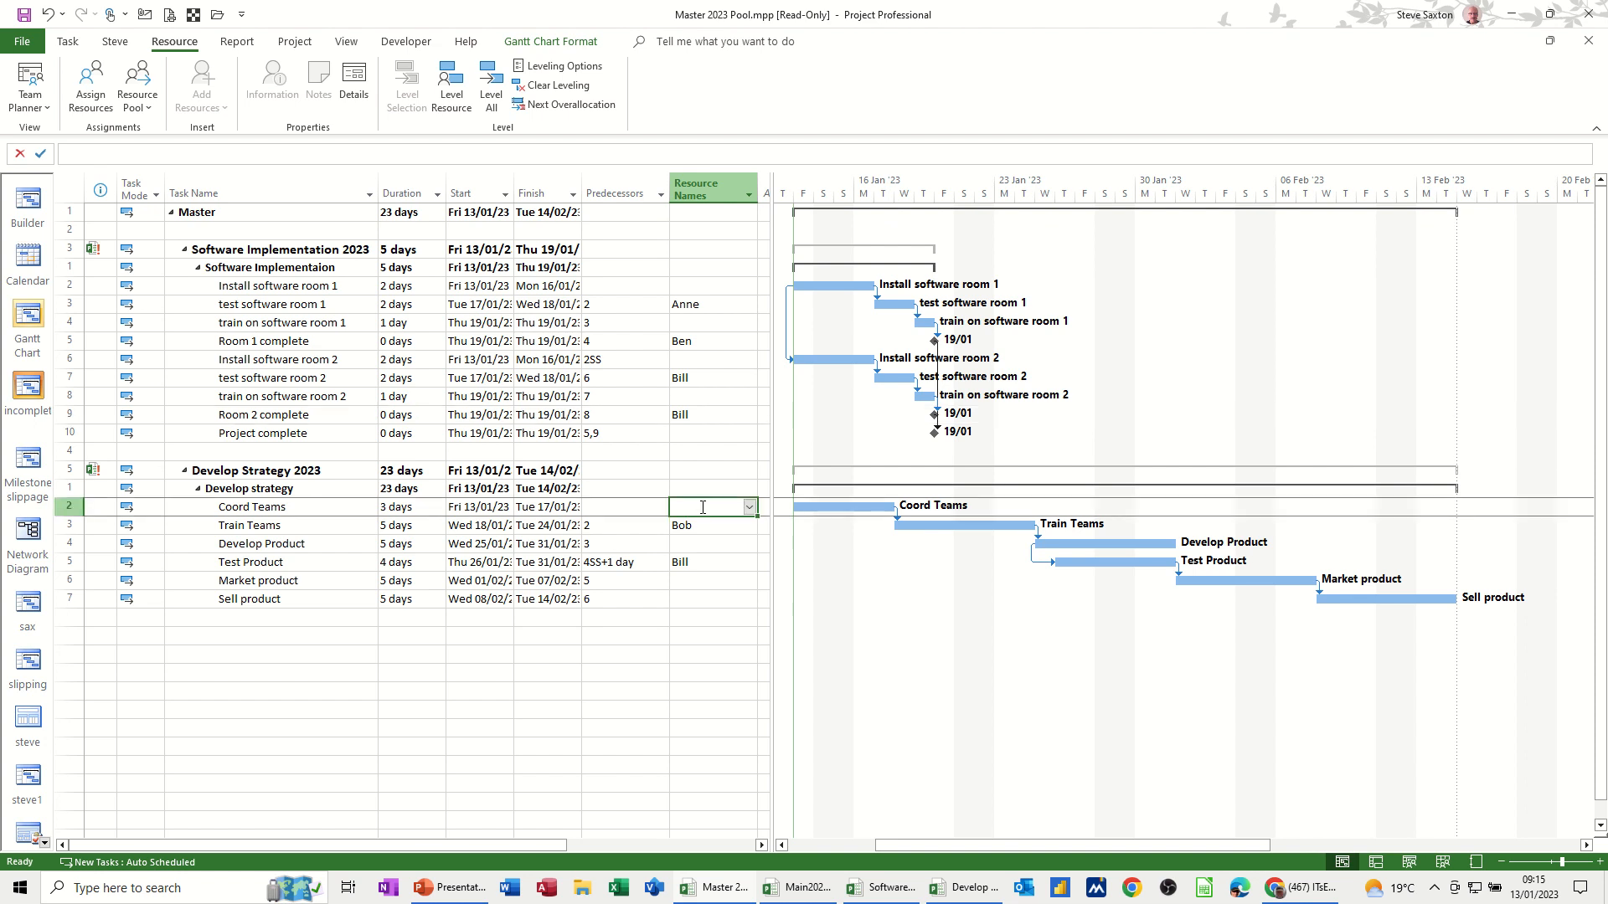
click(749, 506)
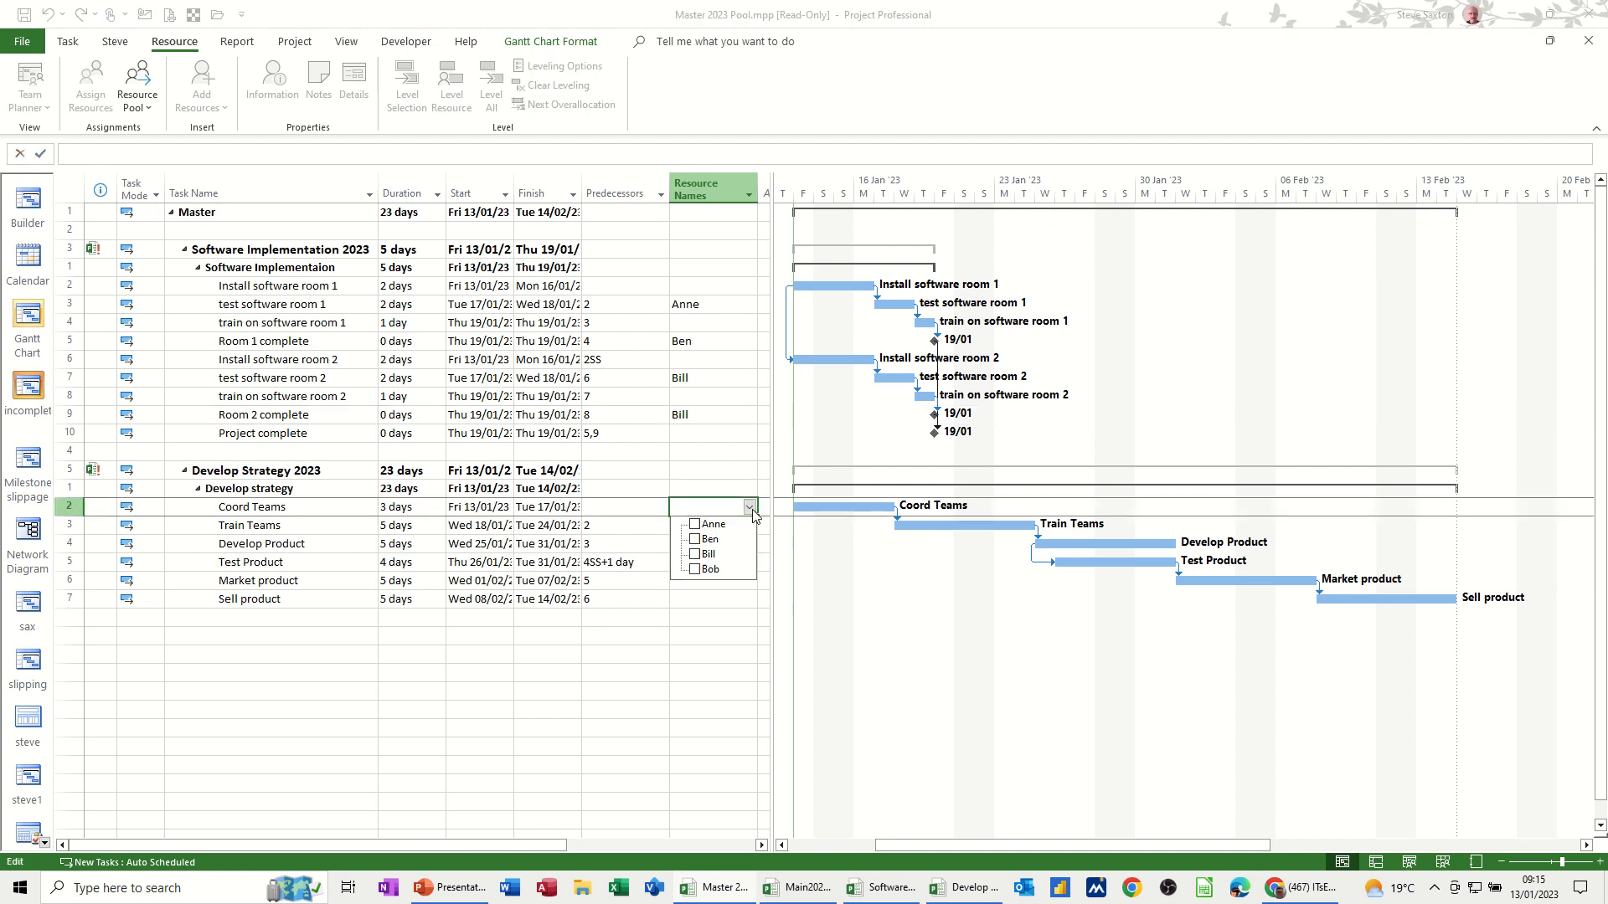
click(693, 552)
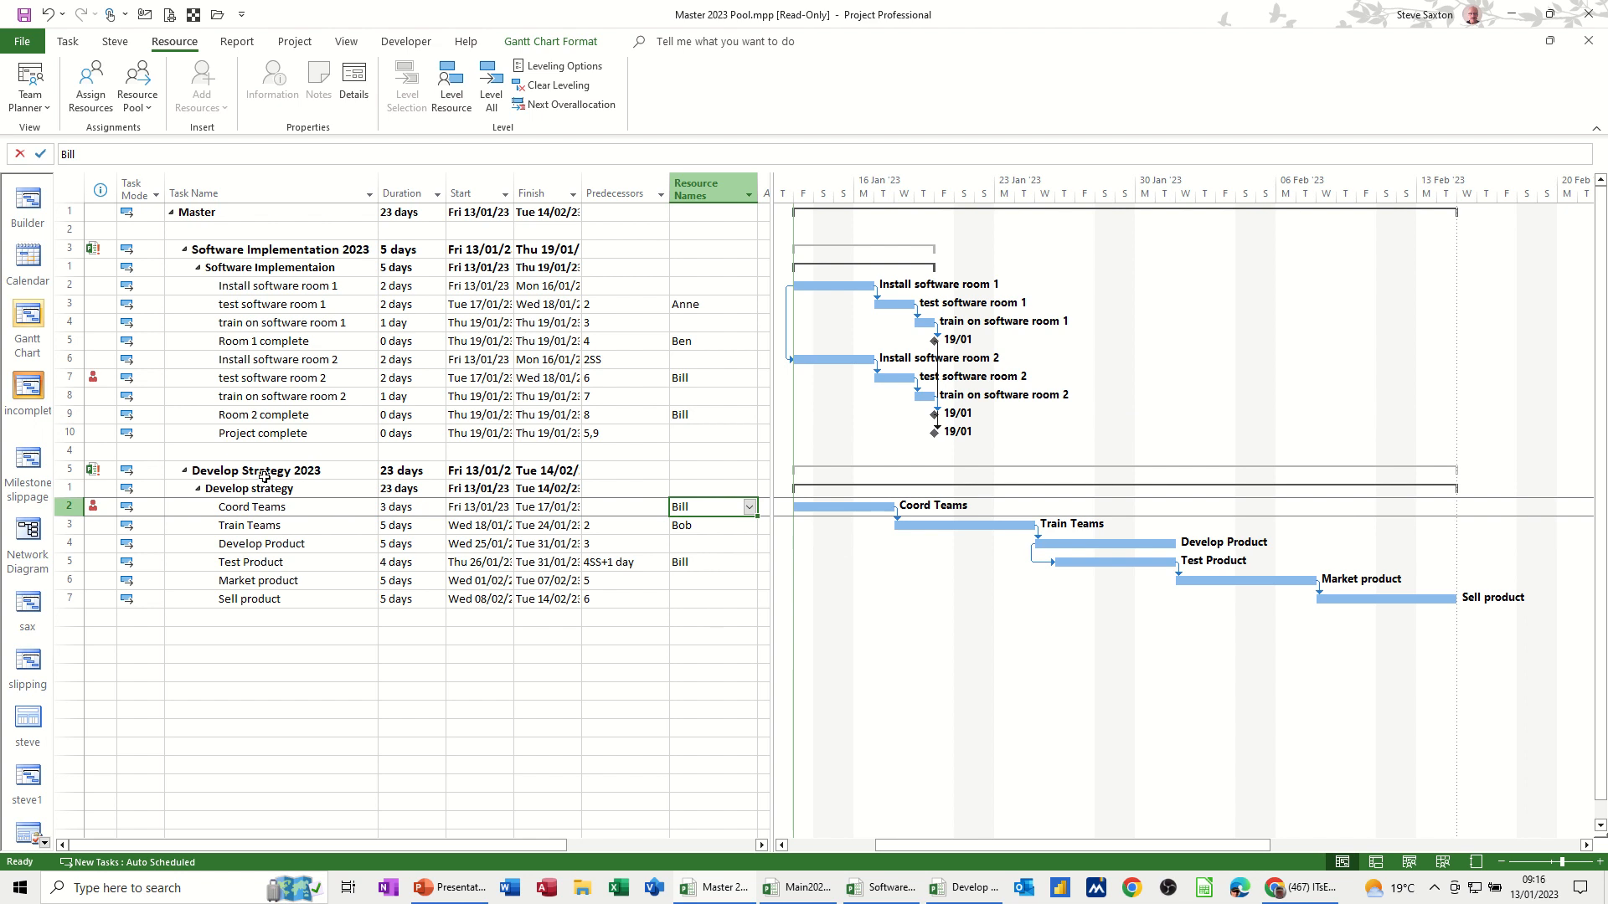
mouse_move(755, 522)
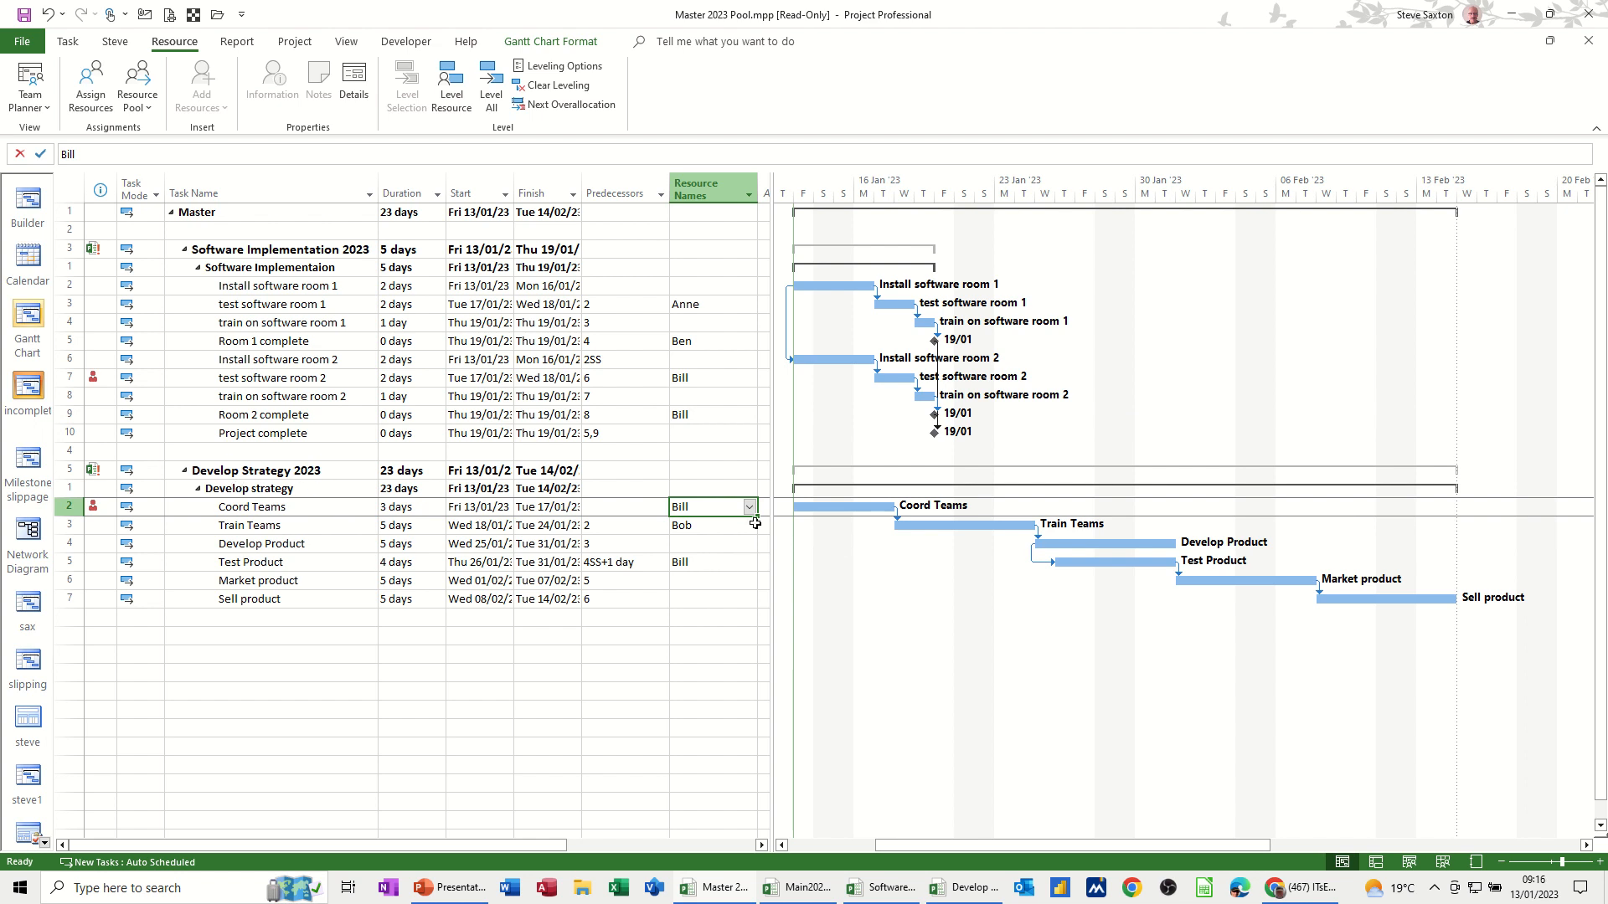
mouse_move(92, 506)
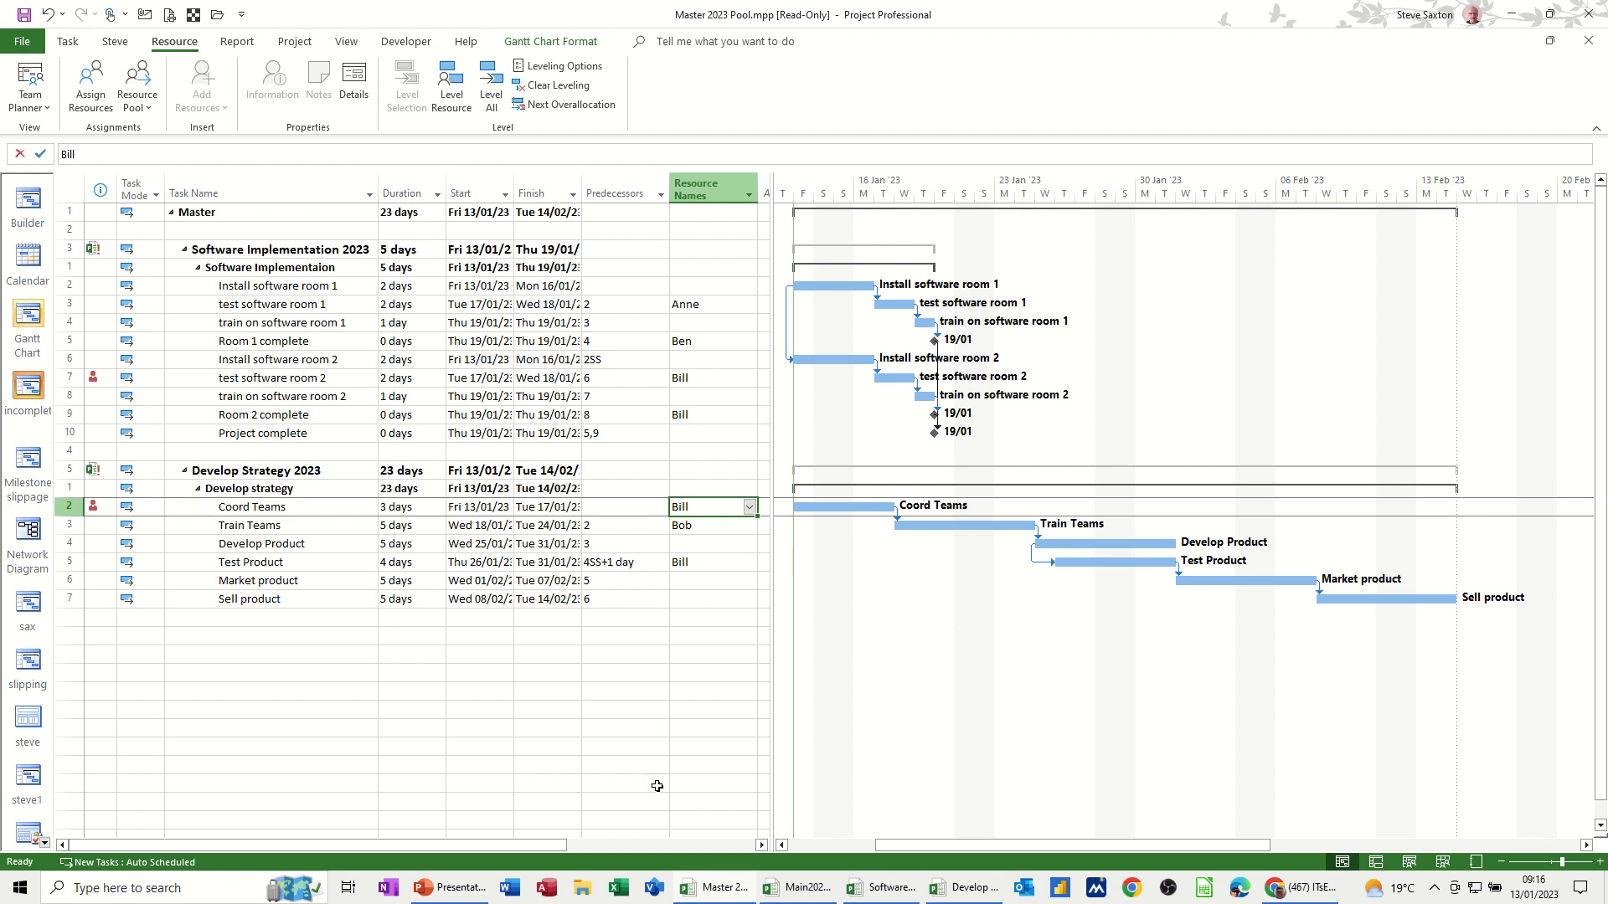
- Check the Develop Strategy 2023 file, then return to the Master 2023 Pool file
click(961, 888)
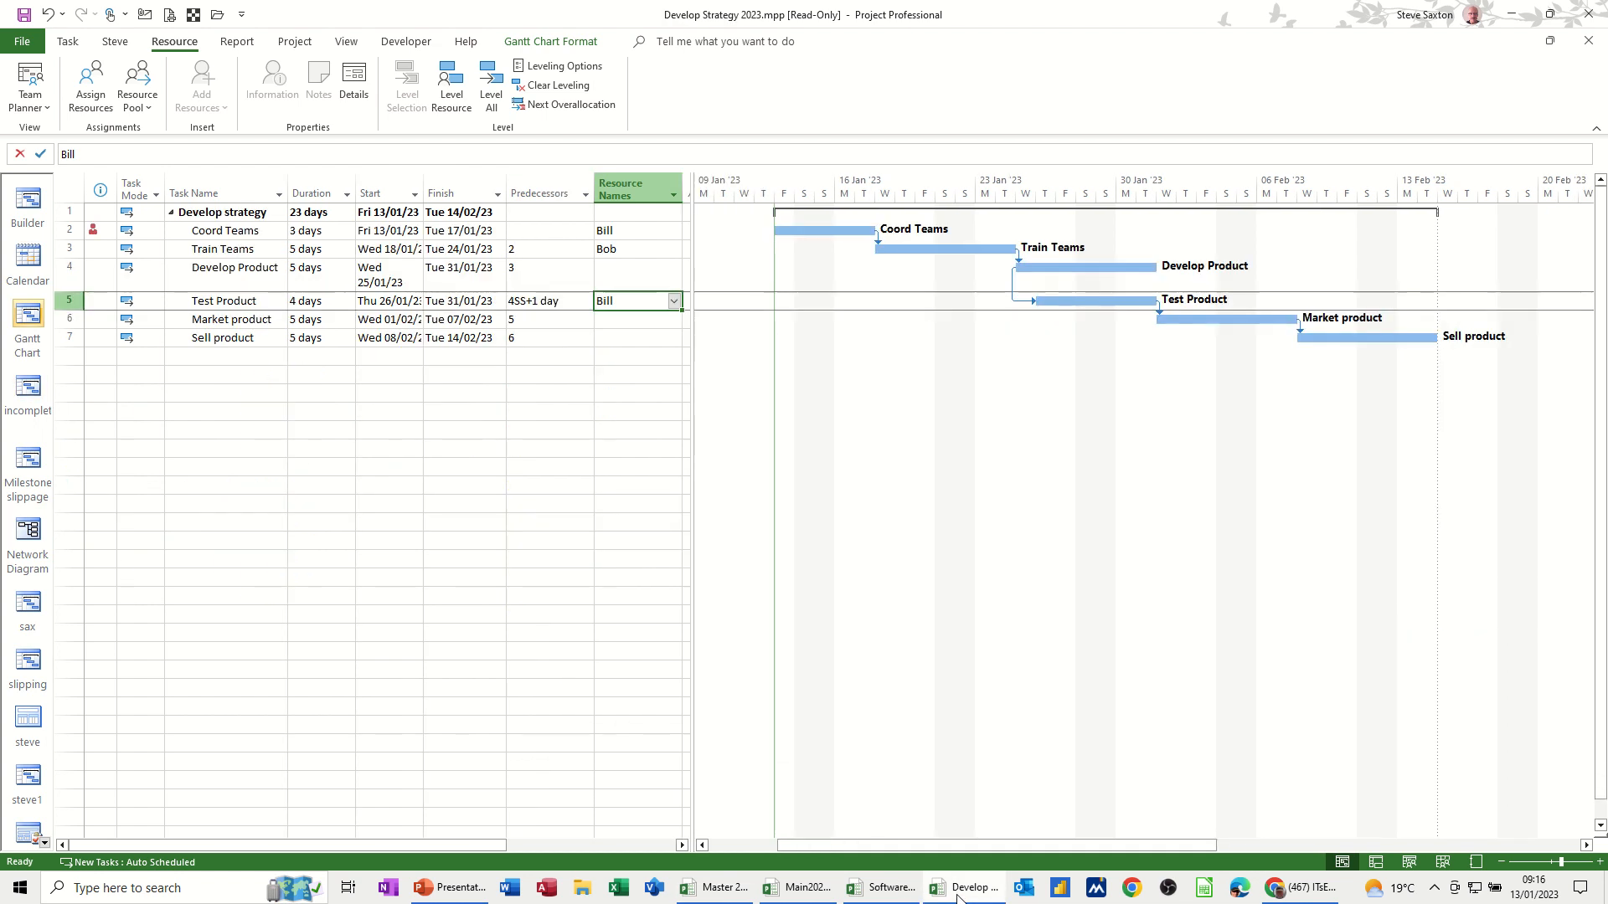
mouse_move(184, 271)
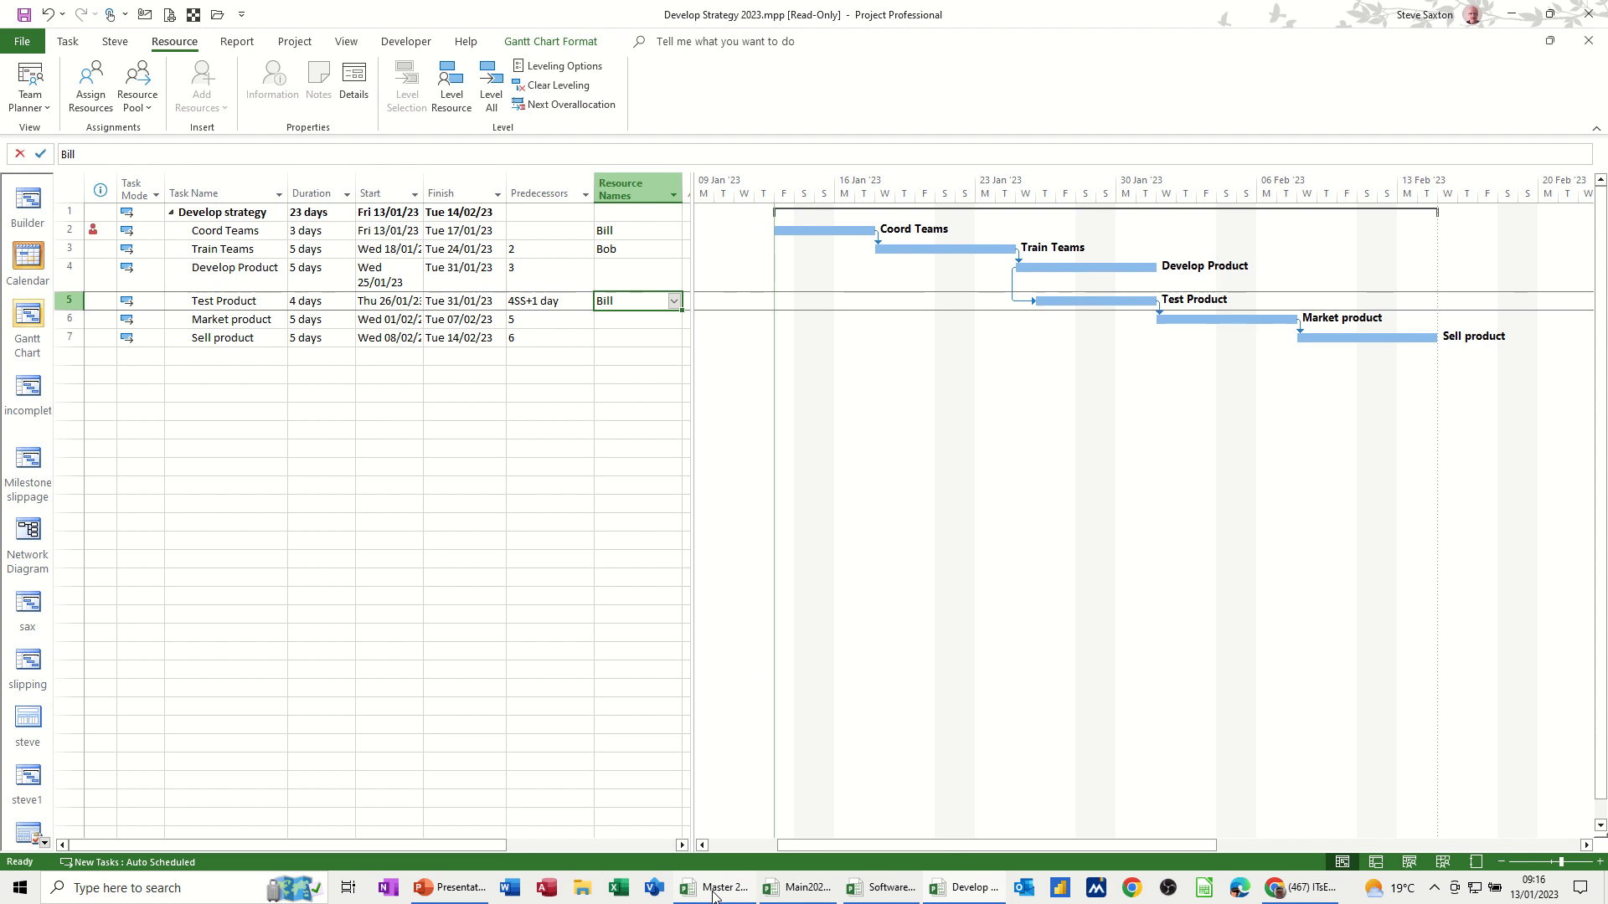
click(720, 887)
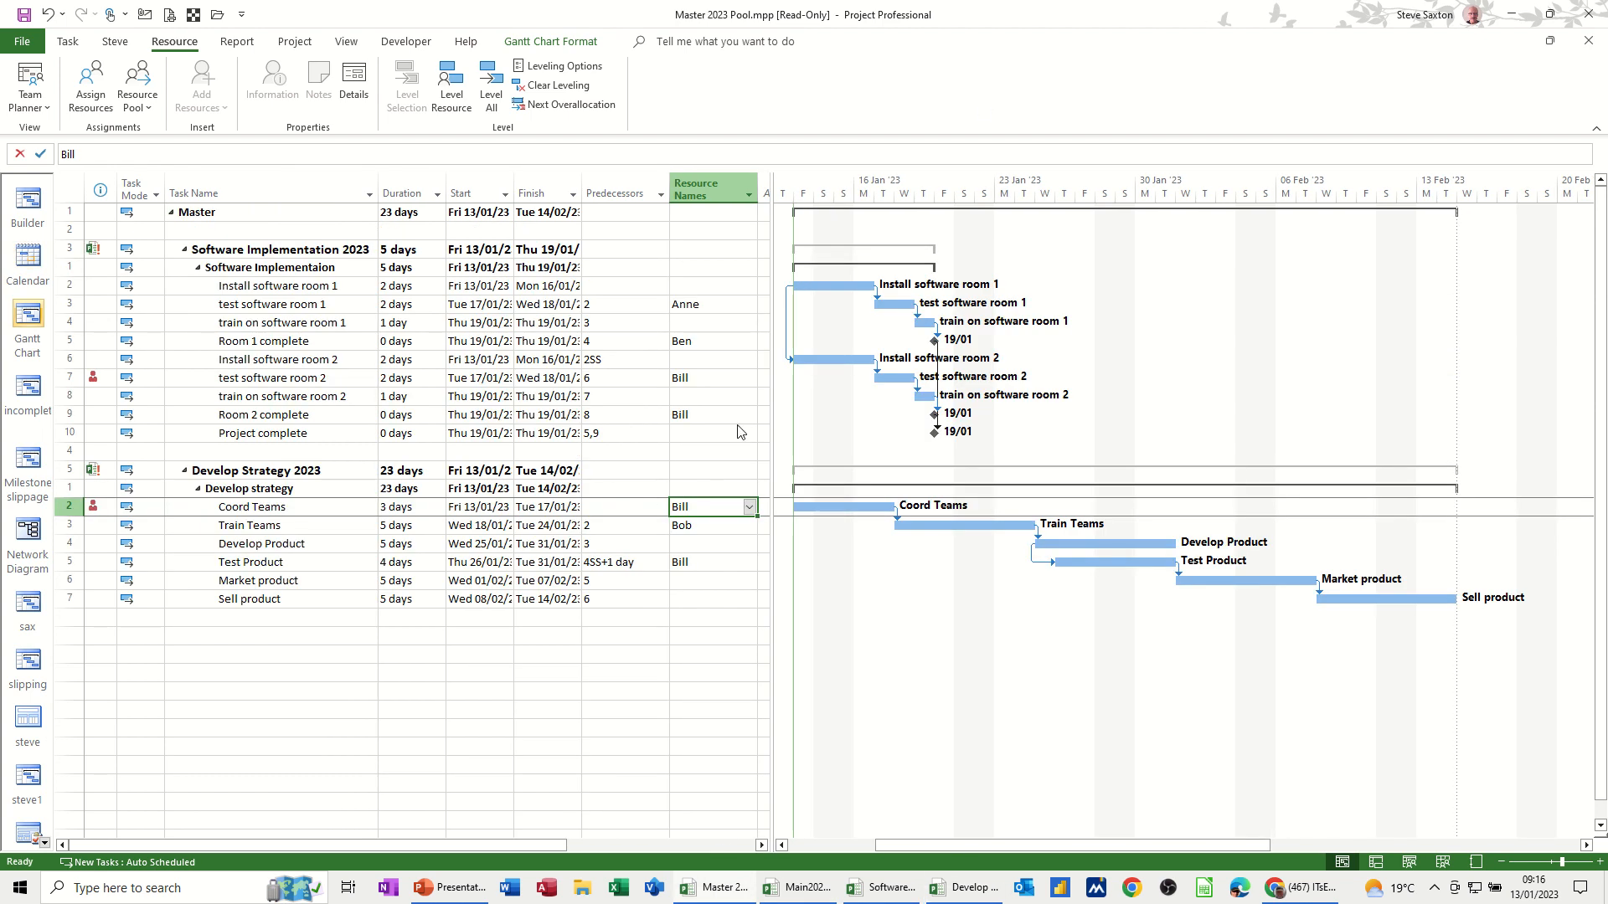
mouse_move(467, 454)
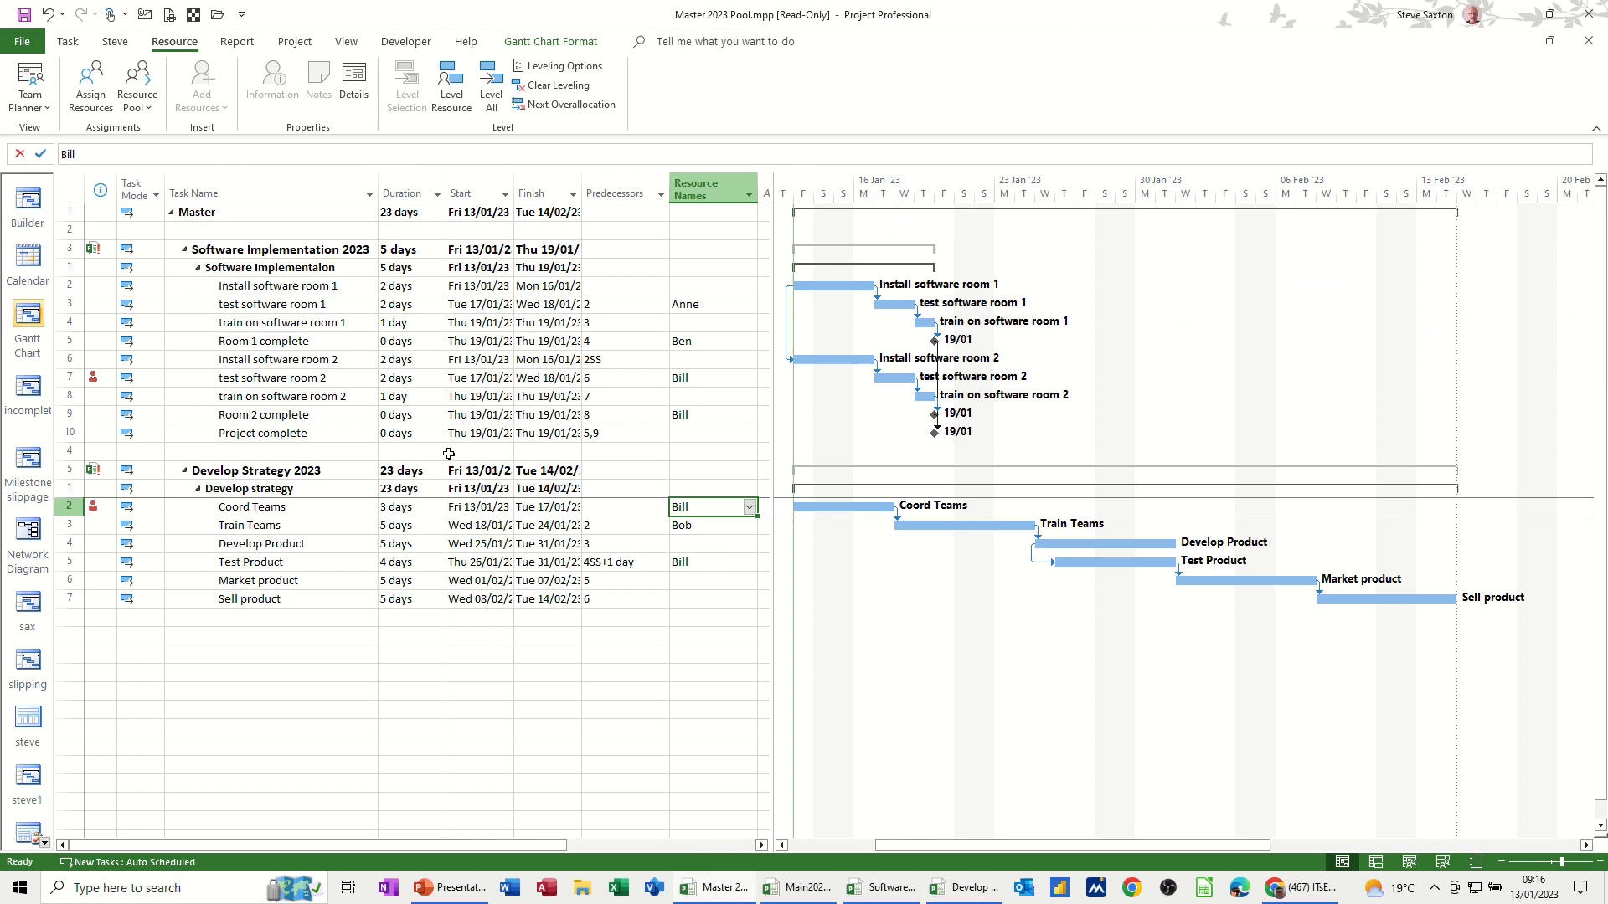
mouse_move(912, 380)
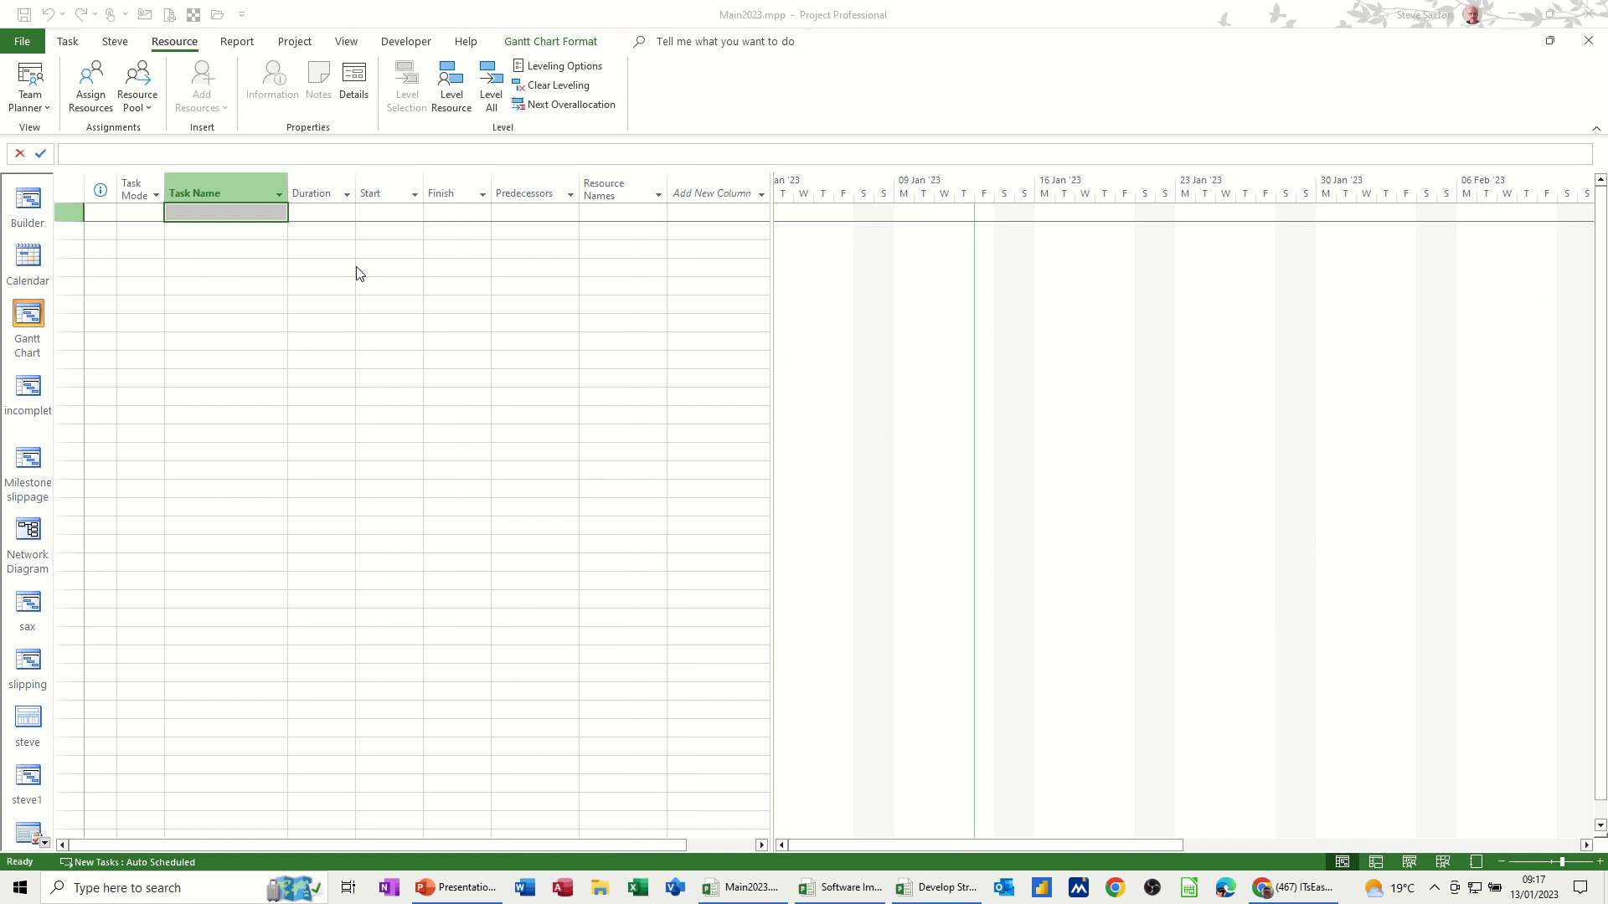
mouse_move(208, 230)
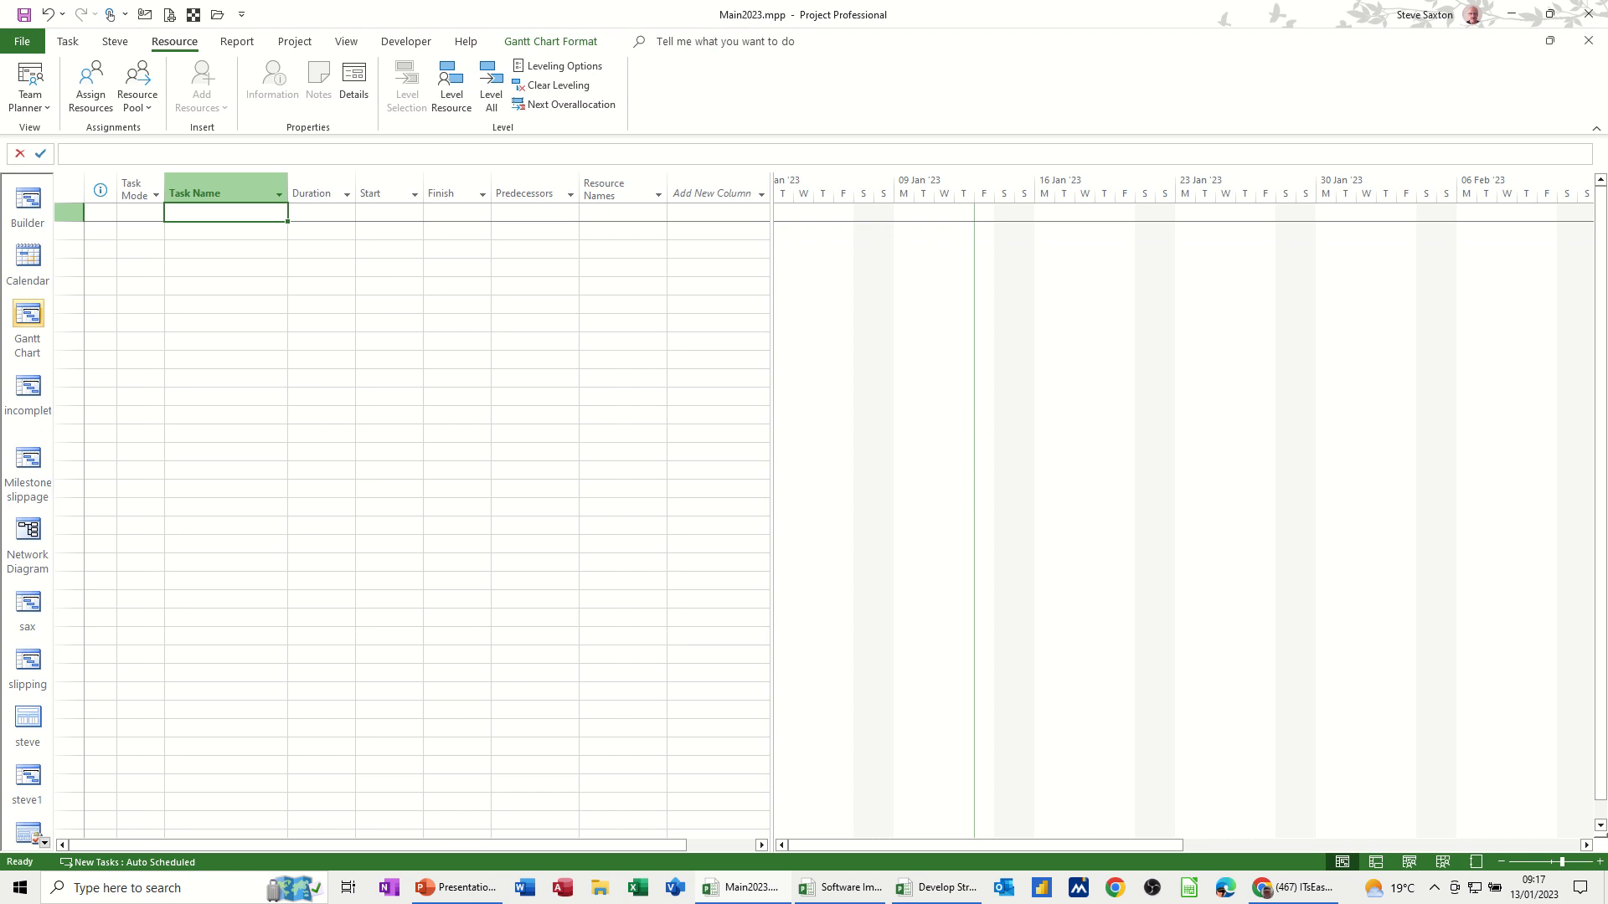
- Add a first task named Master to Main2023
text(Master)
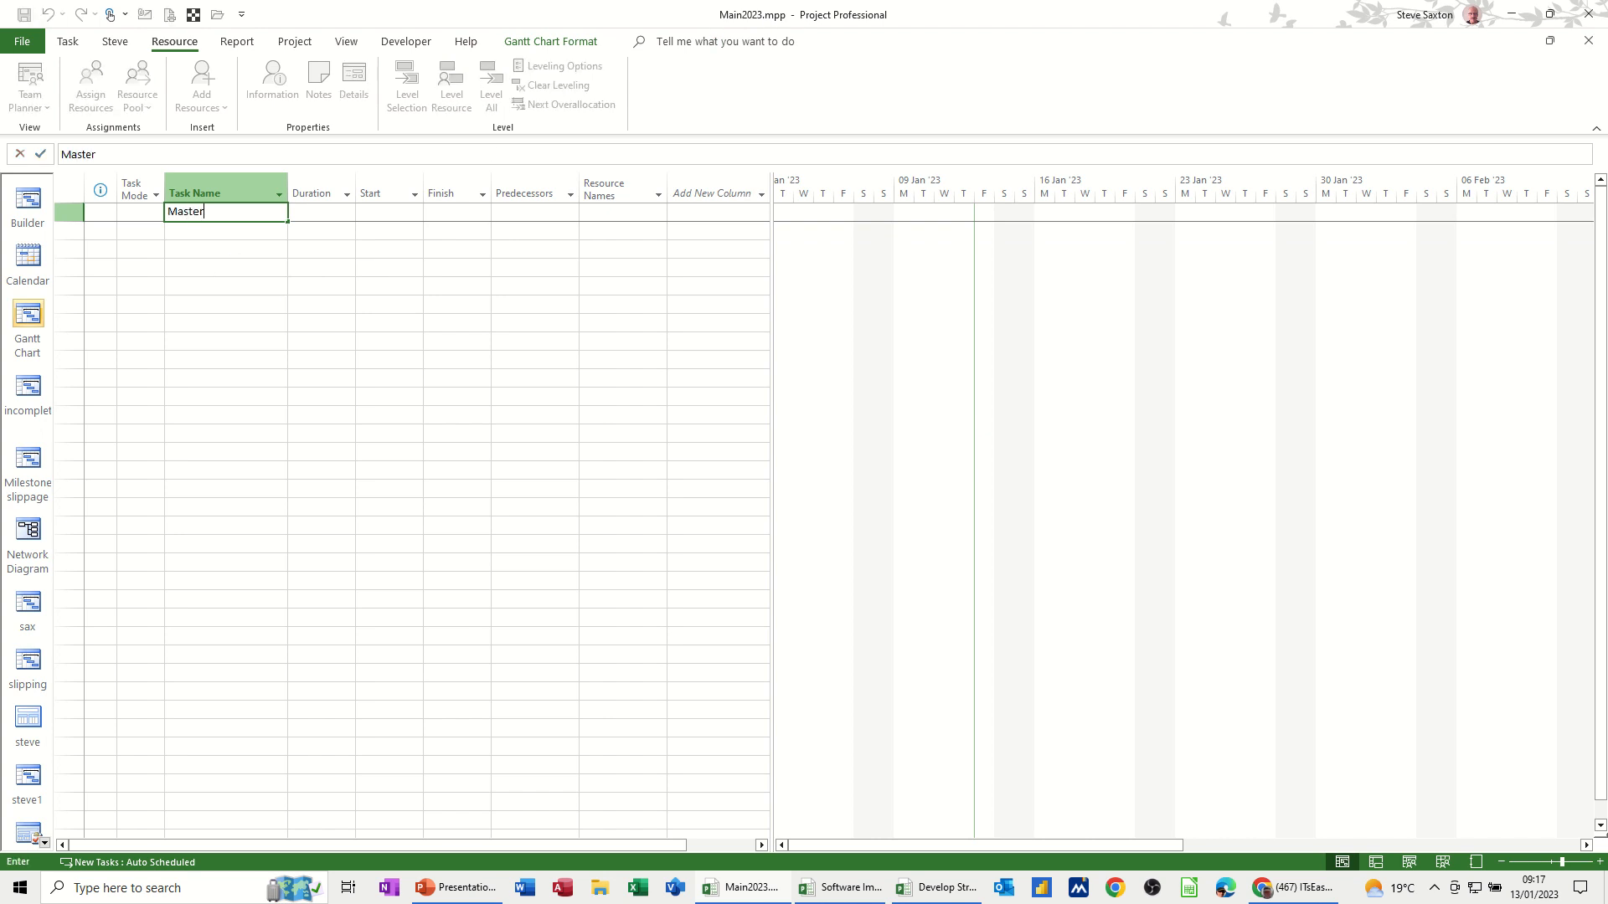
key(Return)
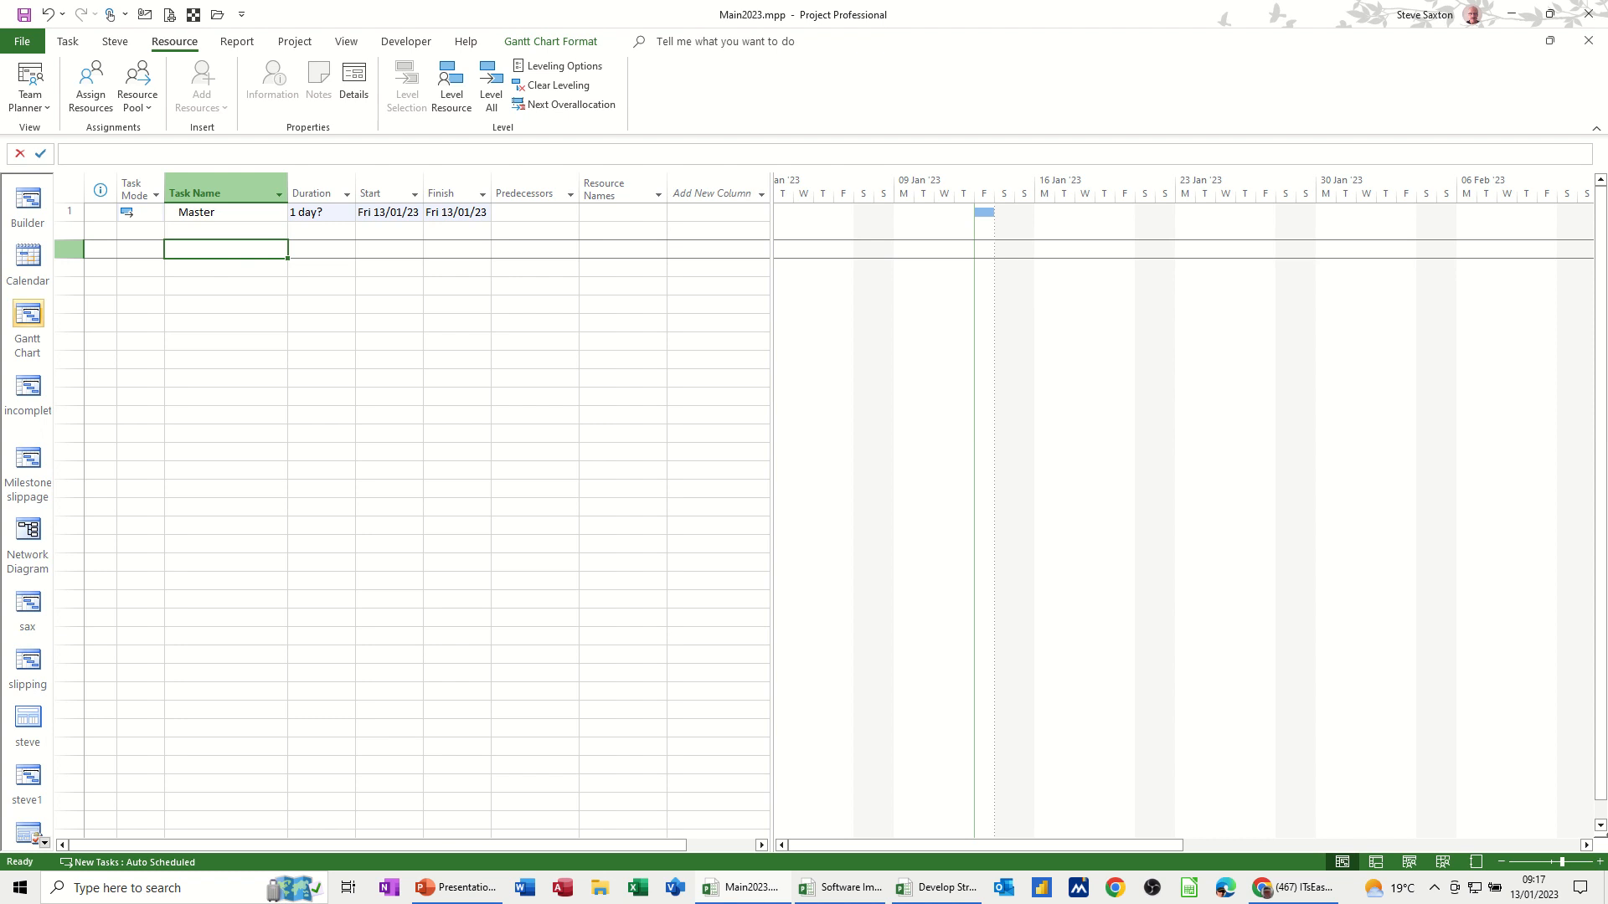
mouse_move(466, 280)
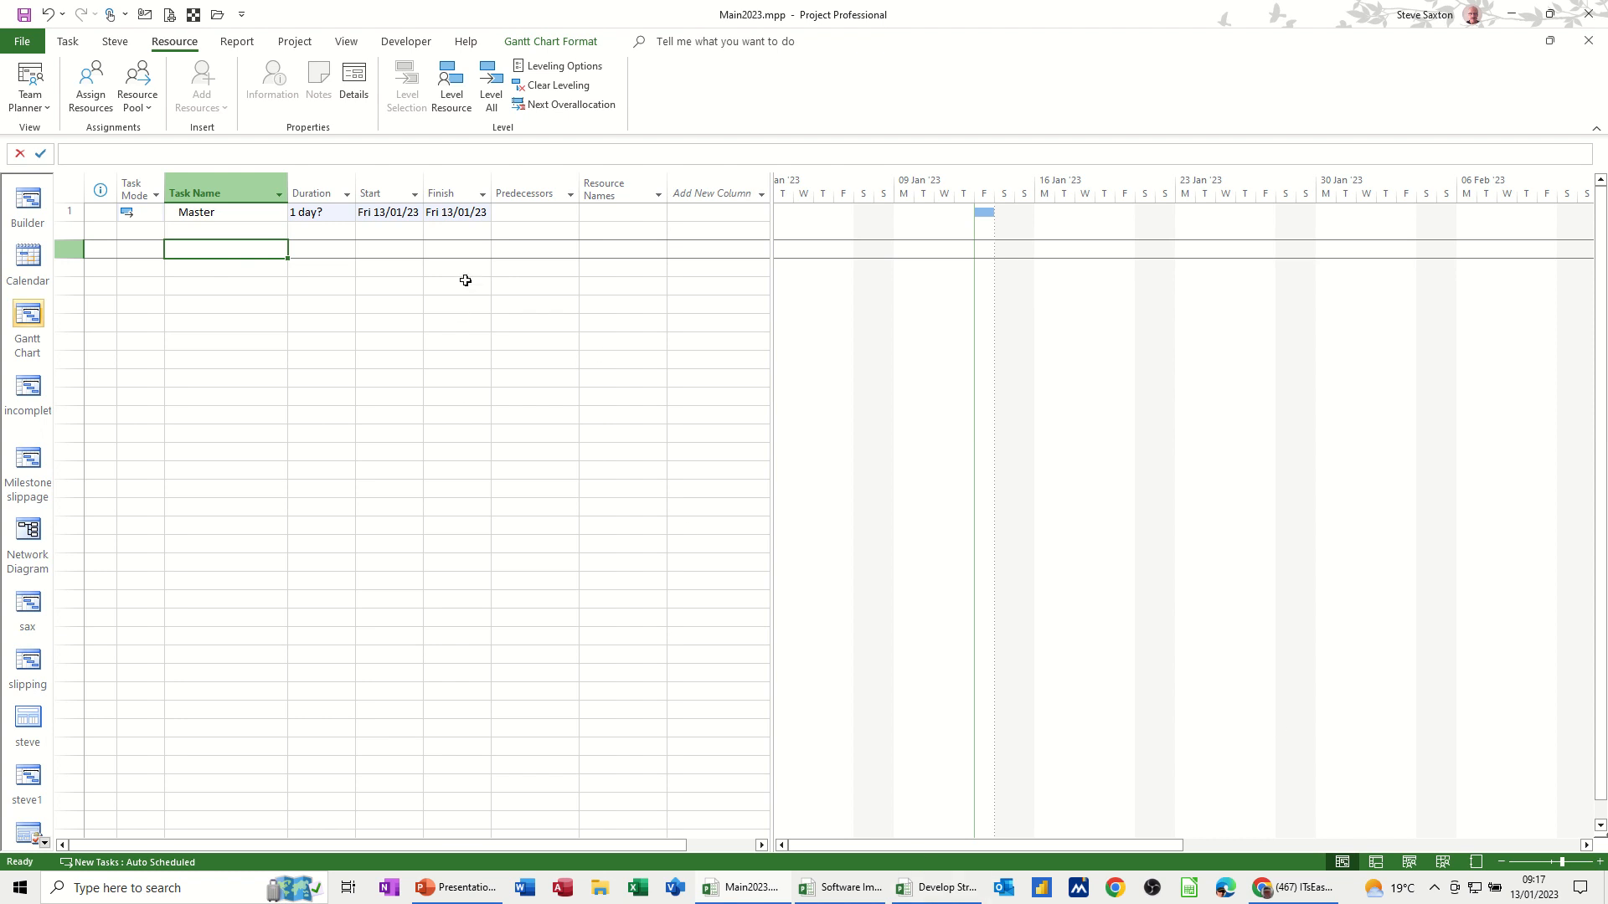
mouse_move(1419, 842)
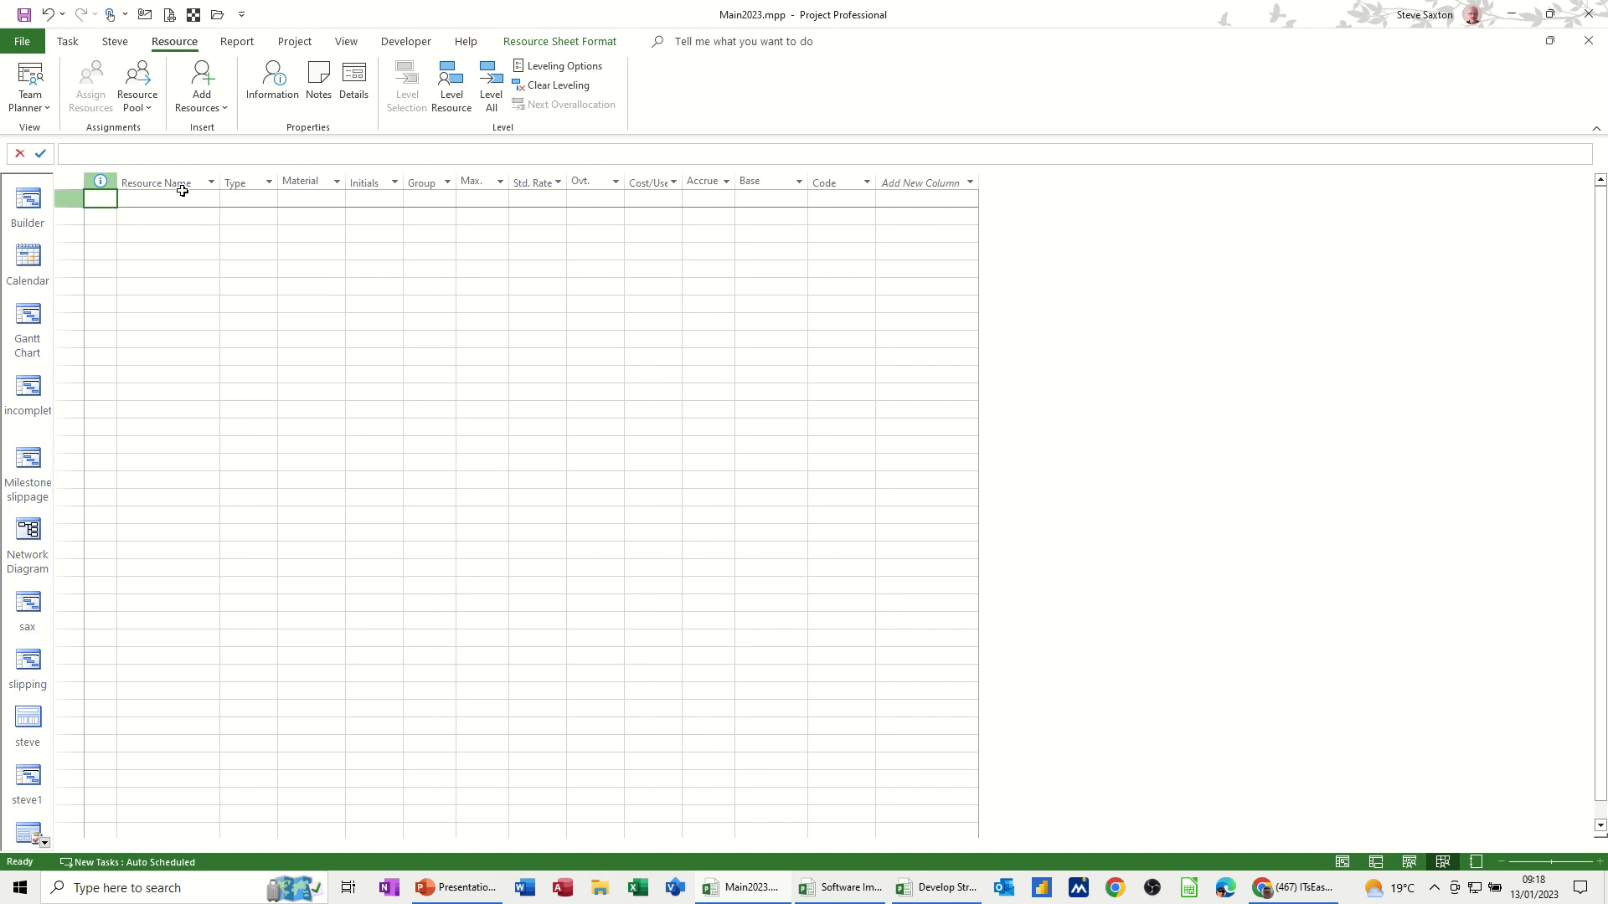
- Enter Bob, Bill, Ben and Anne on the resource sheet at £10/hr standard, £15/hr overtime
text(Bob)
click(167, 251)
text(Anne)
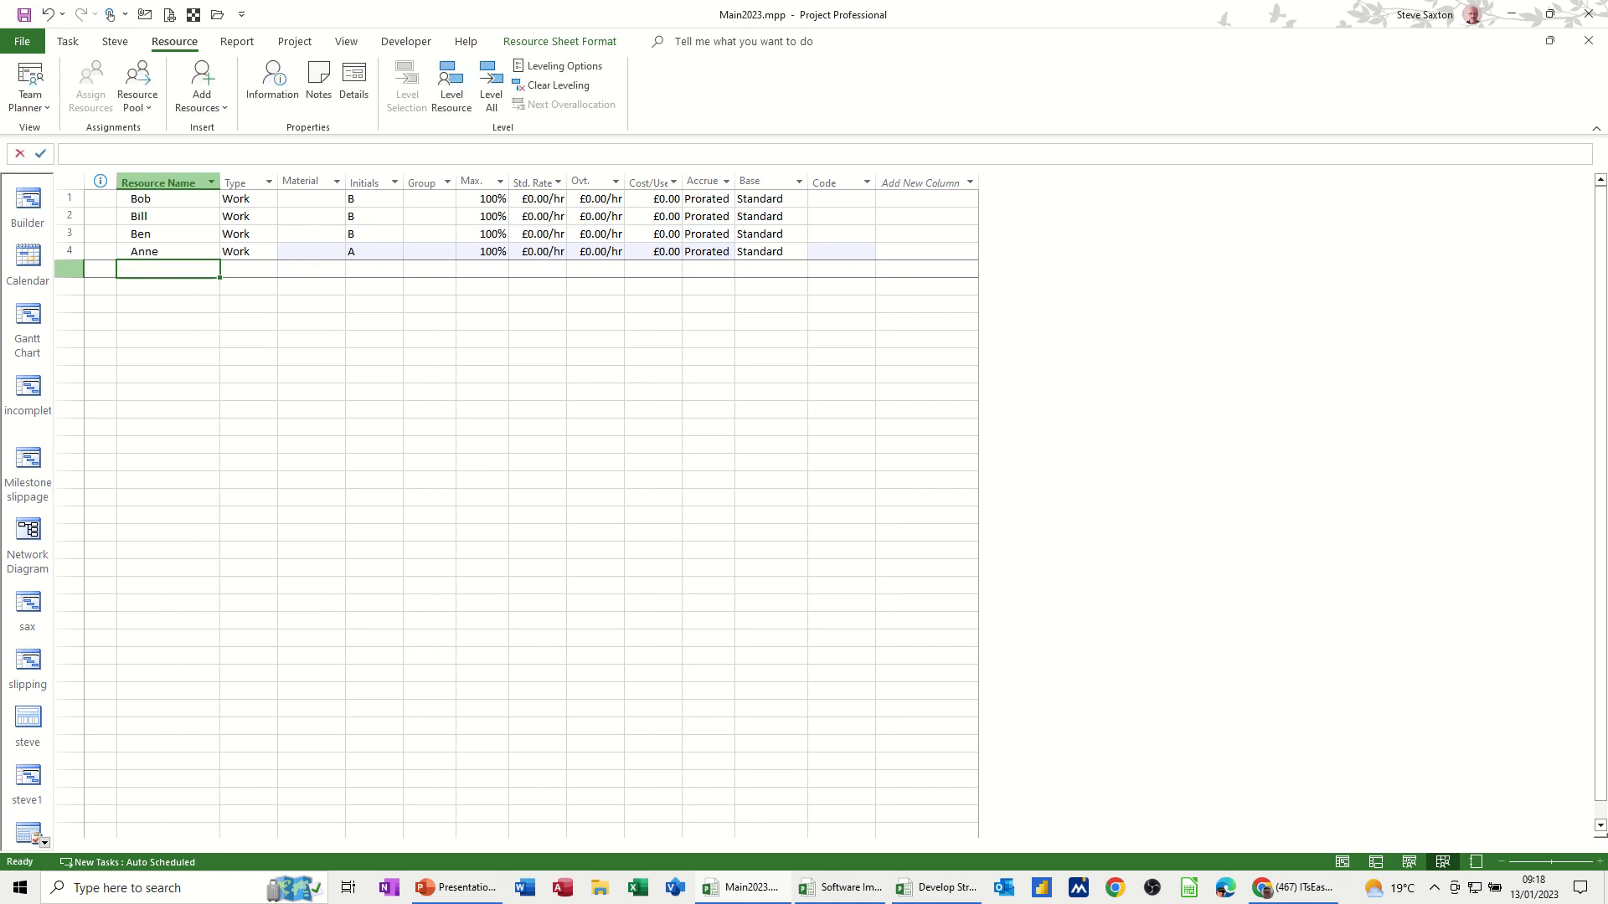
click(537, 198)
text(1)
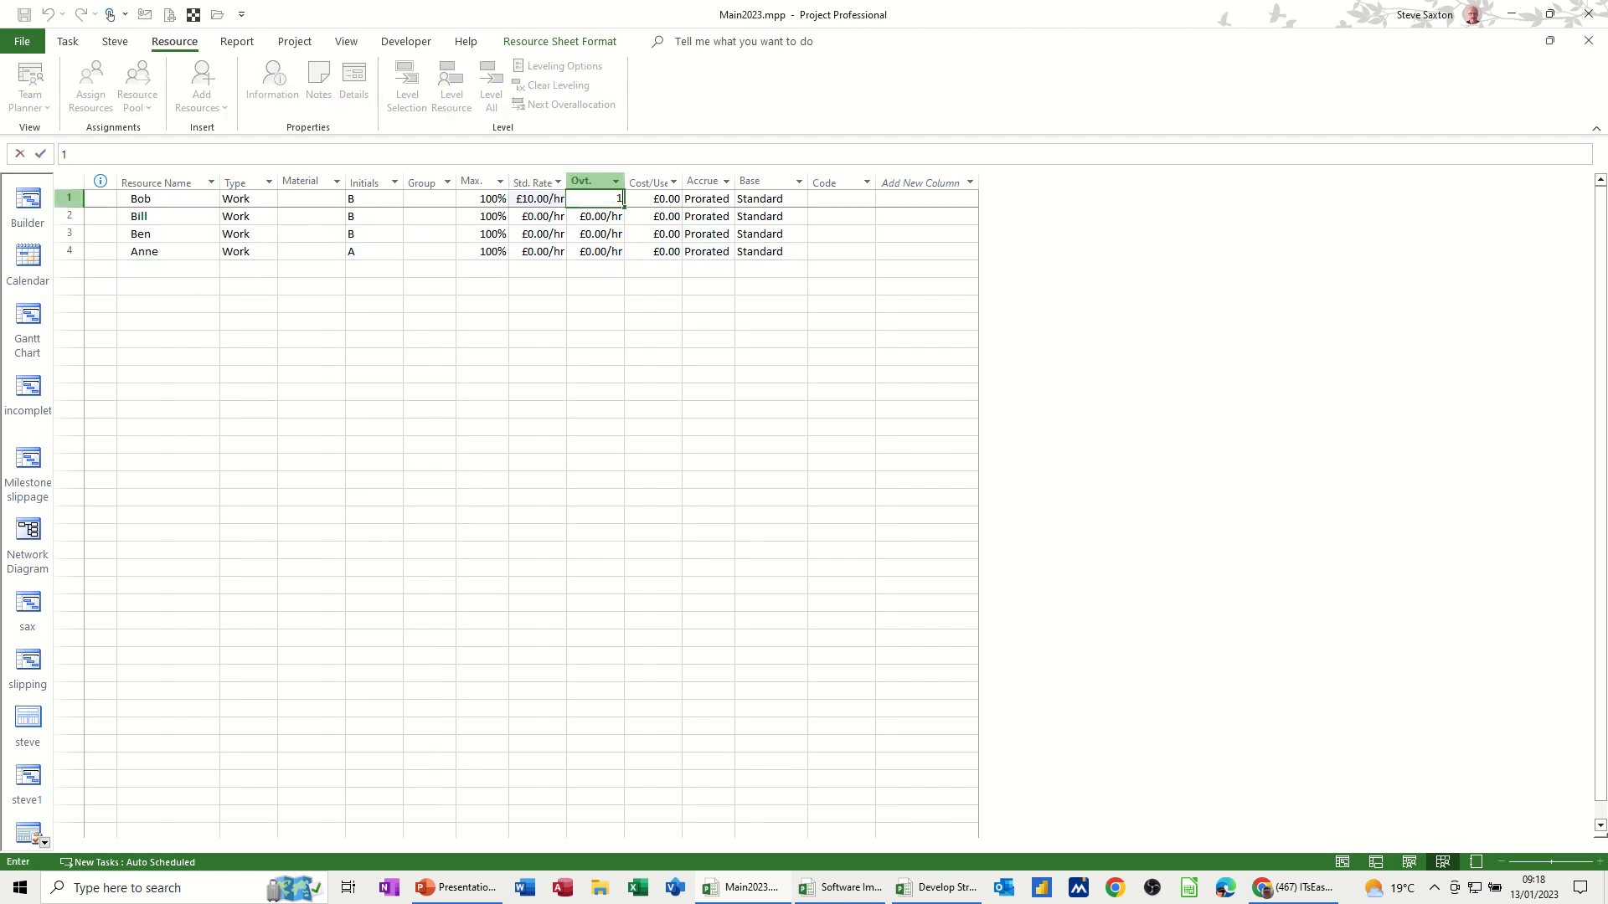
text(5.00/hr)
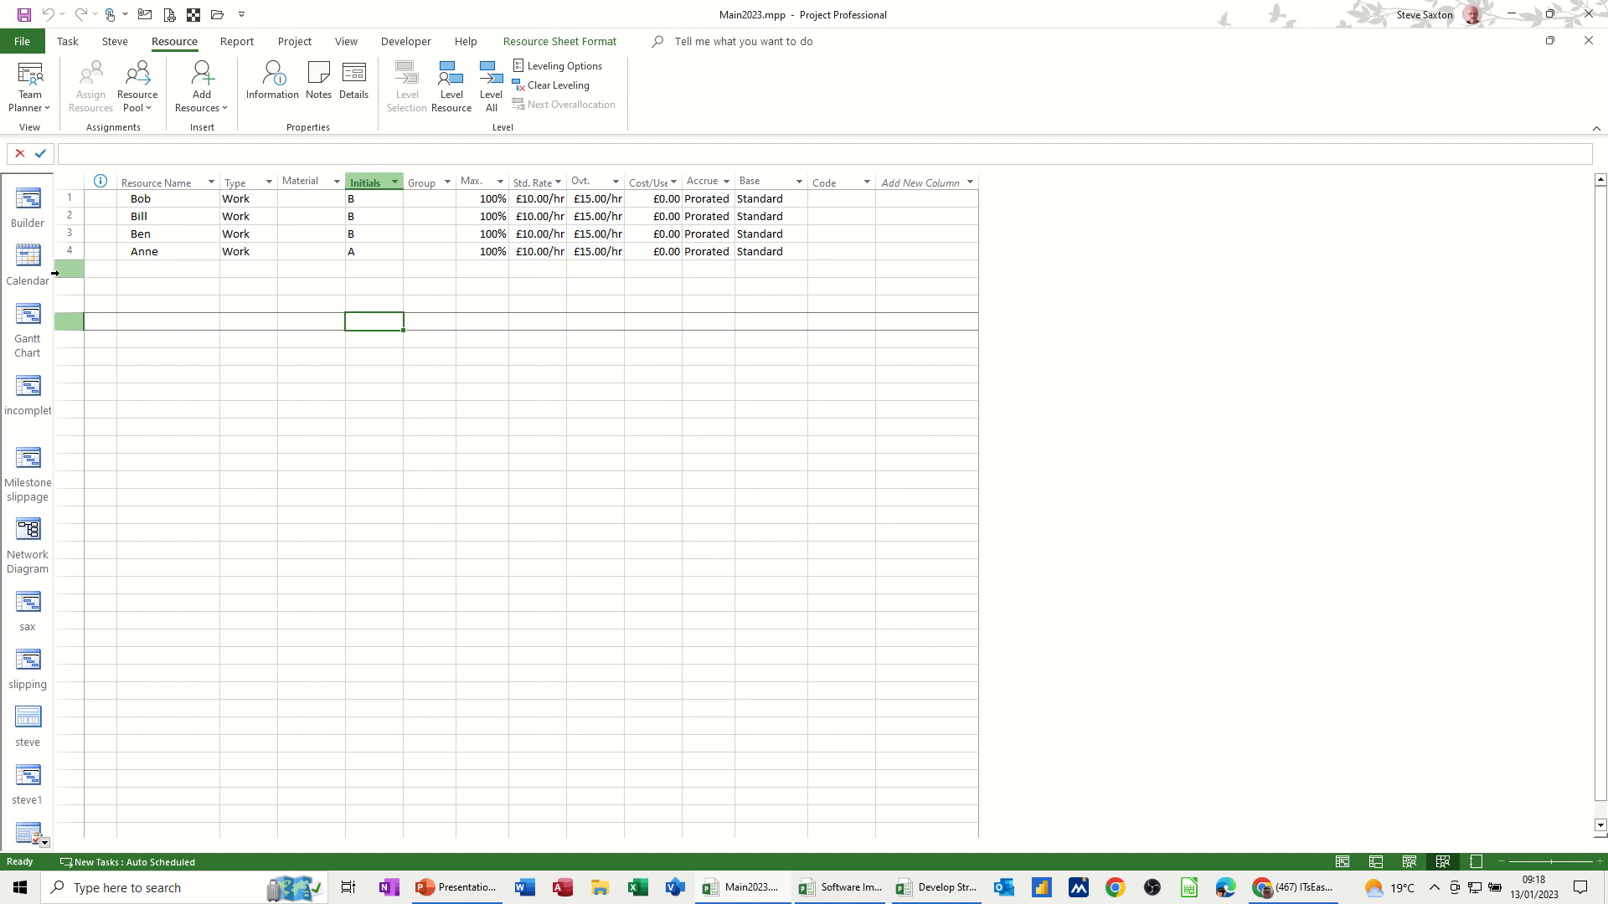
click(29, 314)
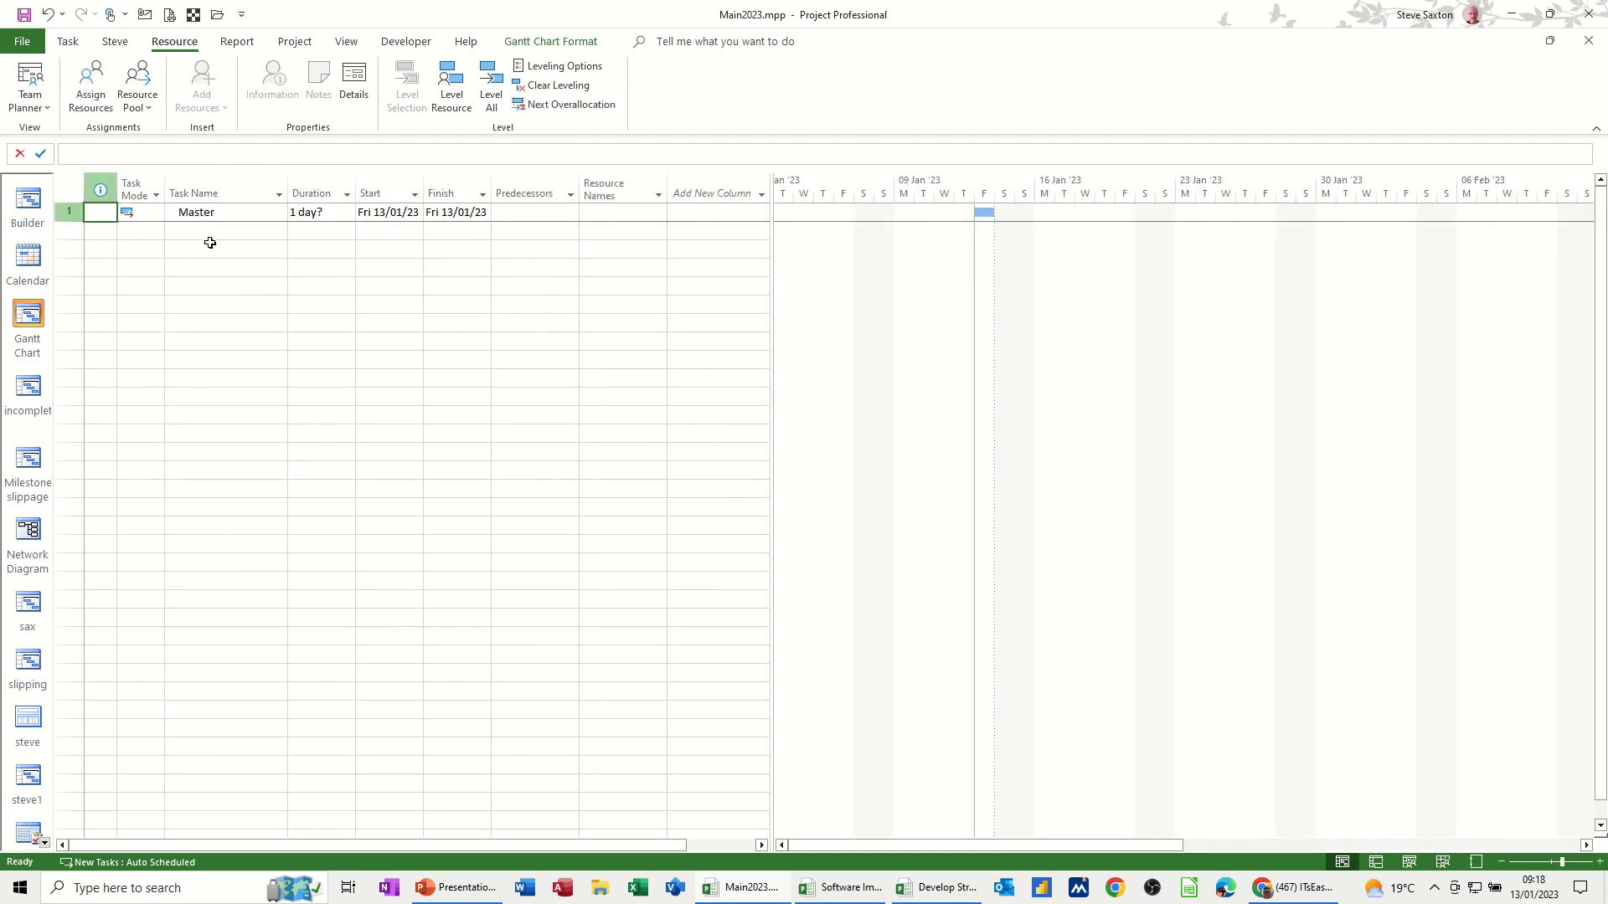
- Bring up Software Implementation 2023 in its Gantt chart view
click(223, 247)
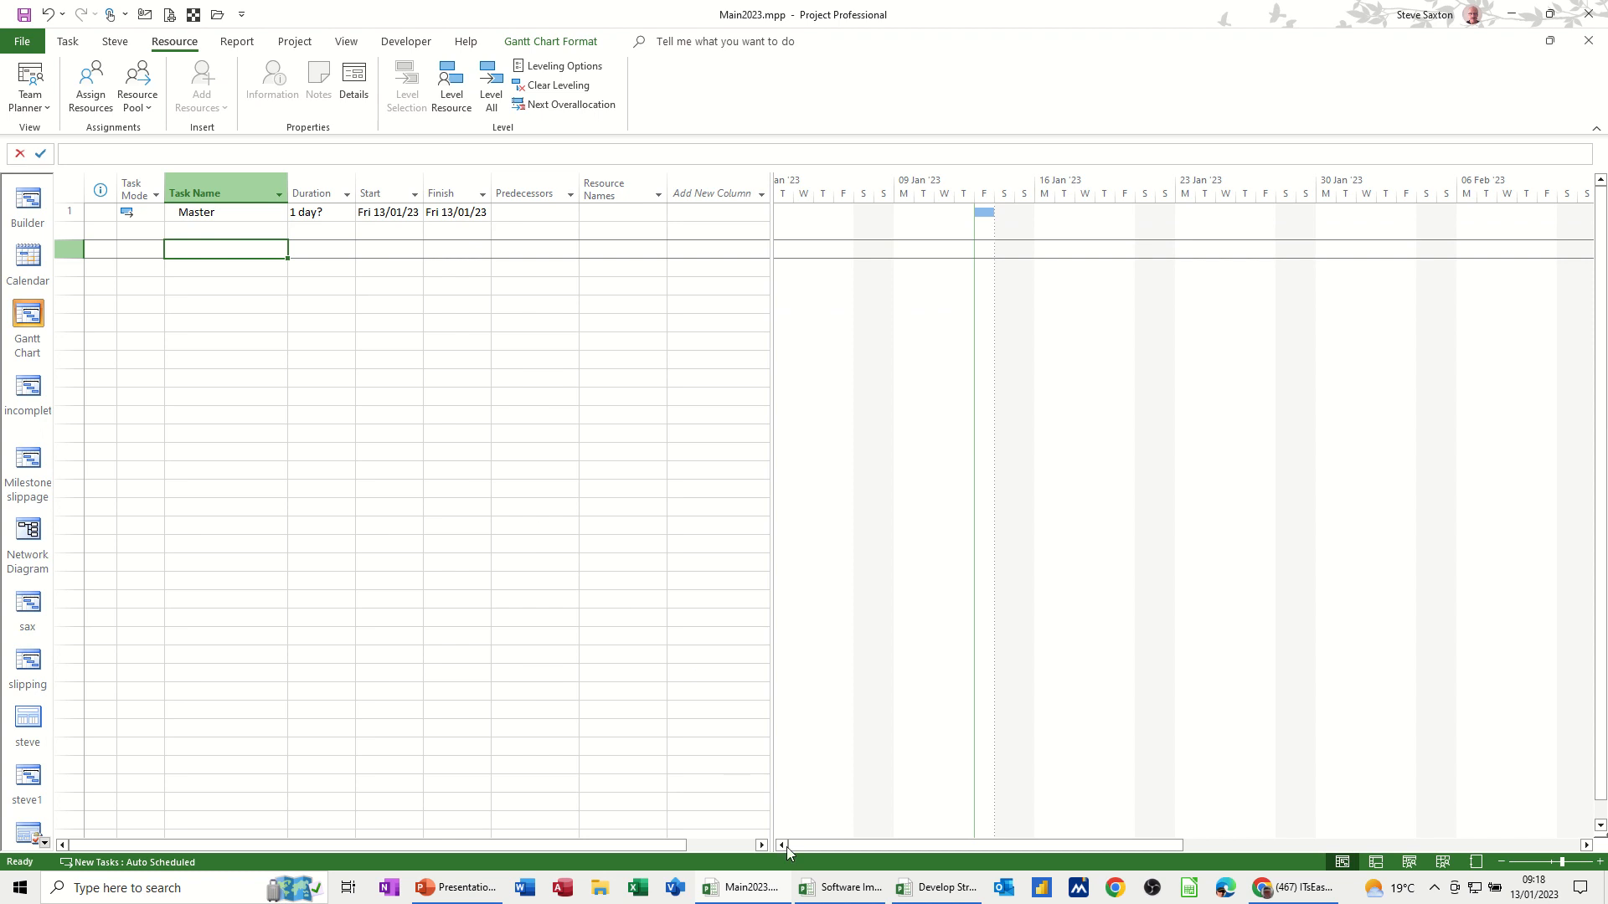
click(839, 887)
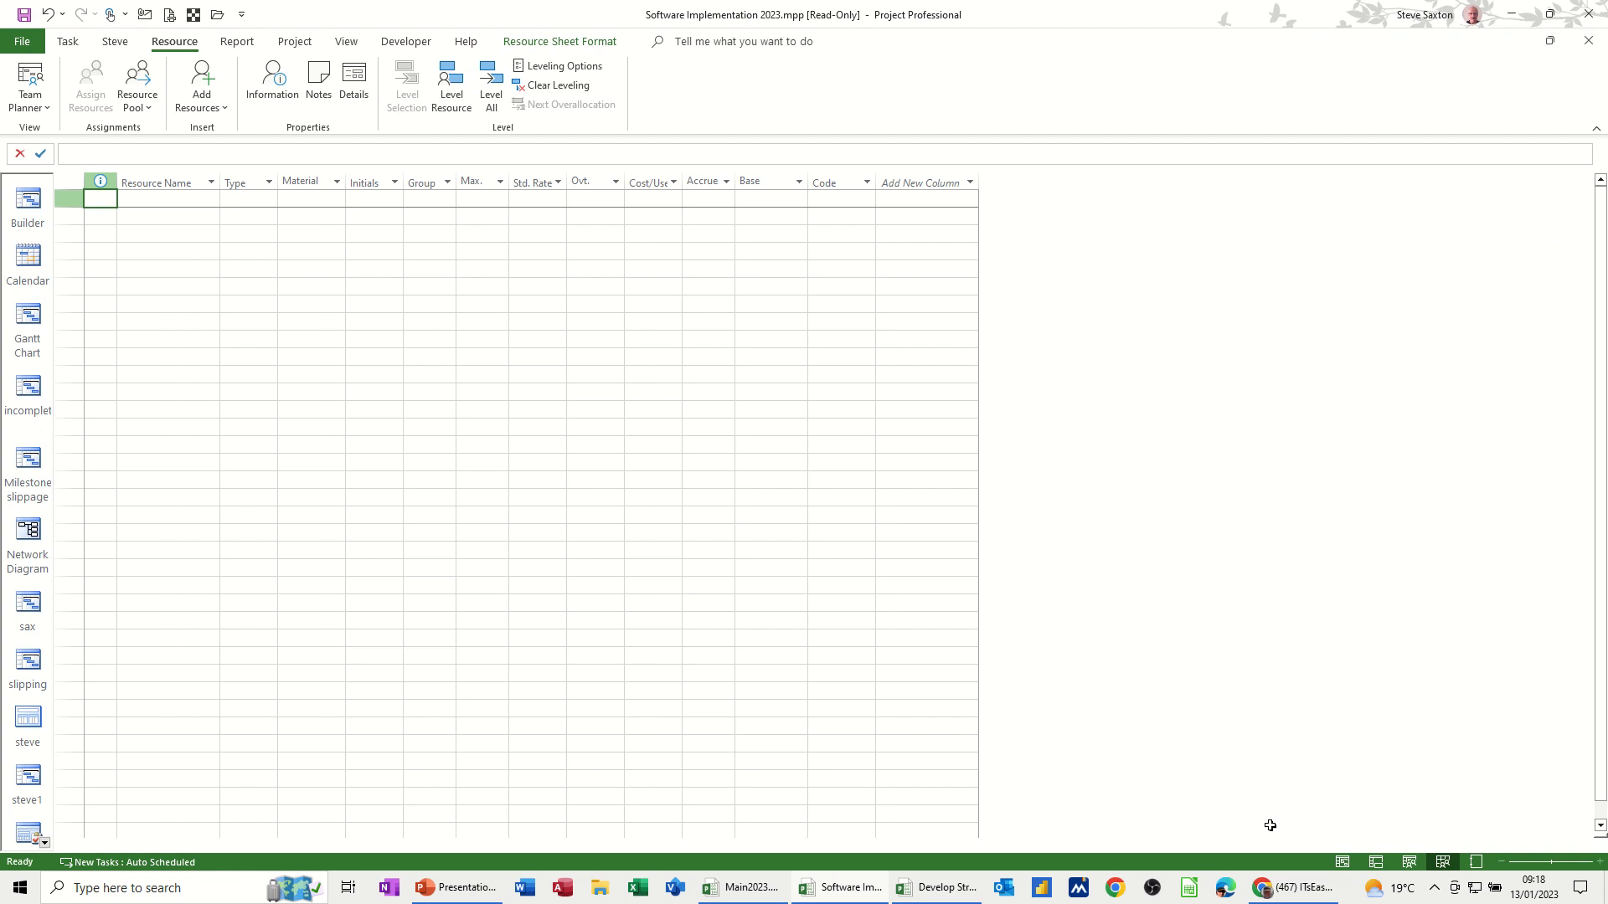
click(29, 319)
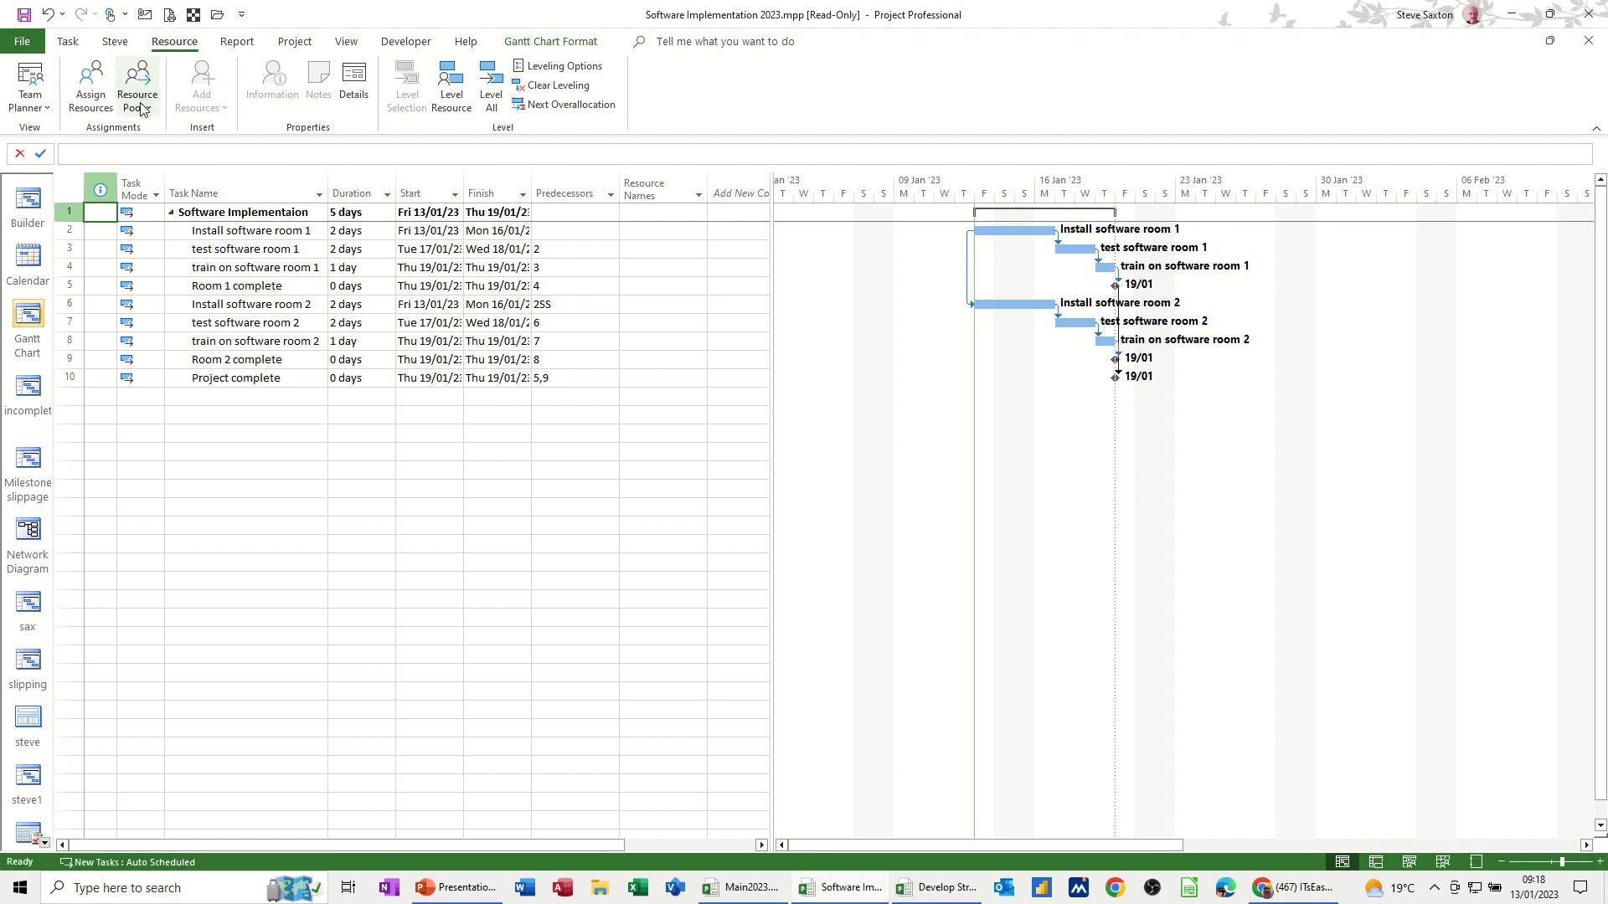
- Share resources so the project uses the Main2023.mpp pool, pool taking precedence
click(135, 87)
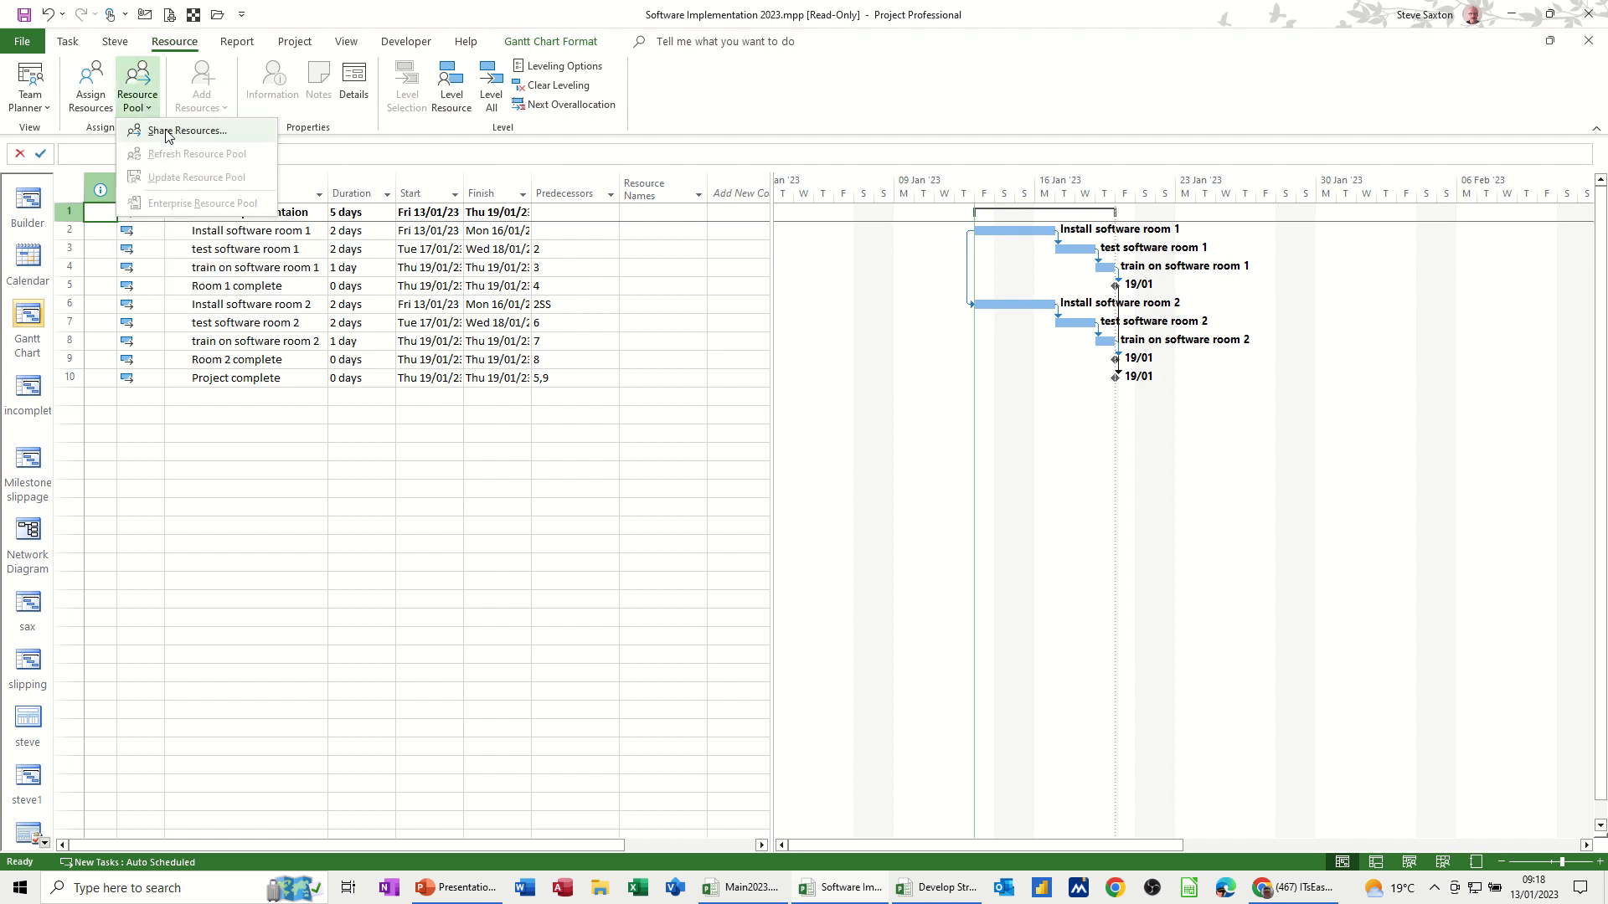
click(188, 130)
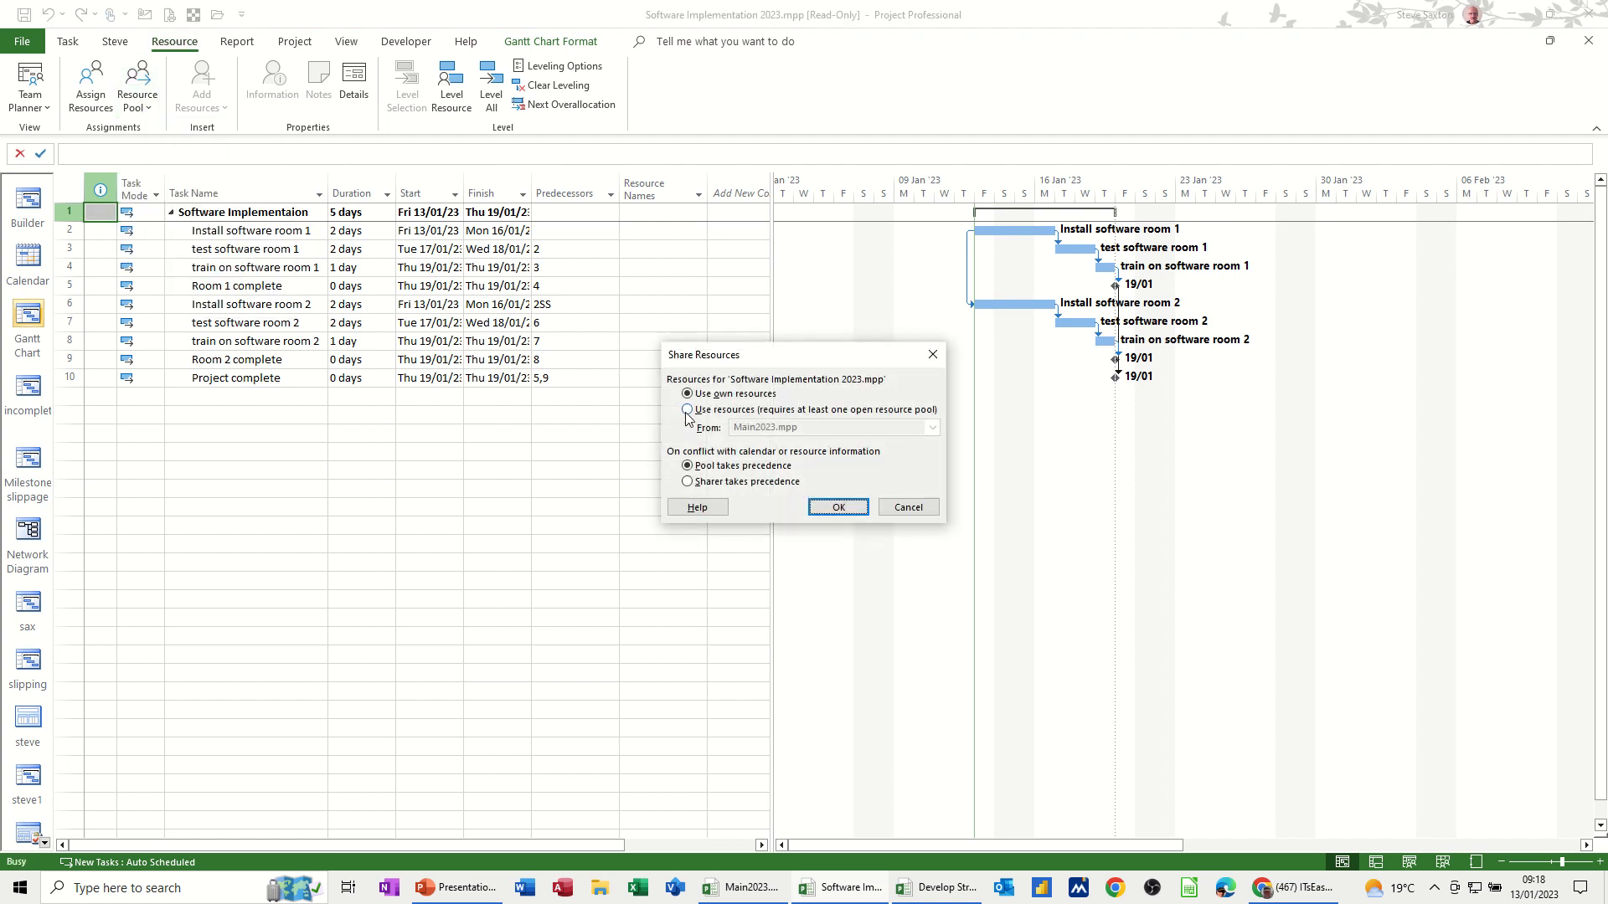
click(930, 427)
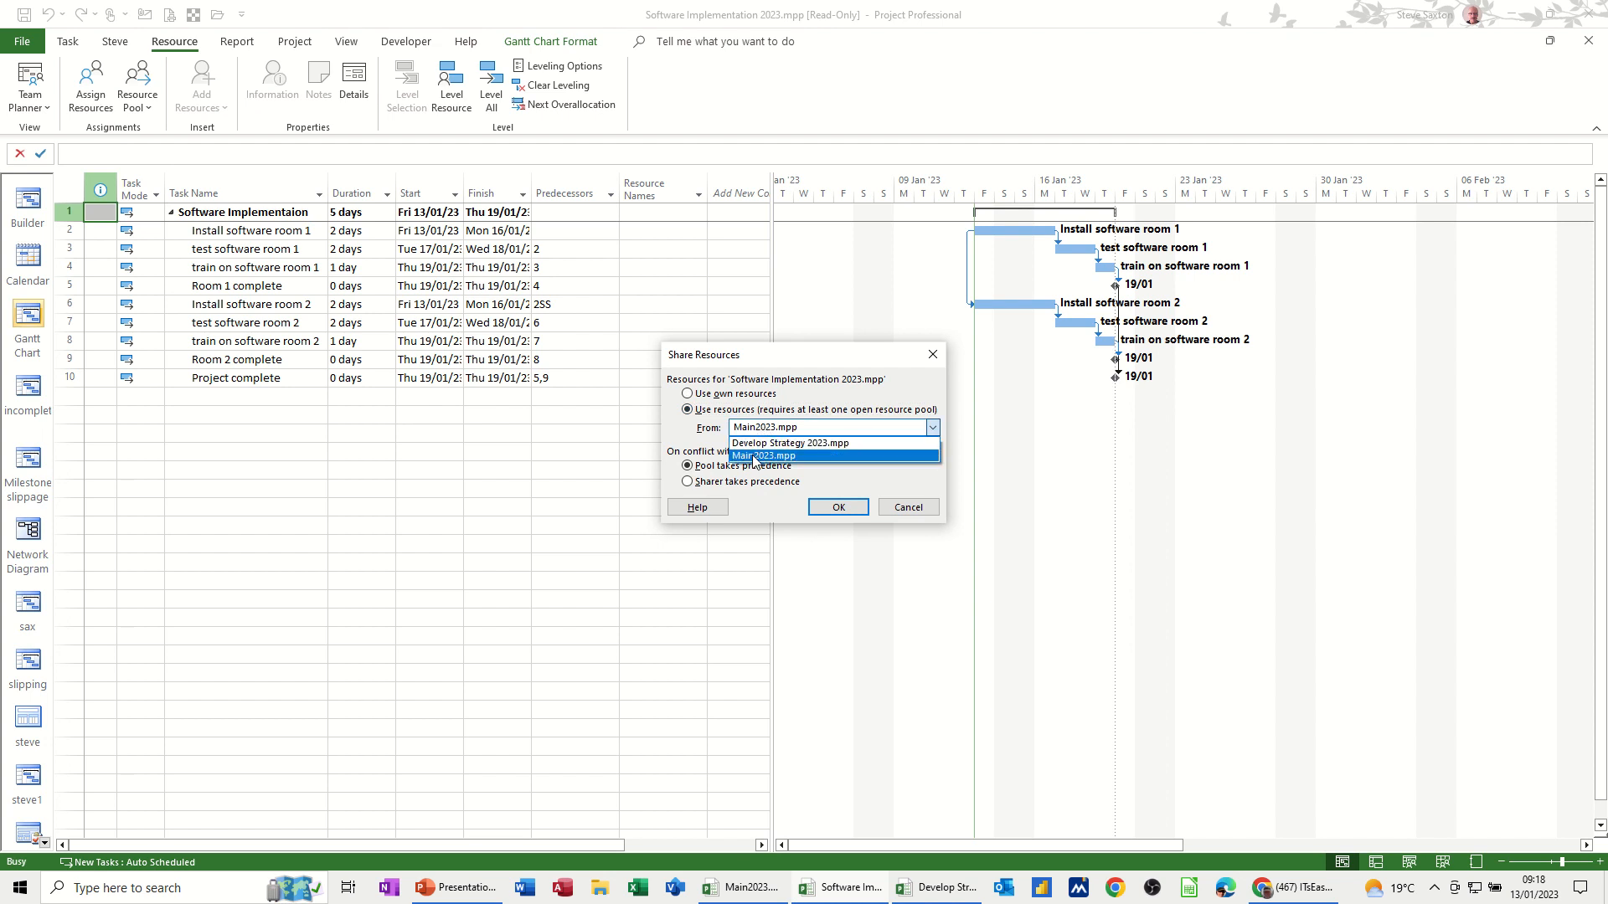
click(765, 456)
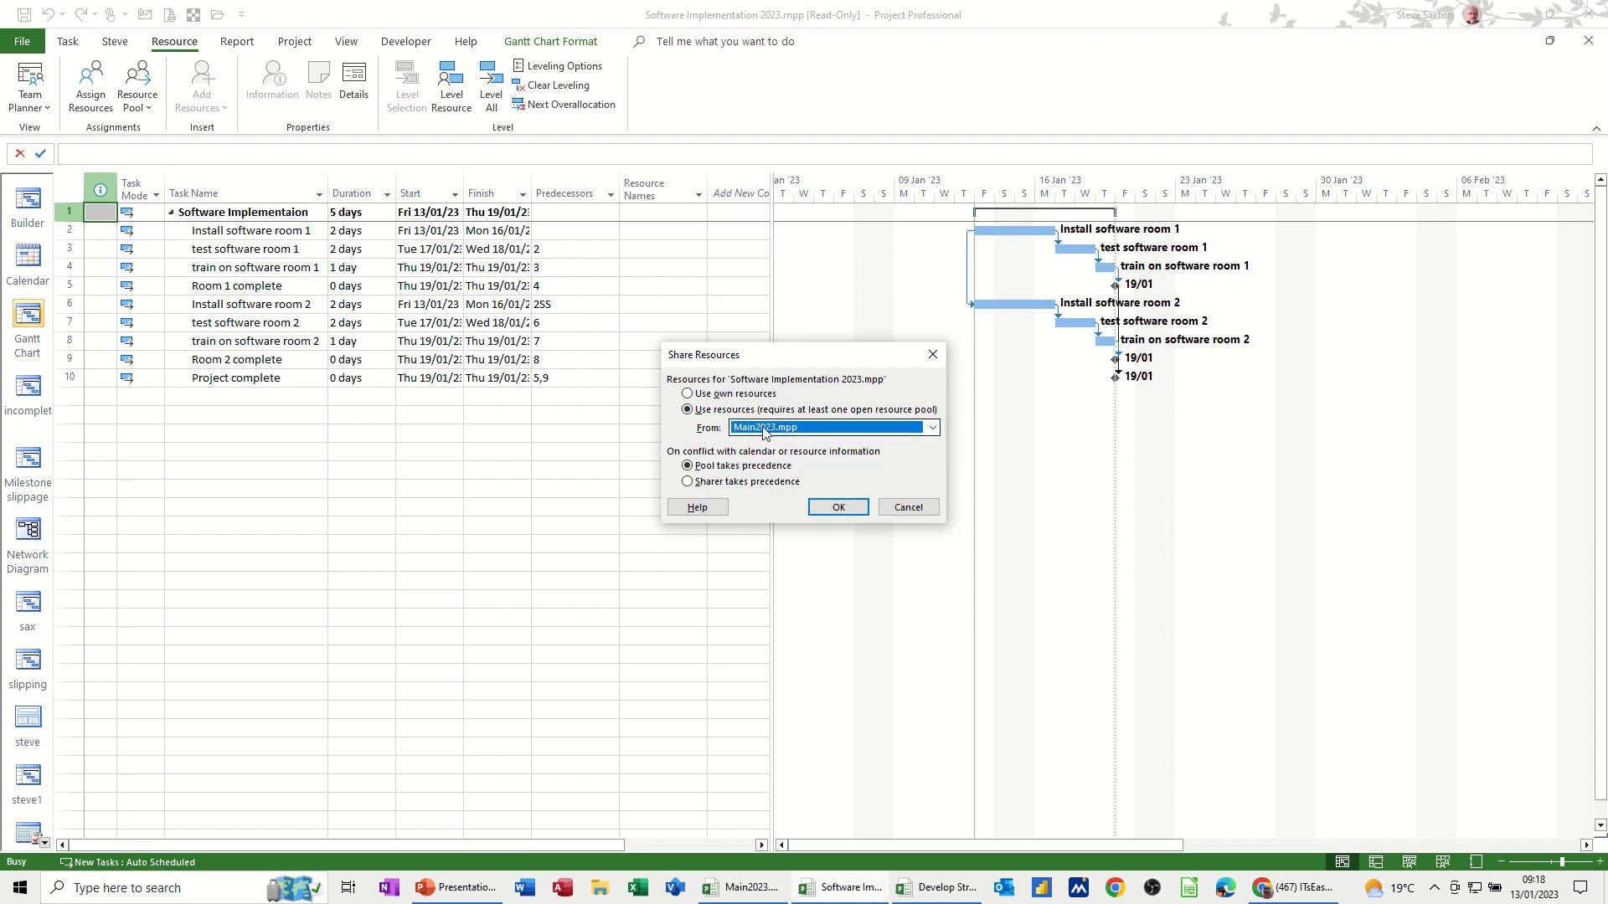
click(837, 506)
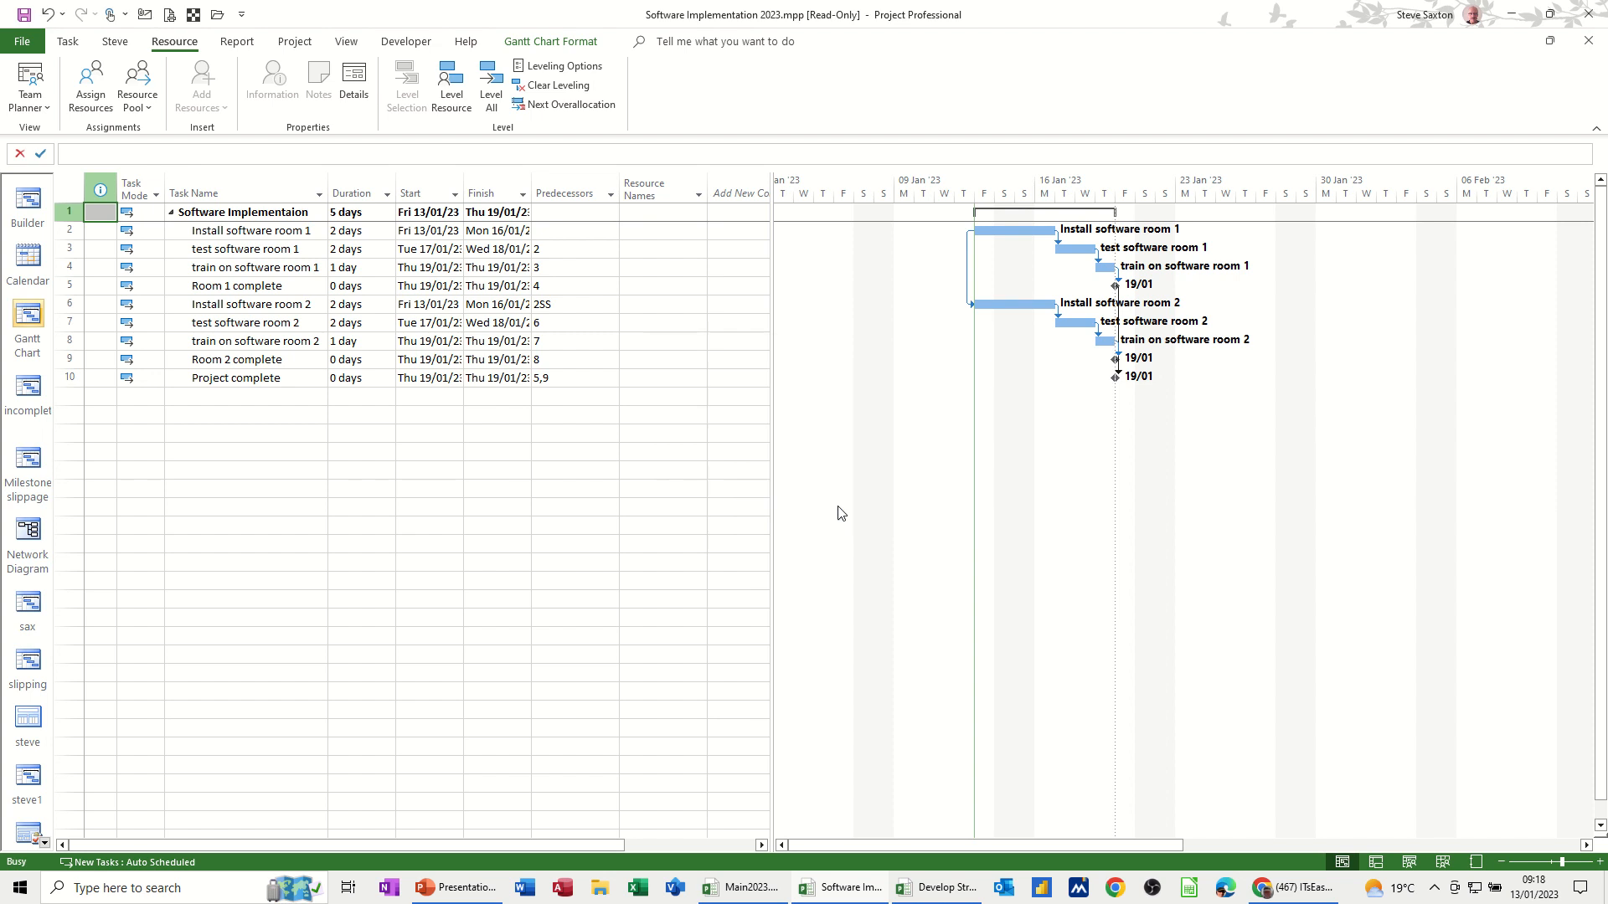
click(656, 250)
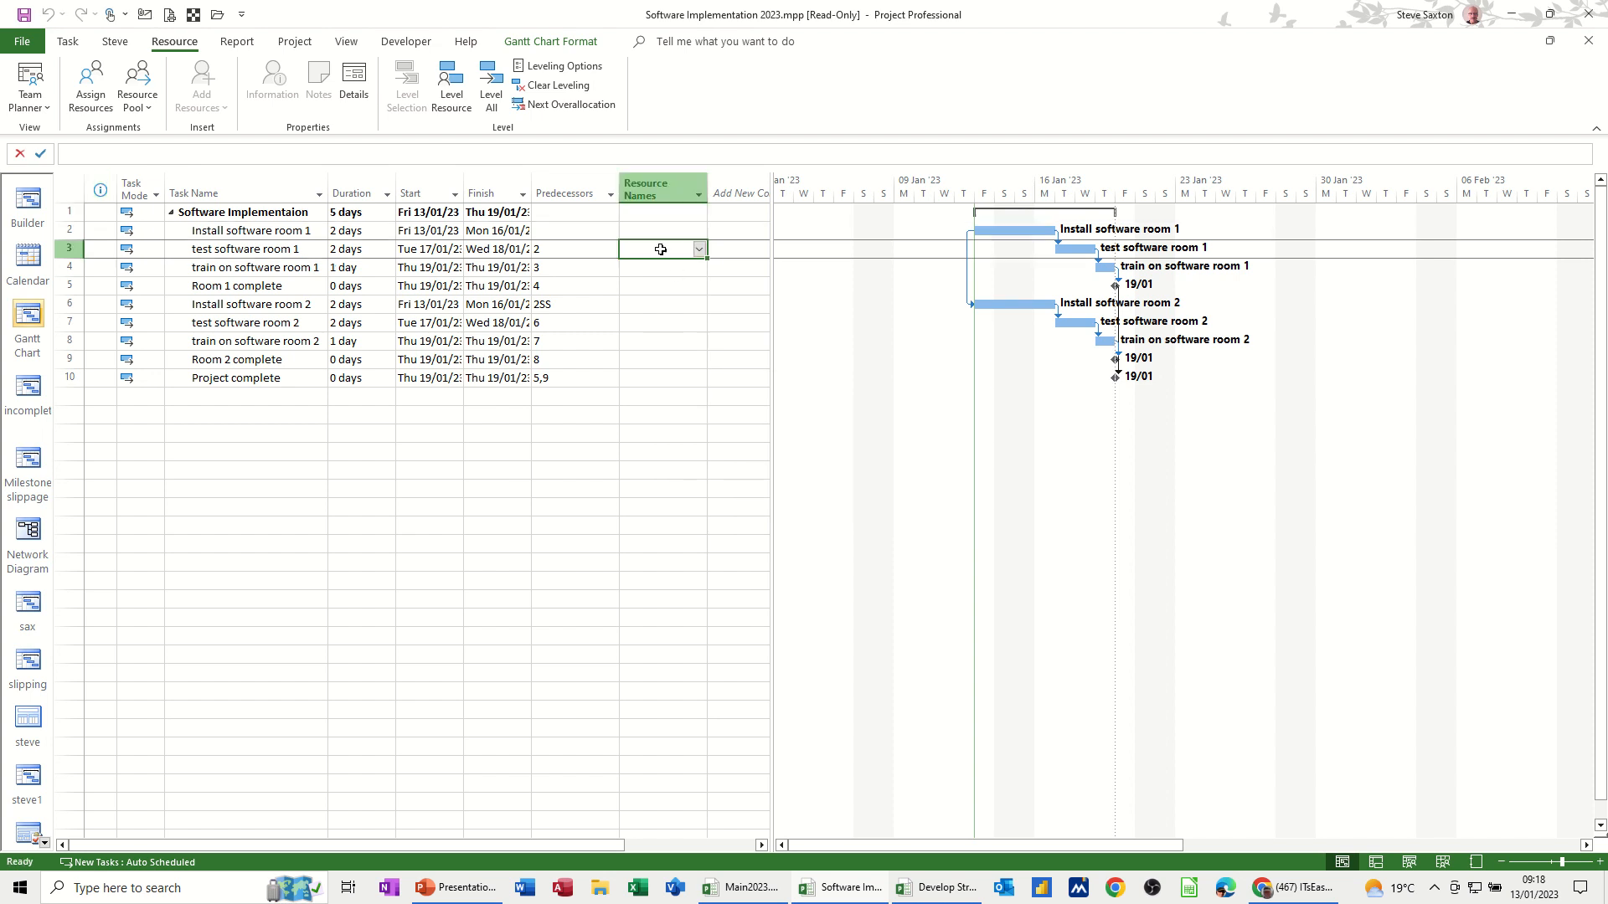
mouse_move(1008, 596)
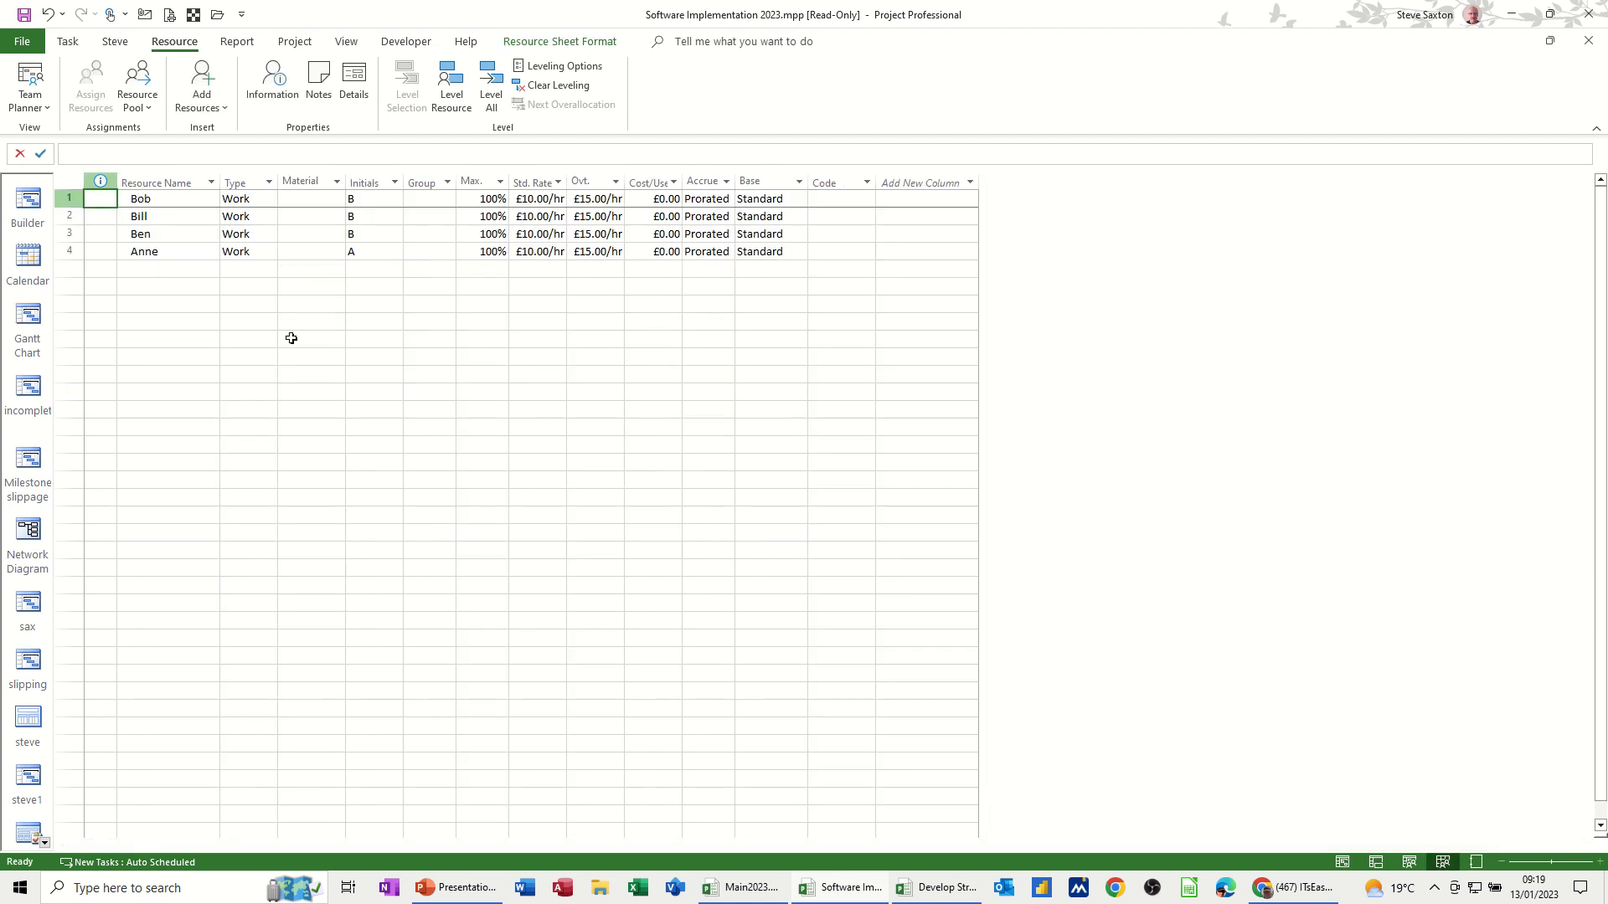
- Assign Anne to Install software room 1
click(27, 318)
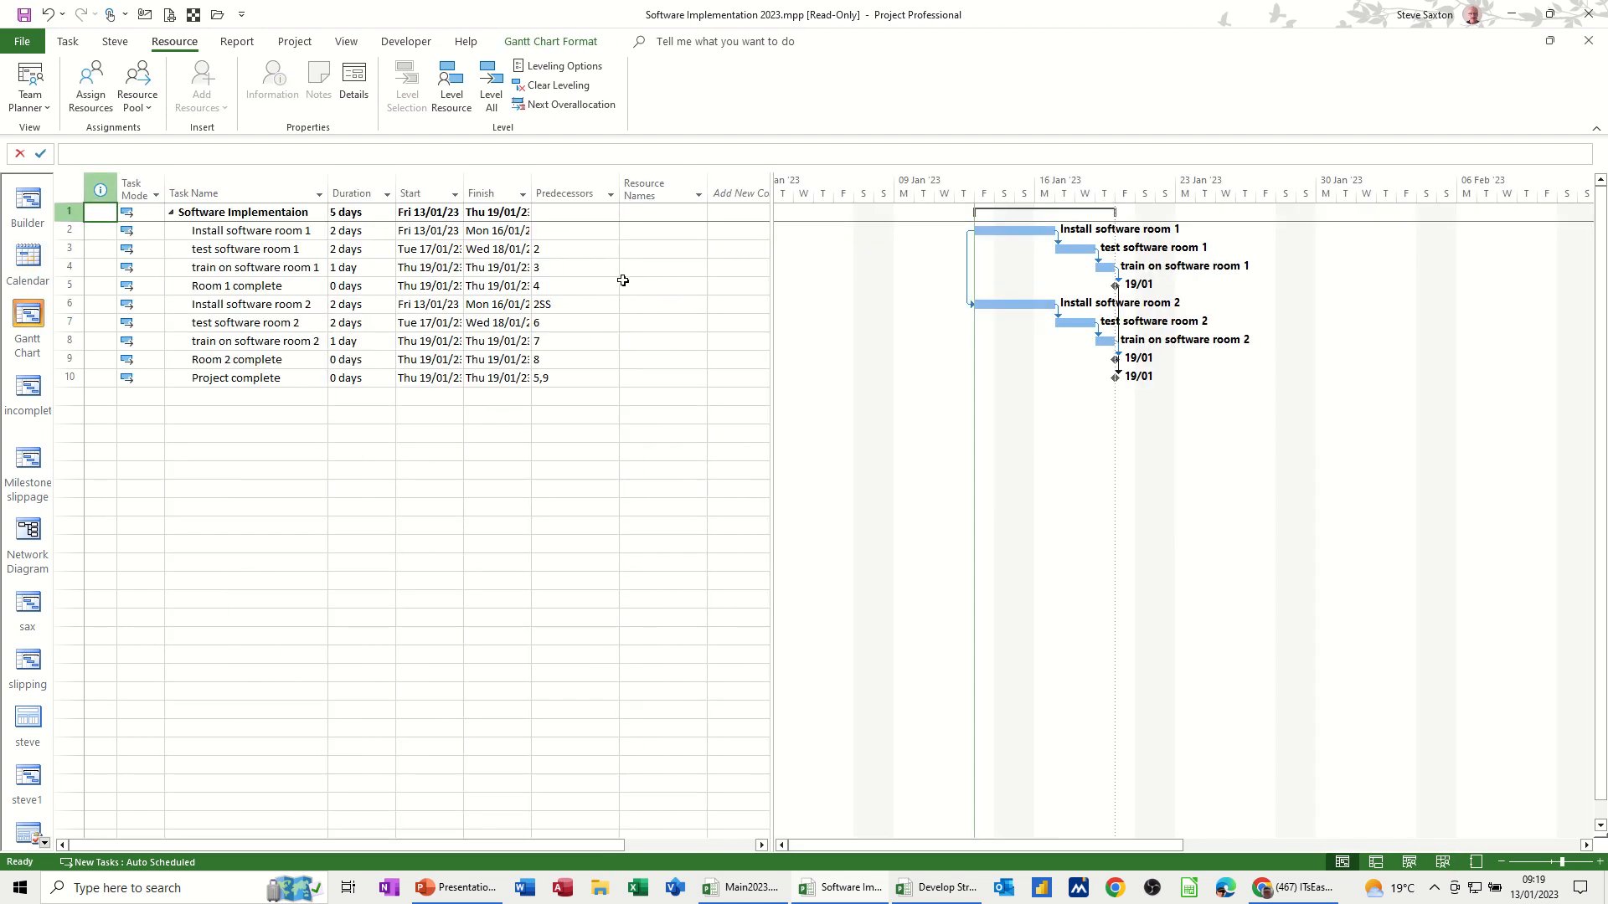
click(661, 248)
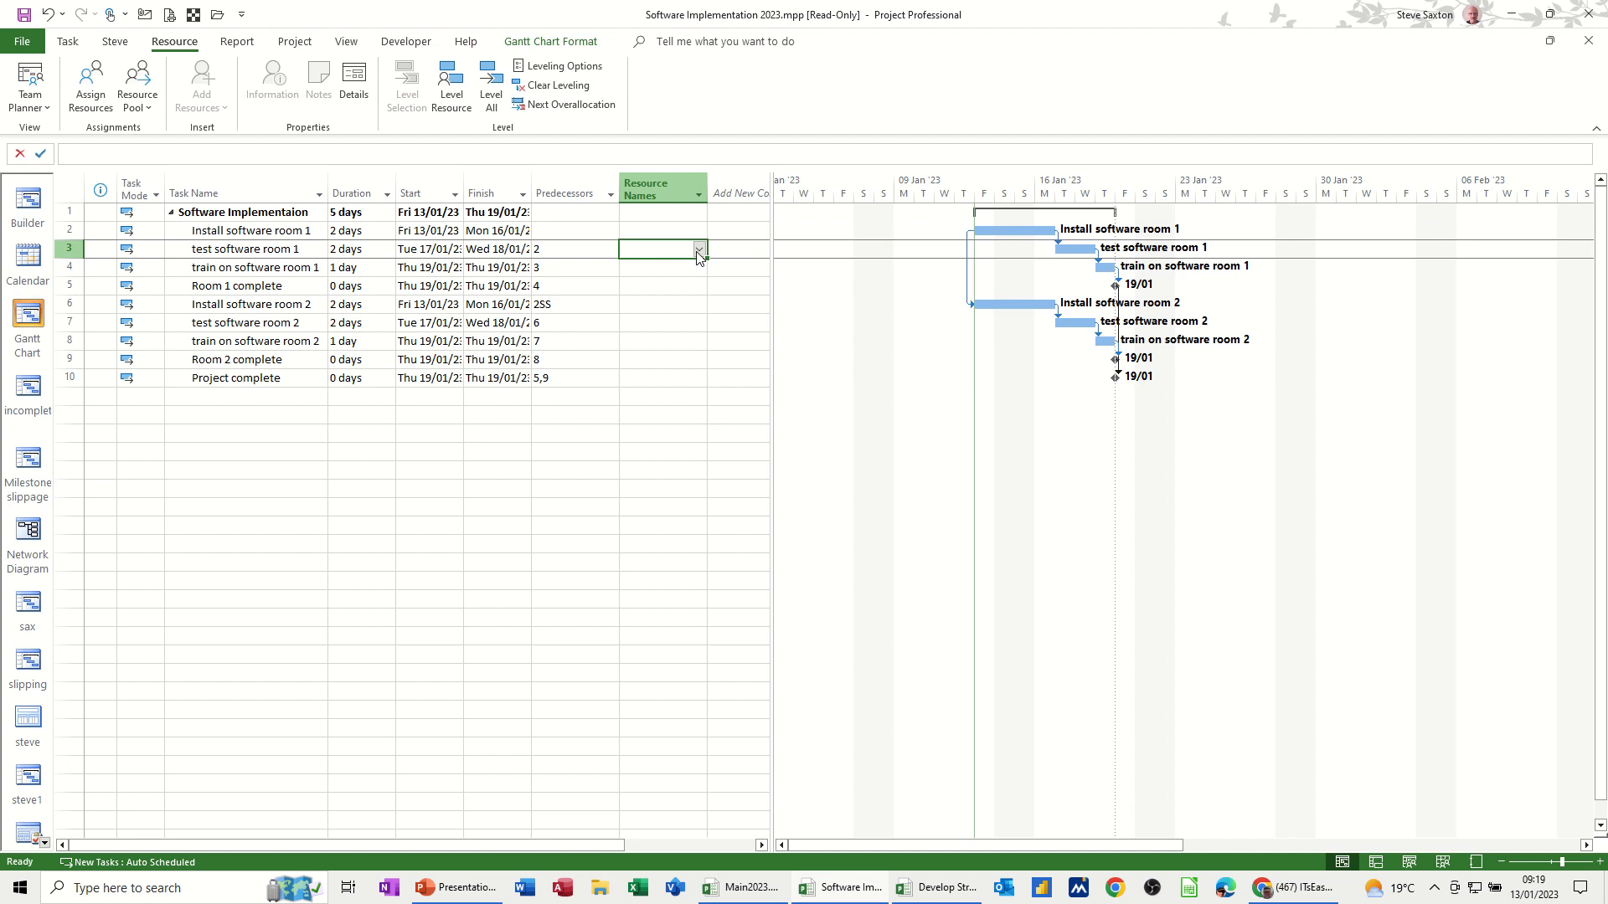
click(698, 229)
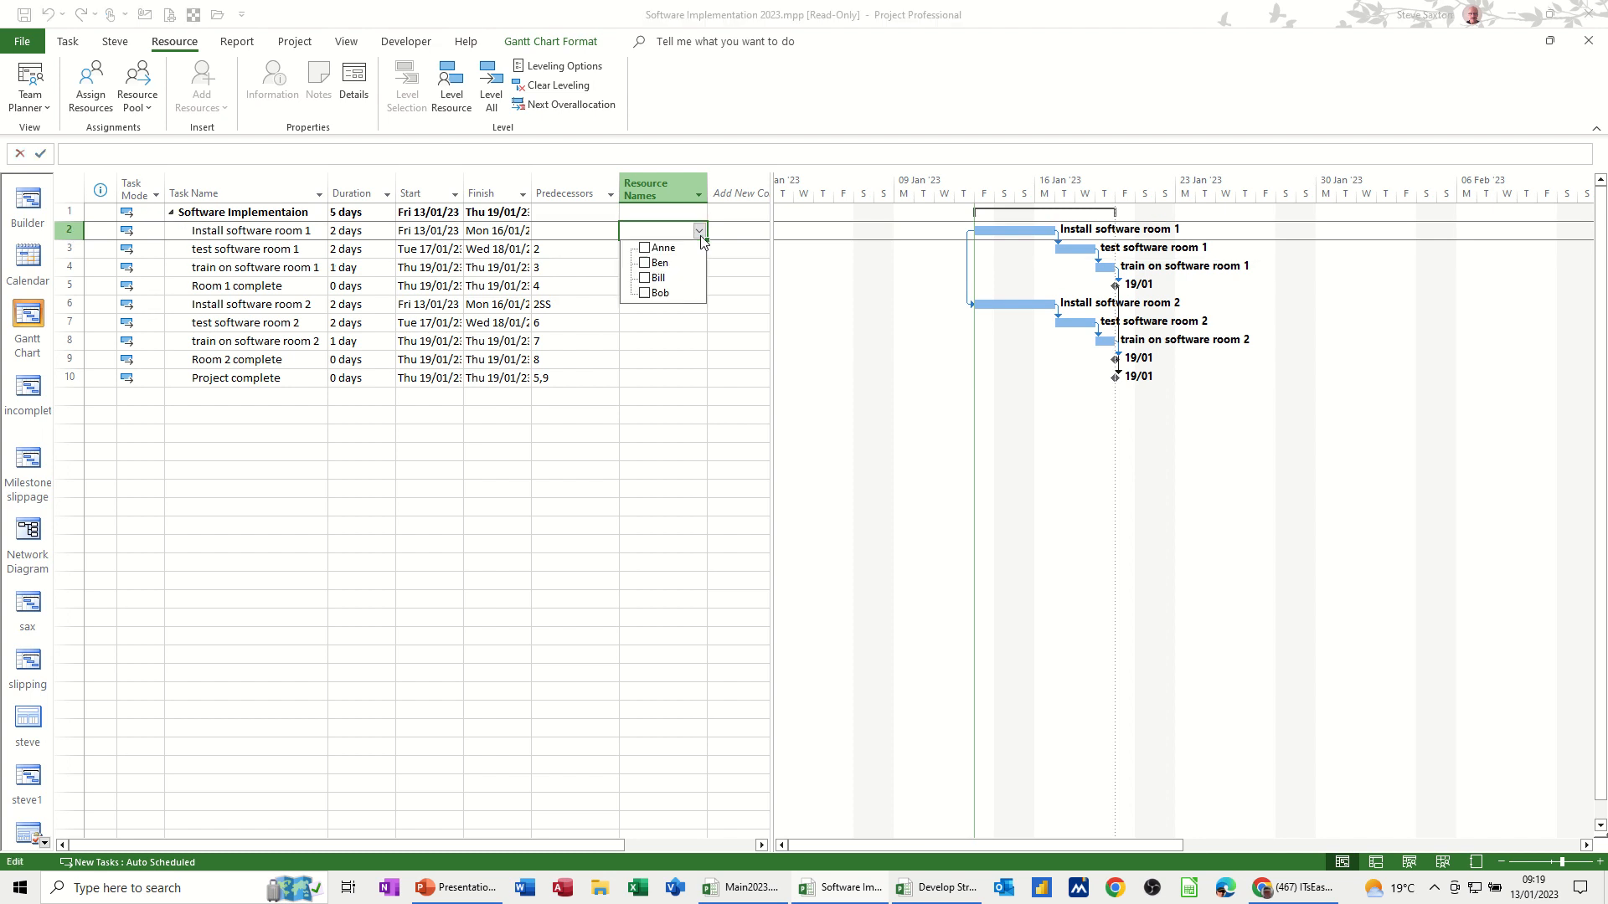
click(643, 248)
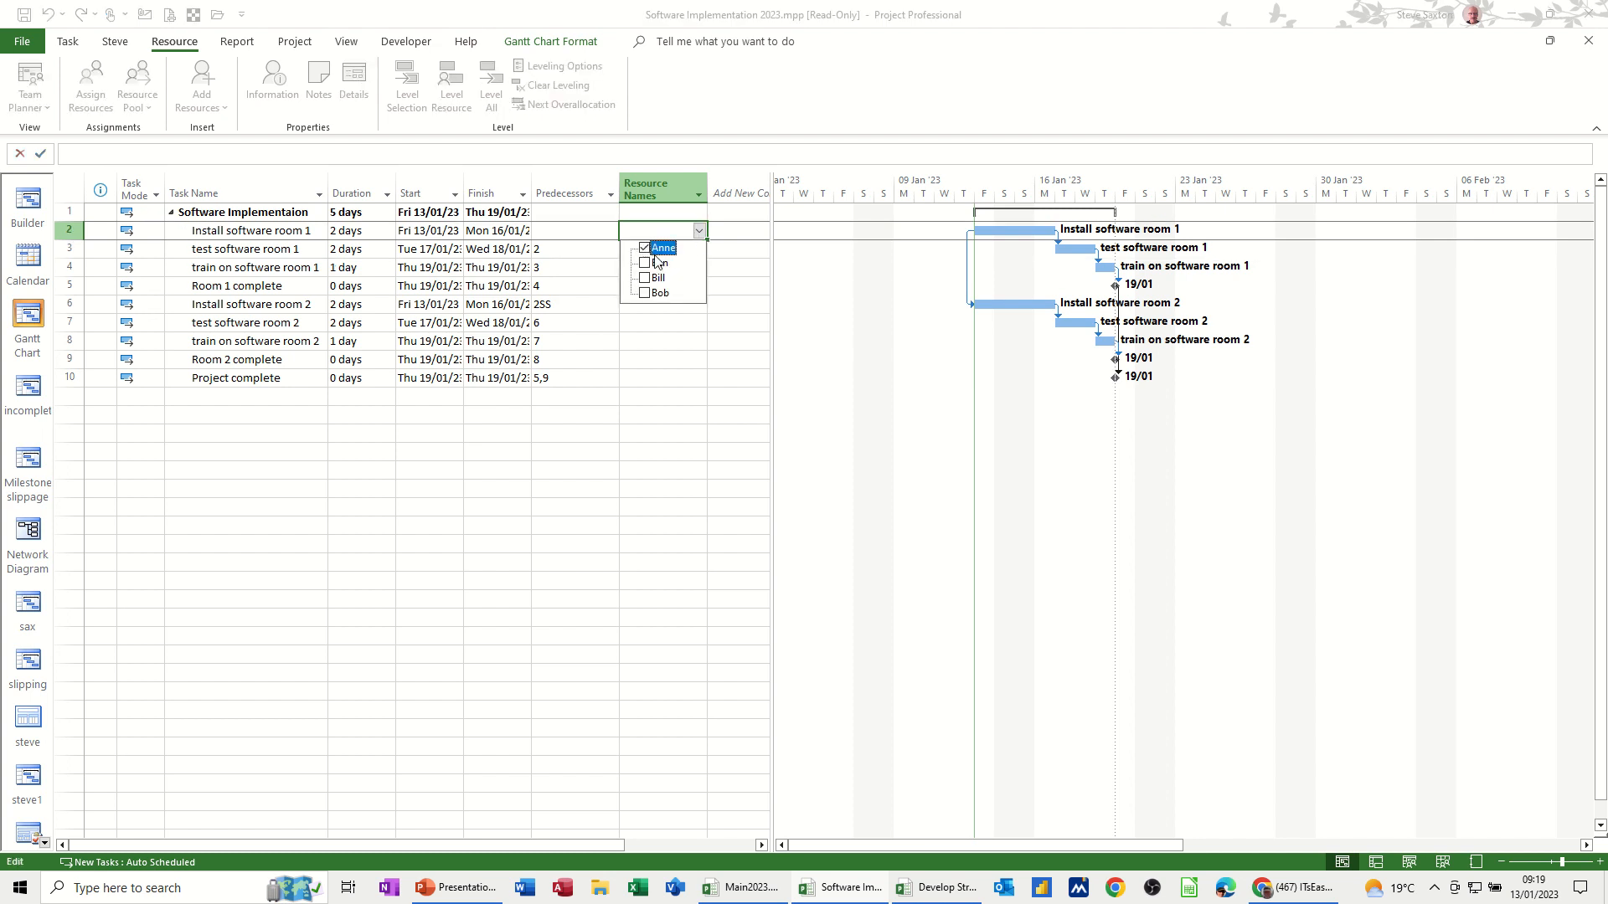
click(643, 248)
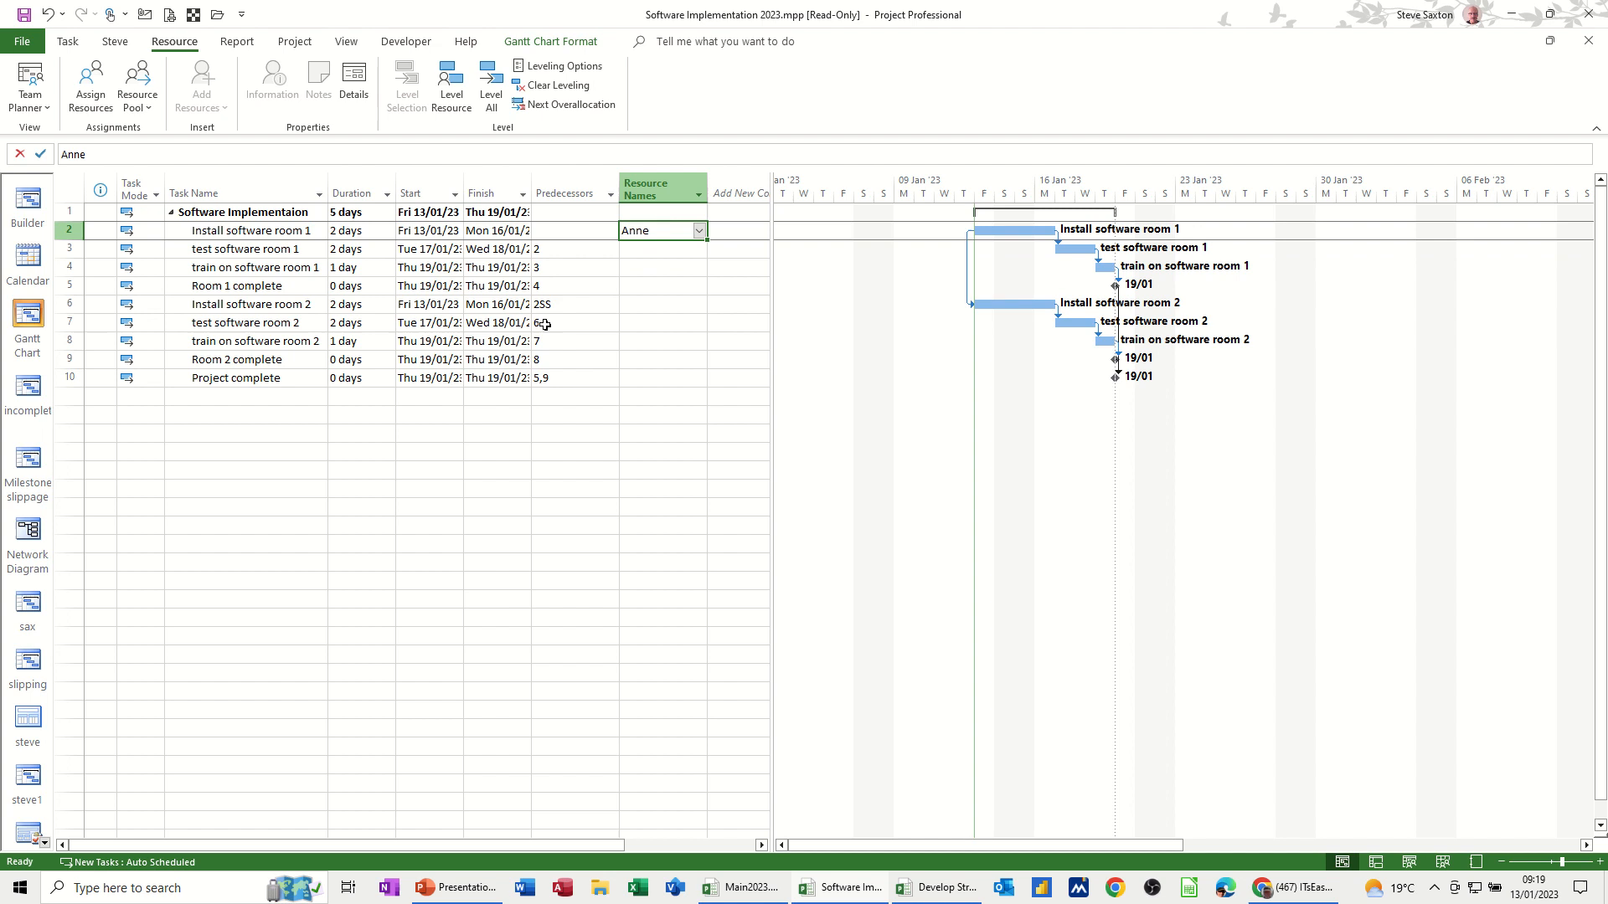
- Assign Bob to Install software room 2 and Ben to train on software room 2
click(698, 303)
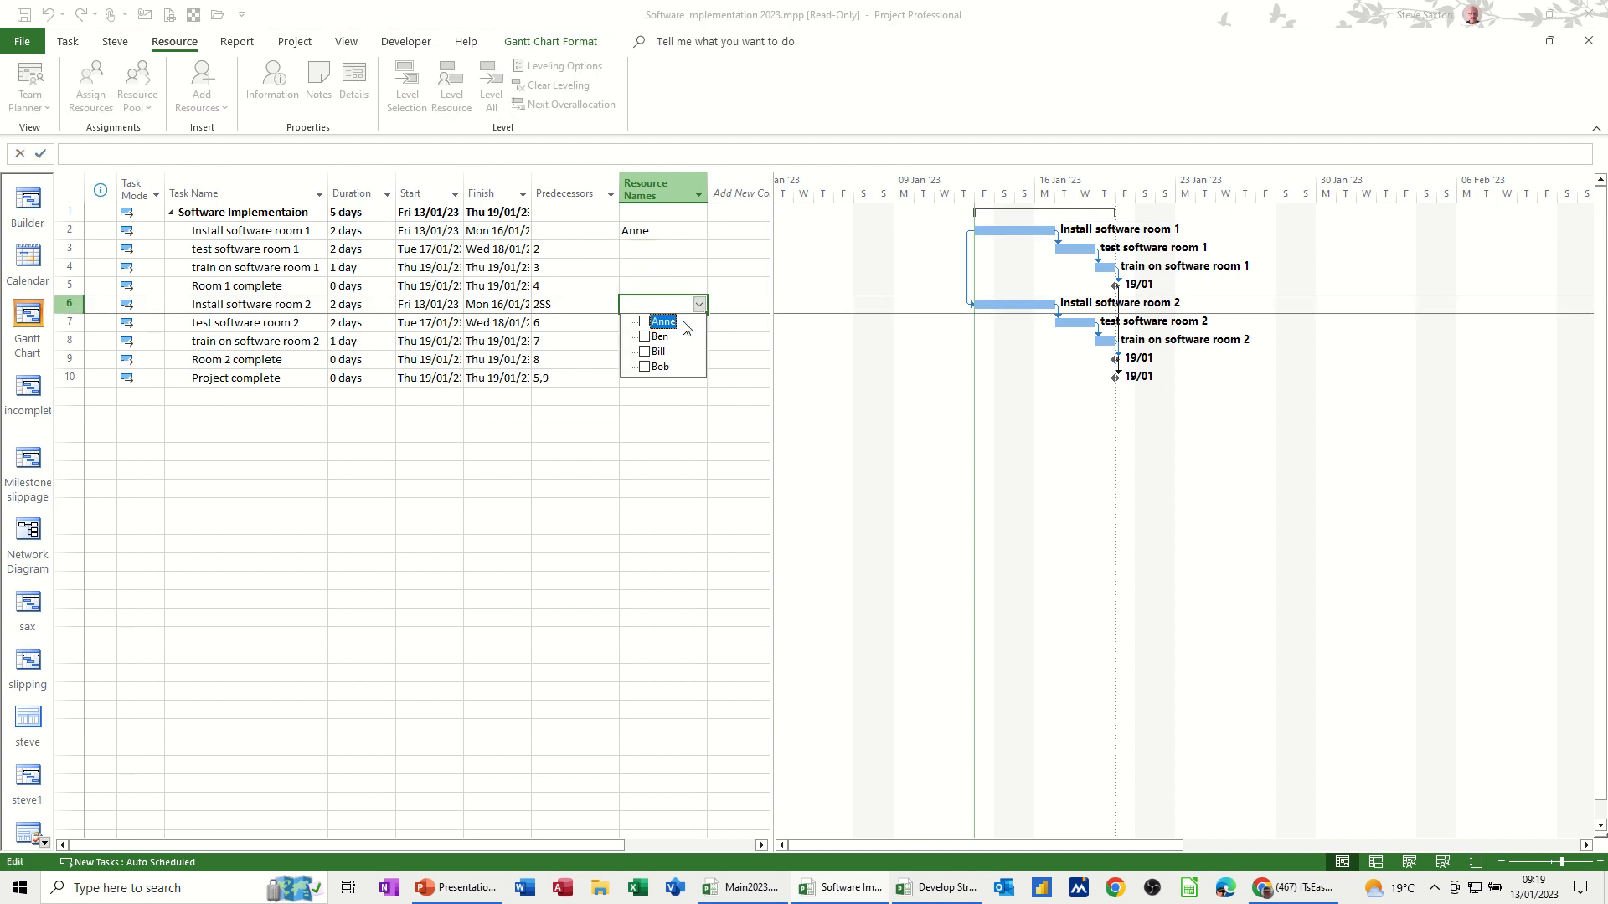
click(646, 367)
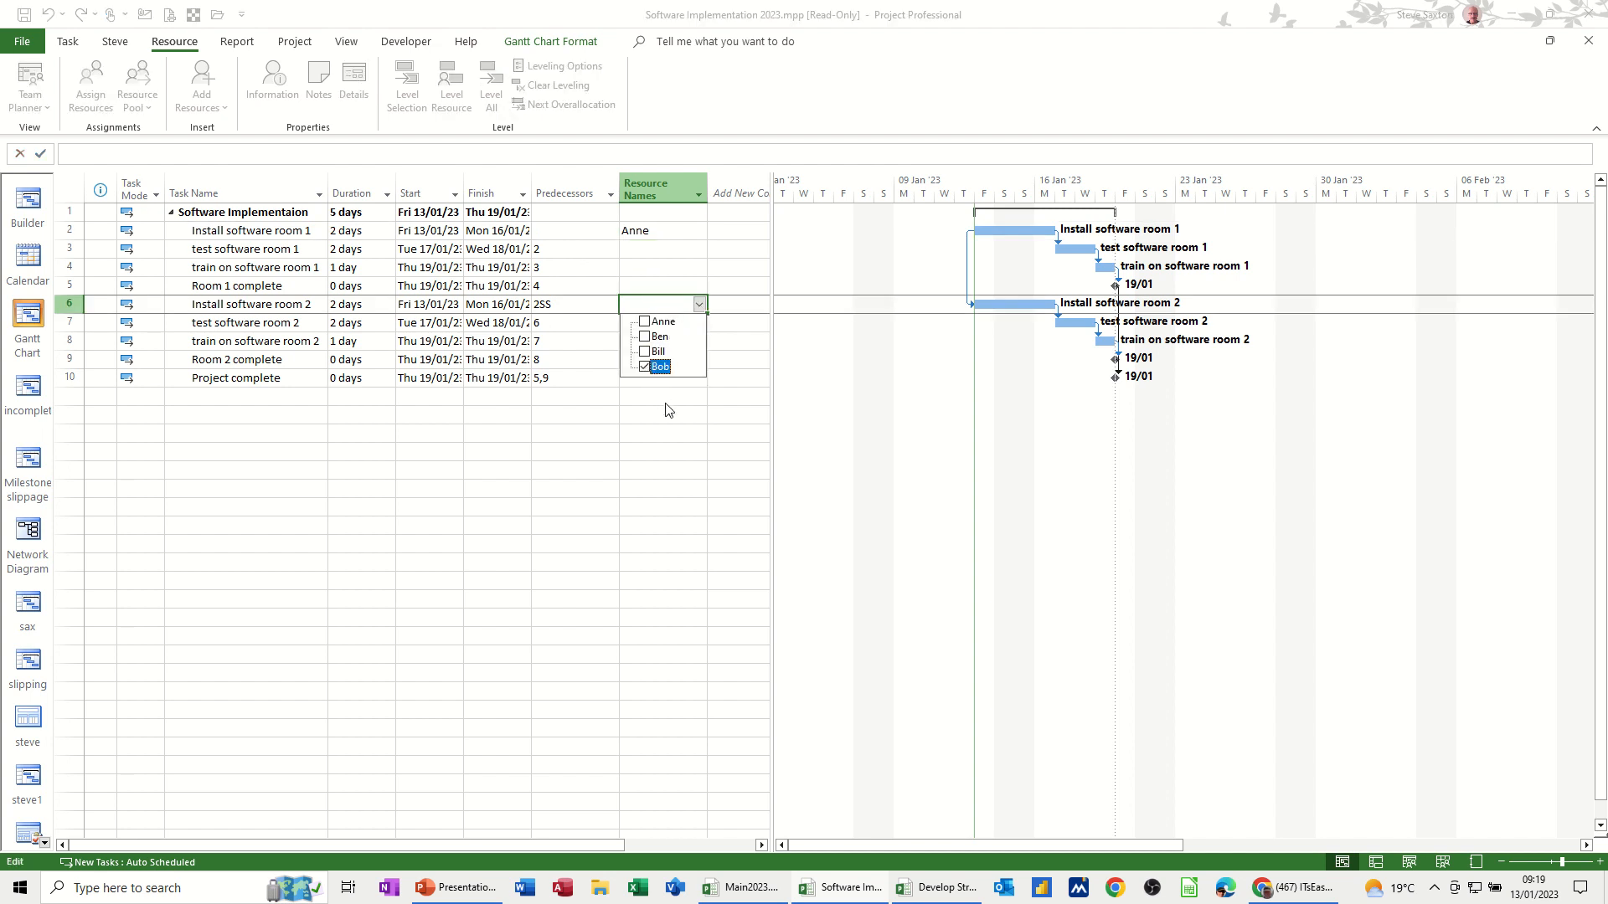
click(659, 366)
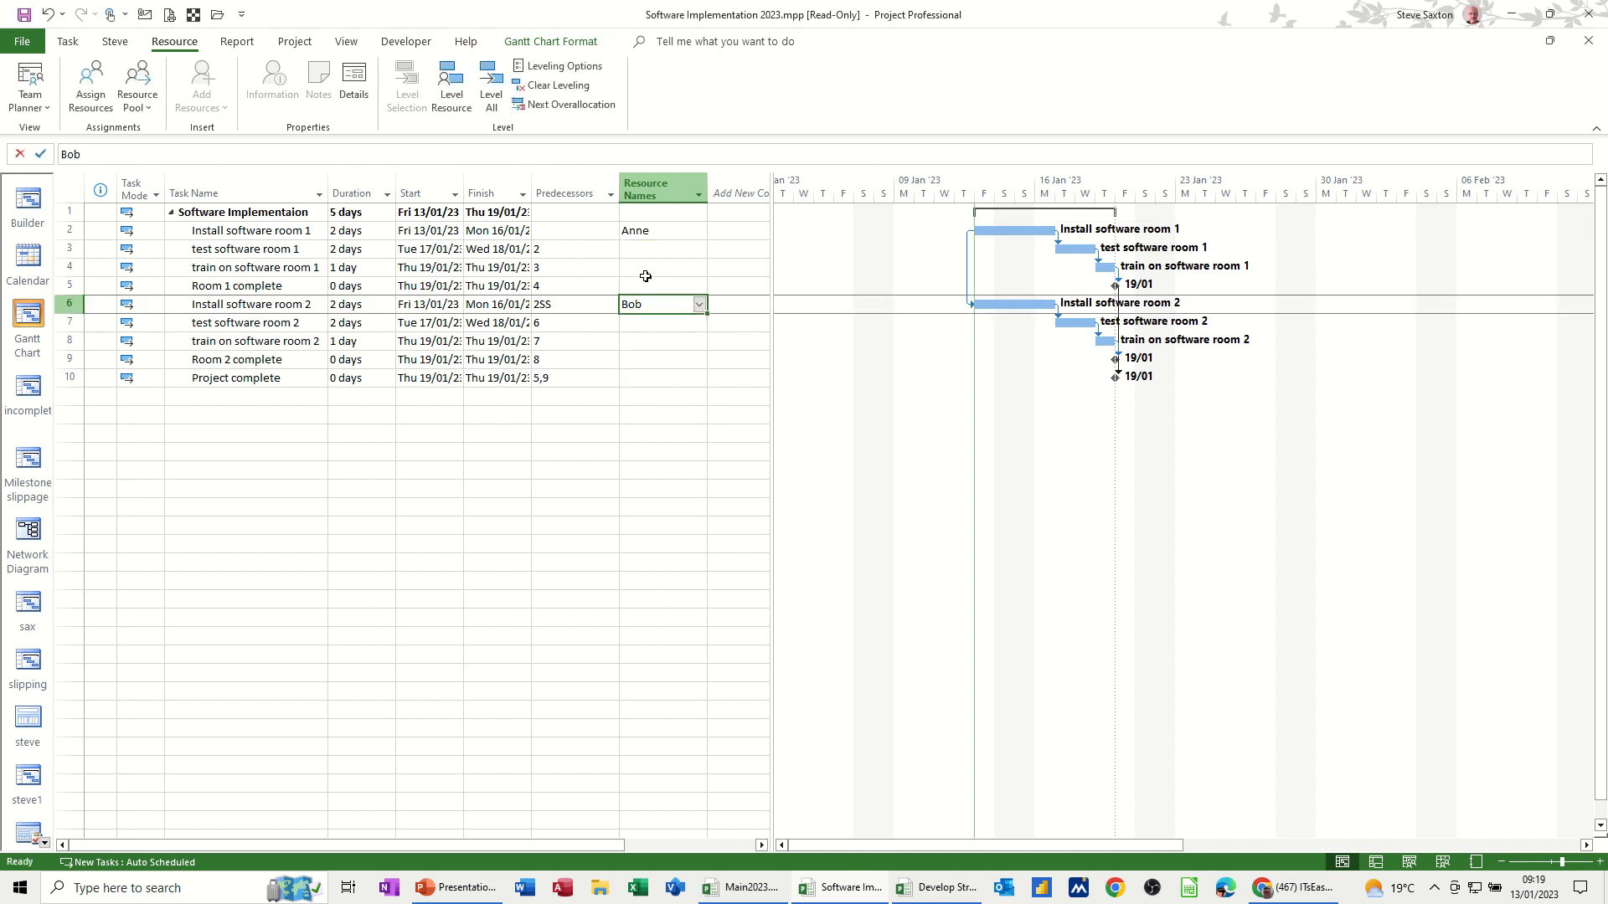
mouse_move(645, 347)
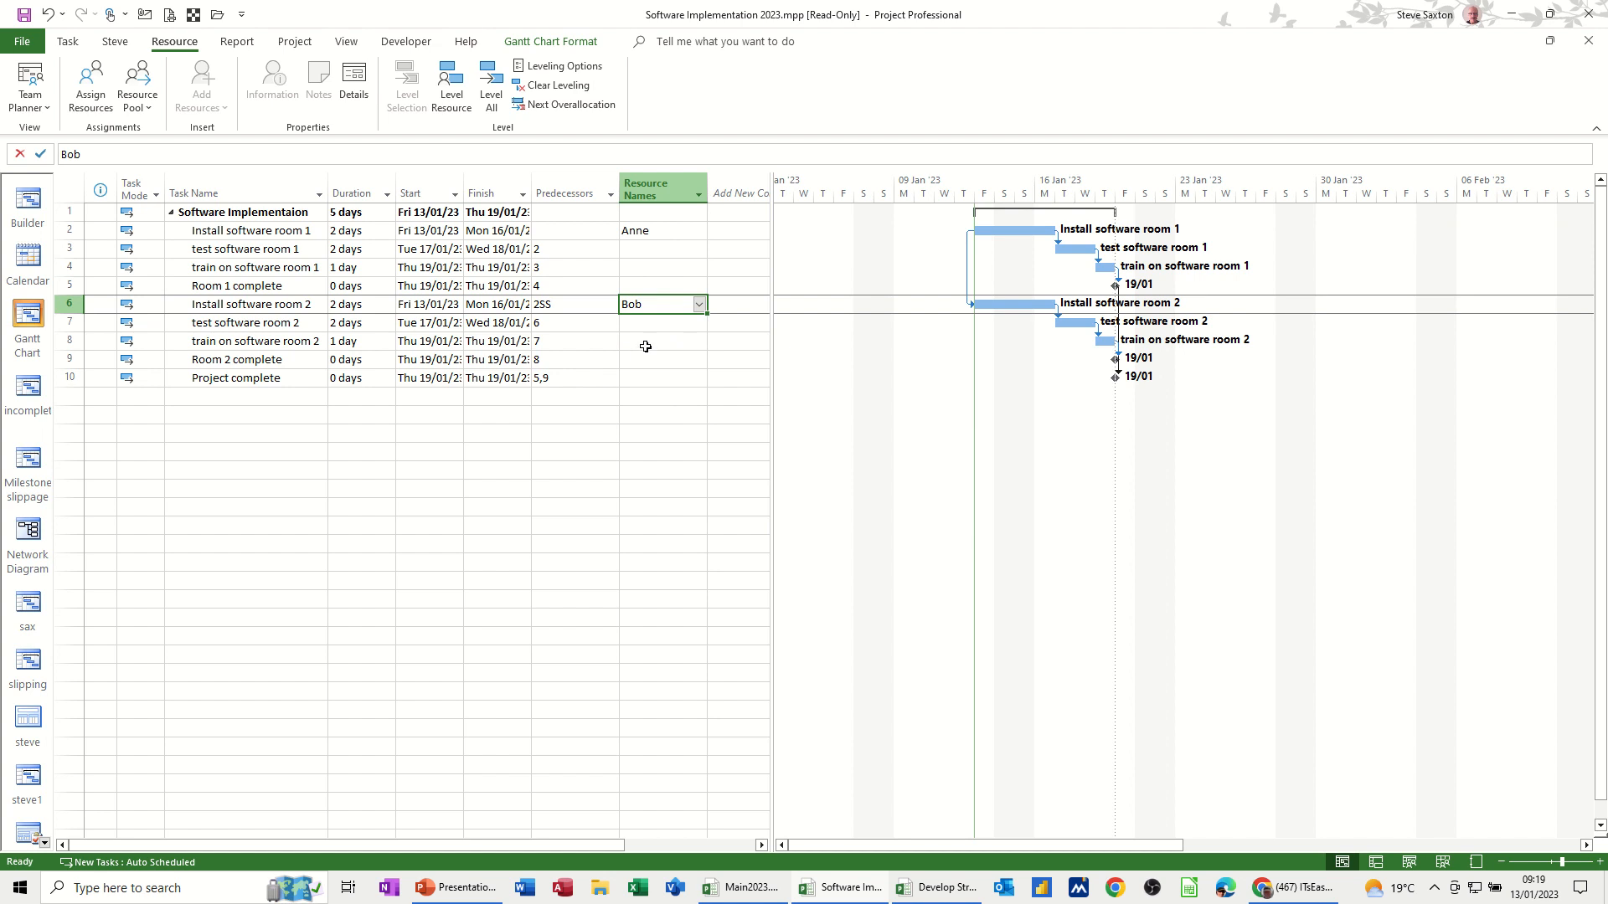
click(699, 342)
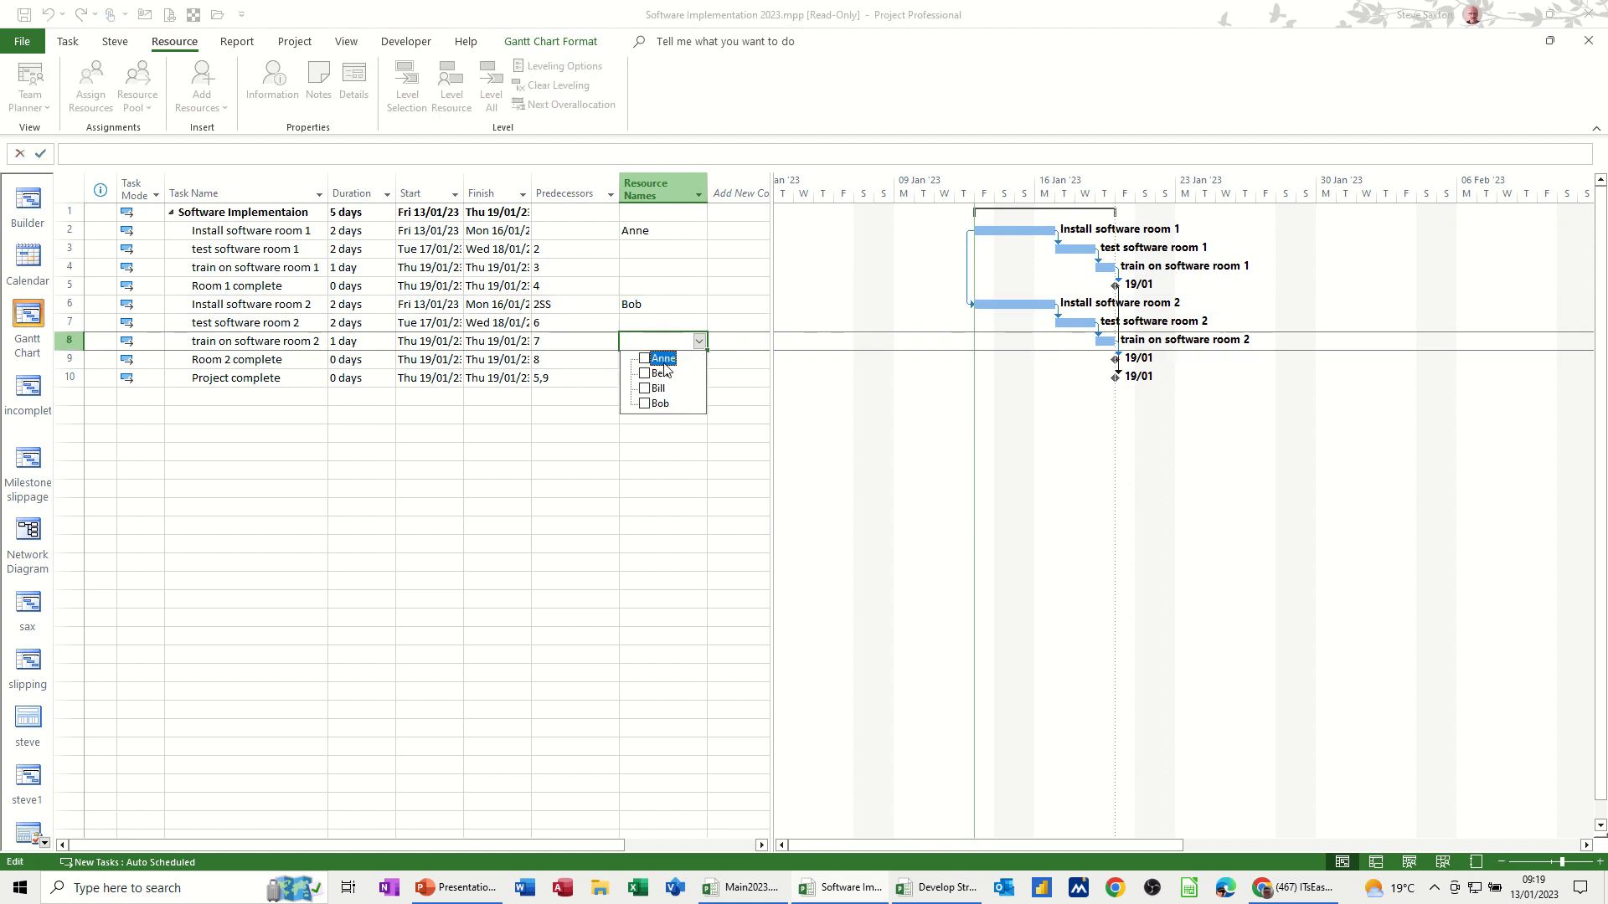
click(656, 372)
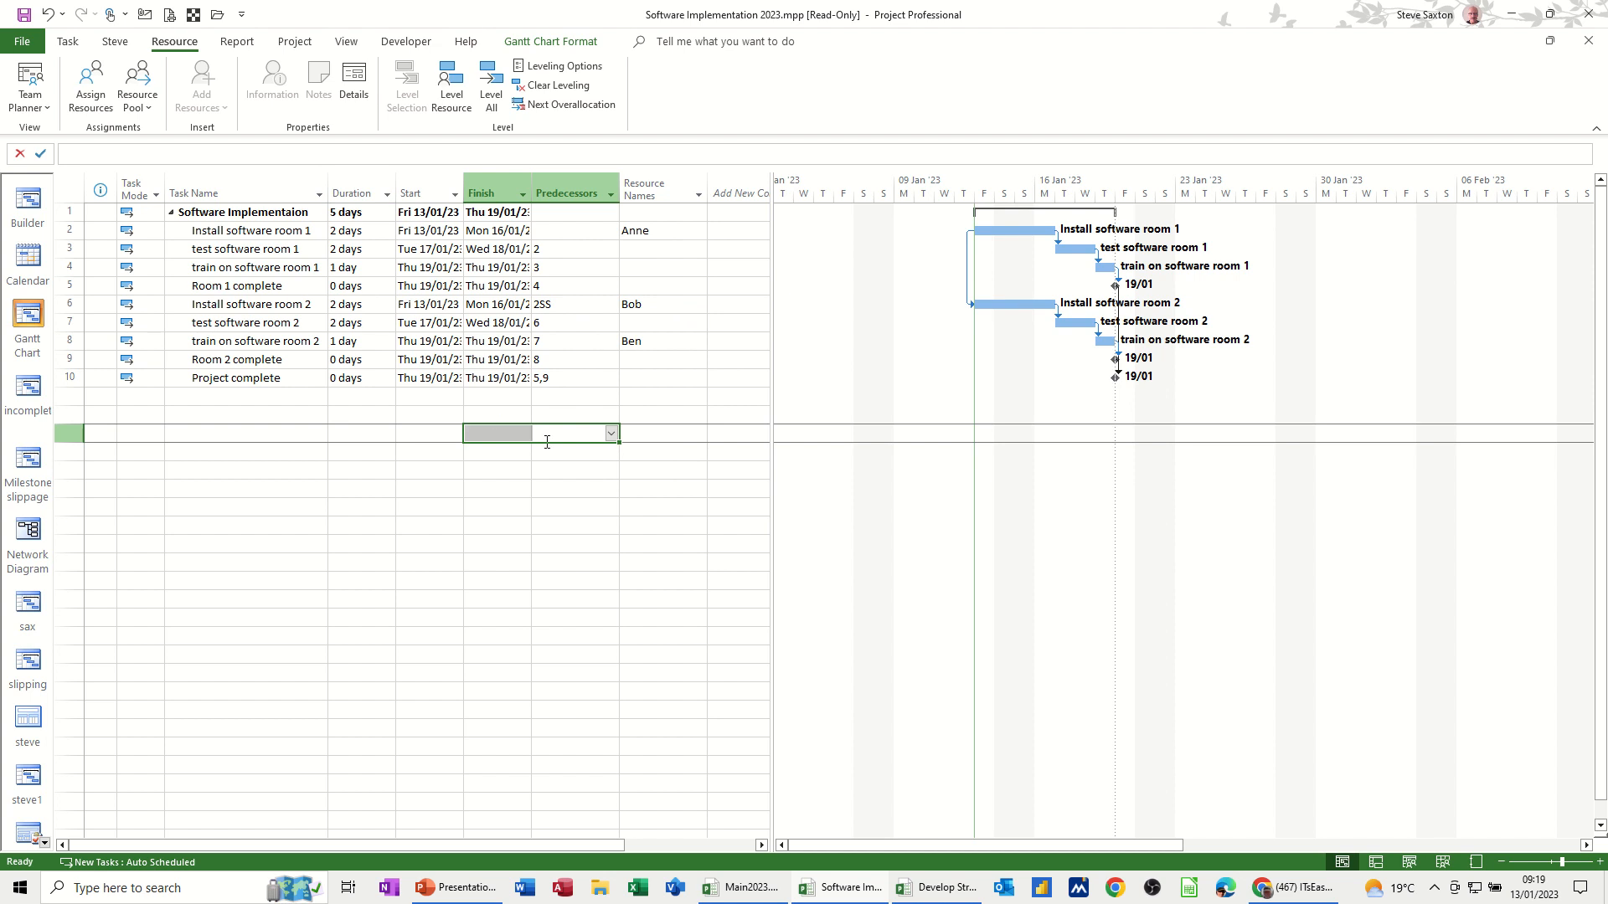
mouse_move(894, 871)
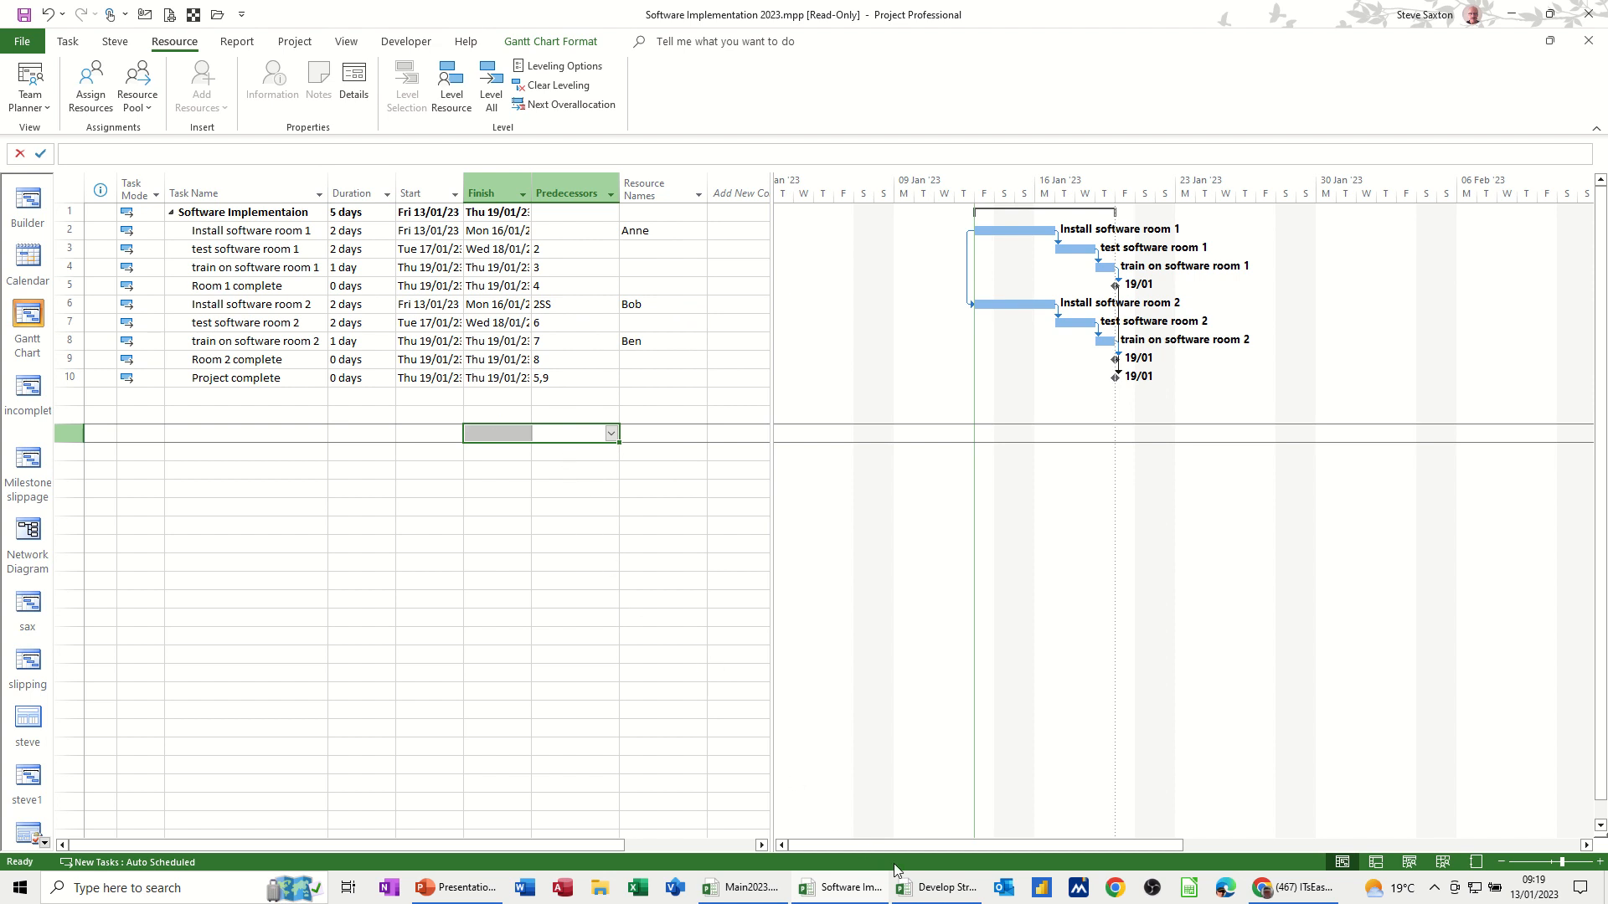
- Set Develop Strategy 2023 to use resources from the Main2023.mpp pool
click(934, 887)
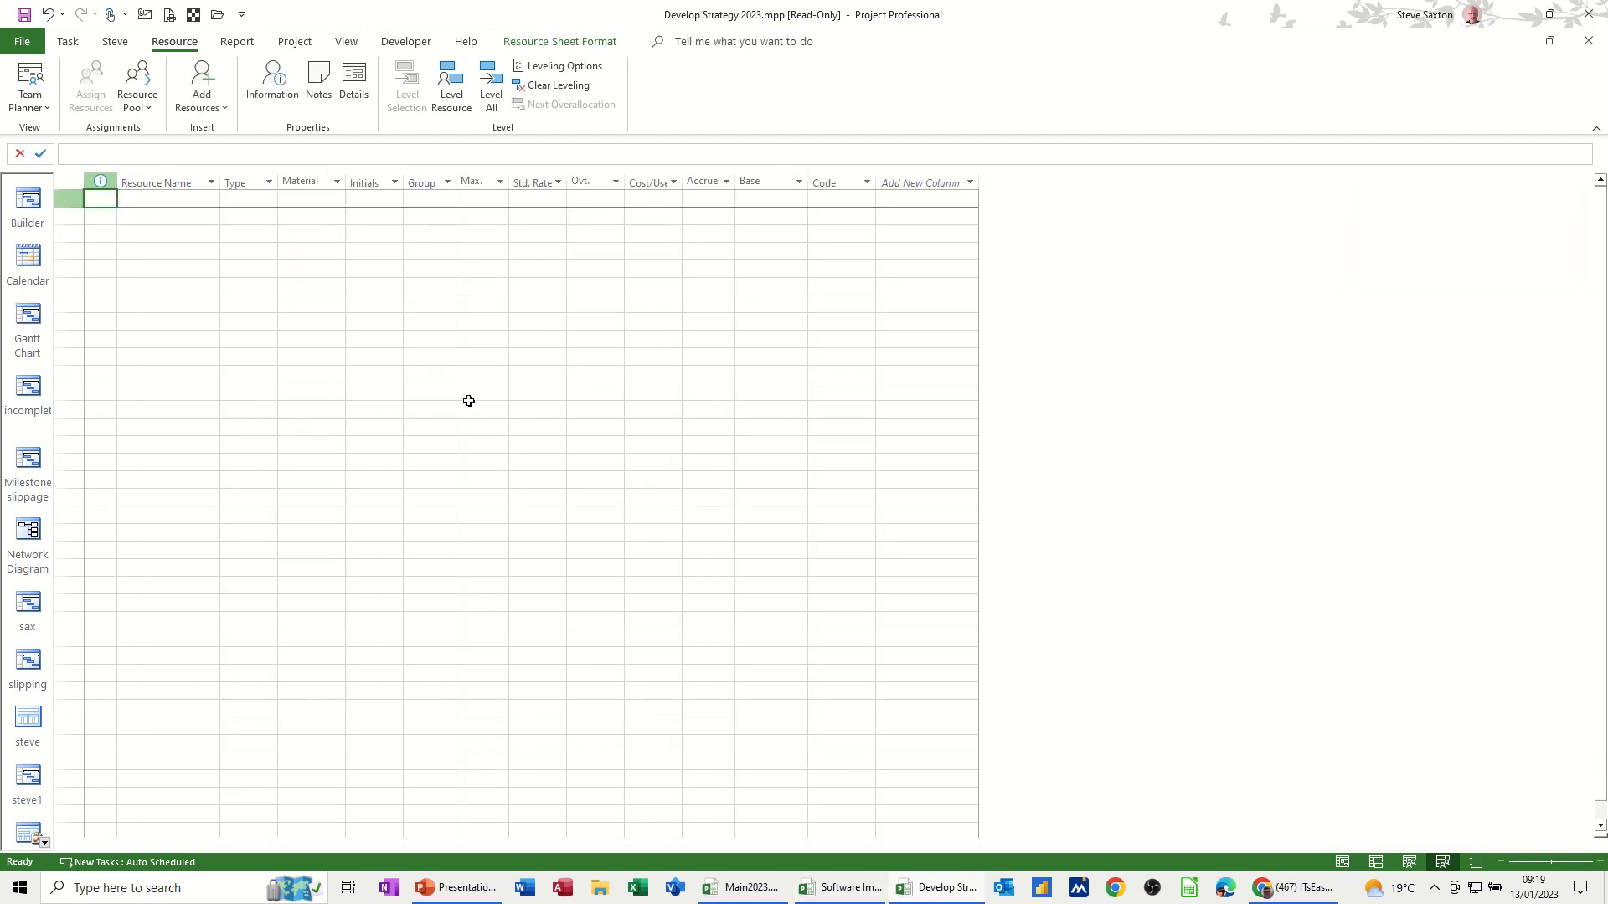
mouse_move(28, 314)
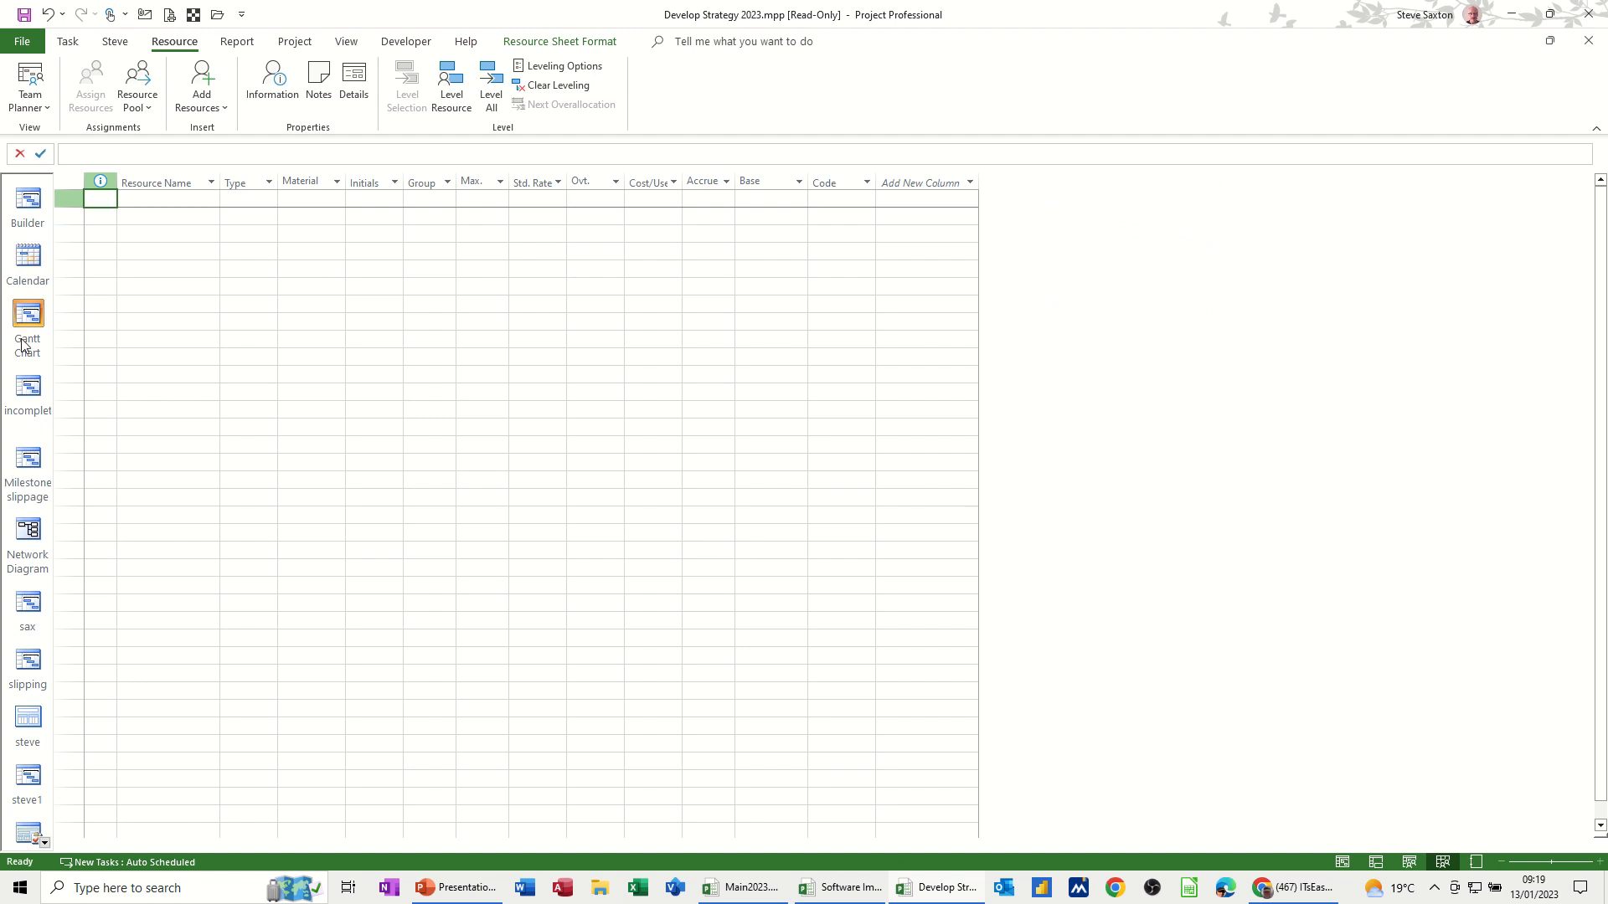
click(29, 319)
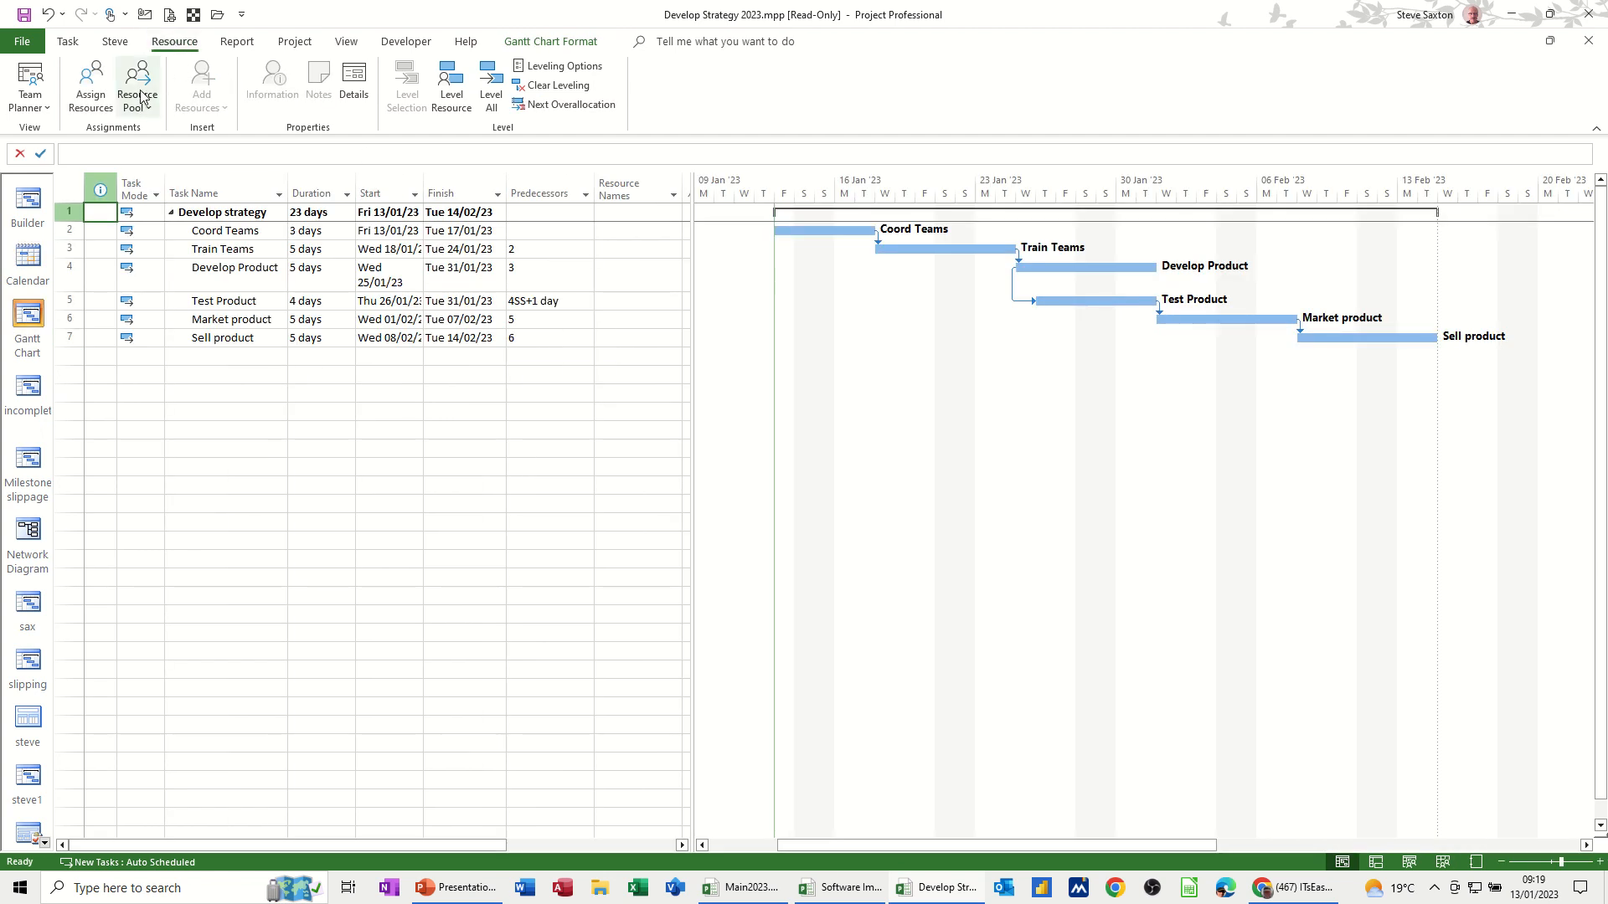
click(135, 86)
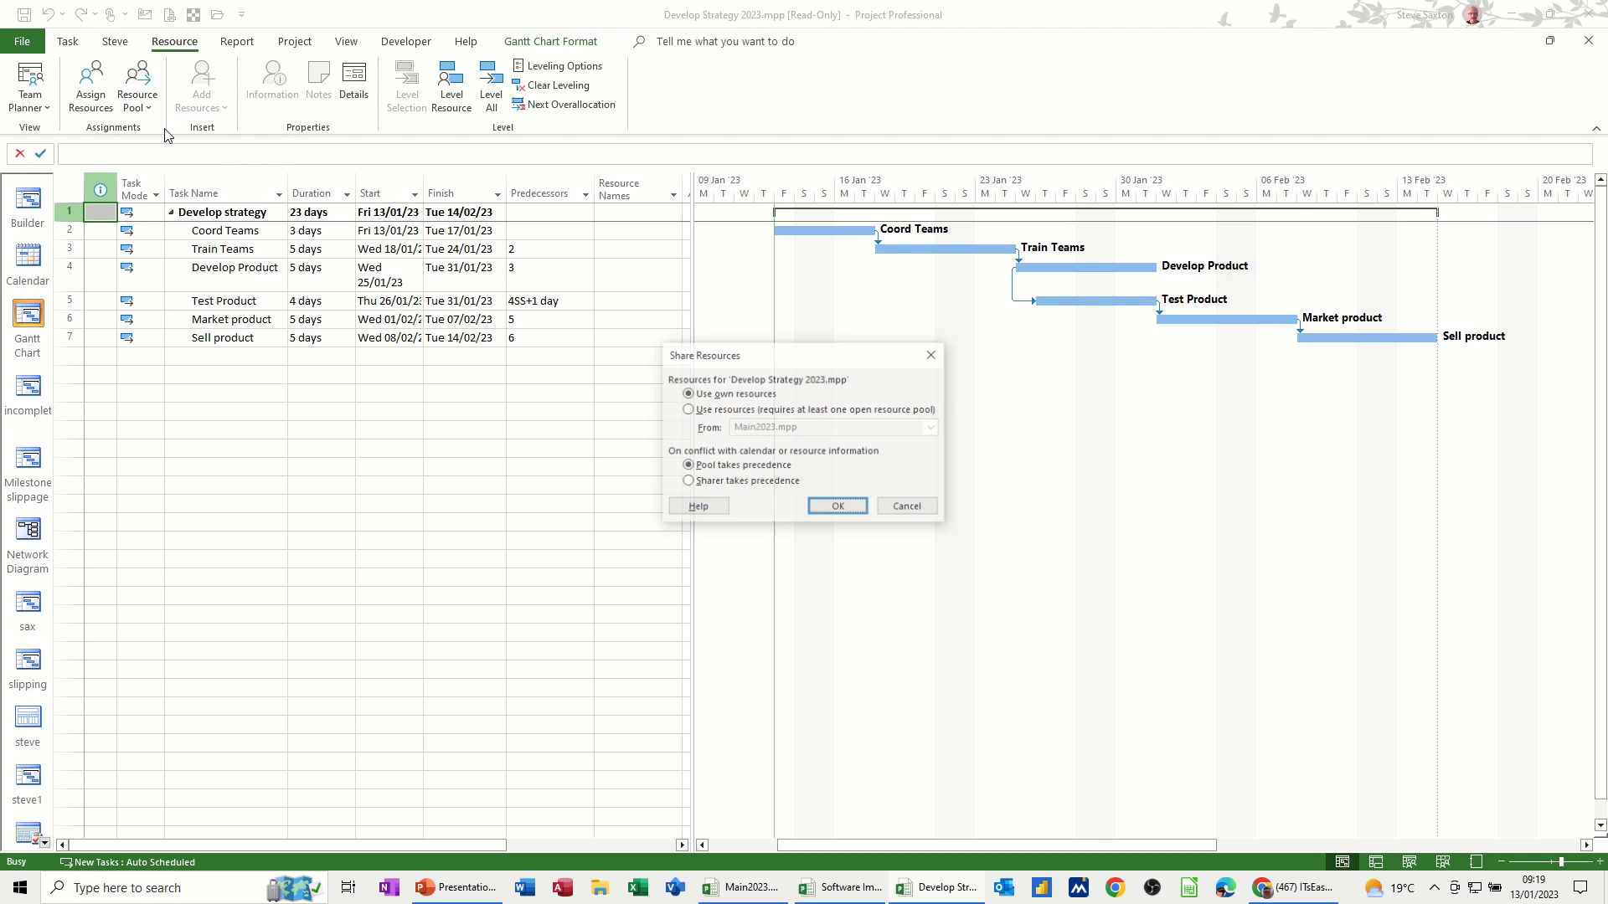
click(688, 408)
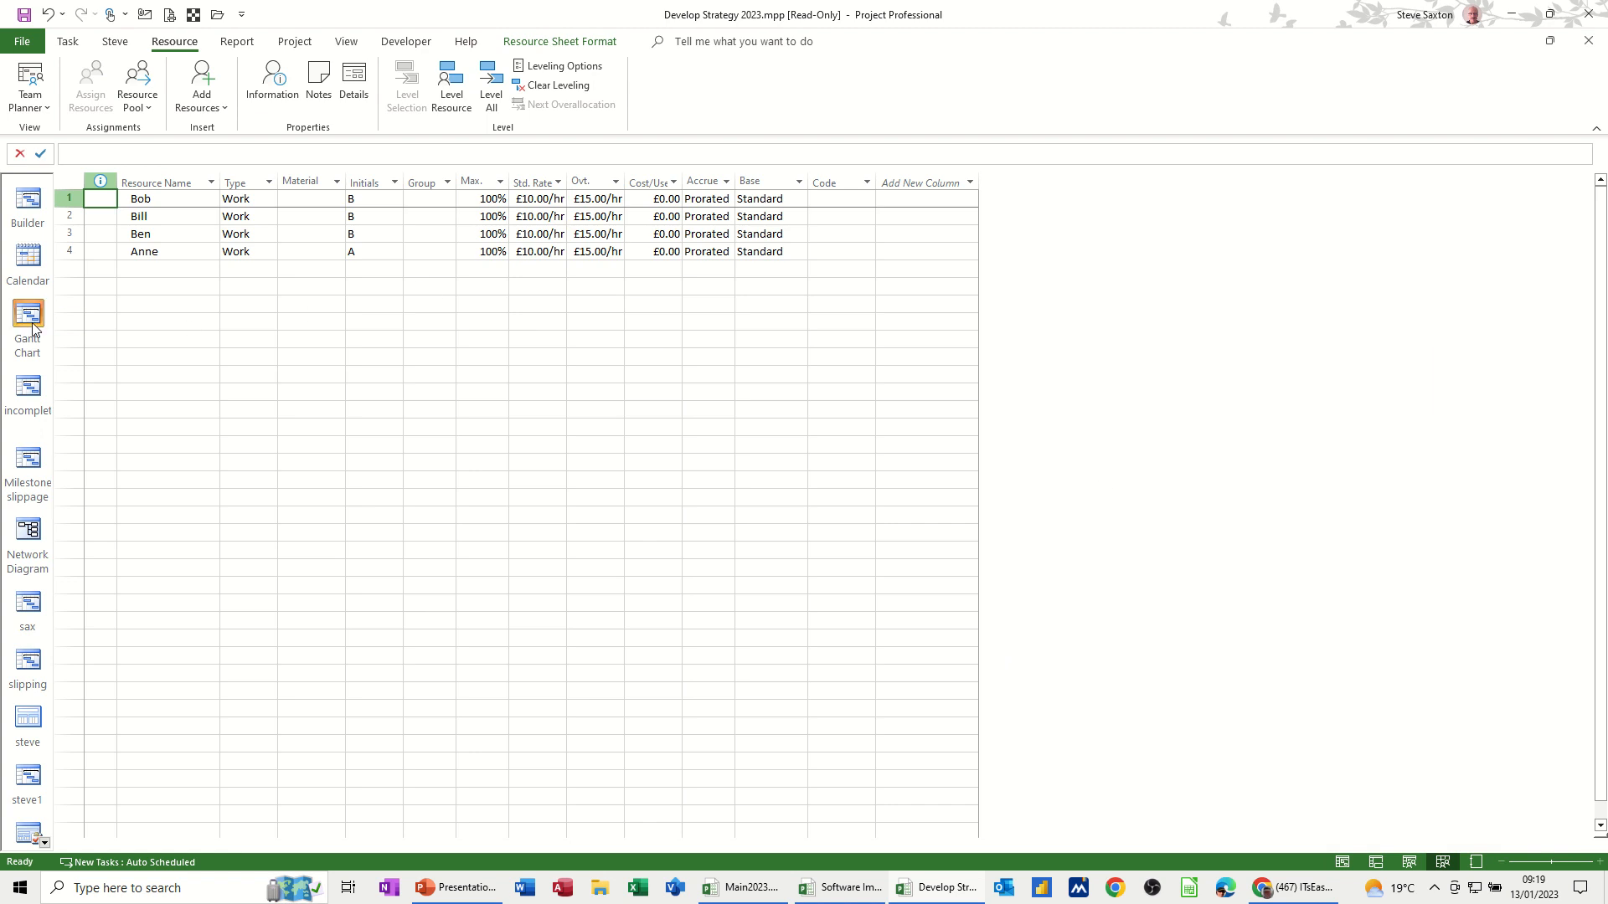
- Assign Anne to Train Teams
click(27, 315)
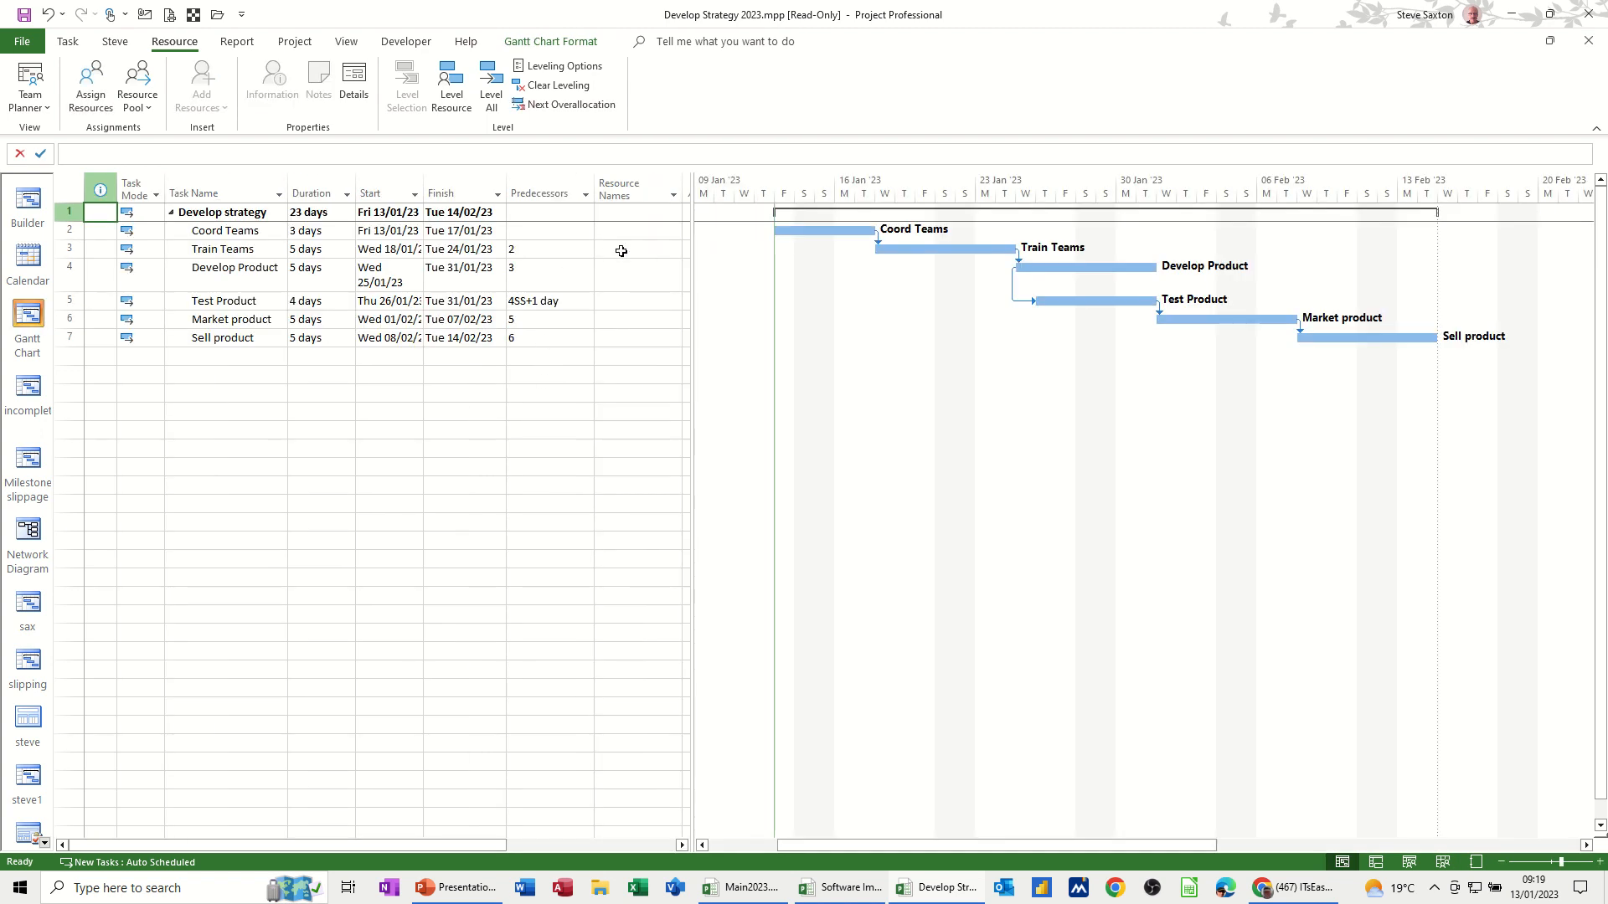
click(631, 250)
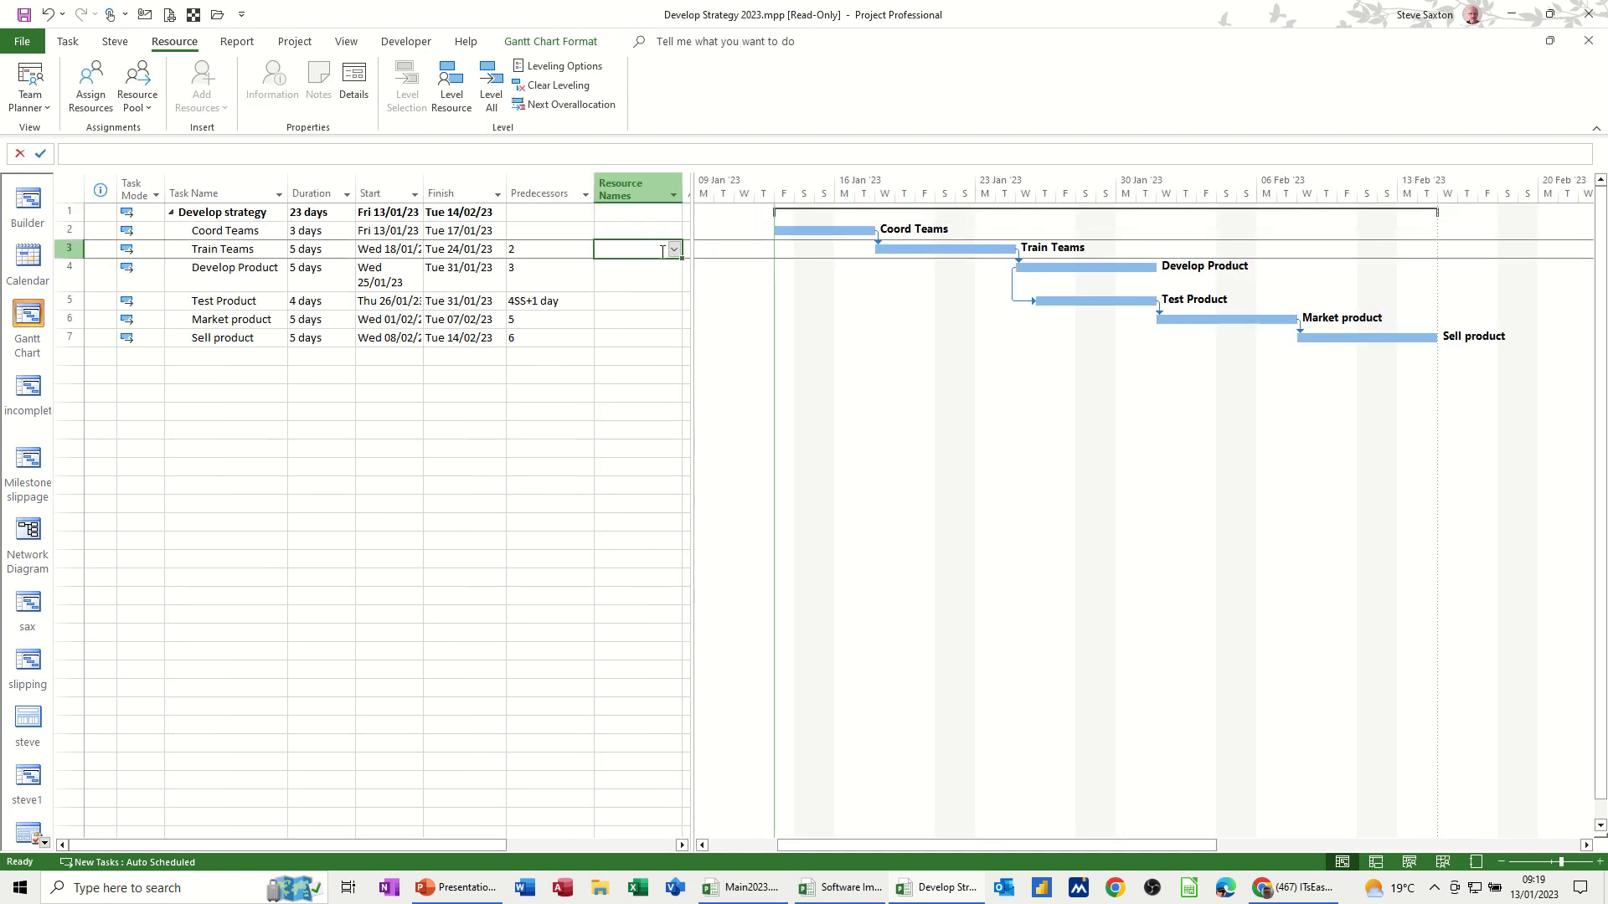
click(672, 249)
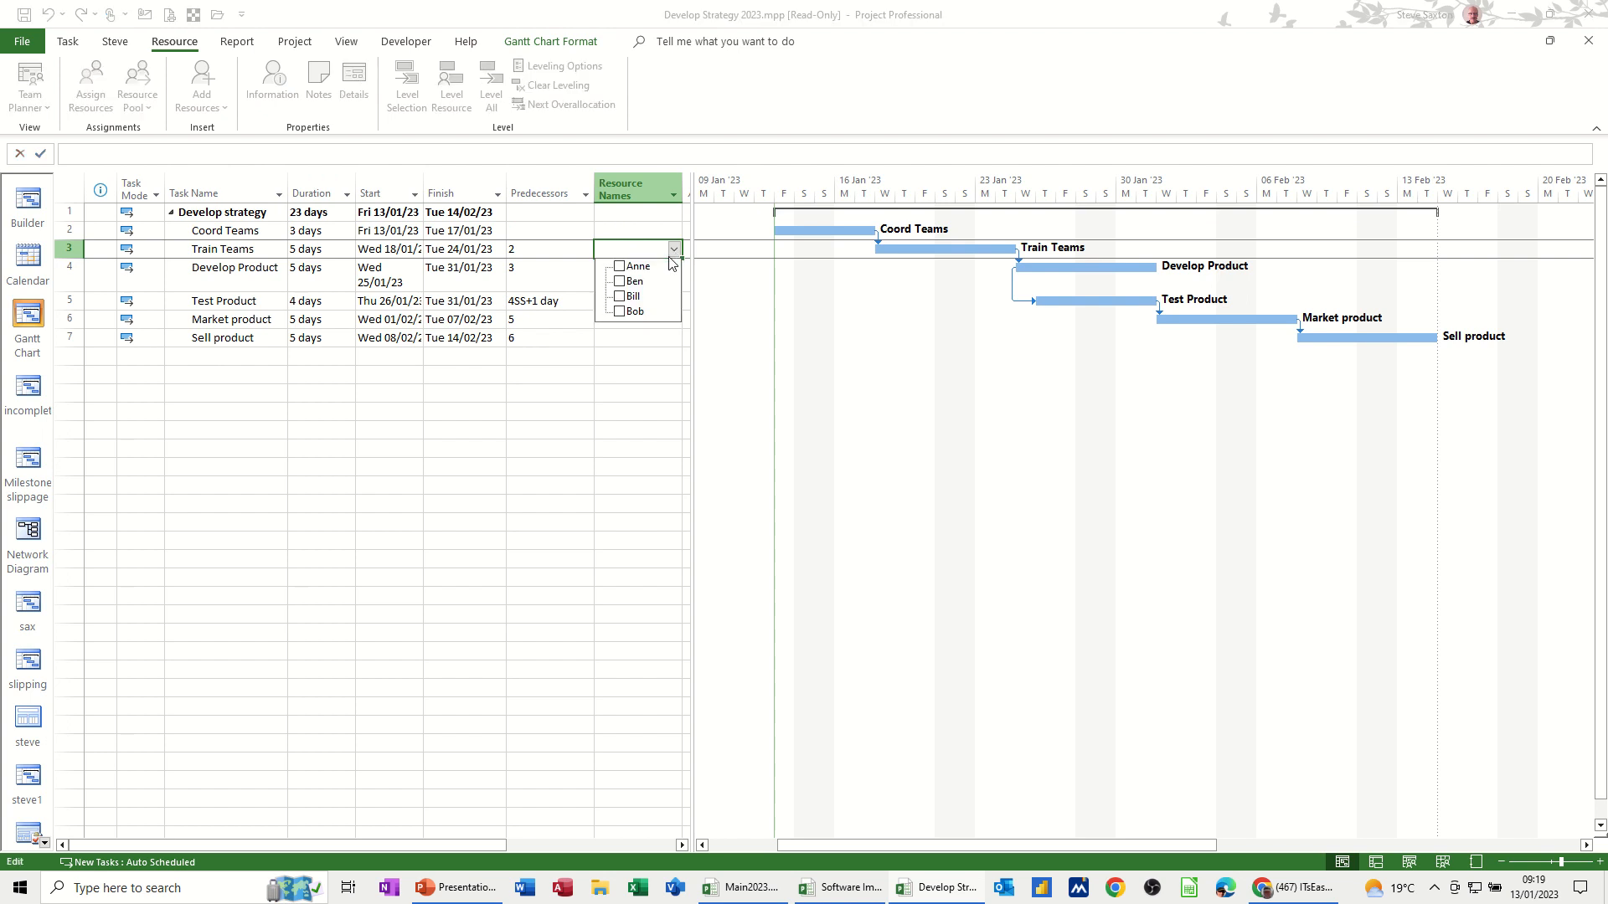
click(618, 267)
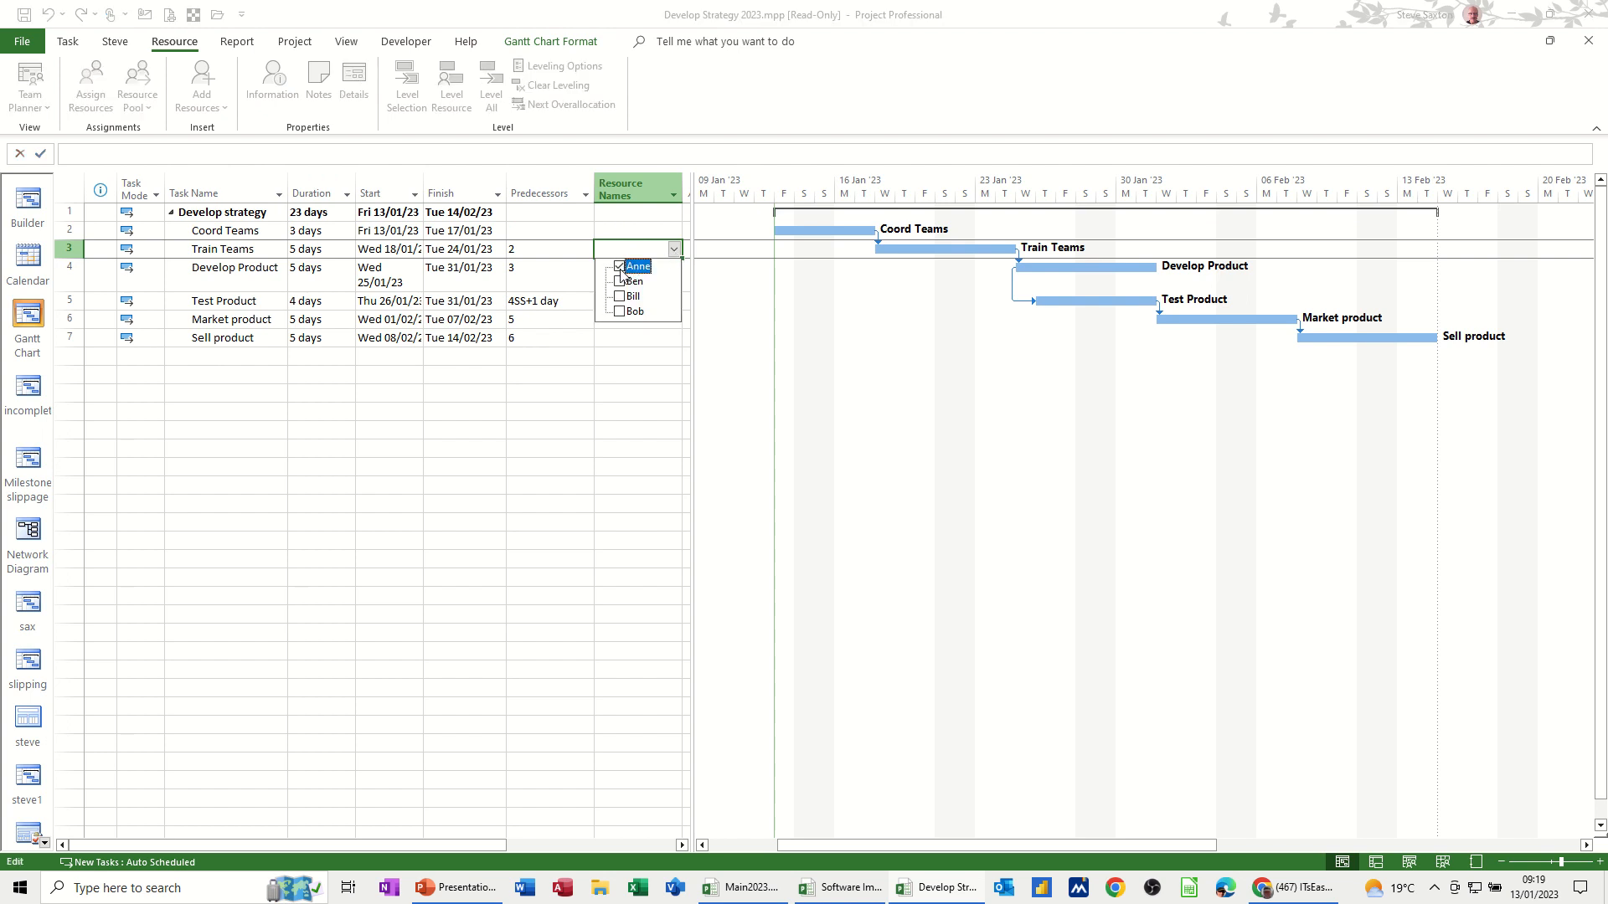
click(637, 266)
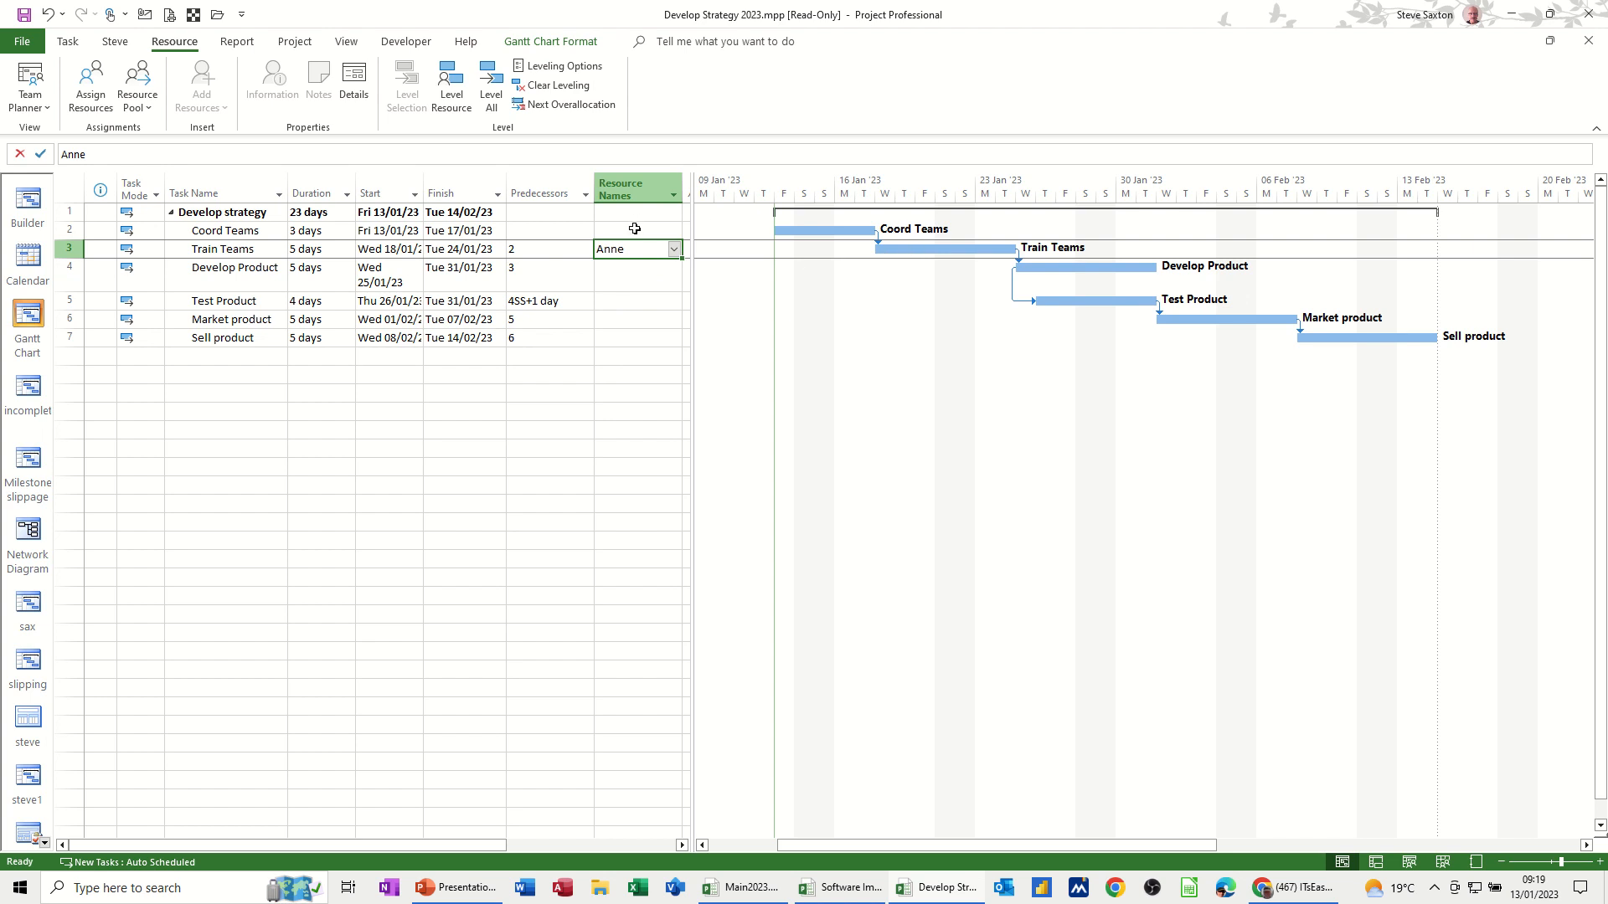
- Assign Ben alone to Coord Teams, removing Anne
click(673, 229)
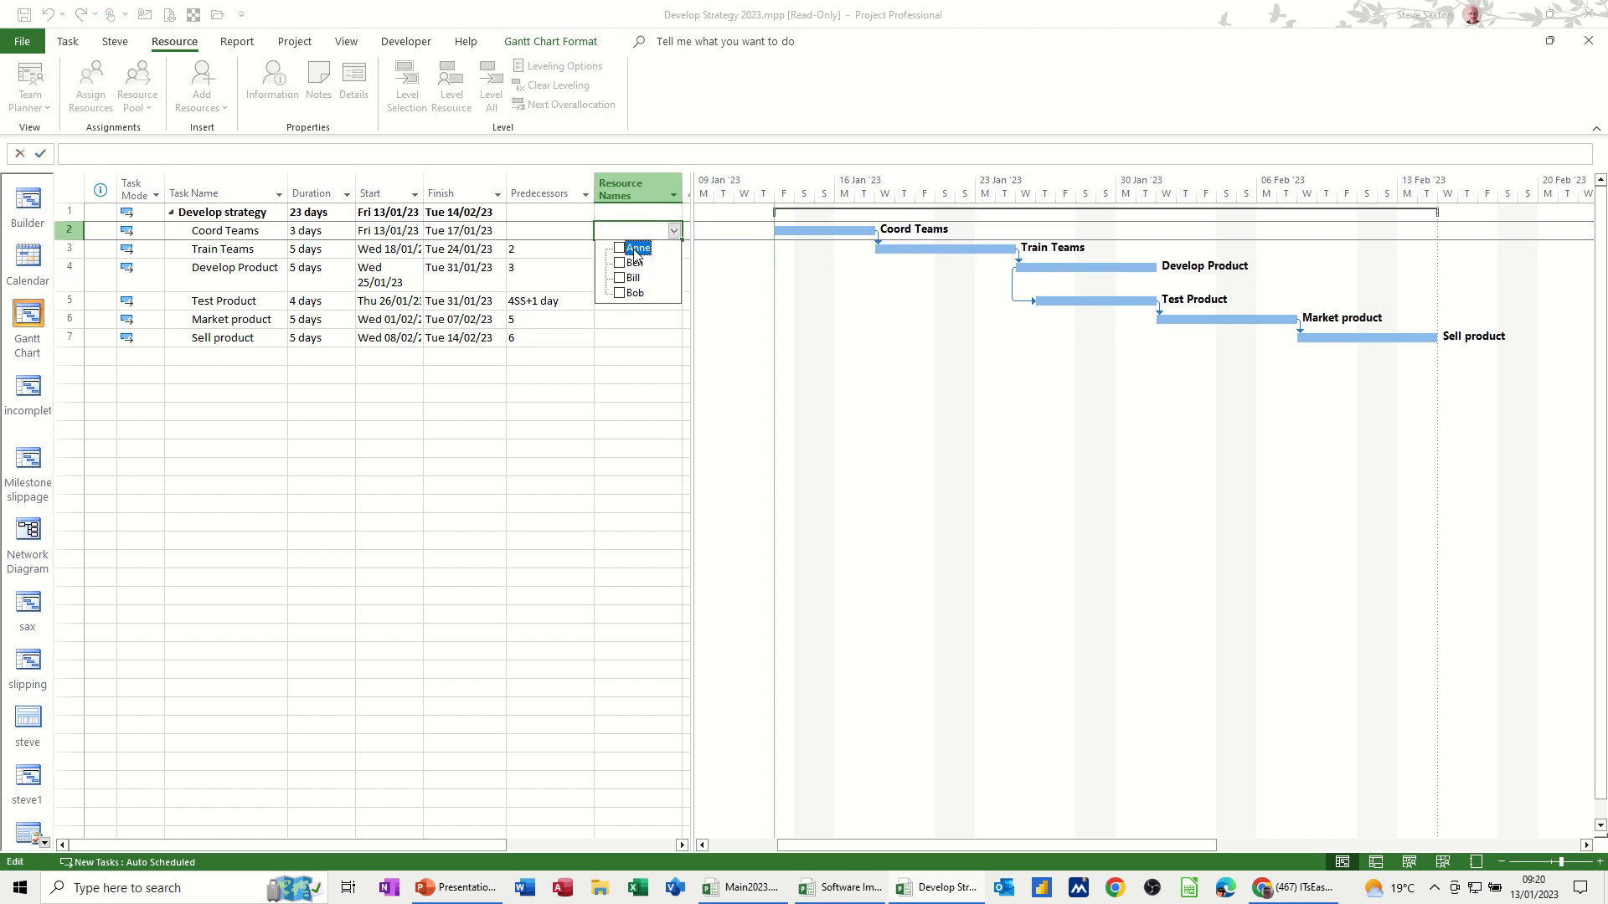
click(636, 248)
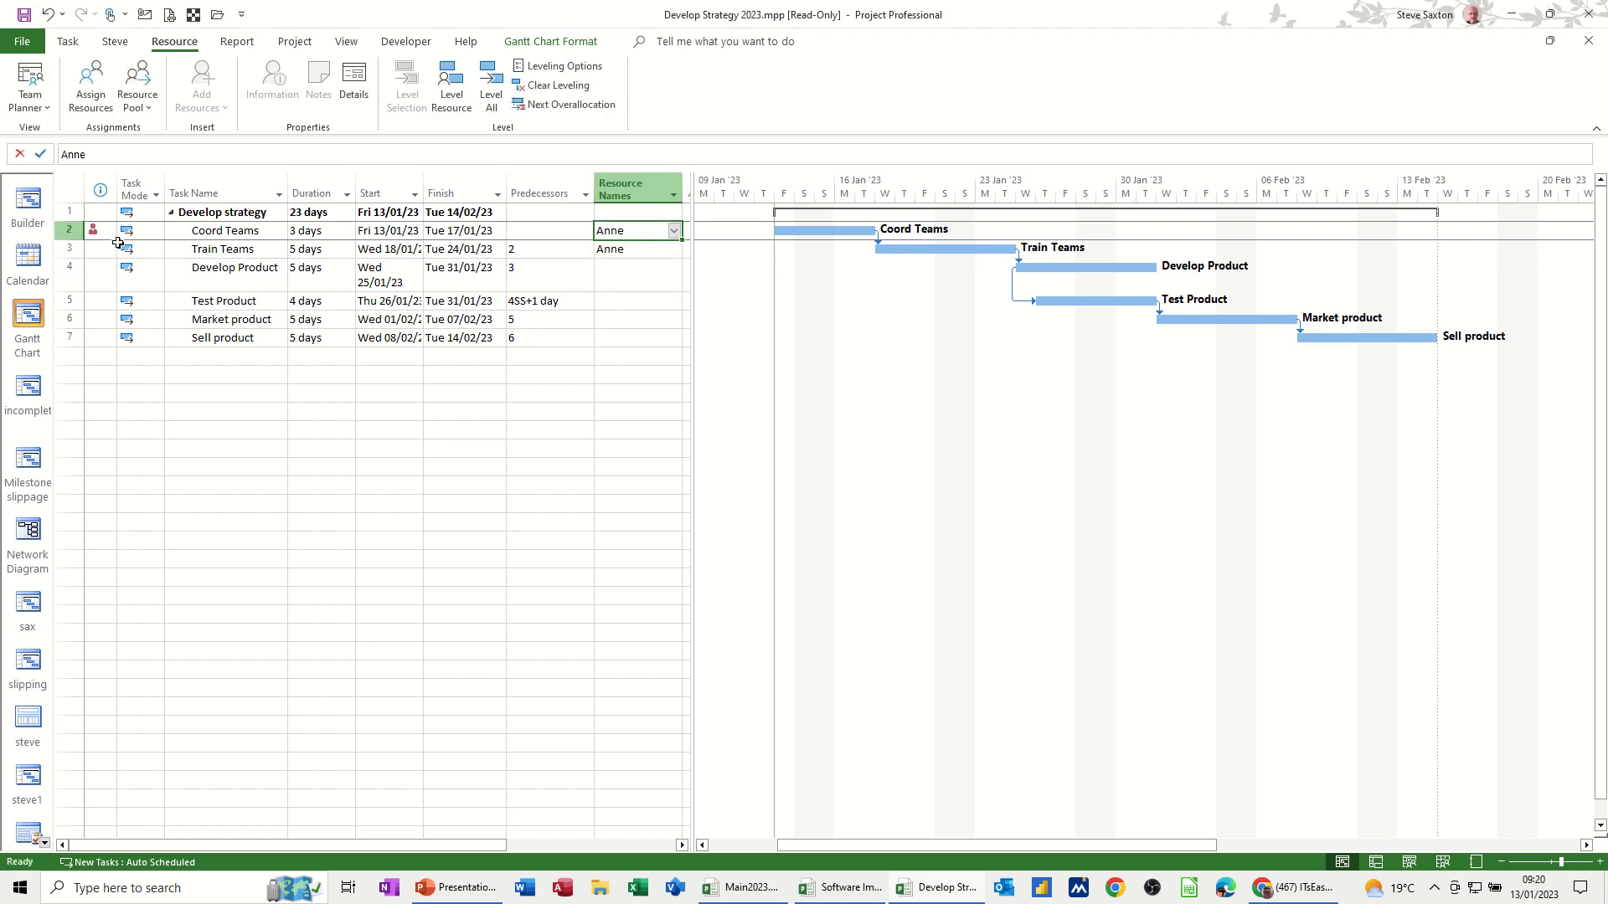
mouse_move(126, 248)
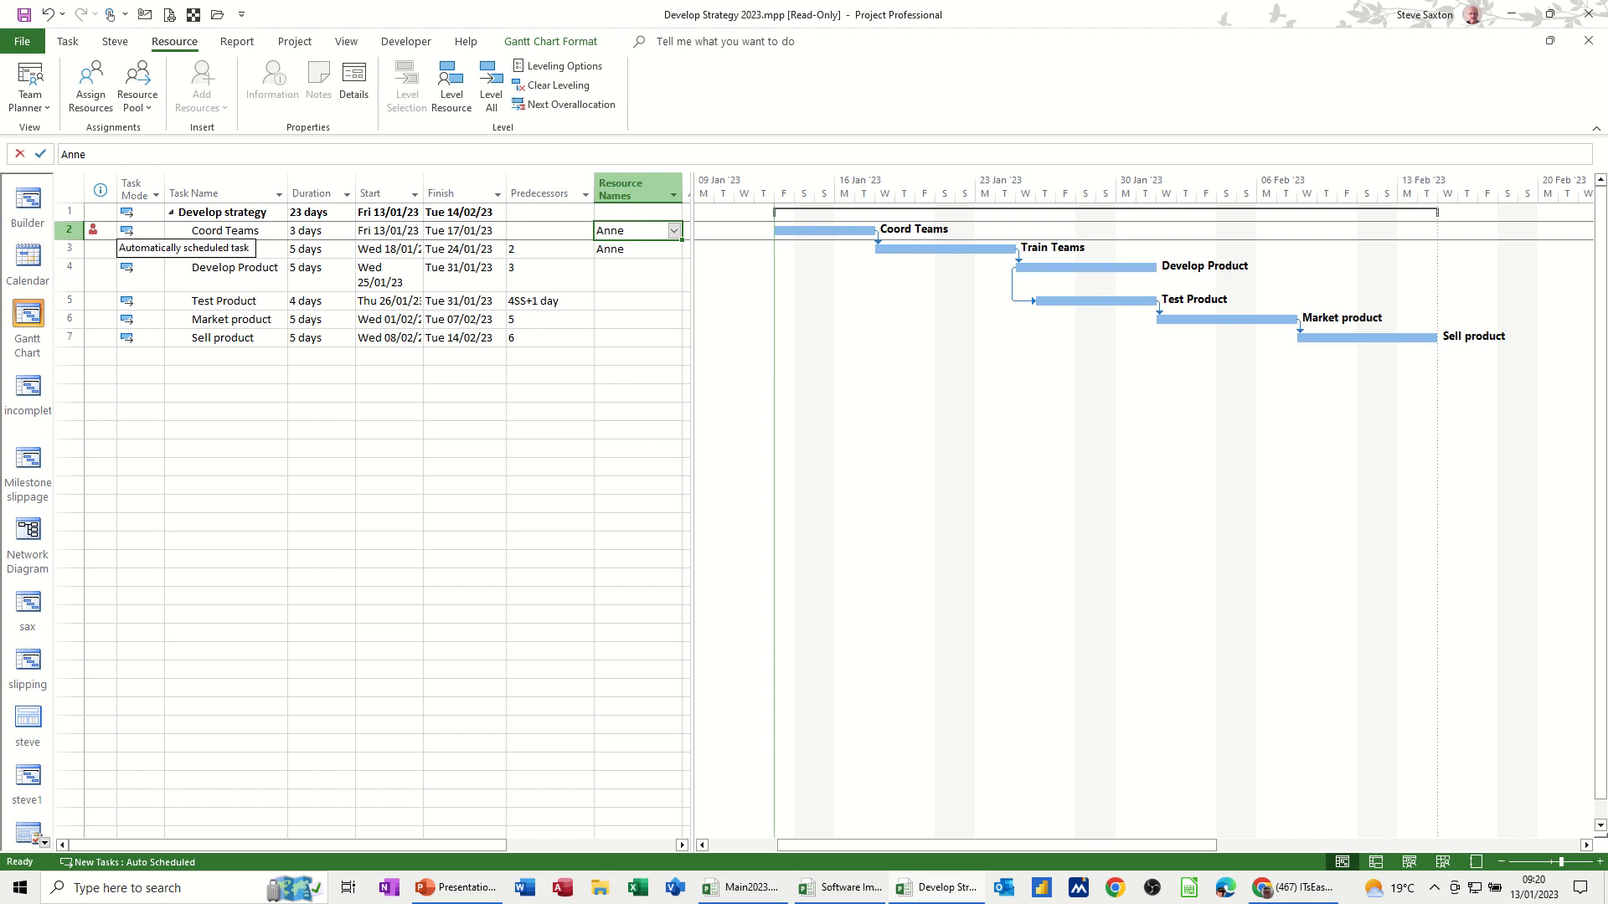
click(673, 229)
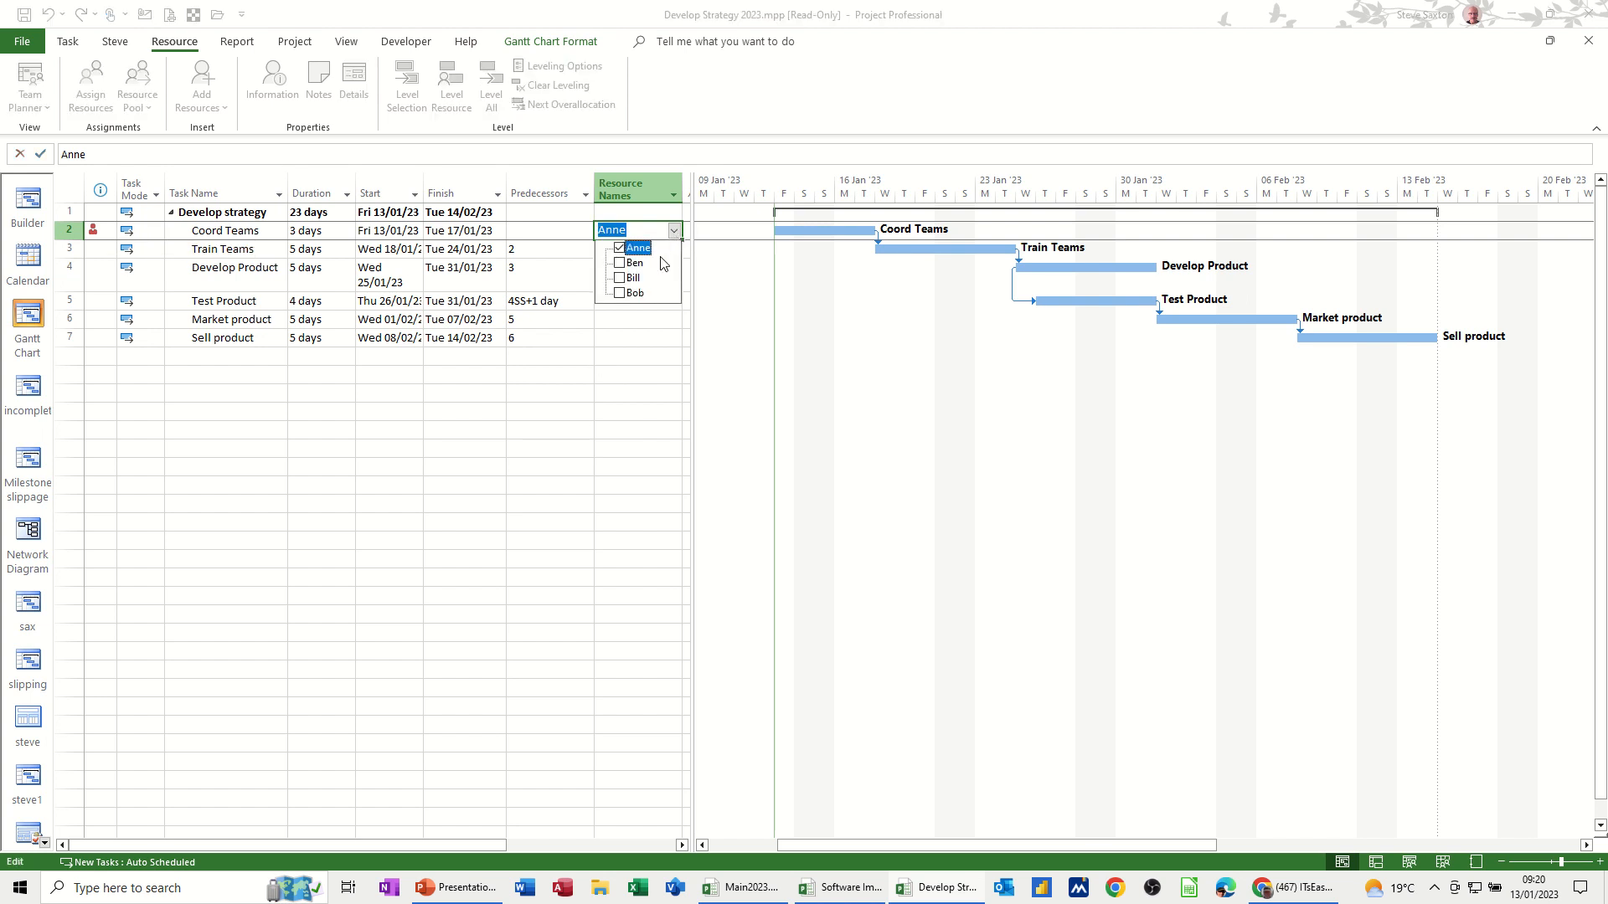
click(620, 263)
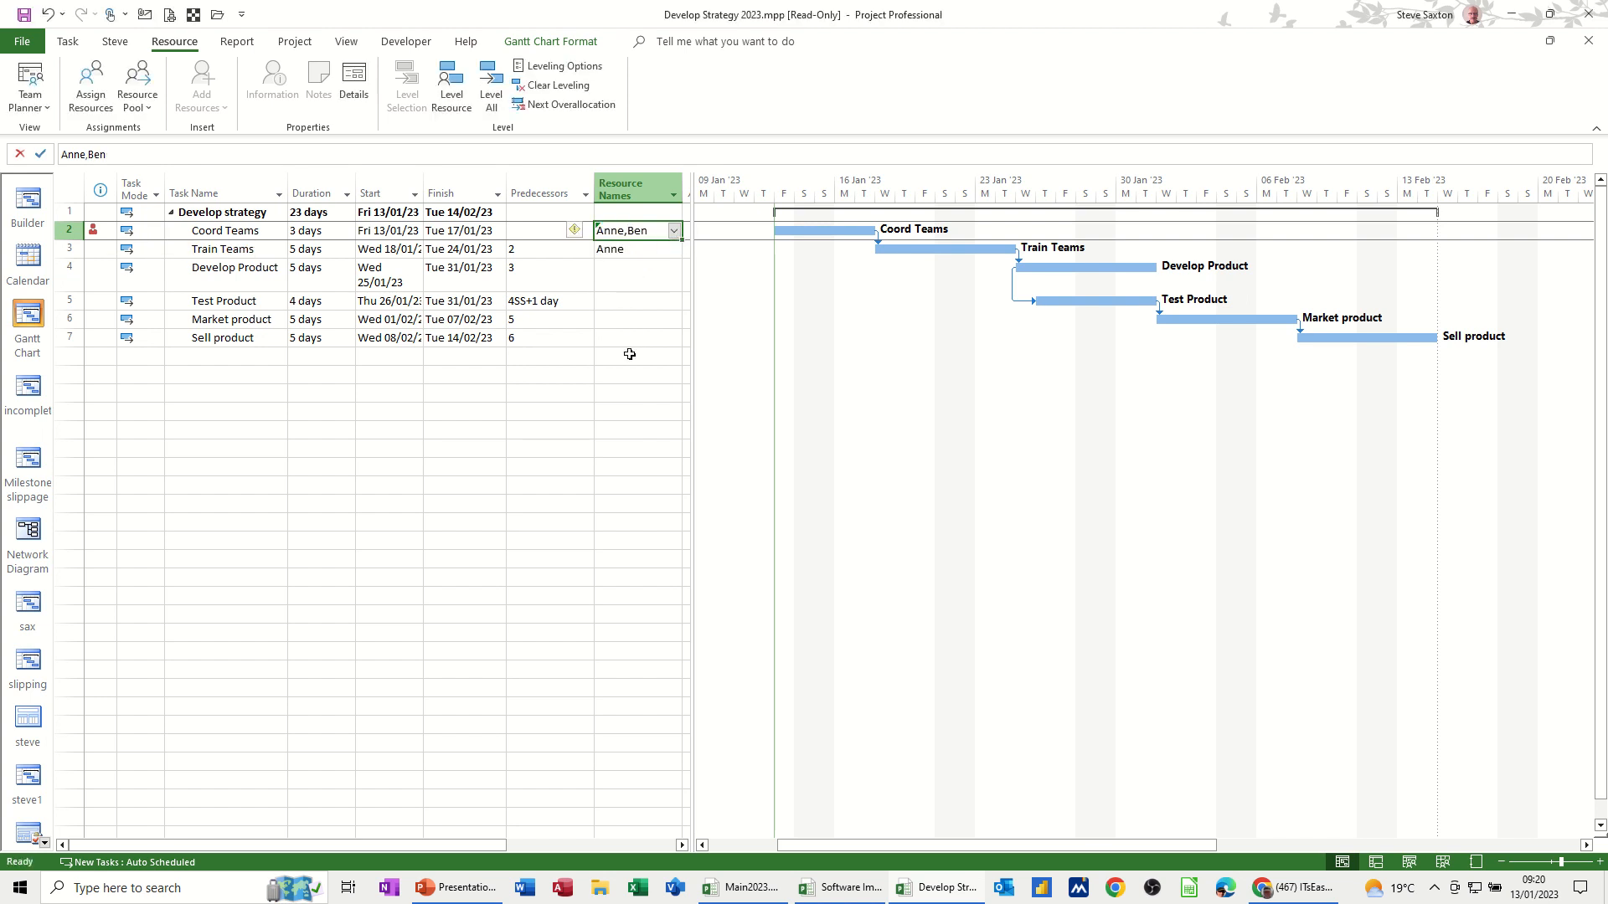
click(674, 230)
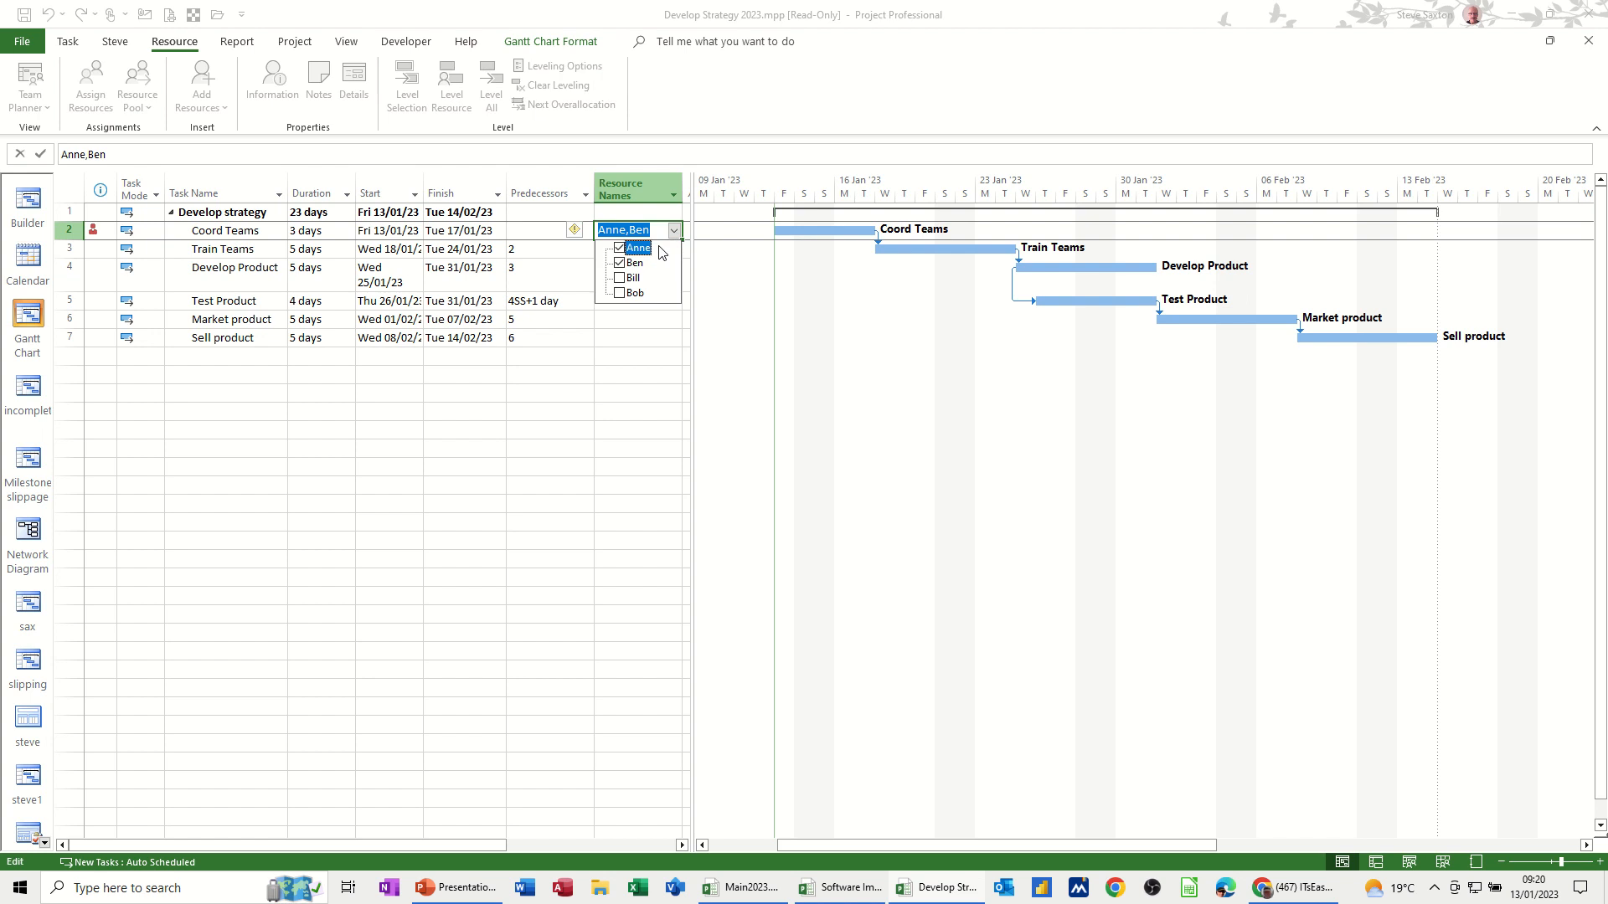
click(618, 248)
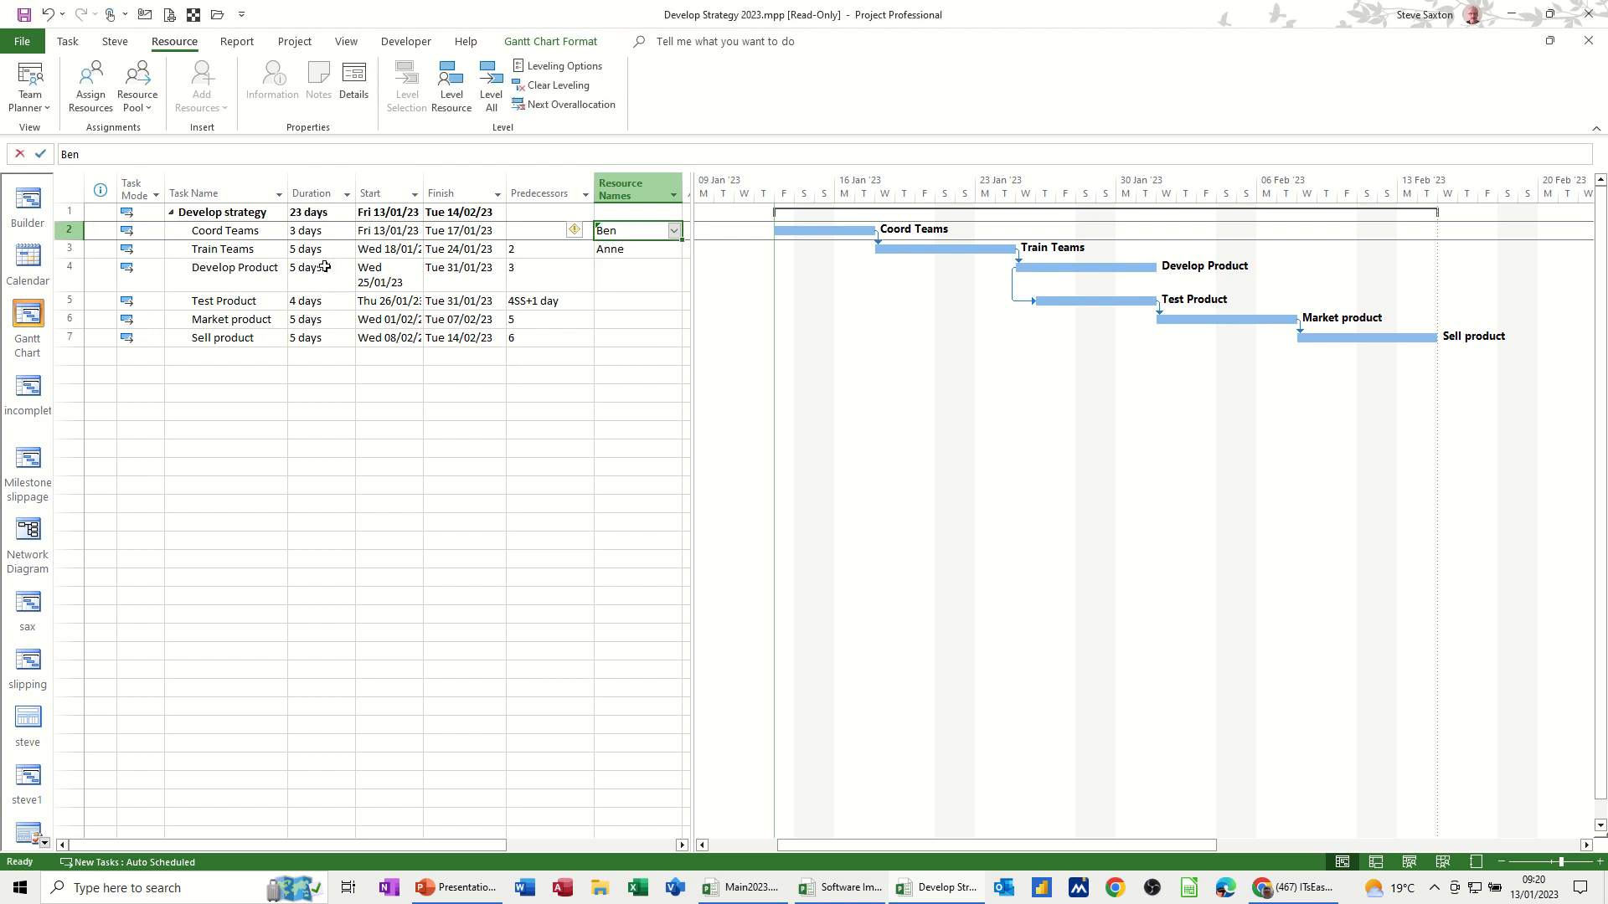
- Assign Bill to Test Product, then switch to the Main2023 master file
click(636, 300)
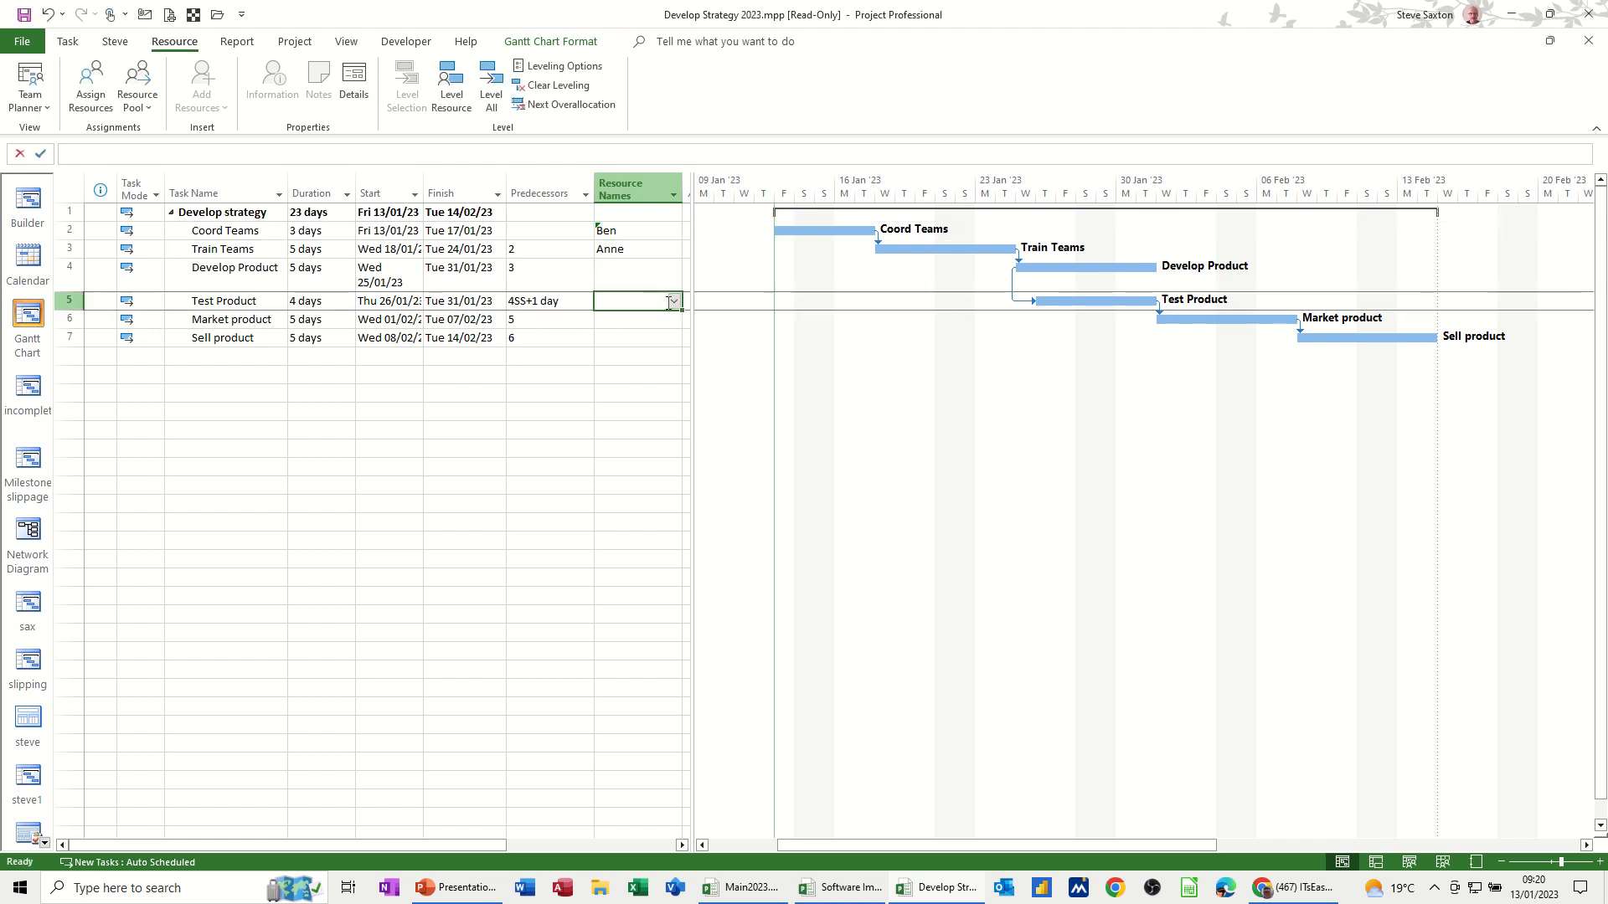
click(673, 299)
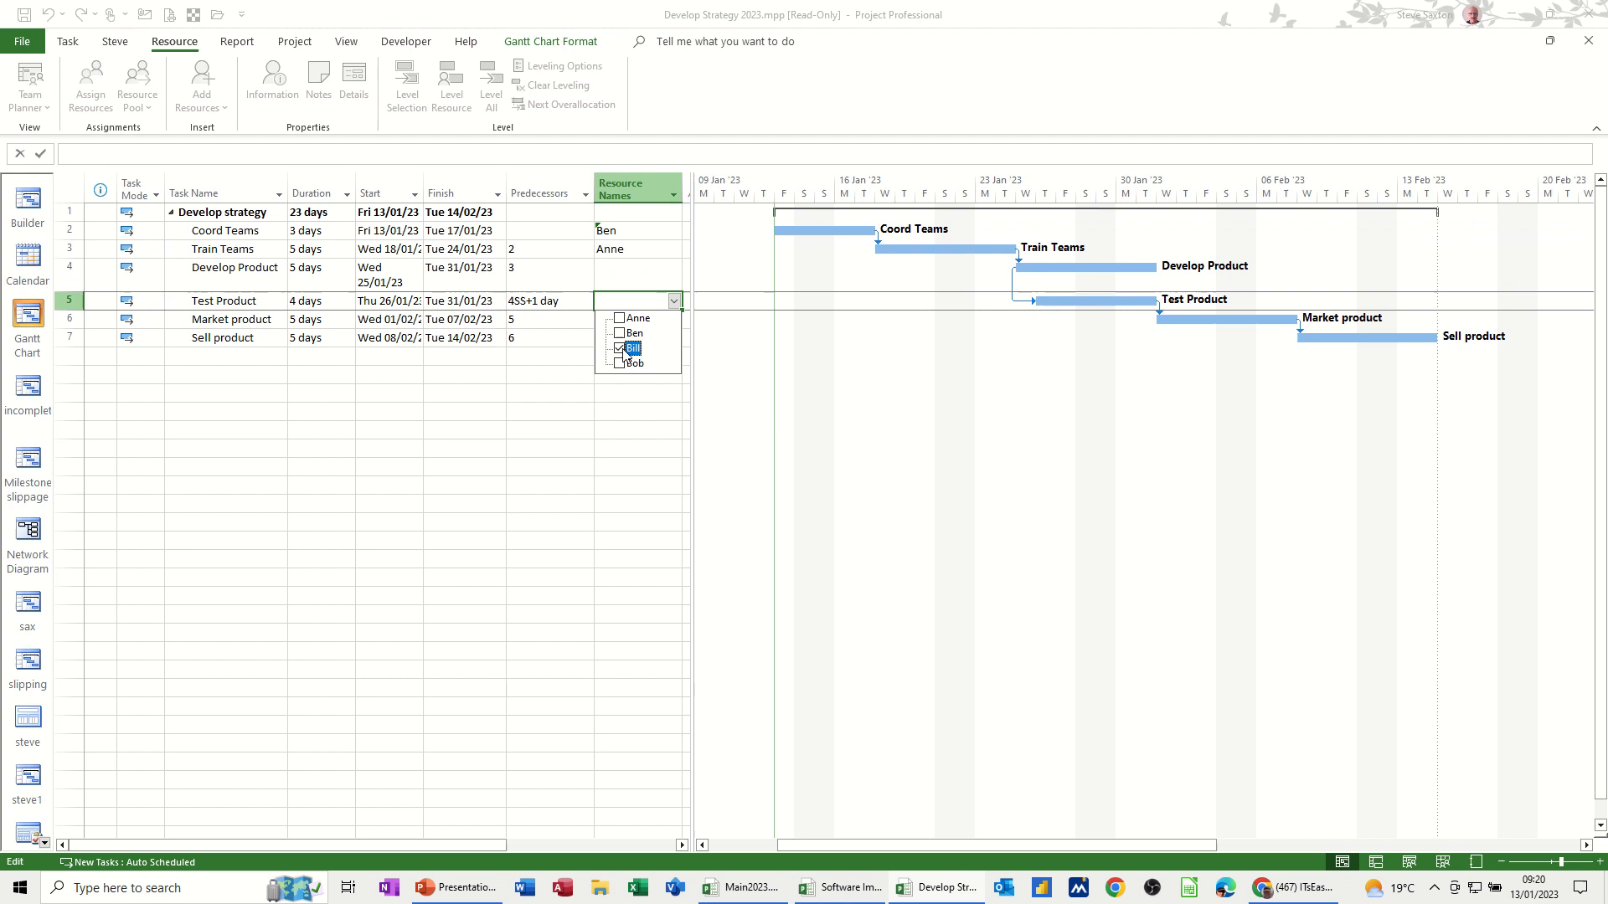
click(620, 349)
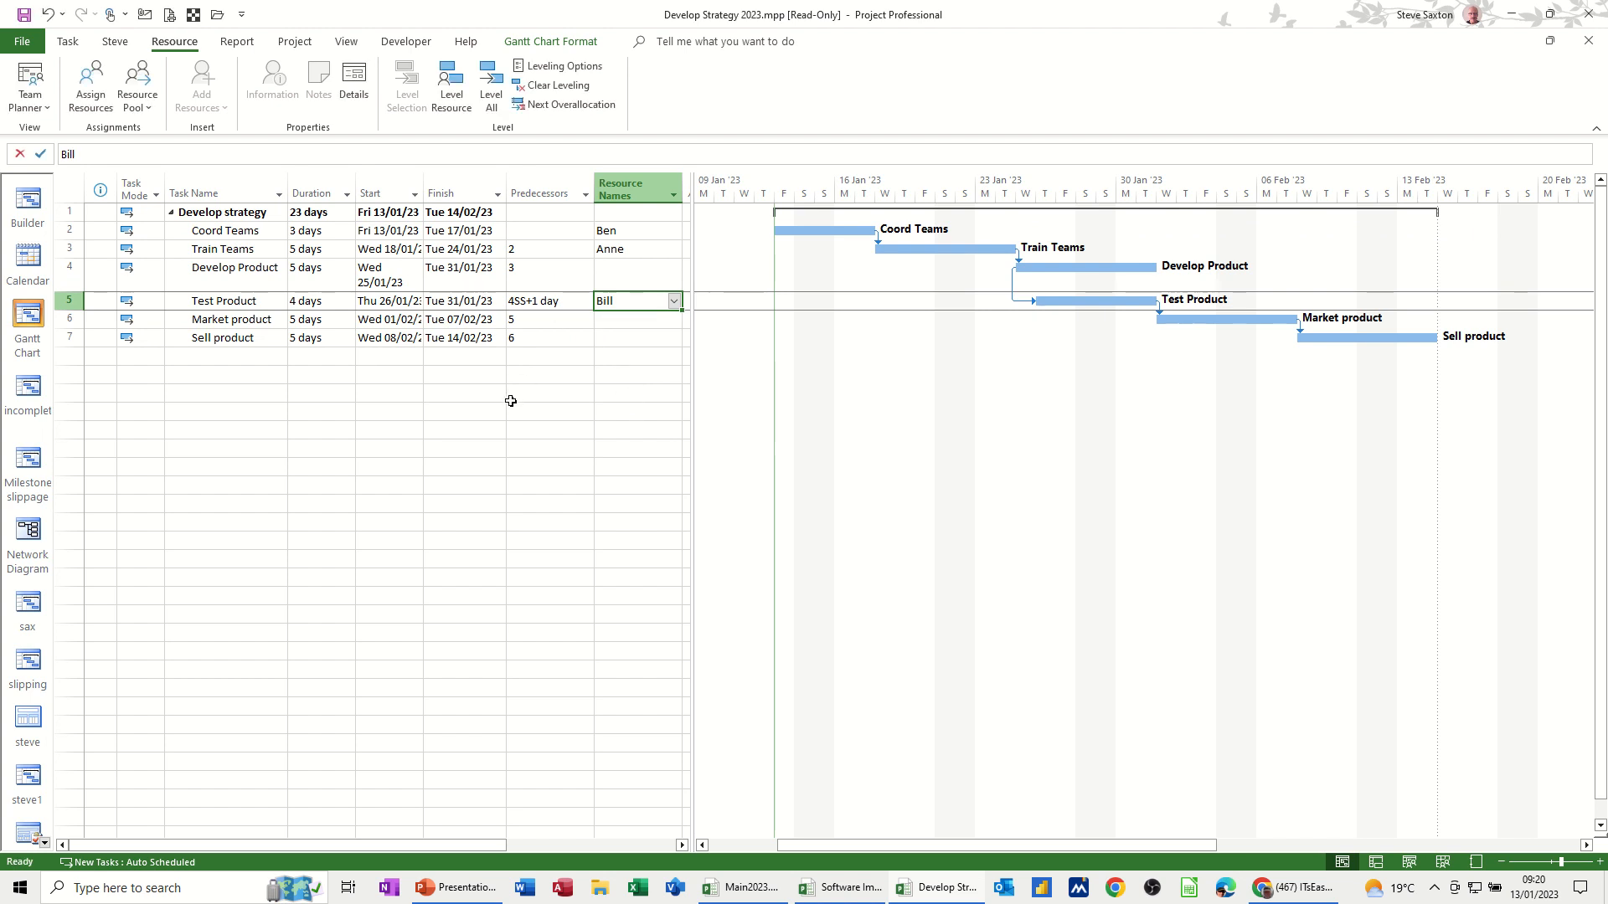
mouse_move(704, 766)
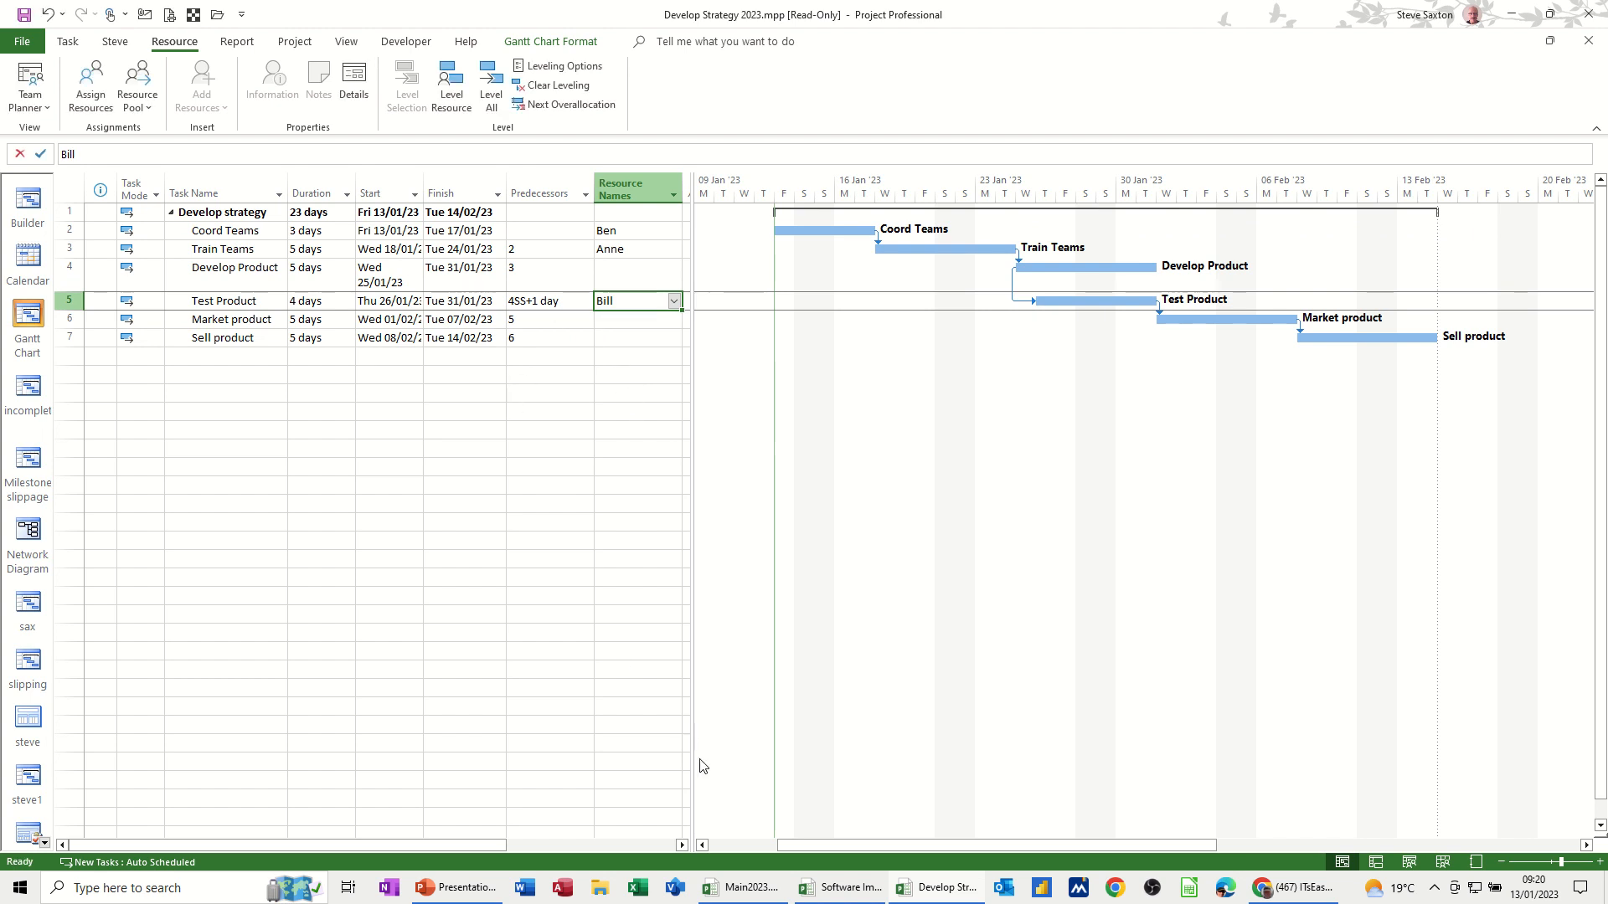
click(742, 888)
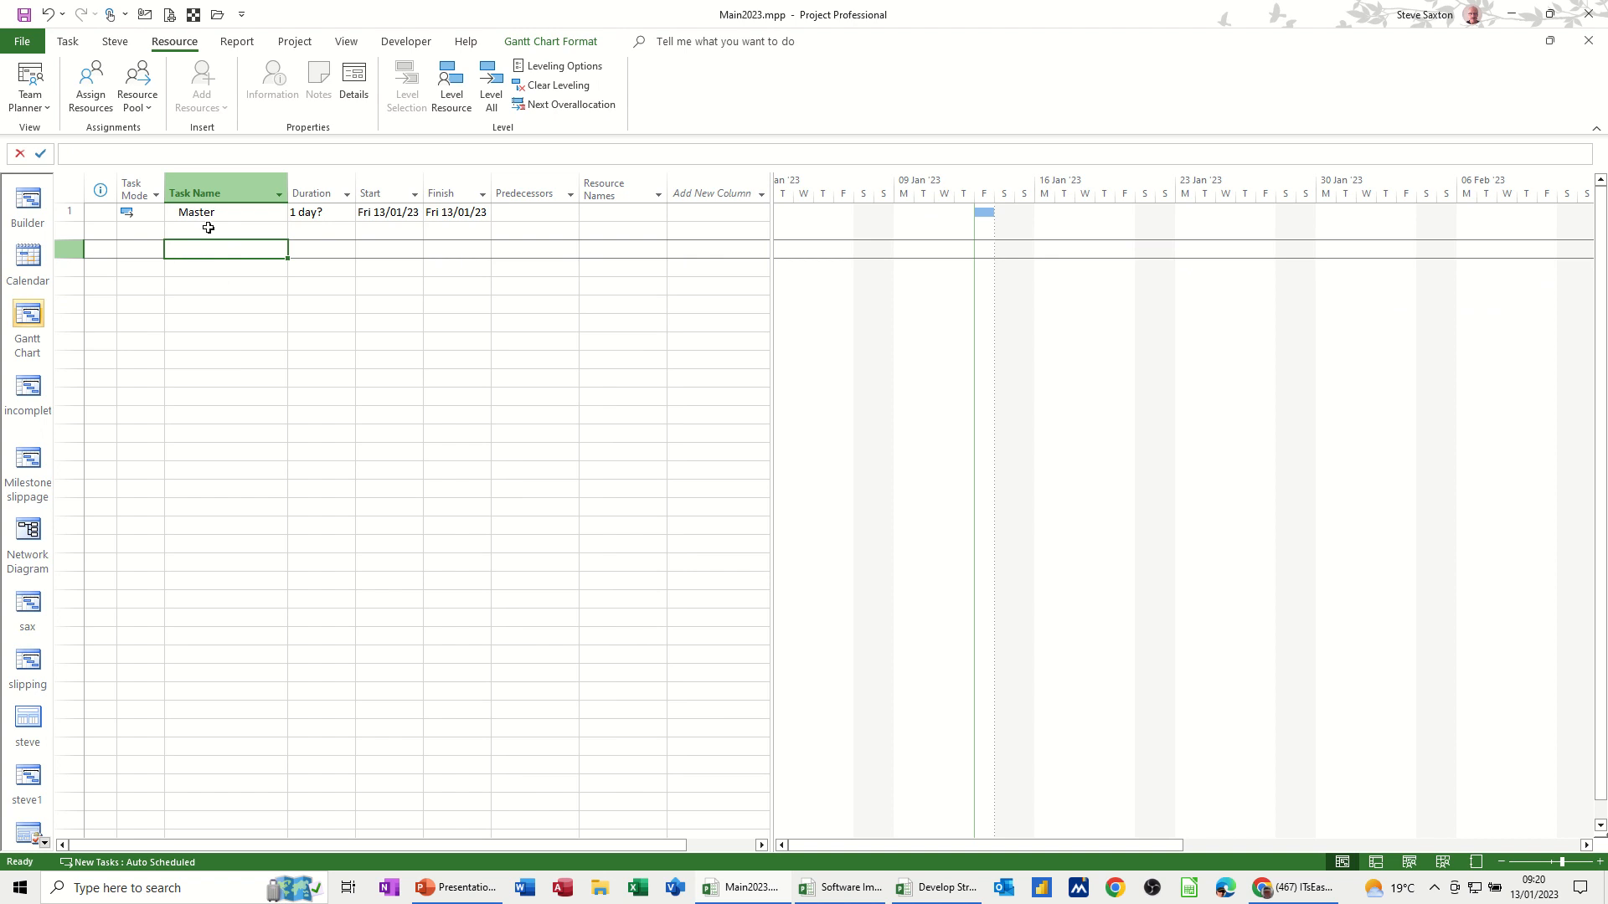
mouse_move(294, 40)
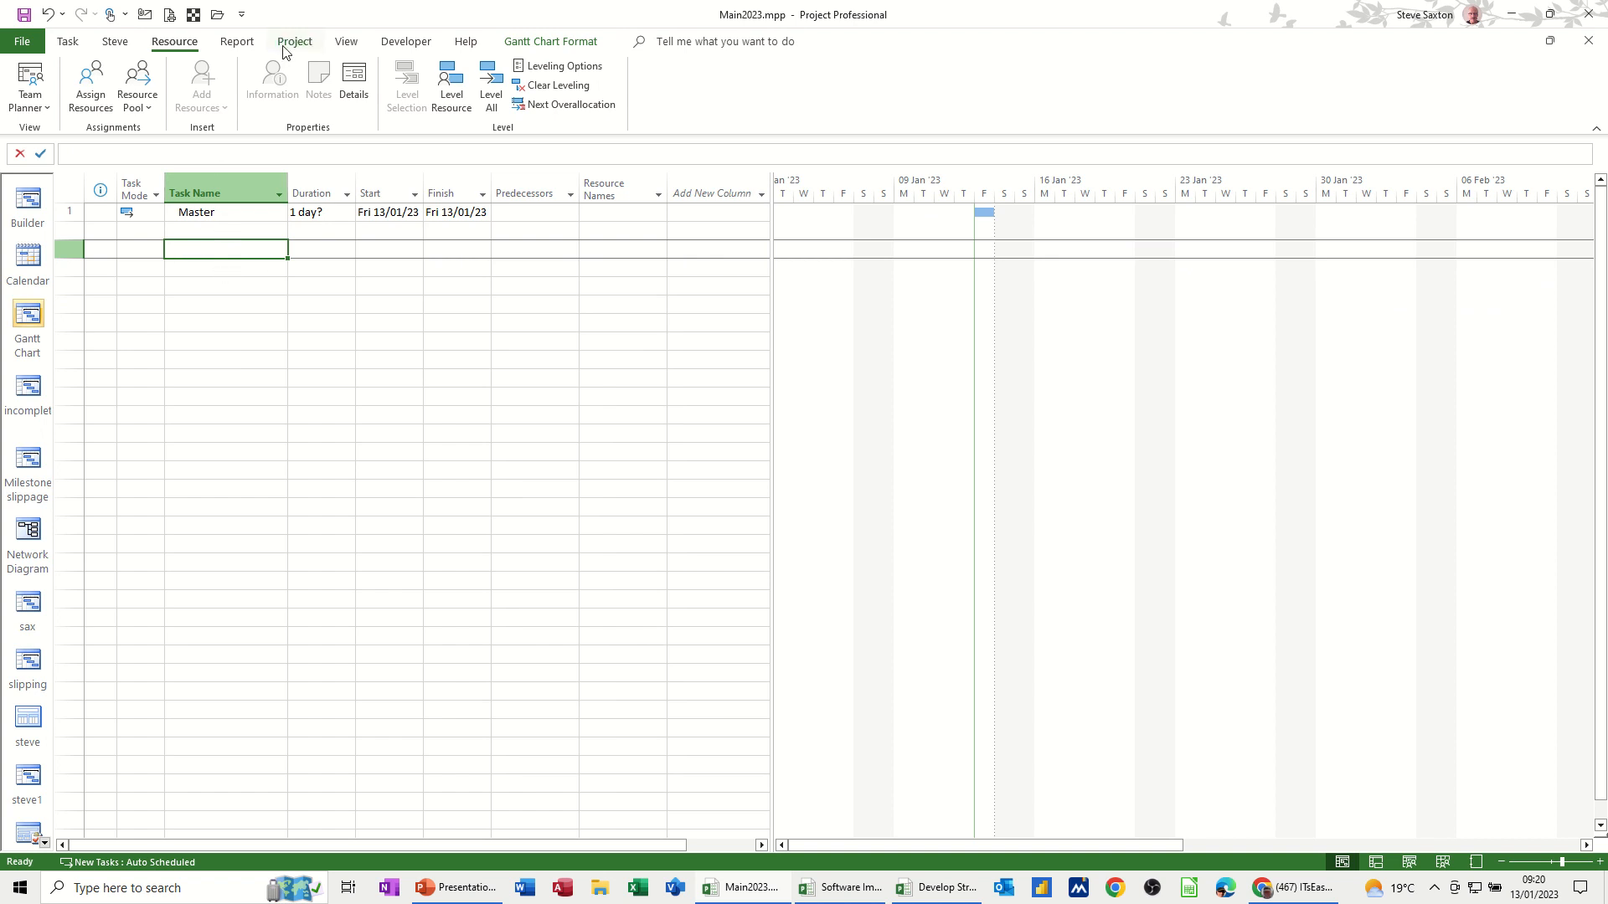
- Insert Software Implementation 2023.mpp as a subproject under Master
click(295, 40)
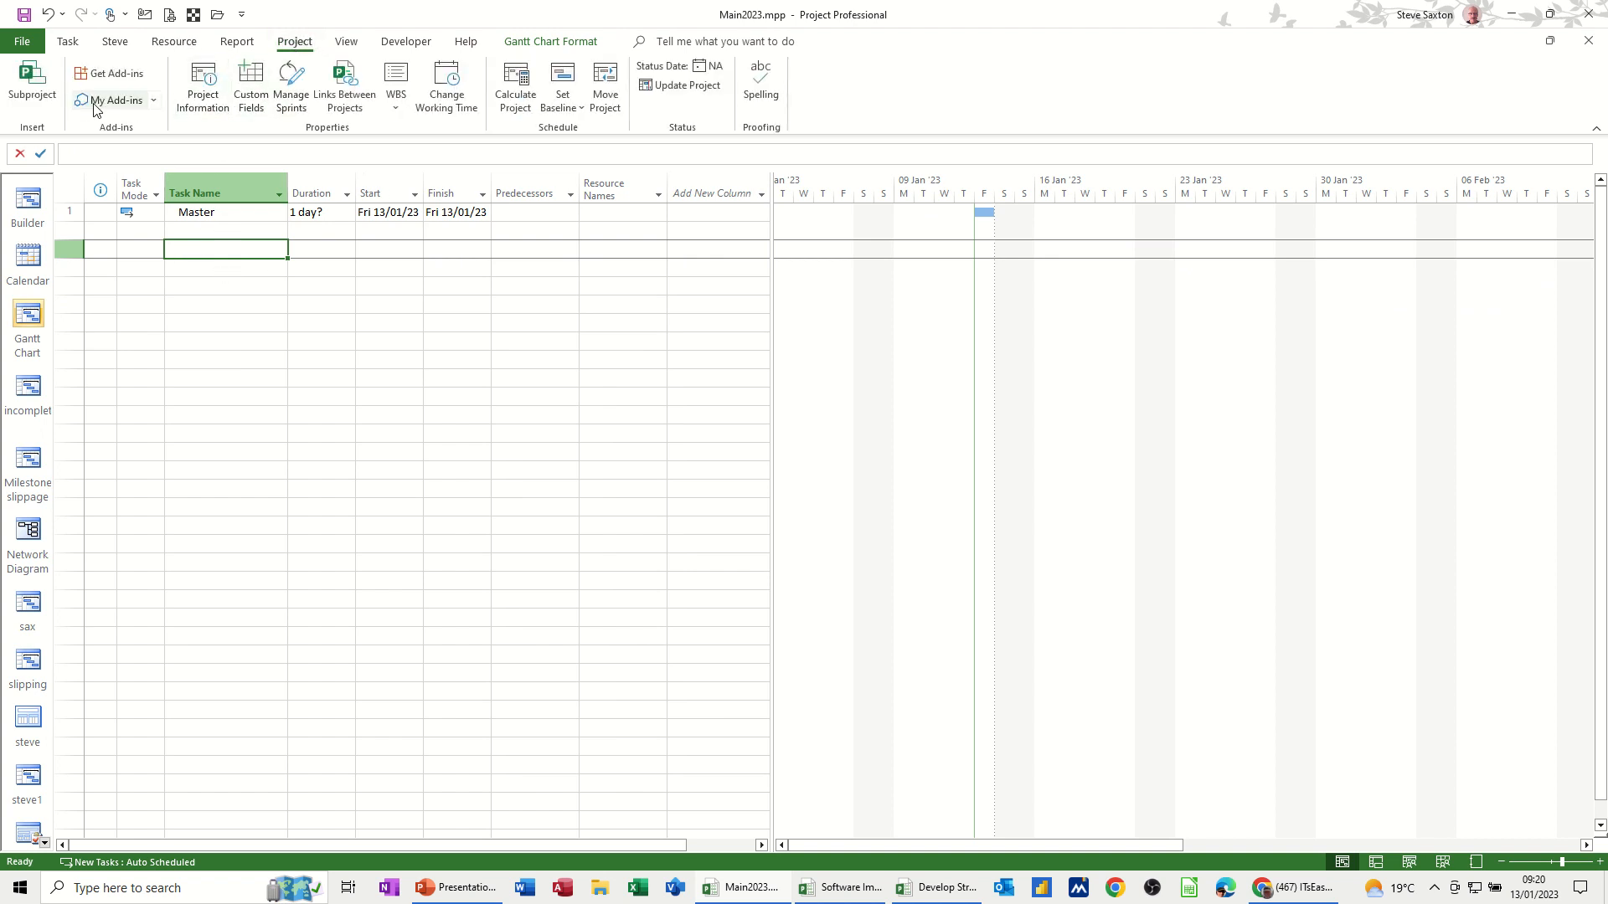
click(32, 83)
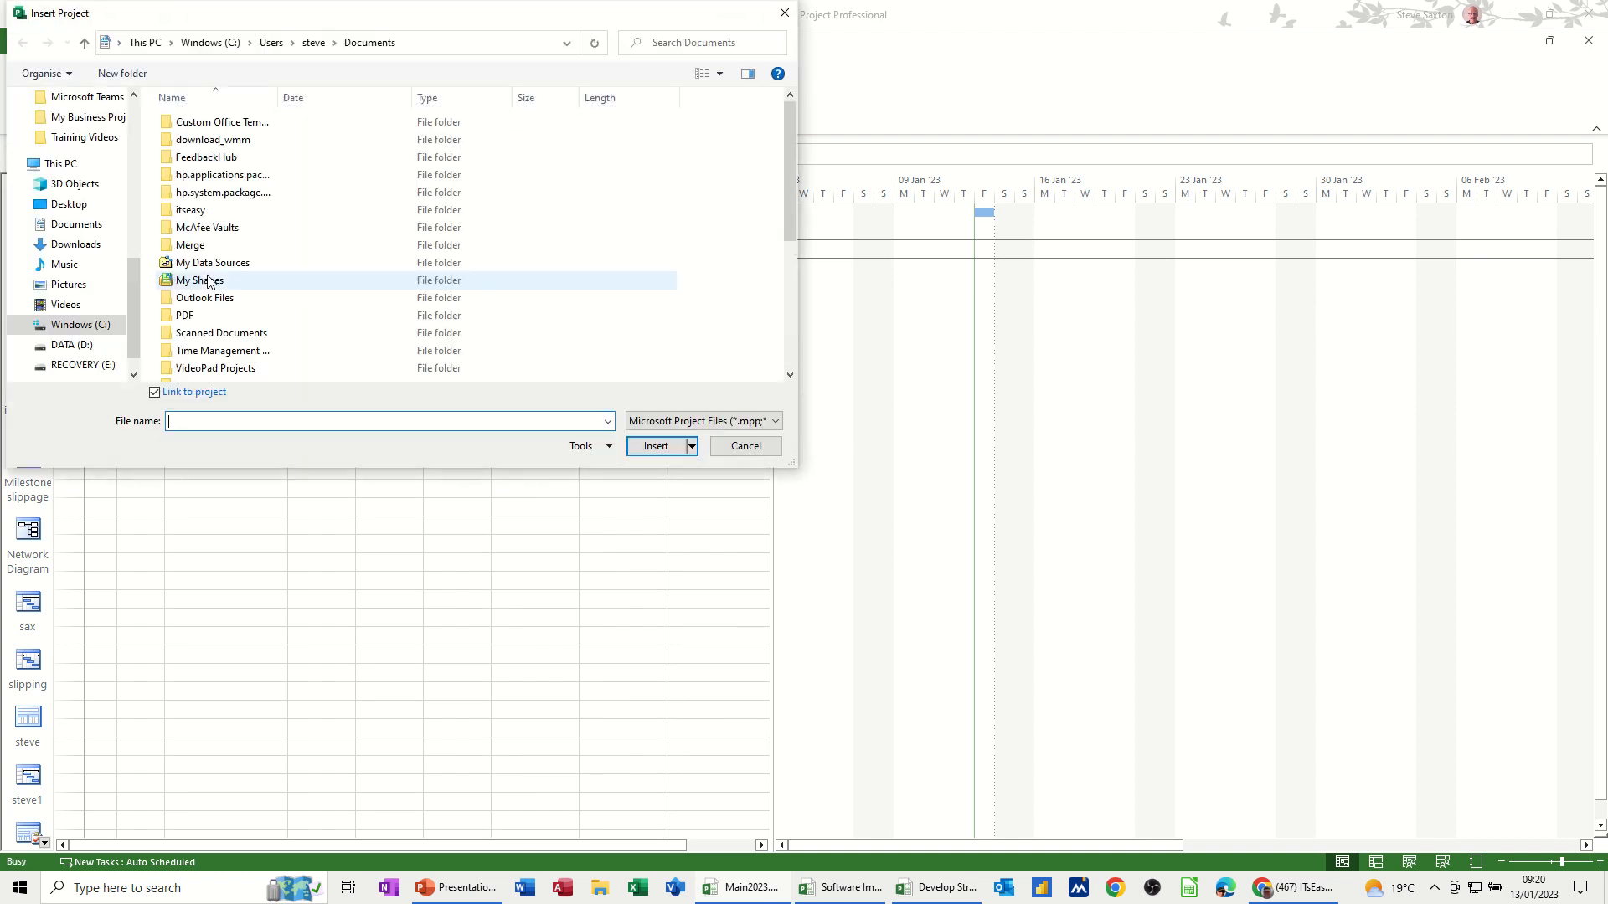
scroll(down, 3)
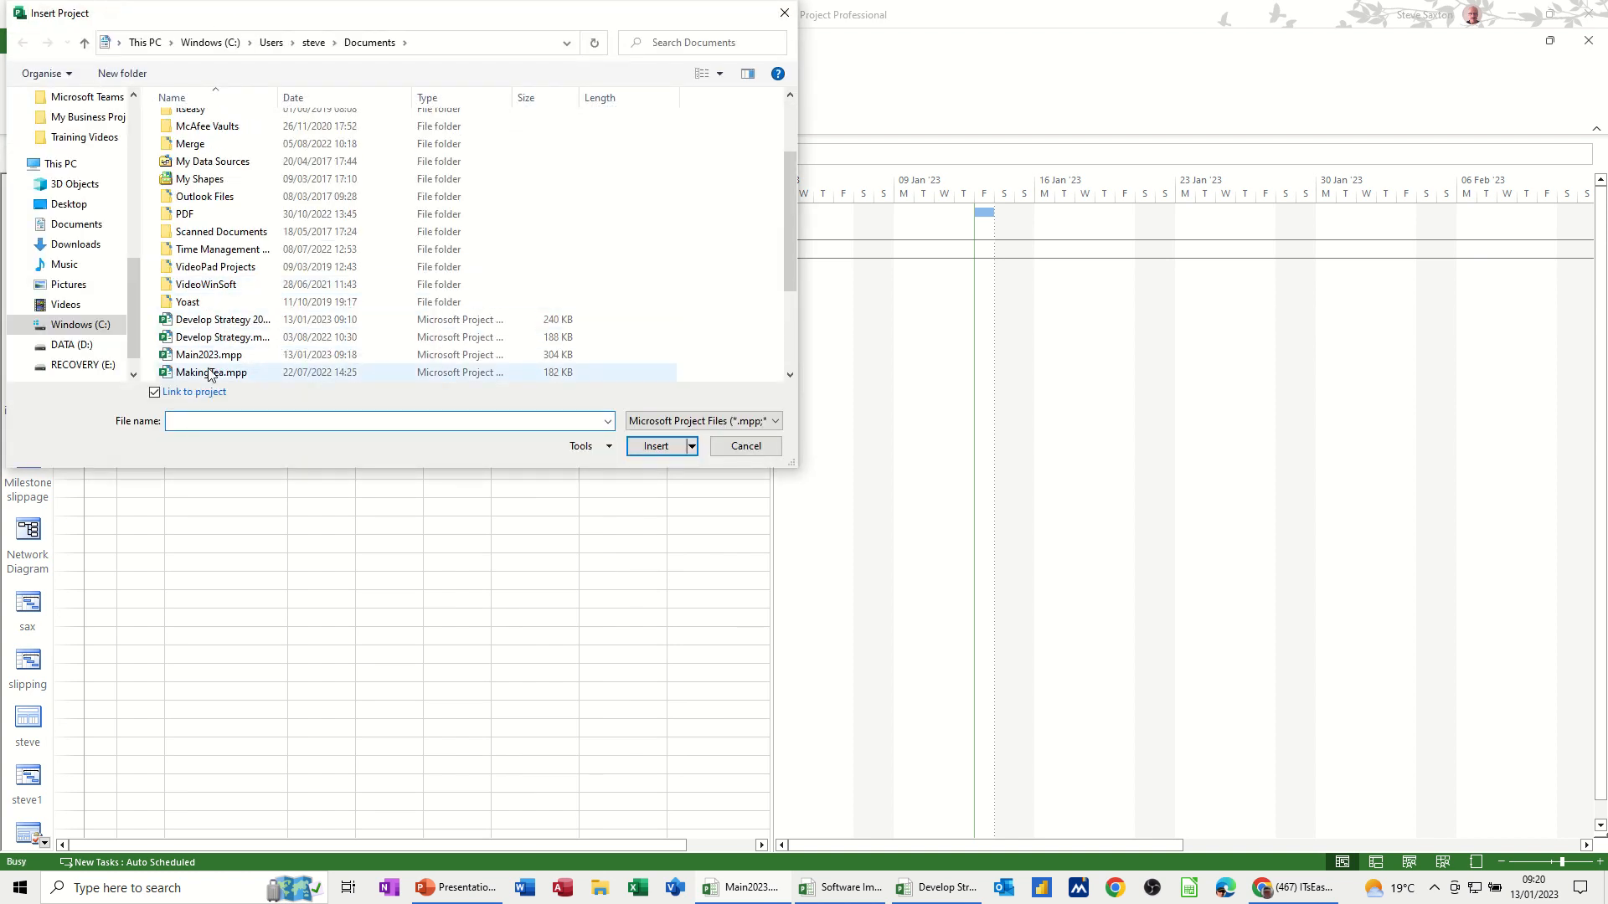
scroll(down, 3)
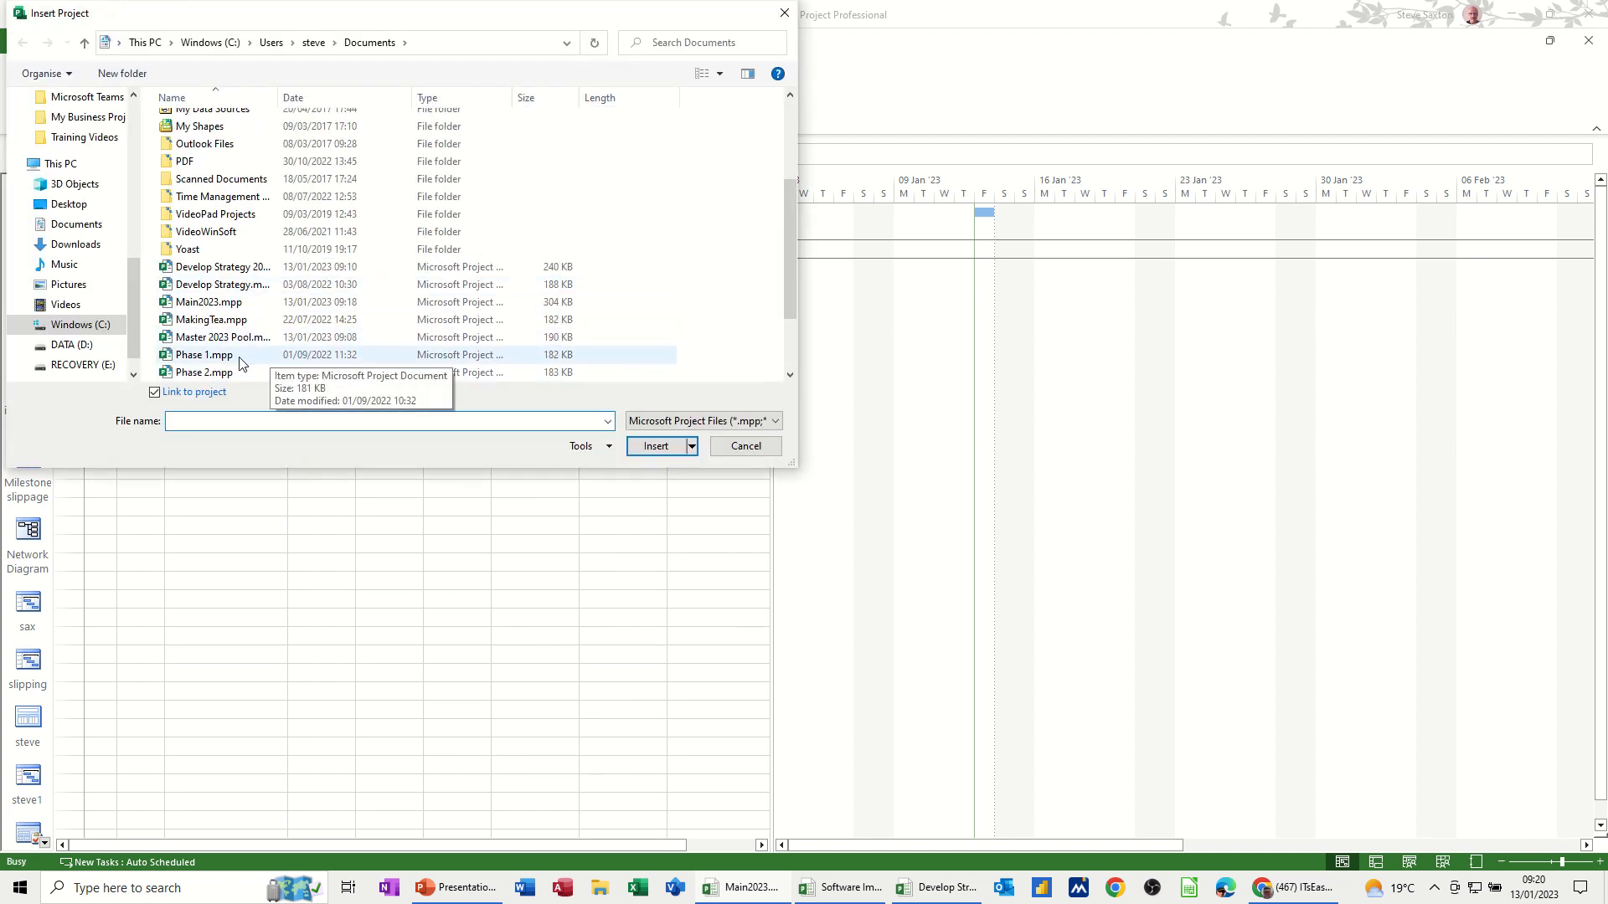
scroll(down, 3)
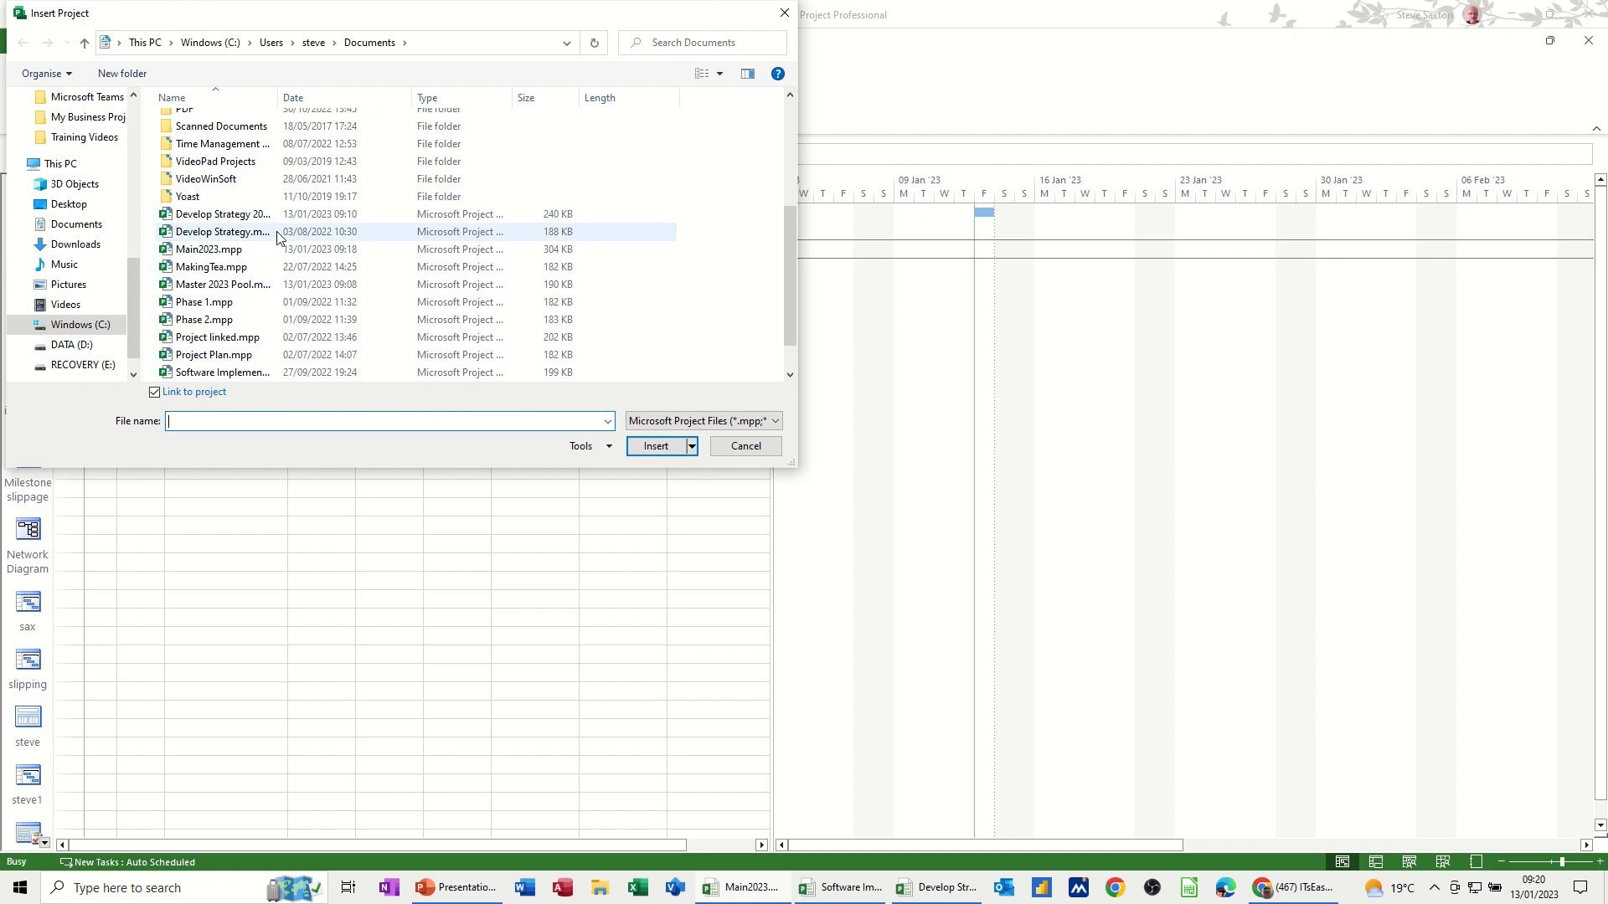
click(218, 372)
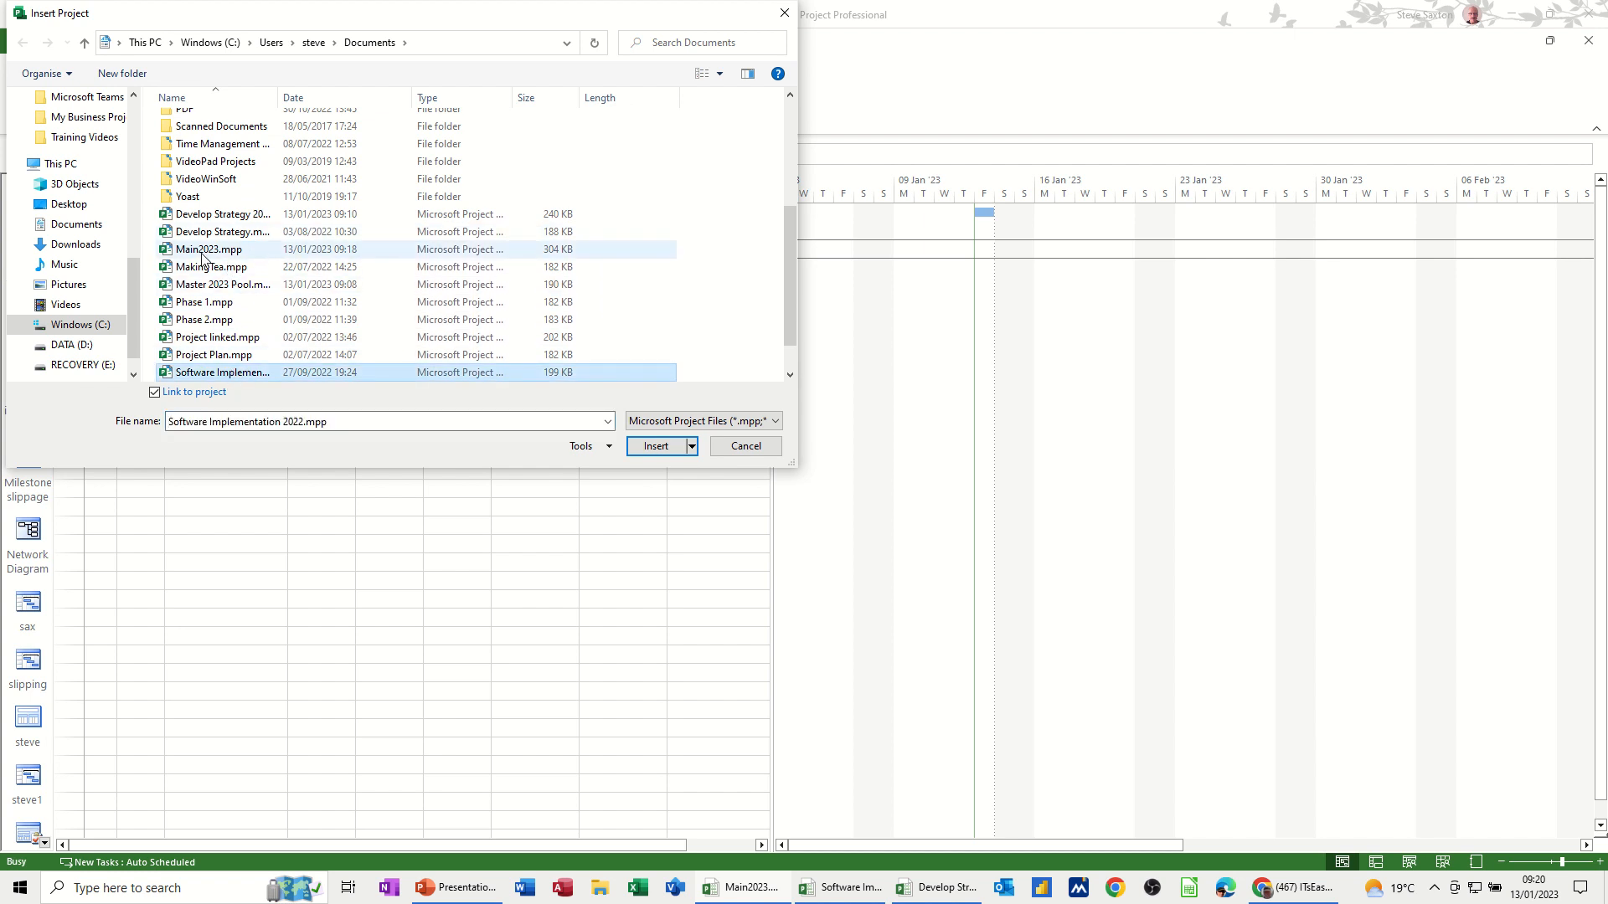
scroll(down, 3)
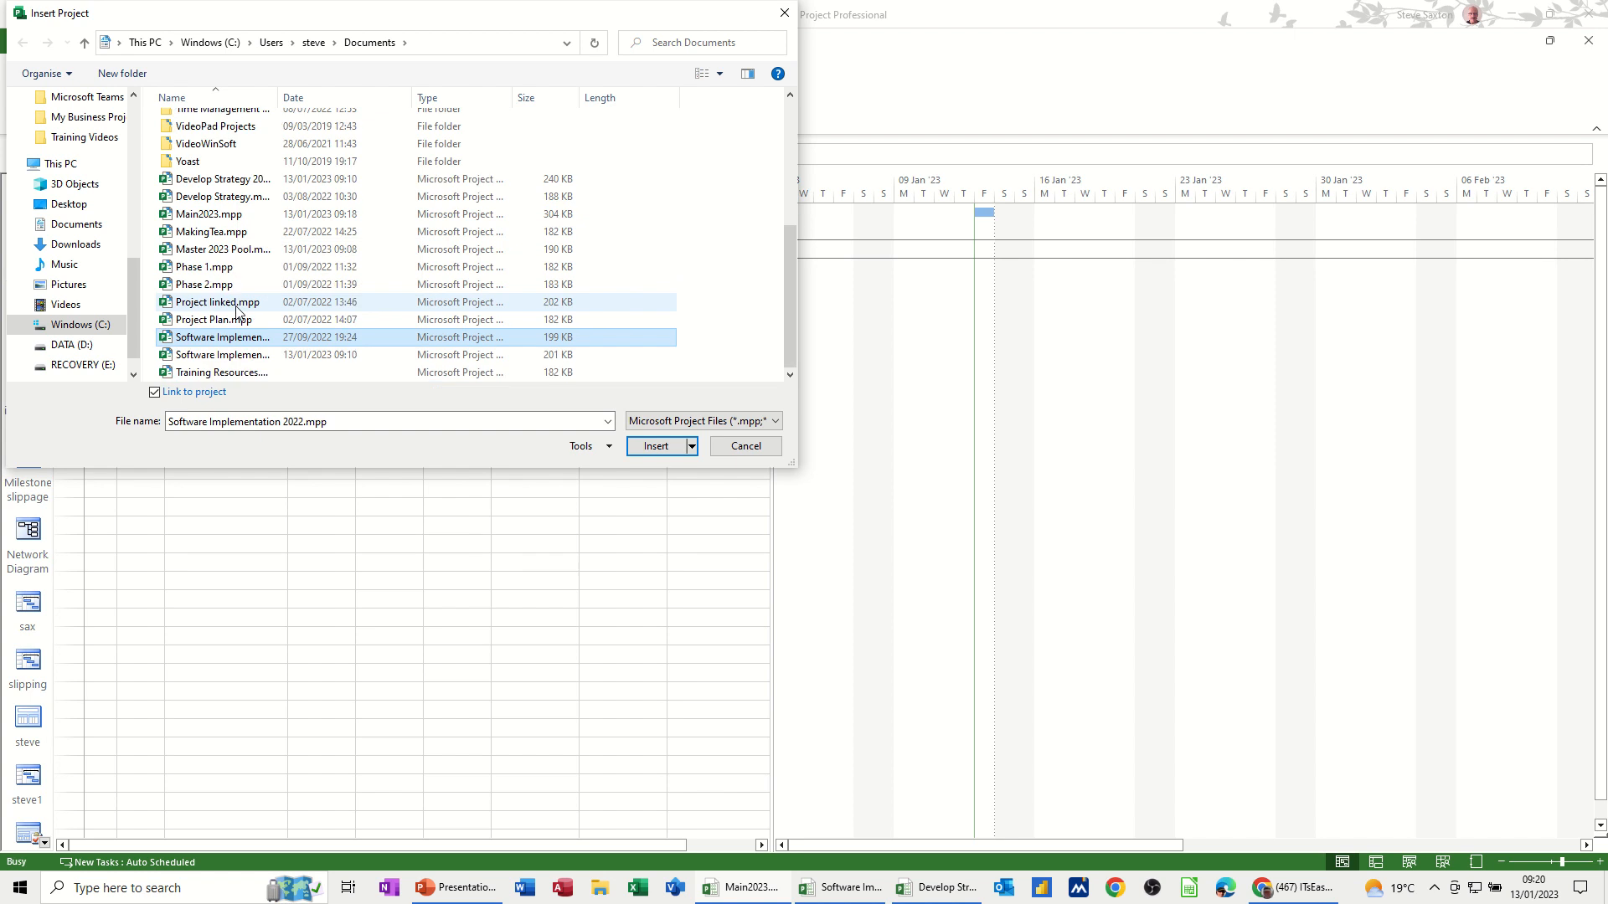
click(223, 355)
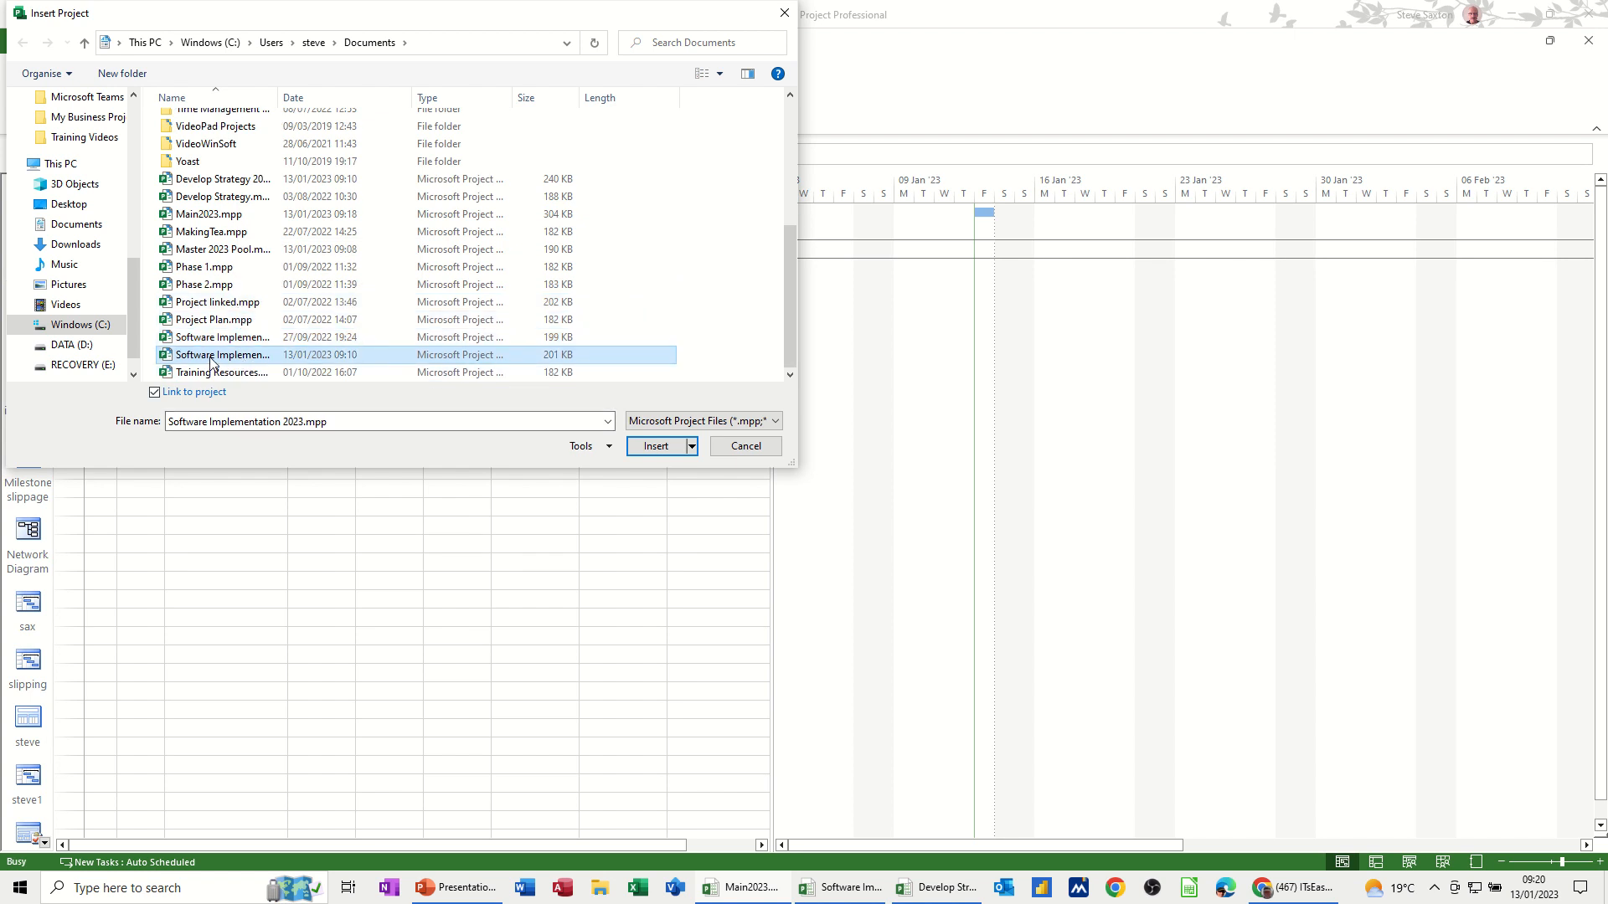
click(655, 445)
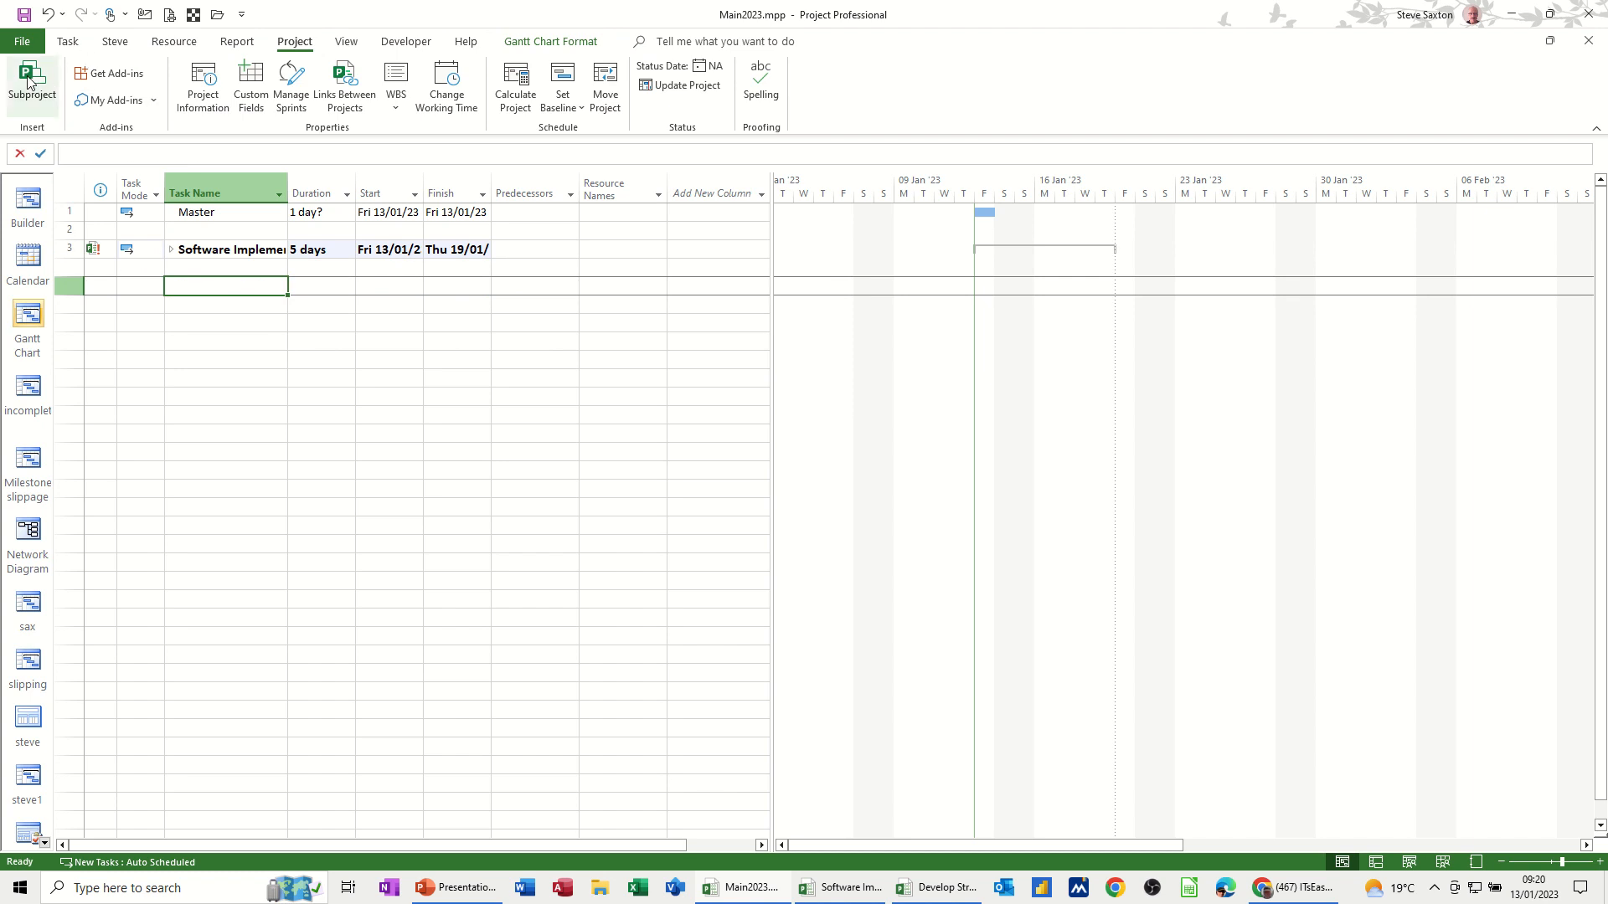
- Insert Develop Strategy 2023.mpp as a second subproject
click(32, 87)
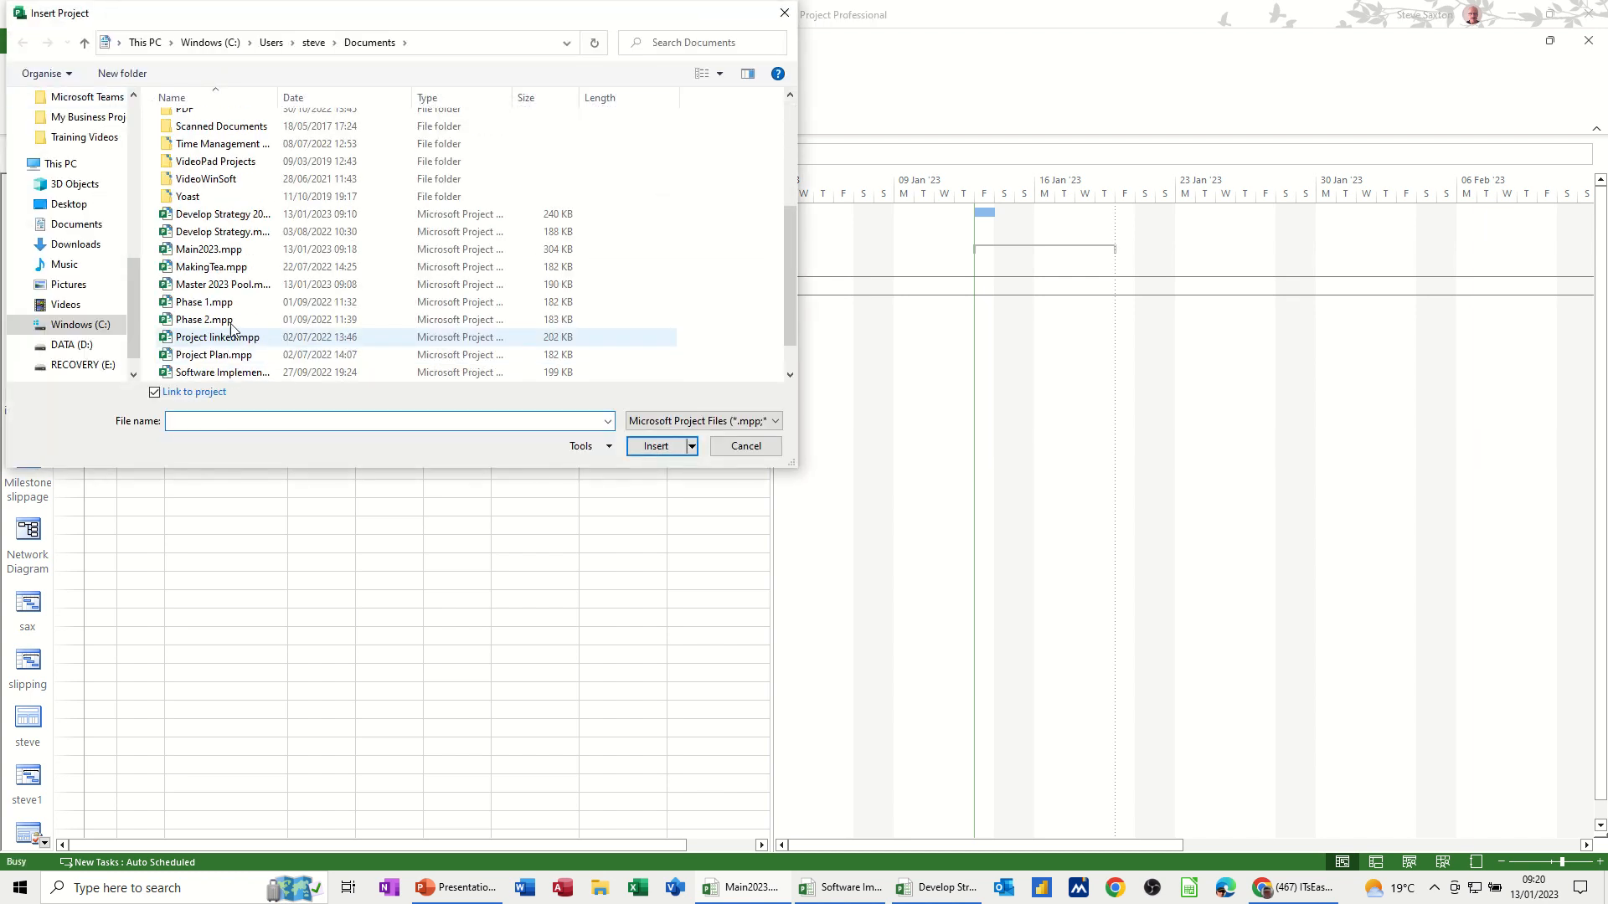
click(222, 213)
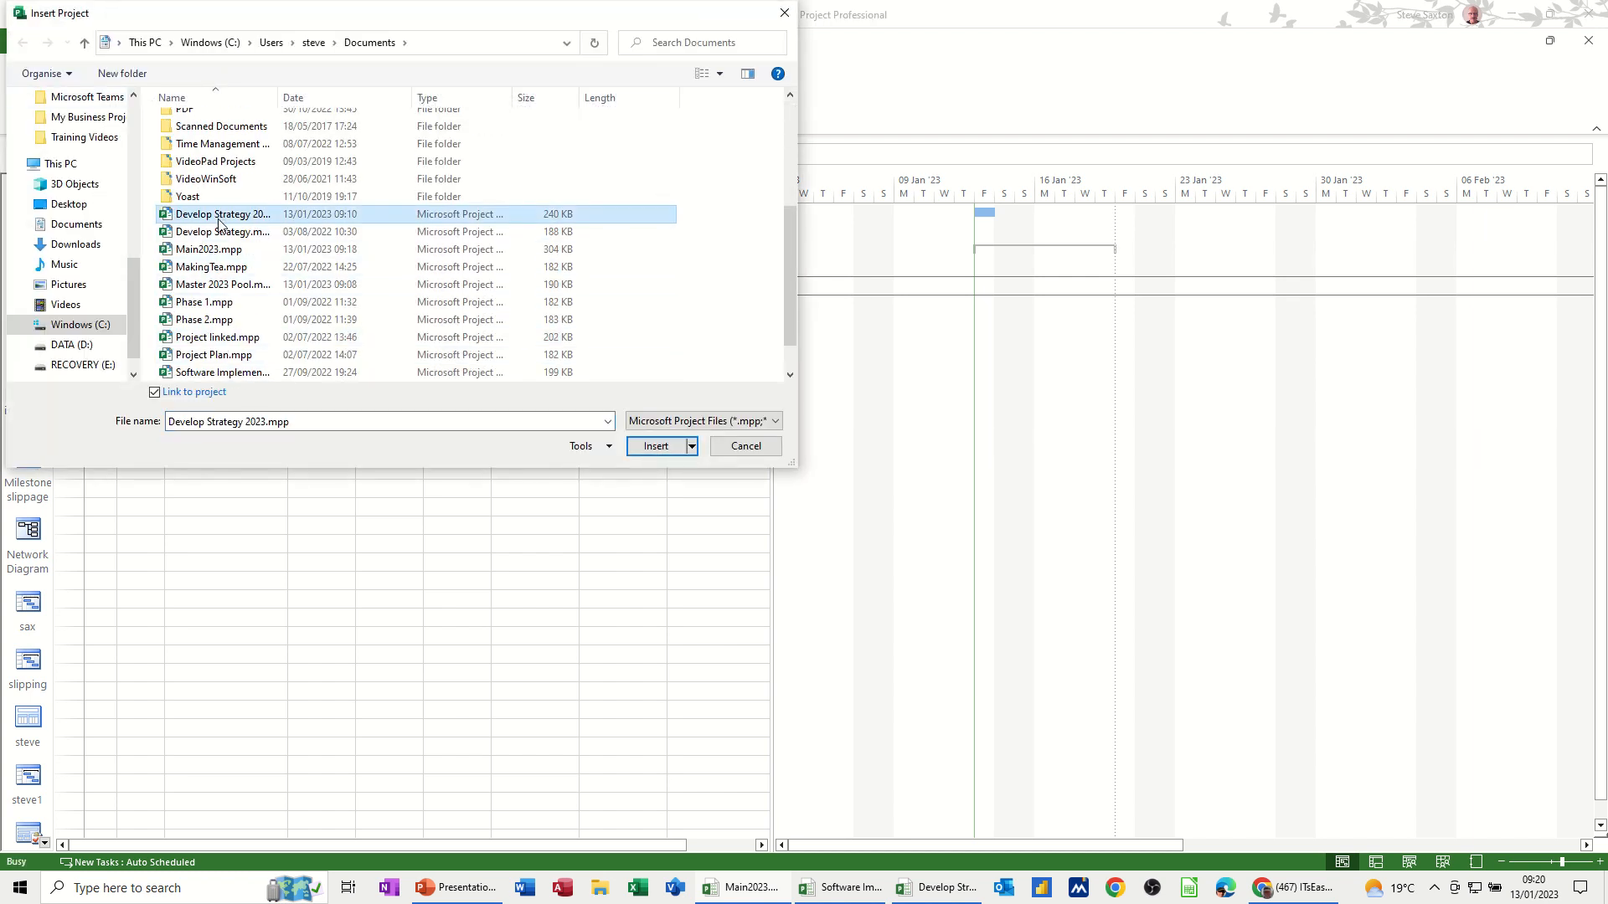
click(654, 445)
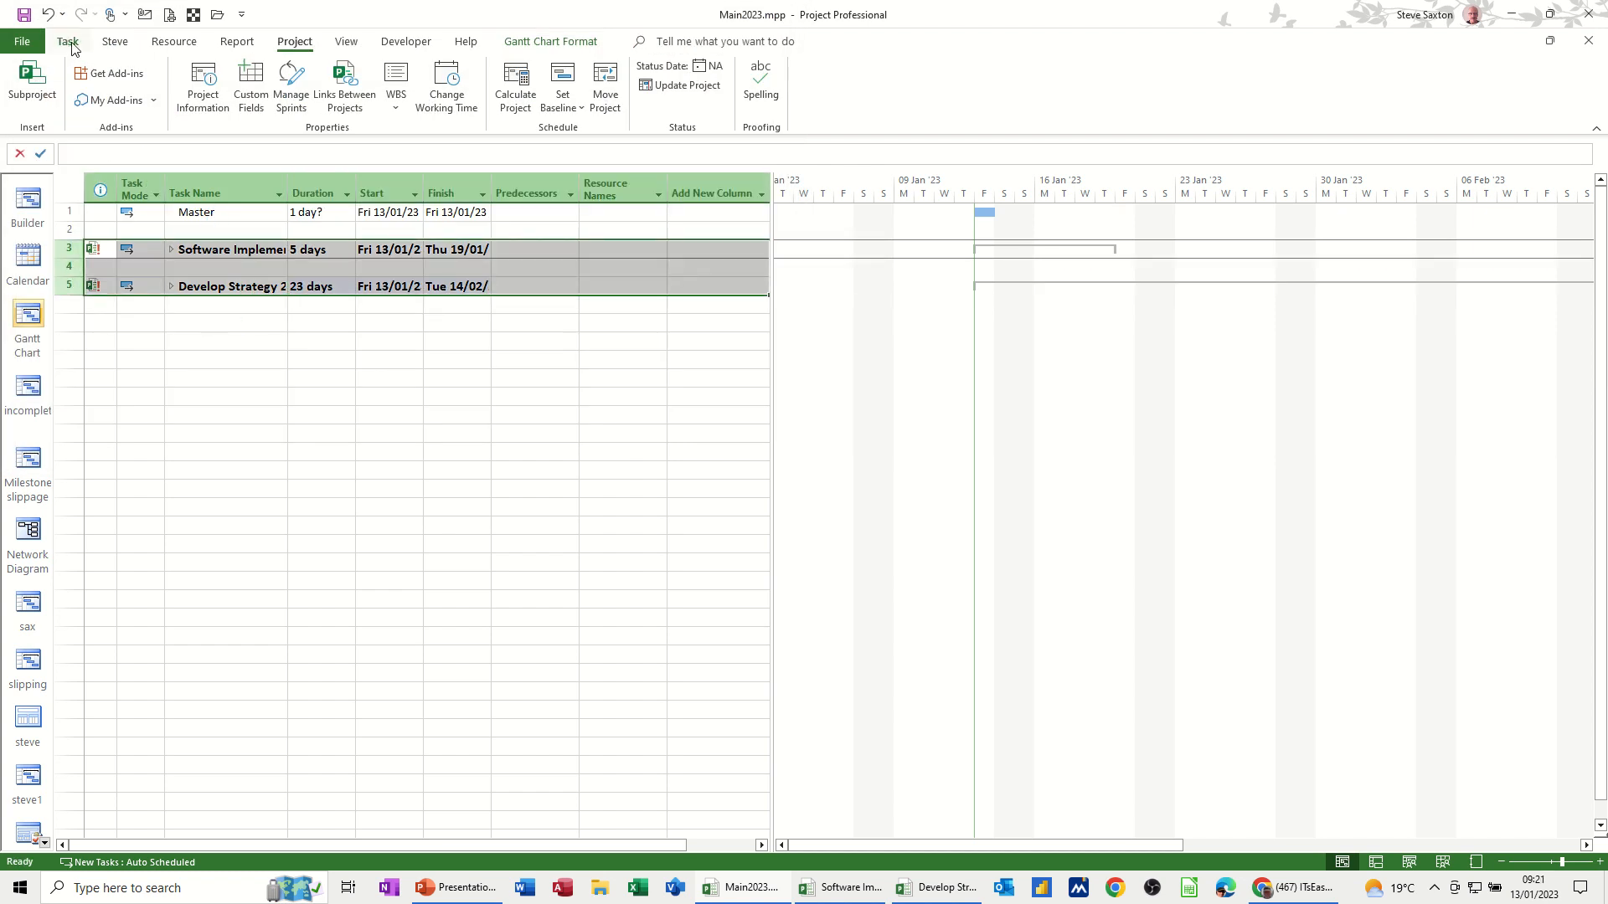
- Expand the Software Implementation and Develop Strategy subproject rows to list their tasks
click(67, 40)
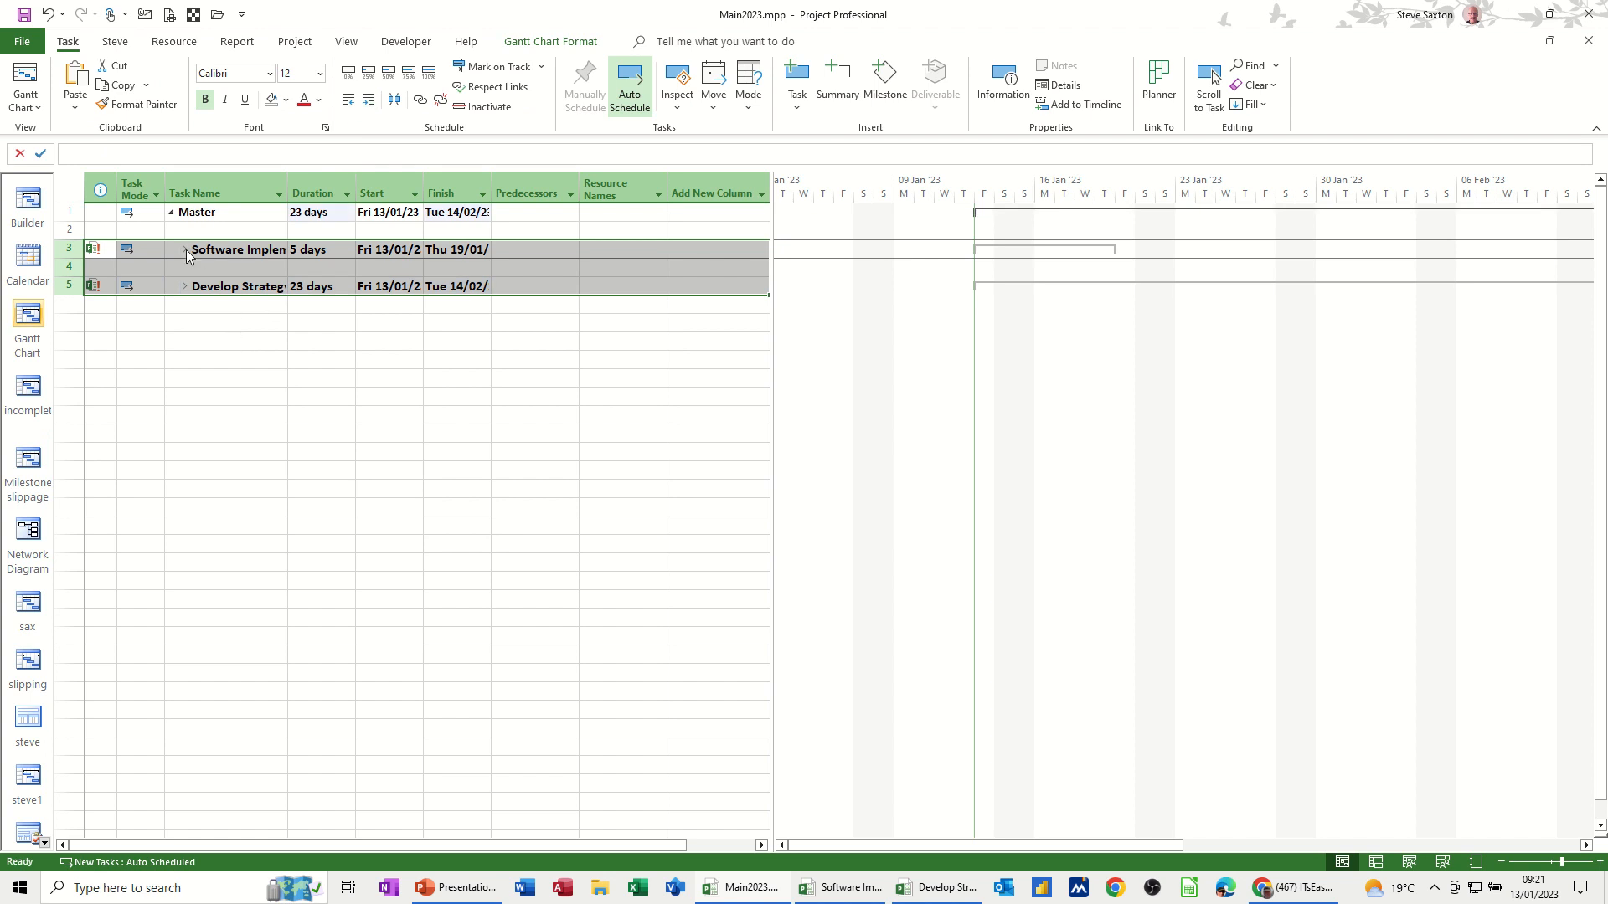
click(184, 249)
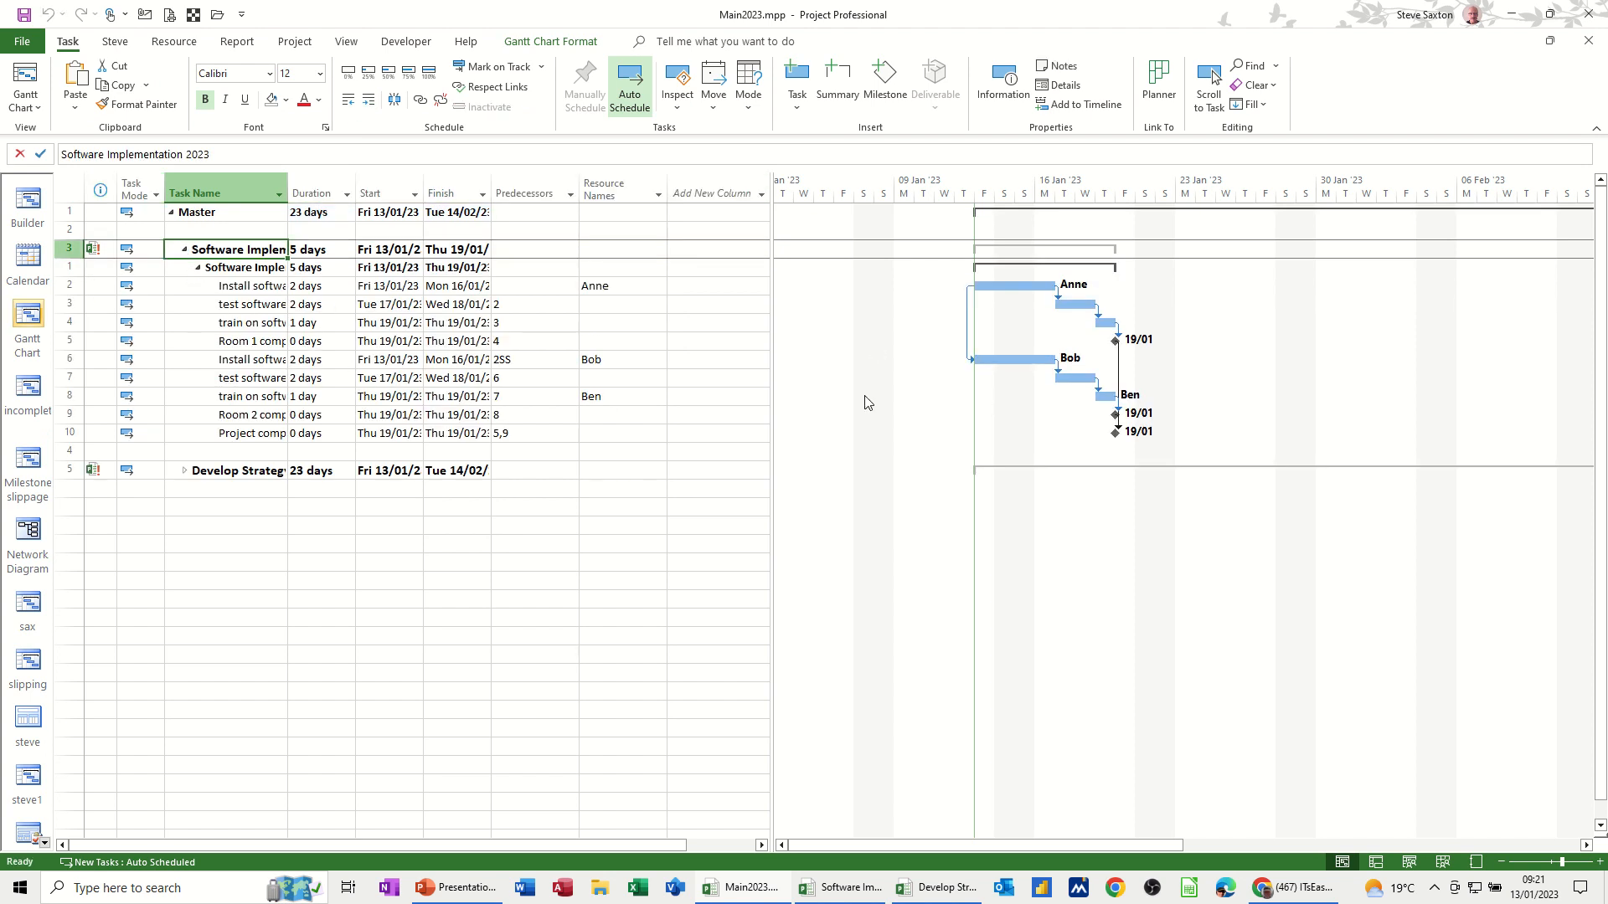
click(185, 469)
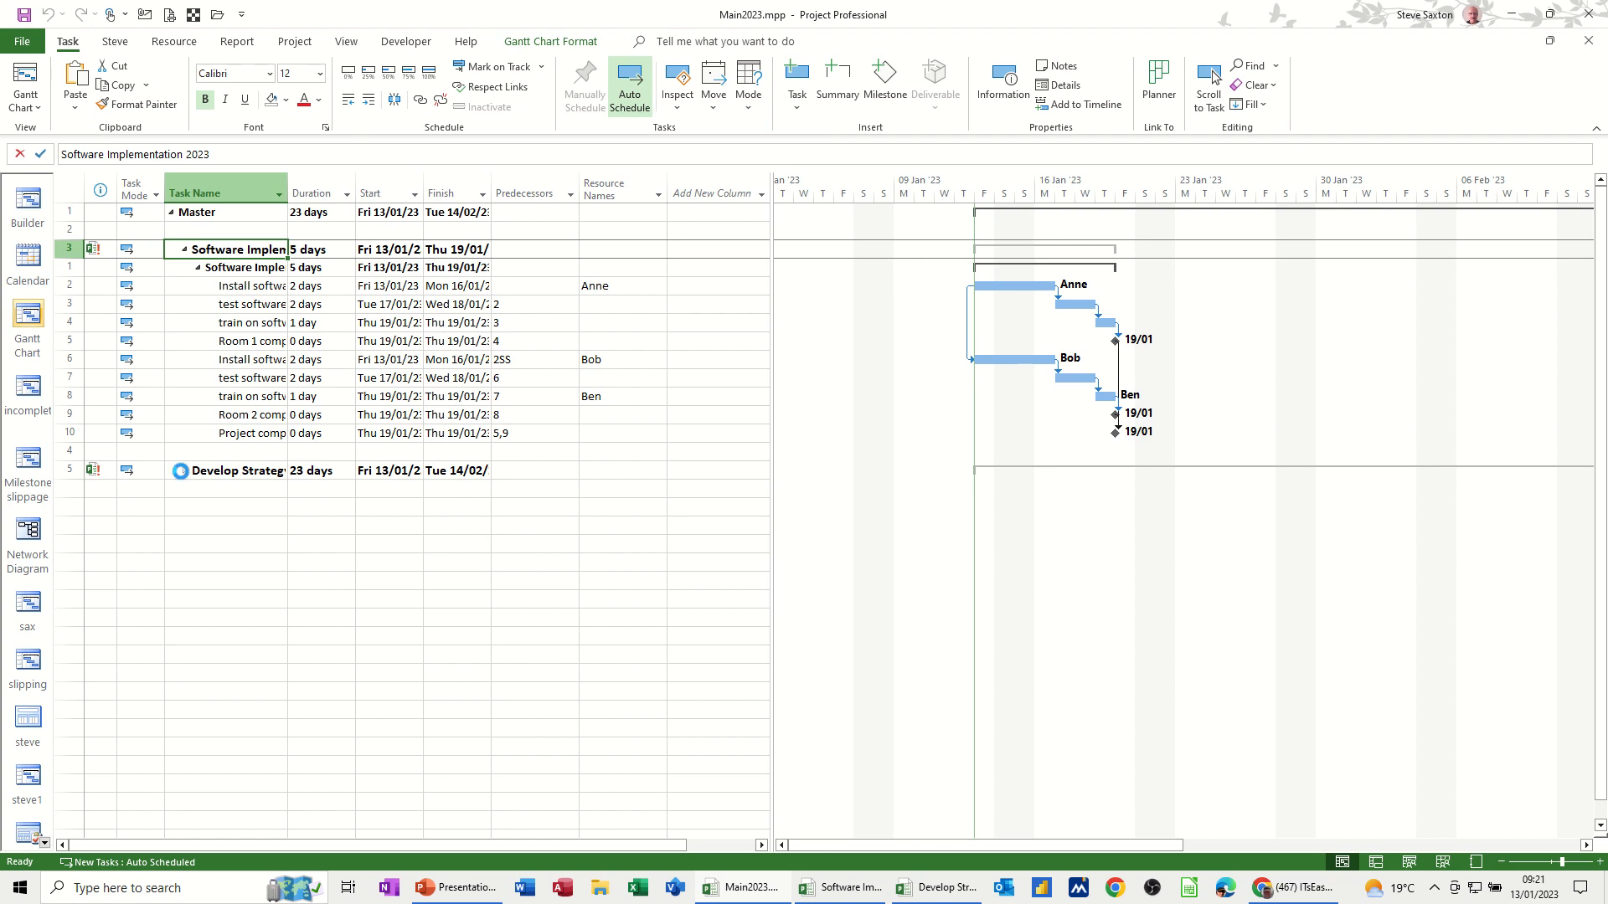
click(171, 470)
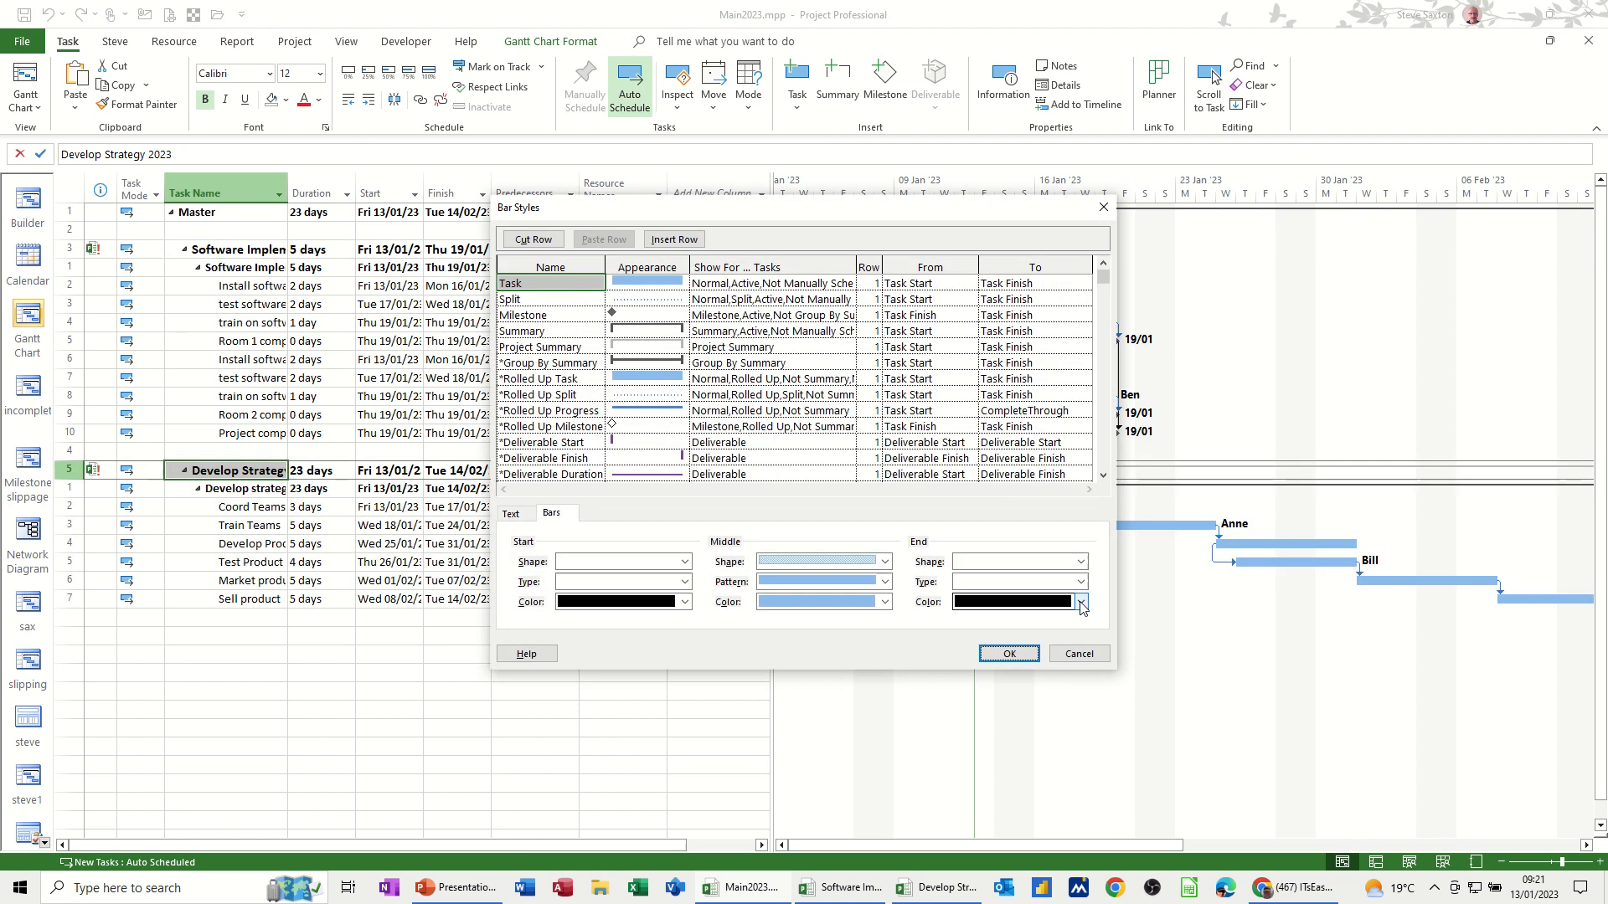
- Set the bar Right text to Name so Gantt bars show task names
click(513, 513)
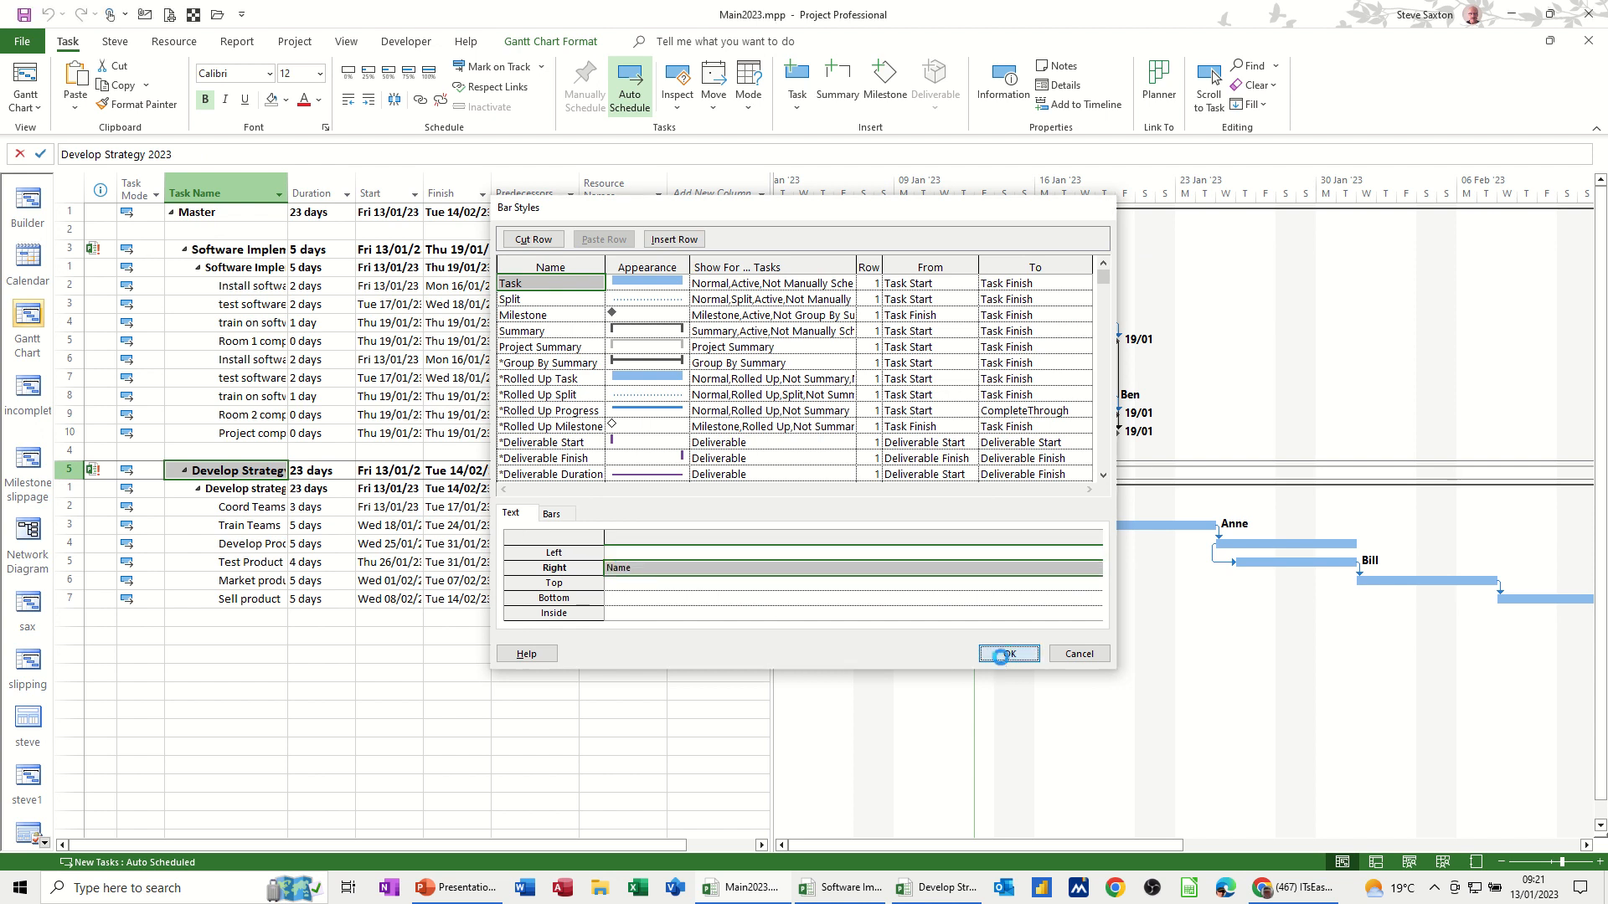
click(1007, 653)
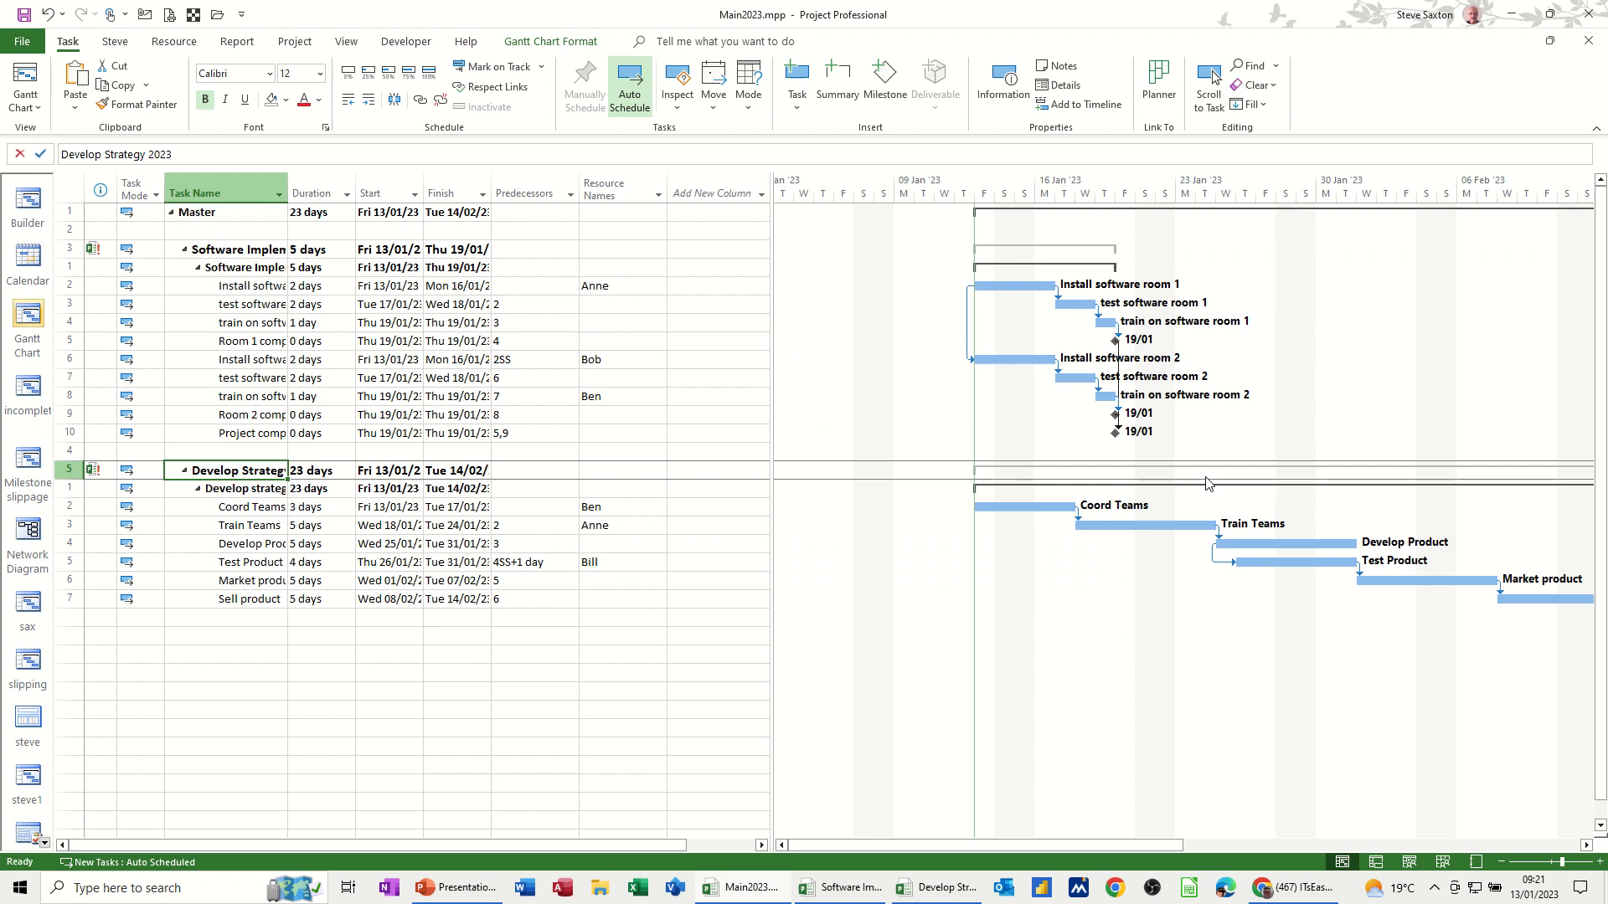
mouse_move(641, 422)
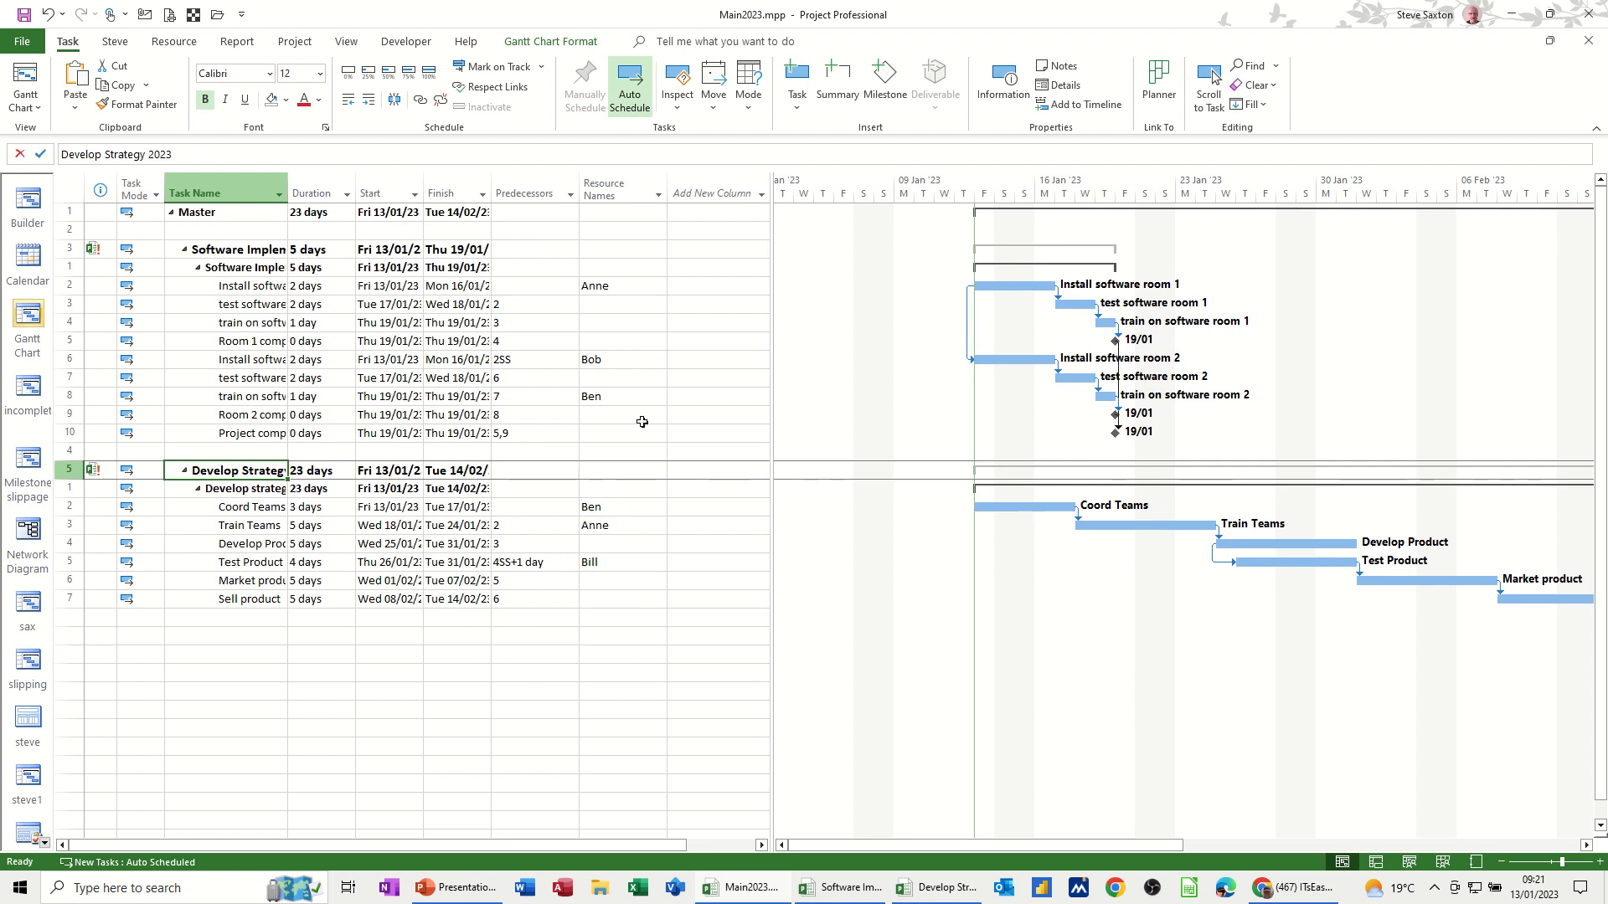
mouse_move(614, 318)
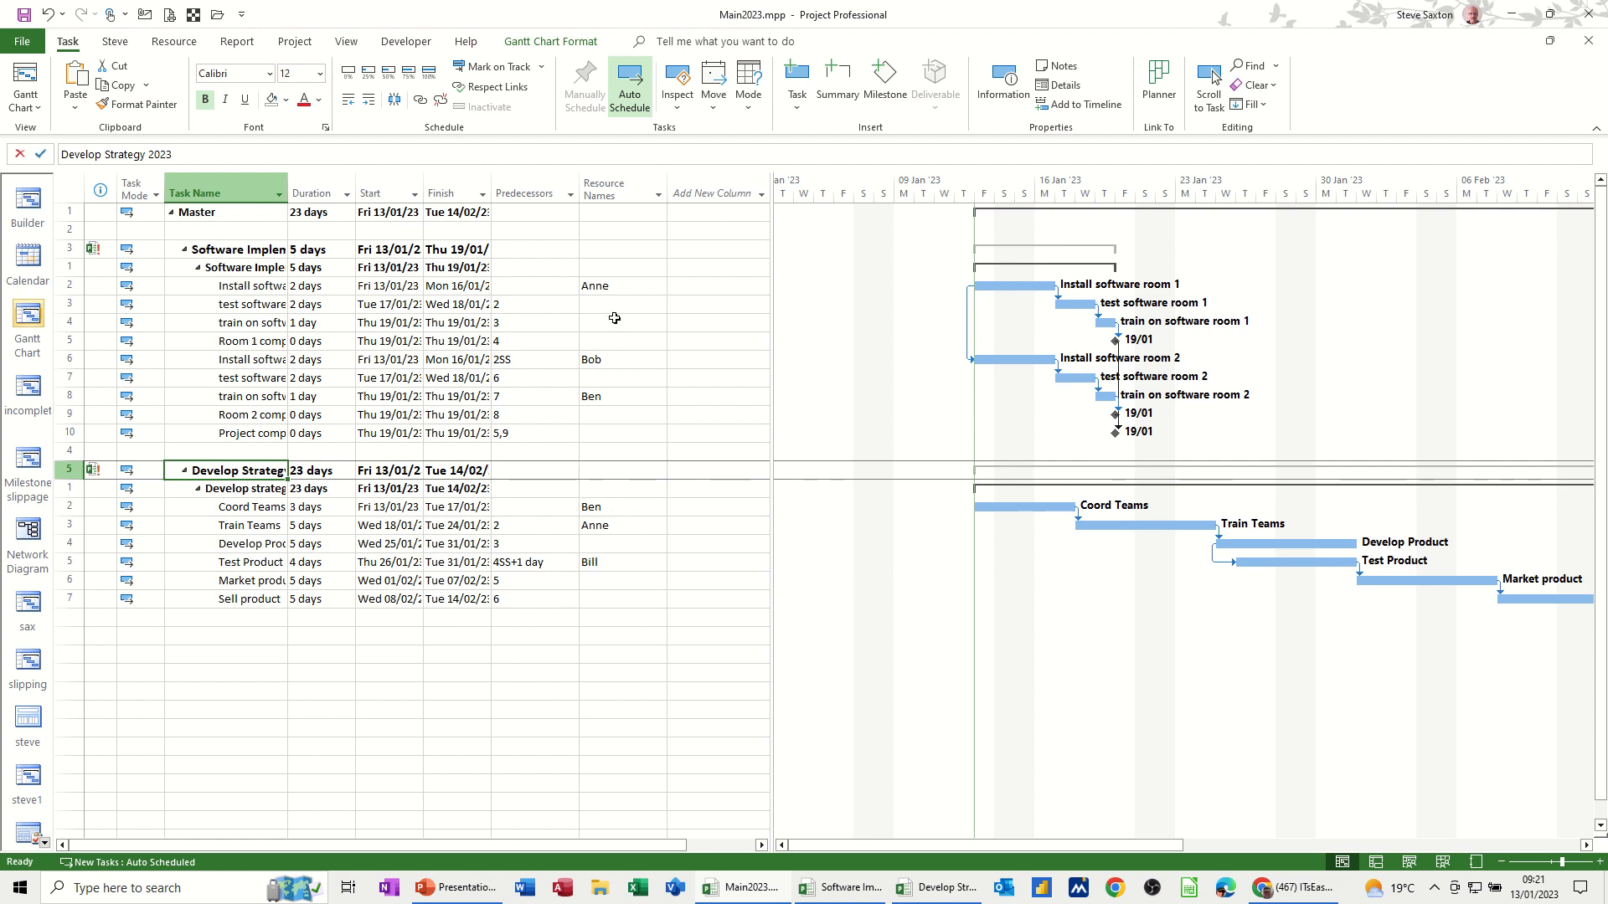
mouse_move(191, 286)
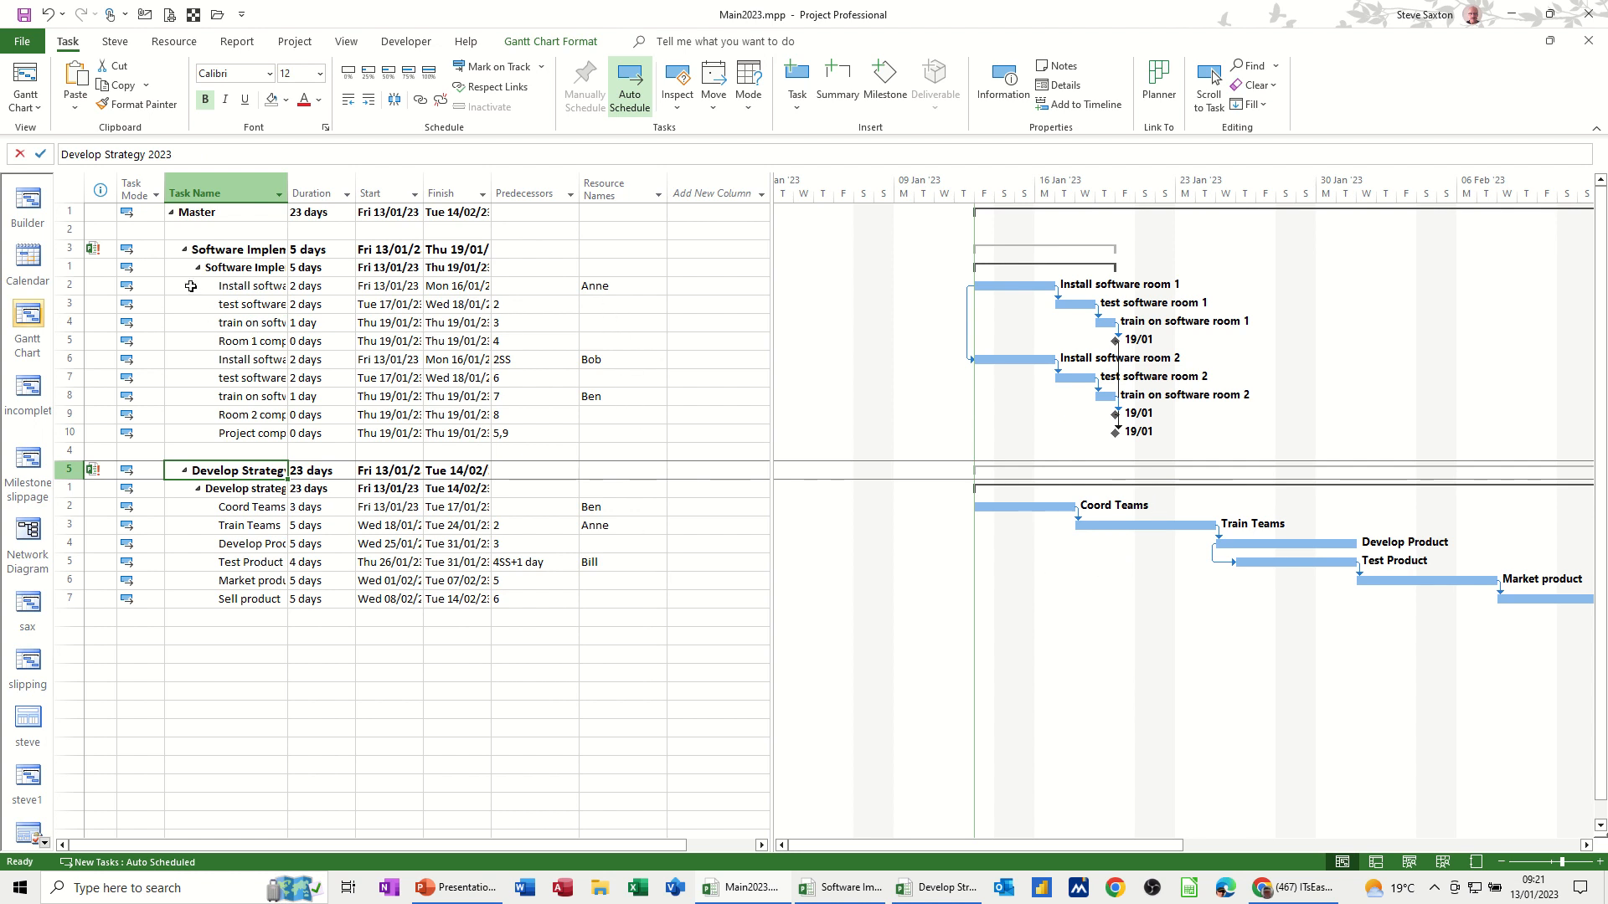
mouse_move(599, 323)
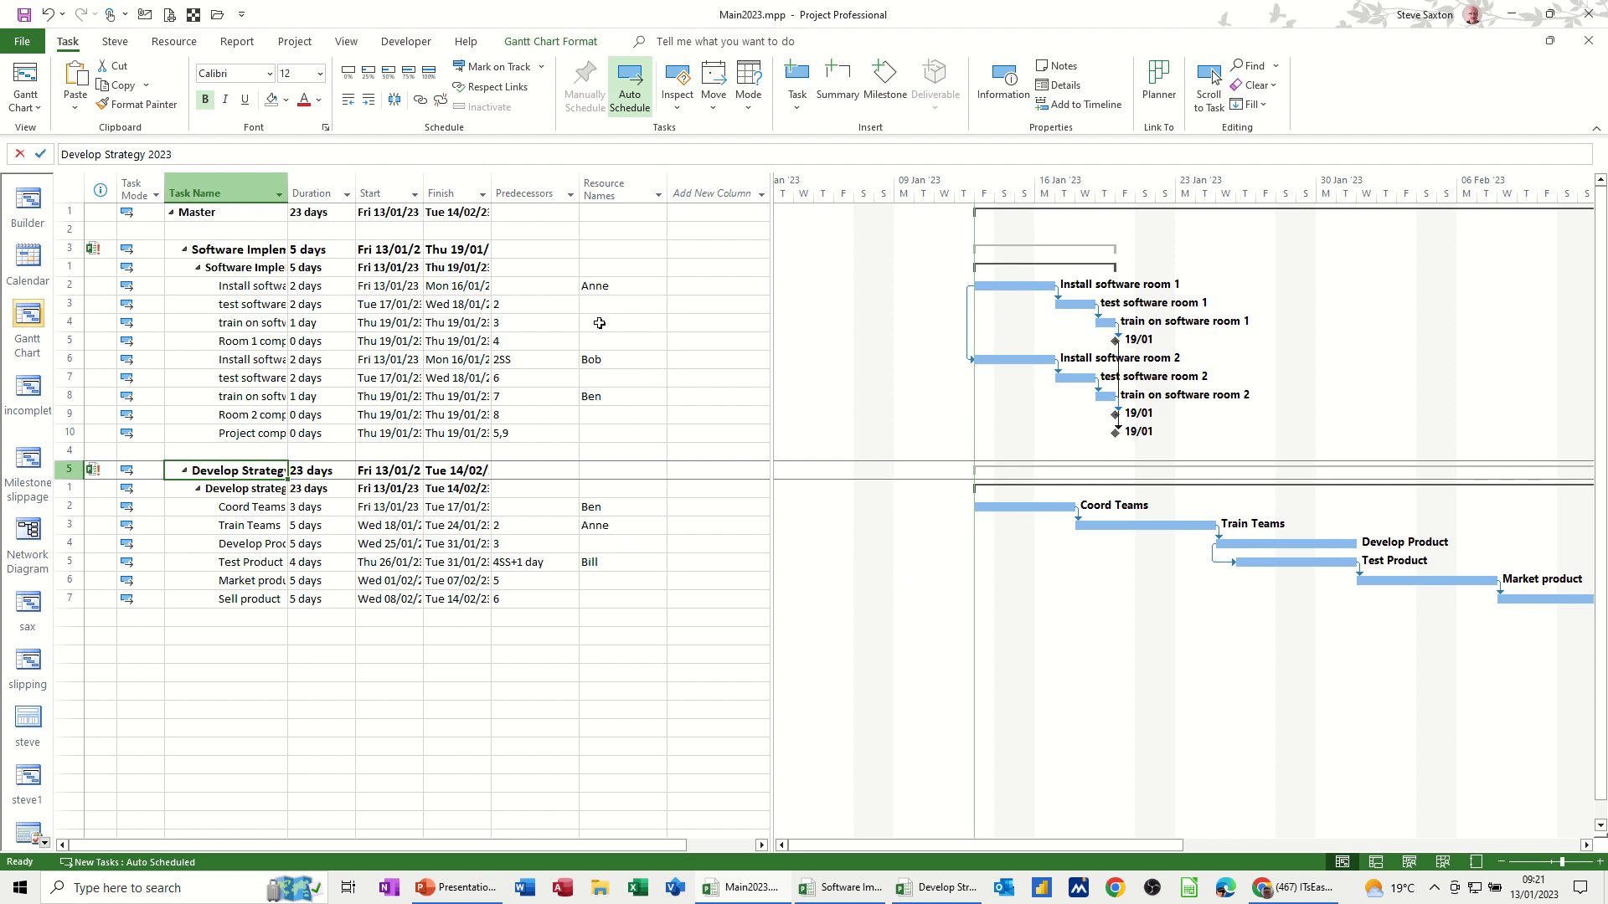
- Assign Bill as the resource for 'train on software room 1' via the Resource Names dropdown
click(615, 323)
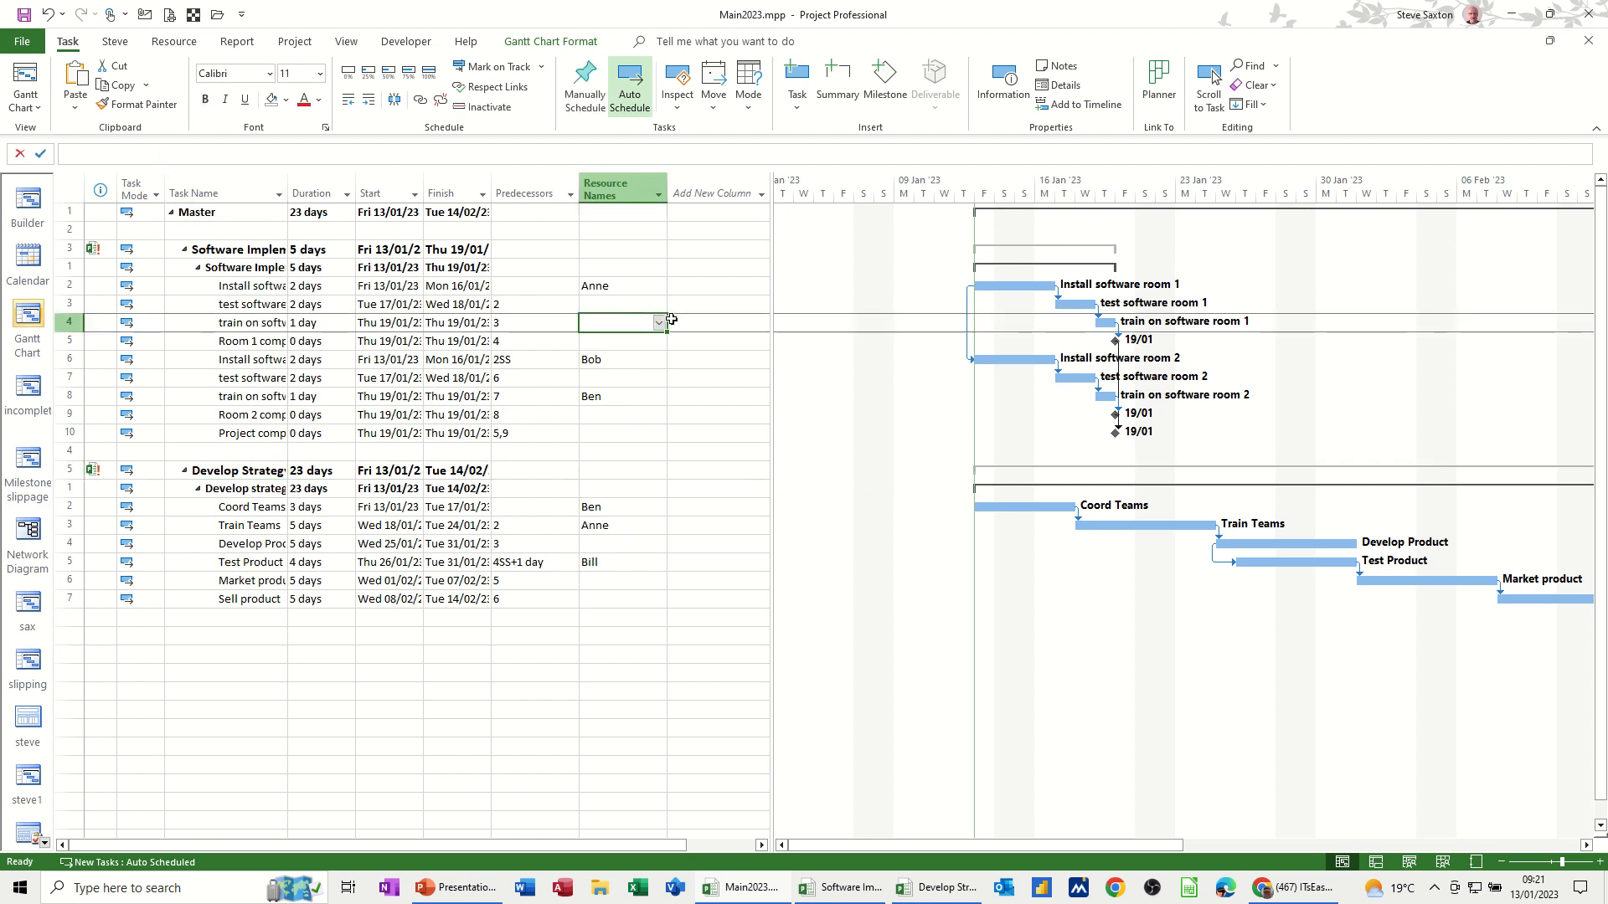
click(657, 321)
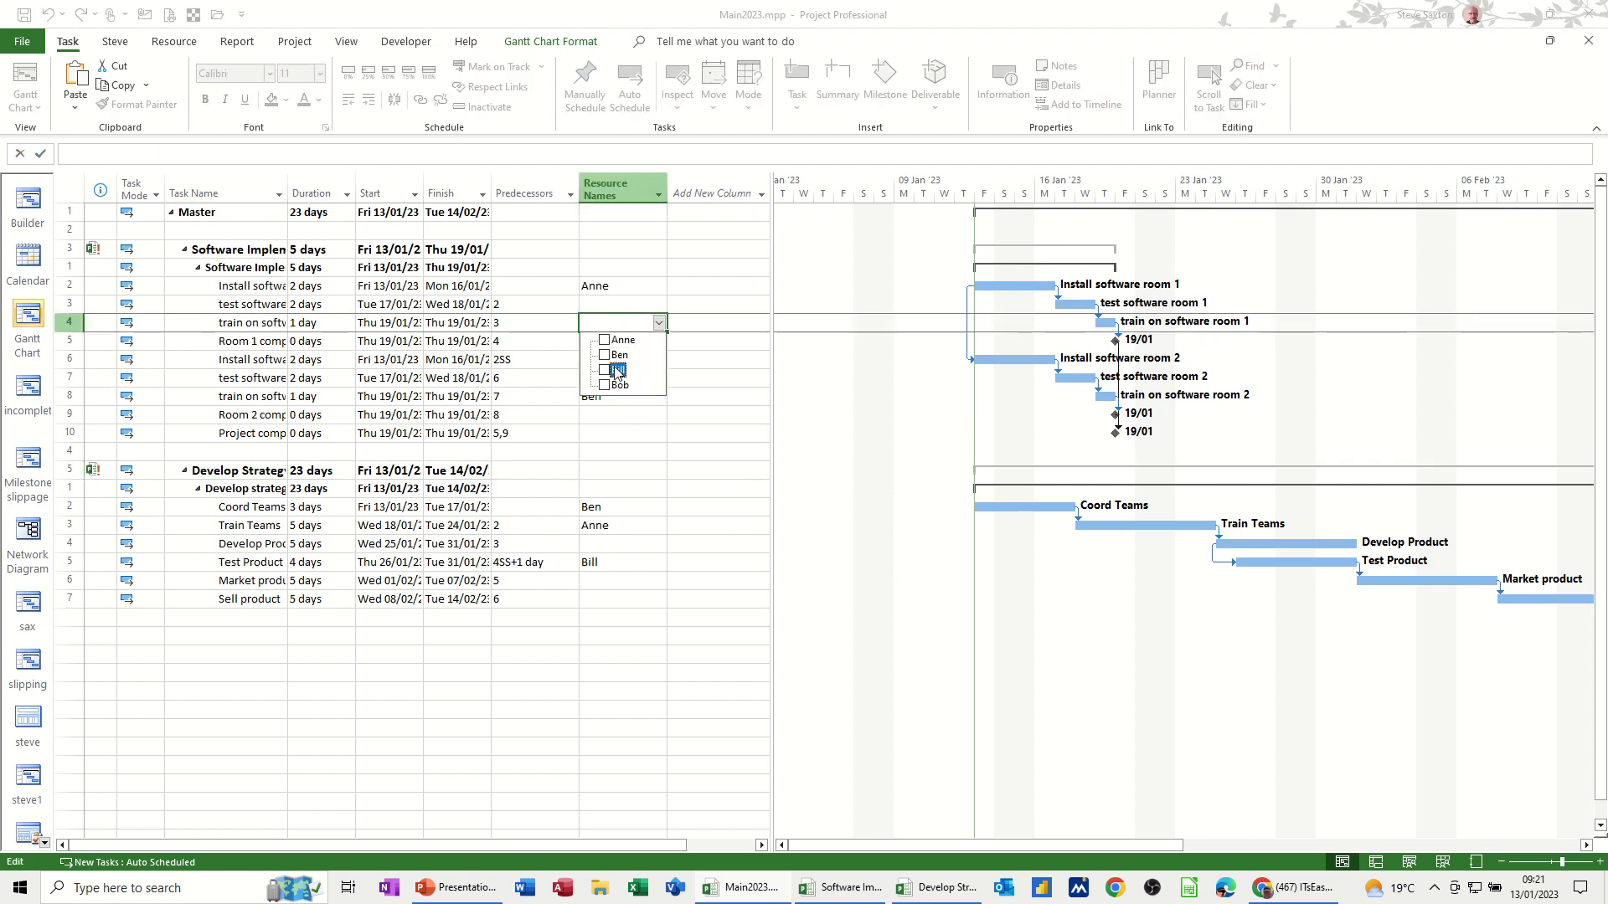
click(618, 369)
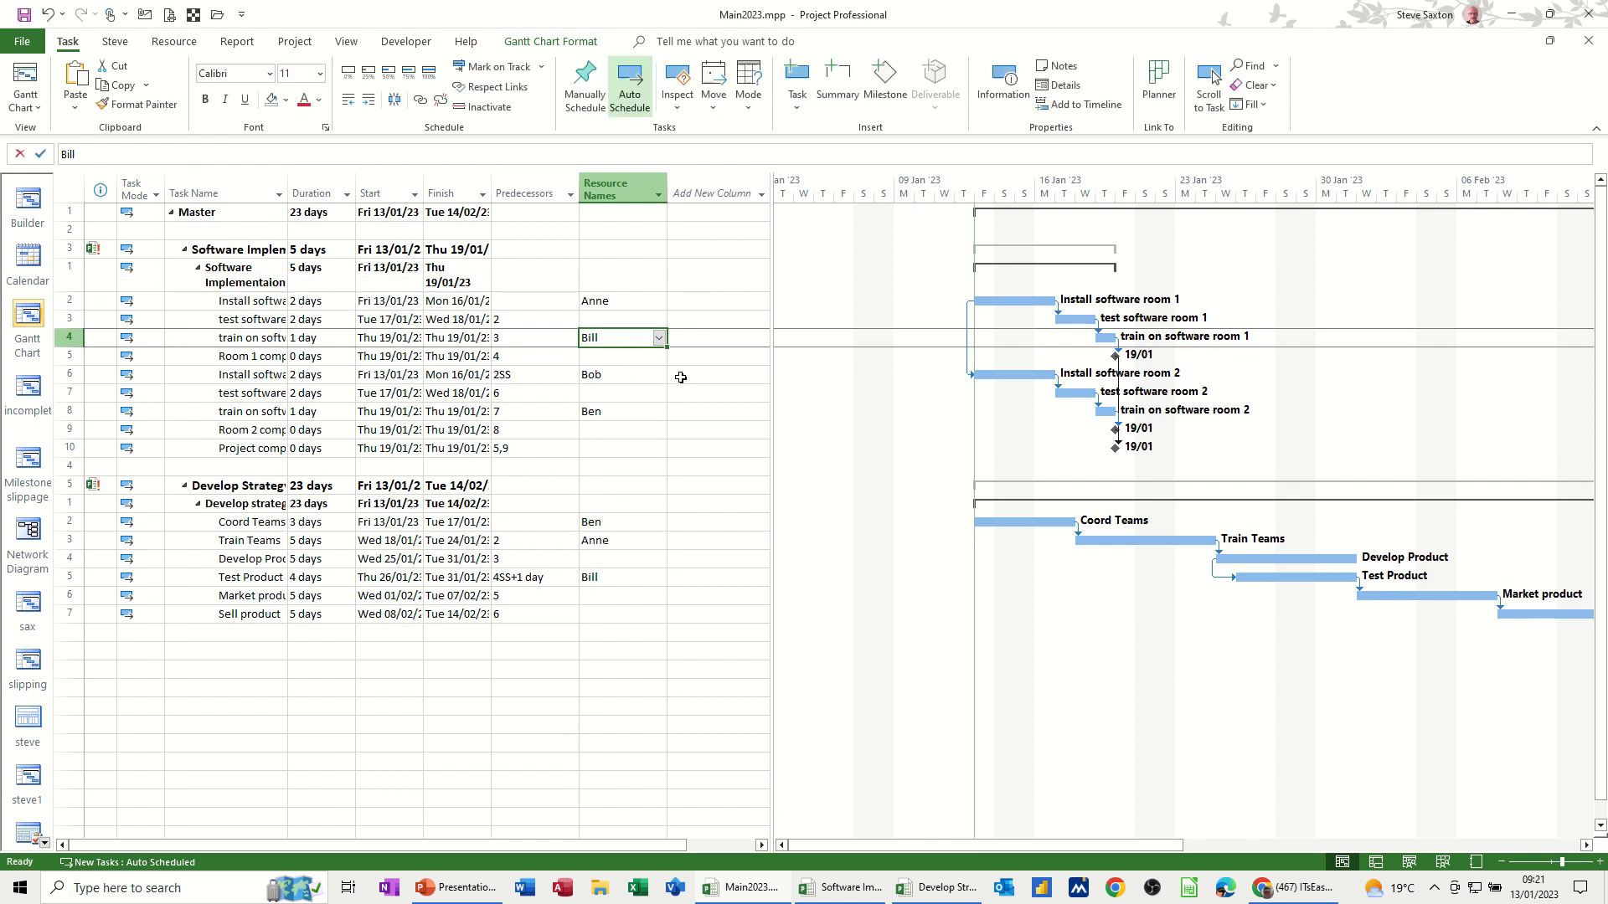
mouse_move(638, 358)
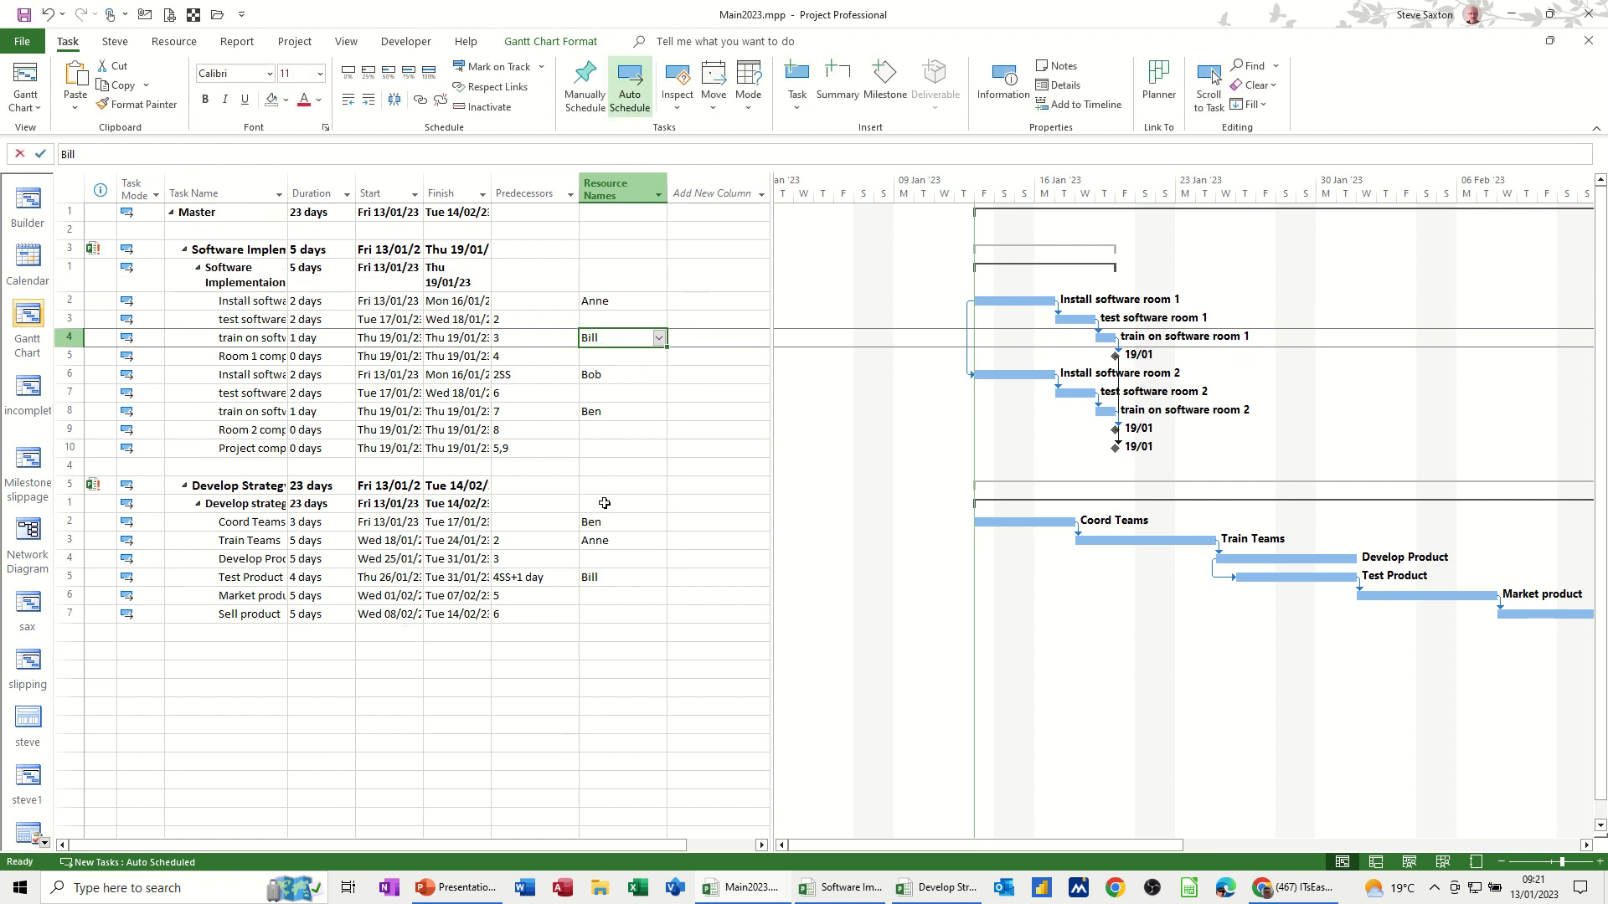
mouse_move(1050, 328)
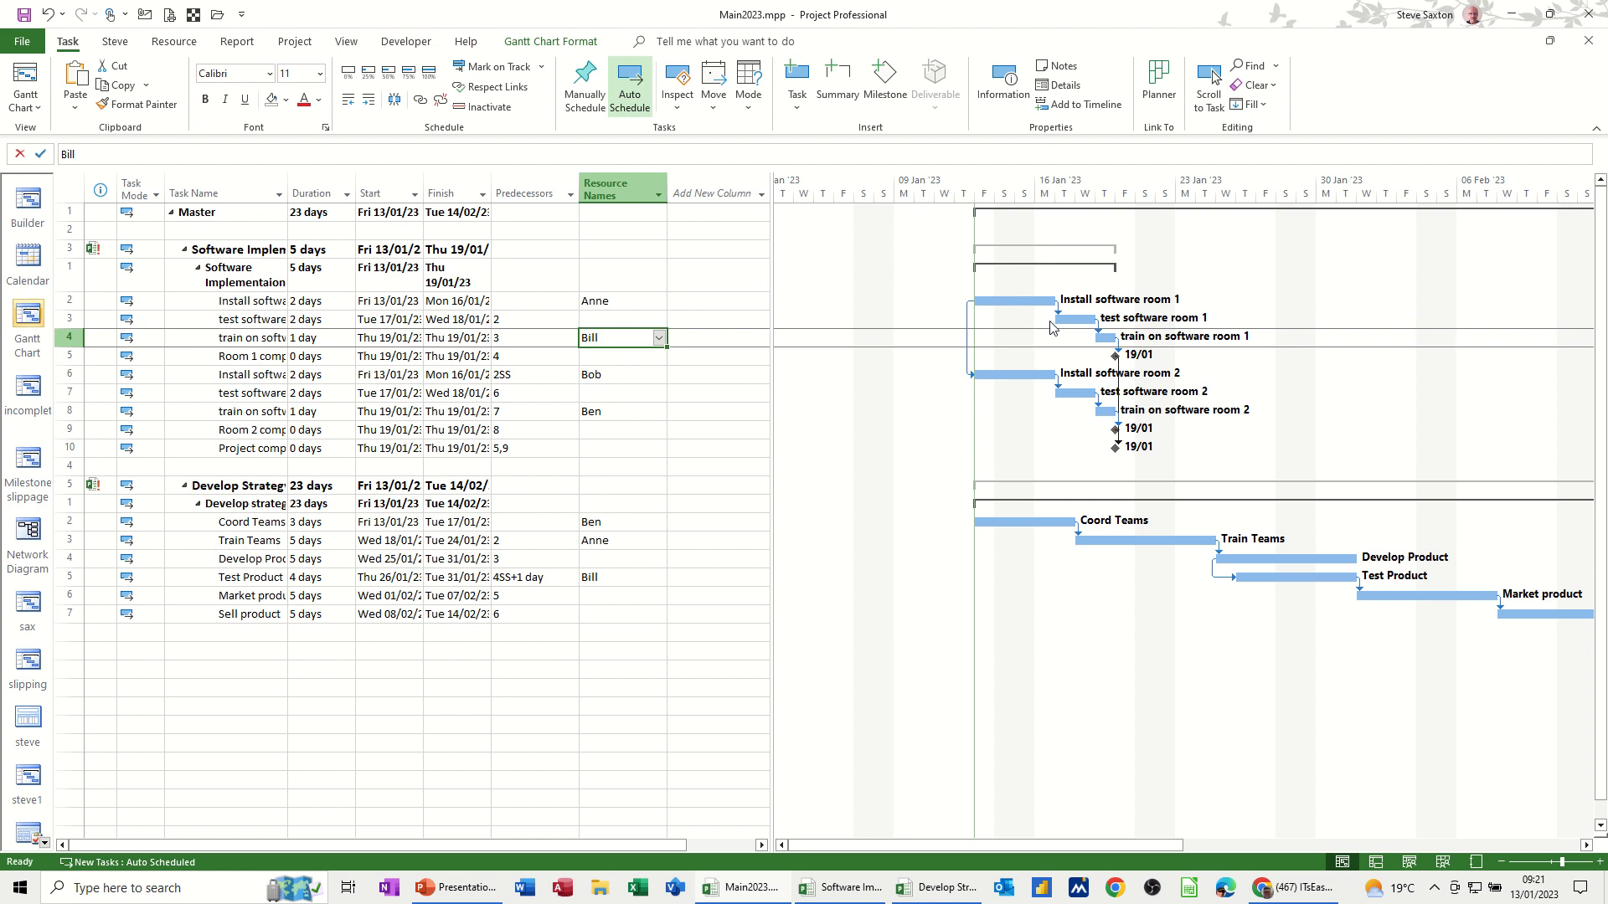
mouse_move(1115, 523)
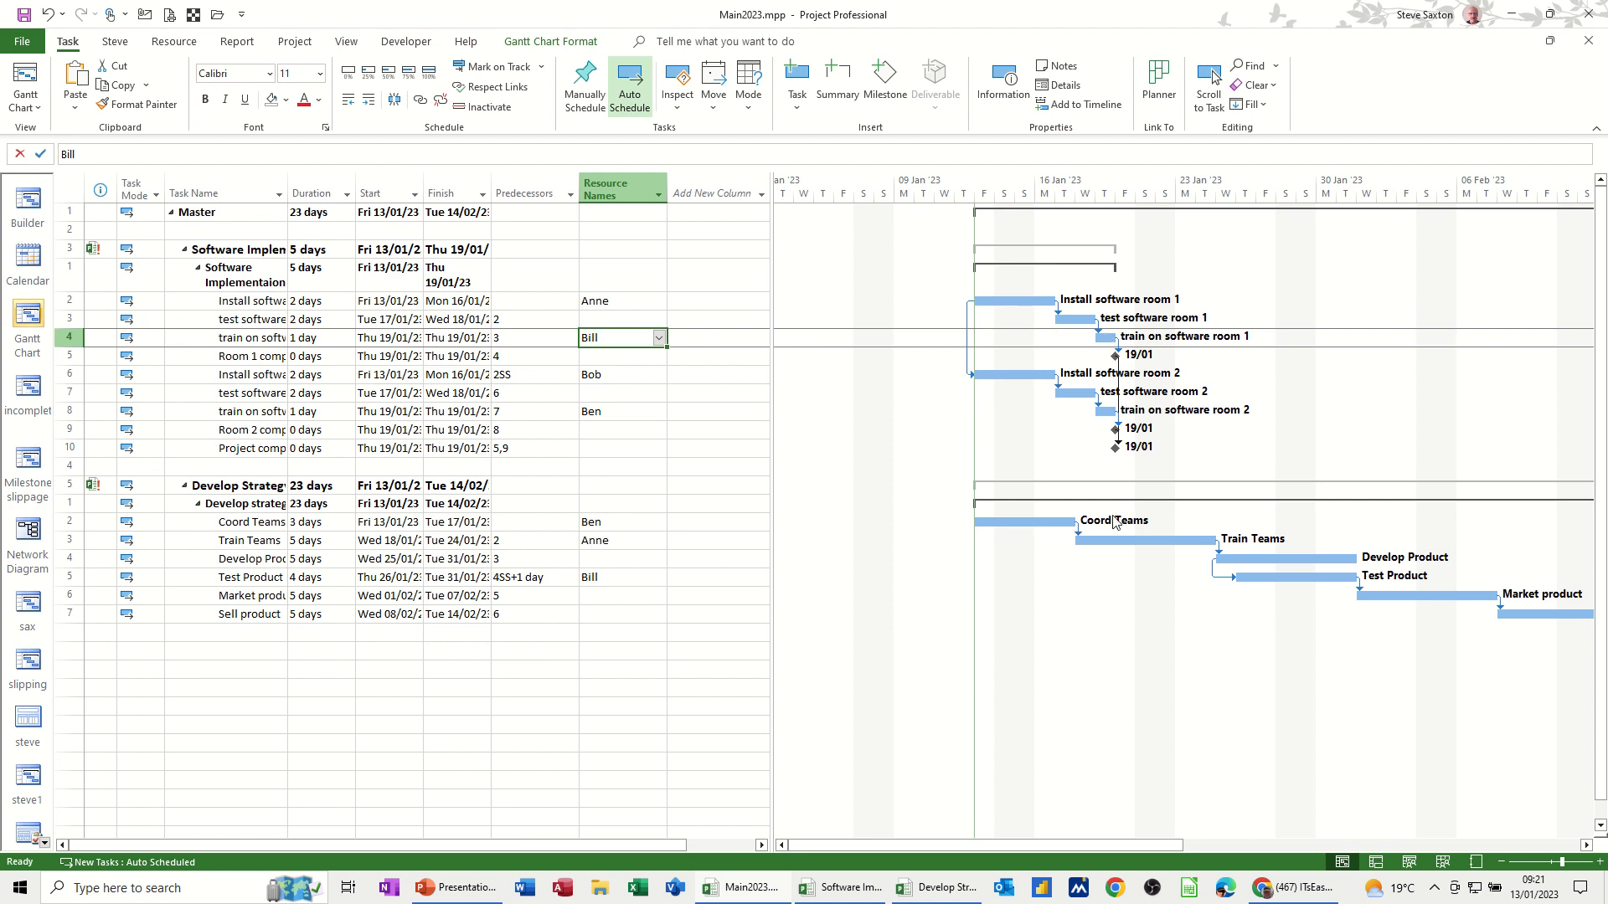
mouse_move(1230, 551)
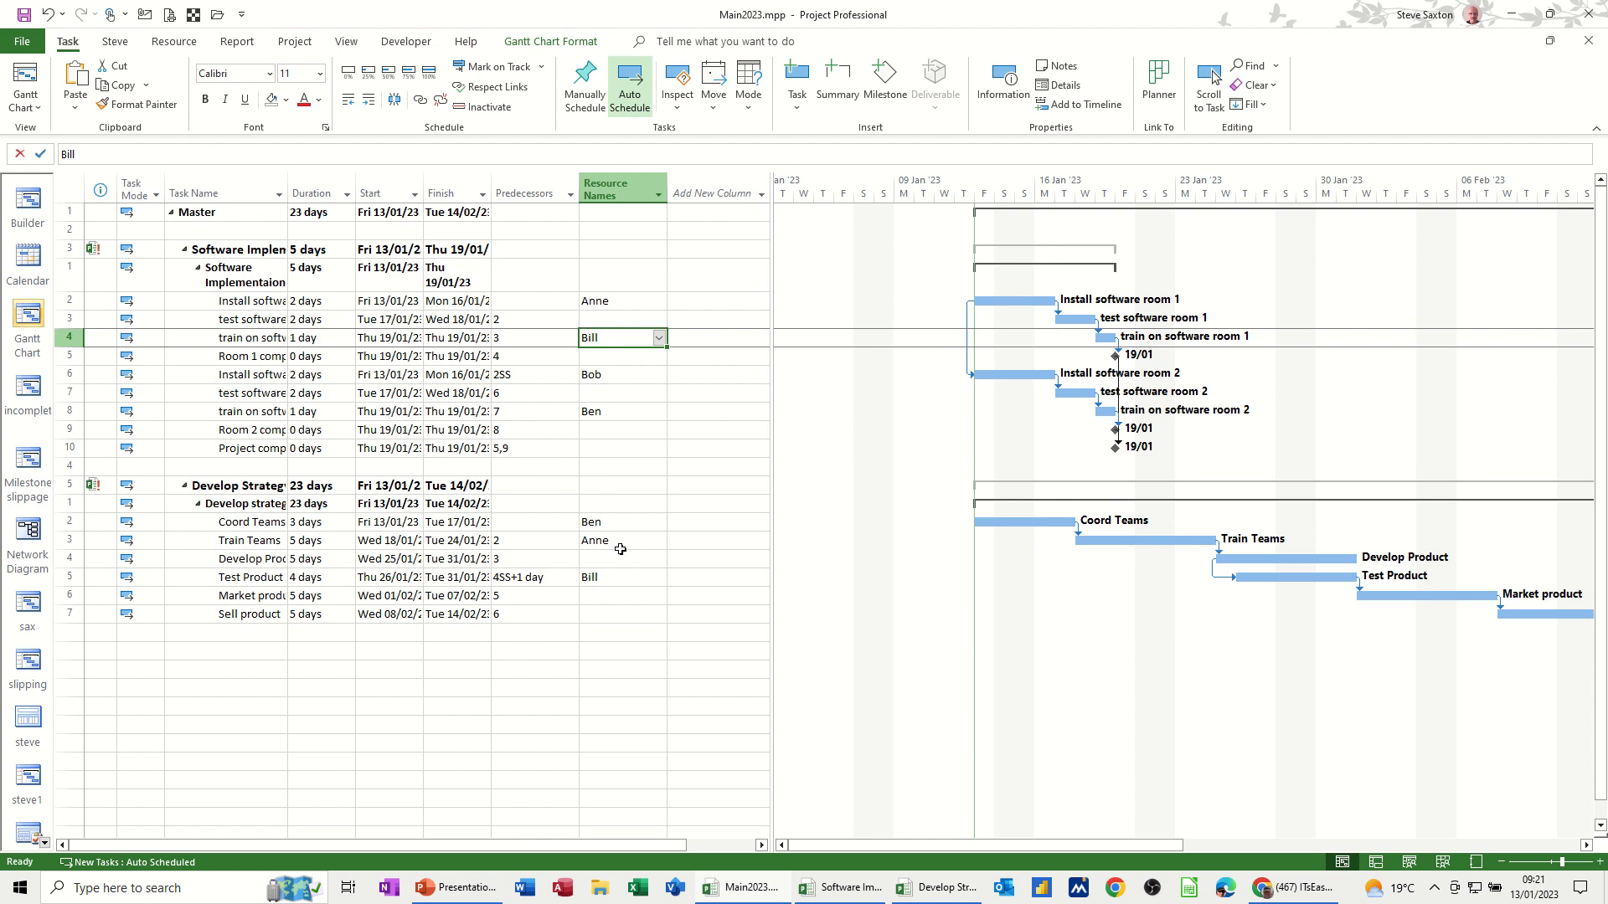
click(659, 539)
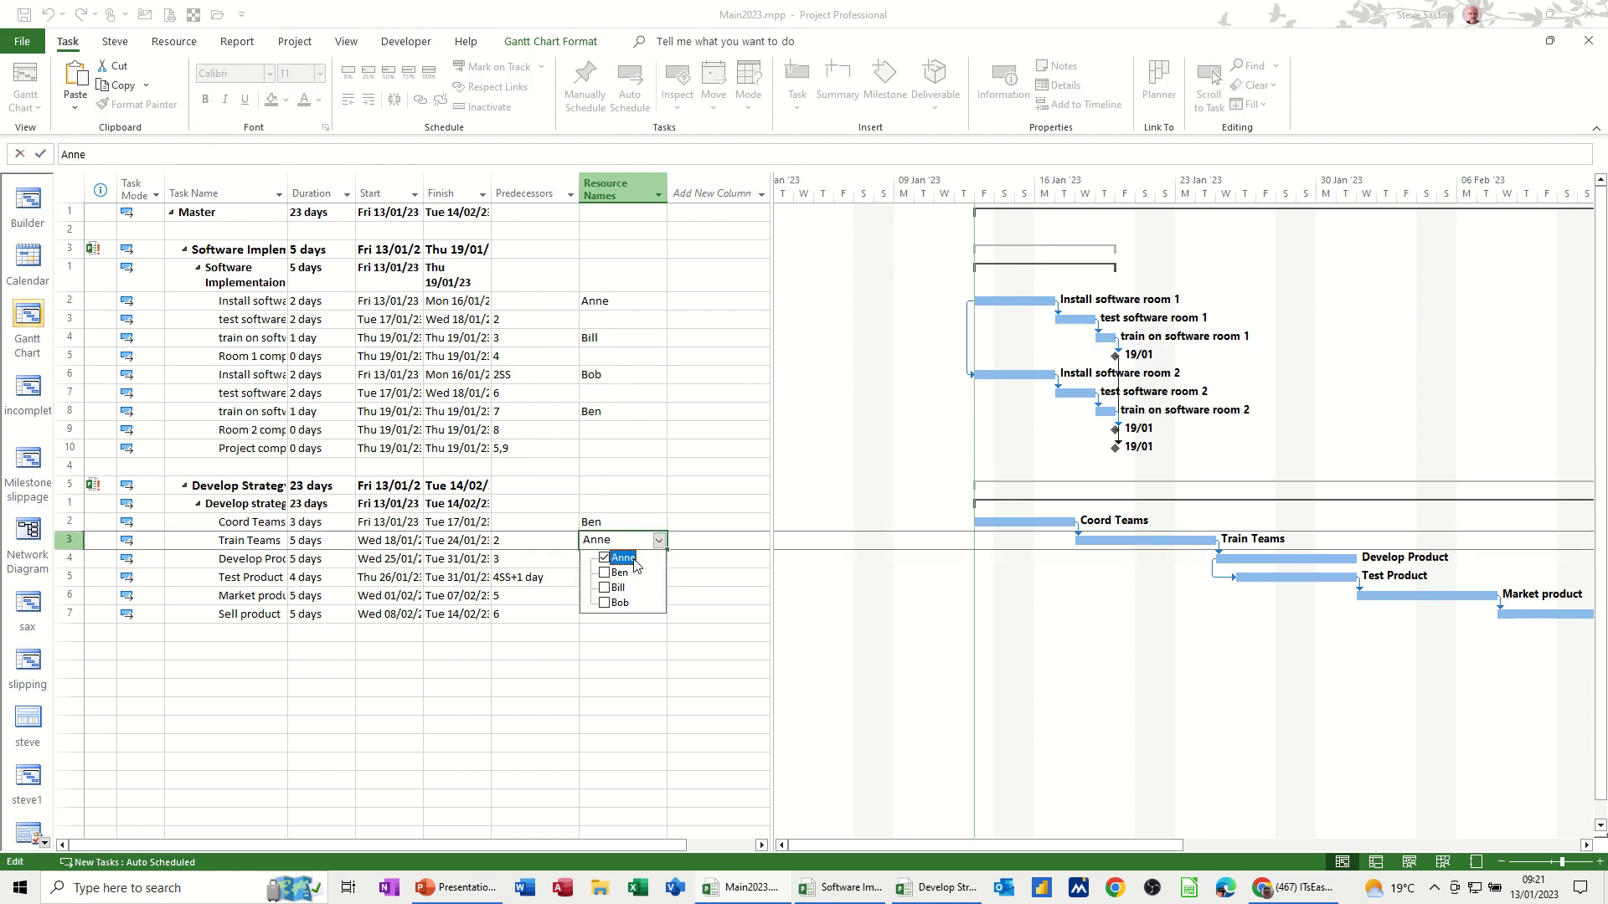
click(605, 586)
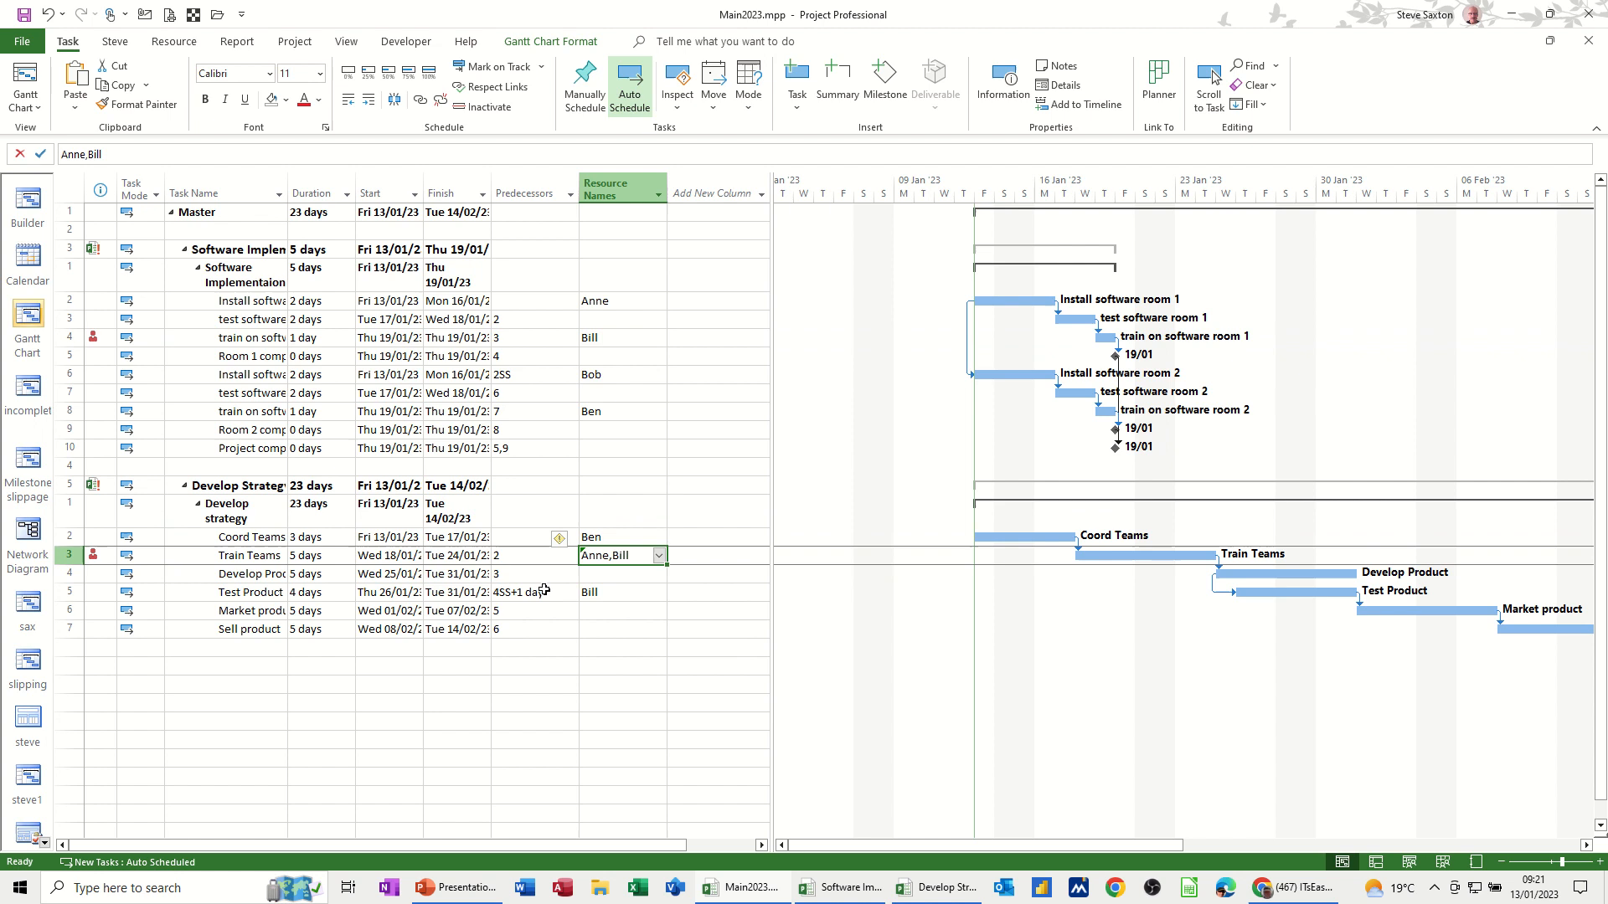
click(660, 554)
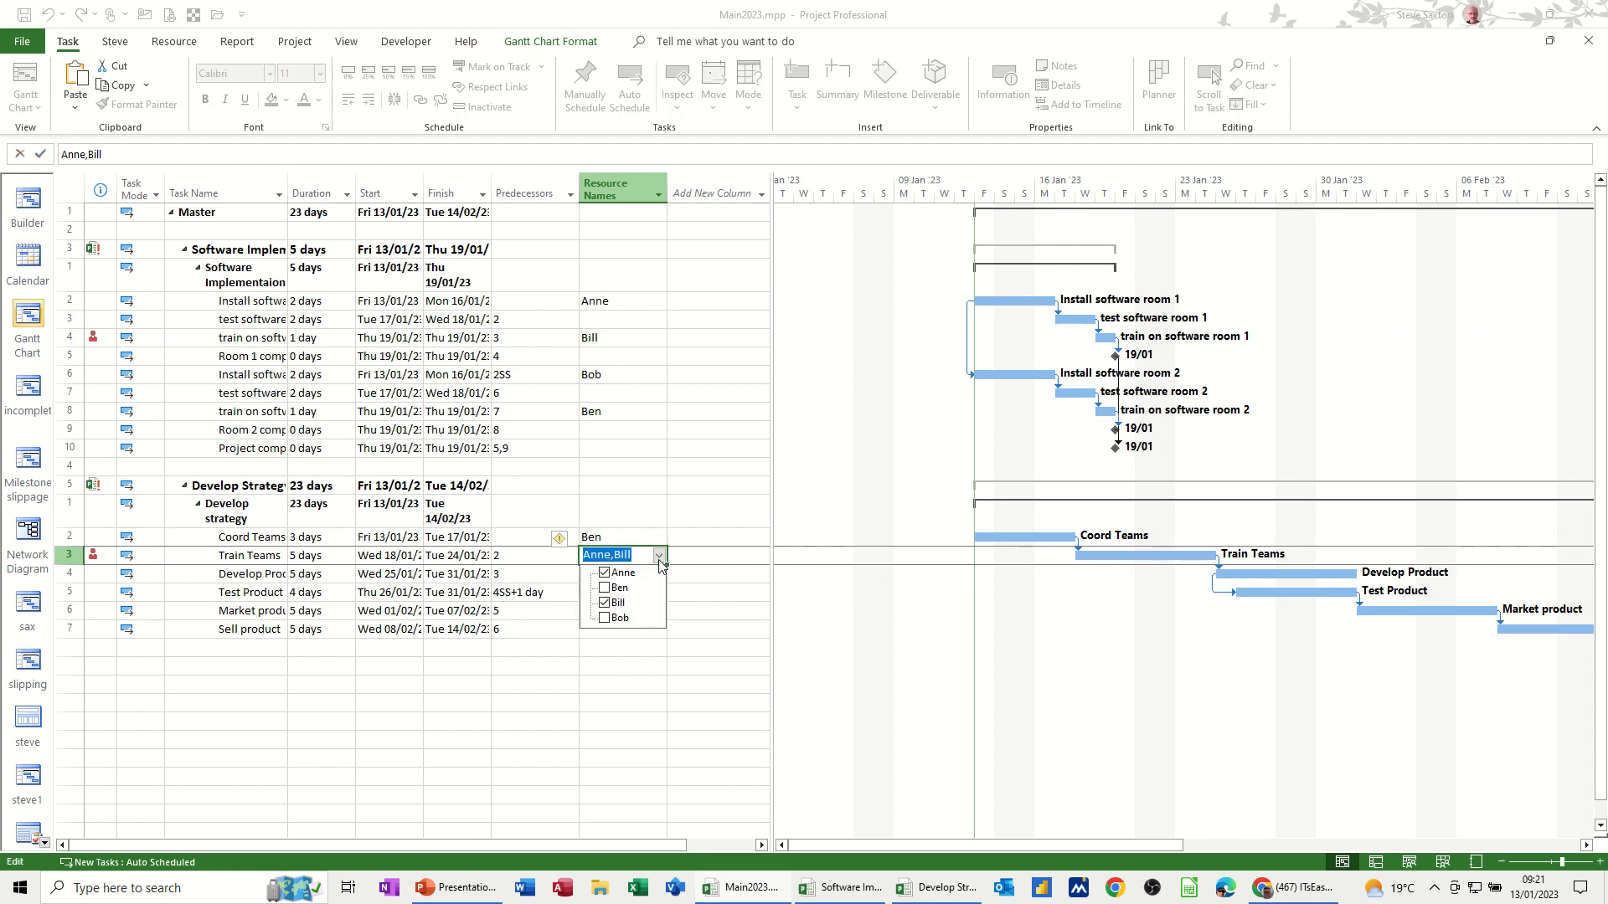
mouse_move(618, 587)
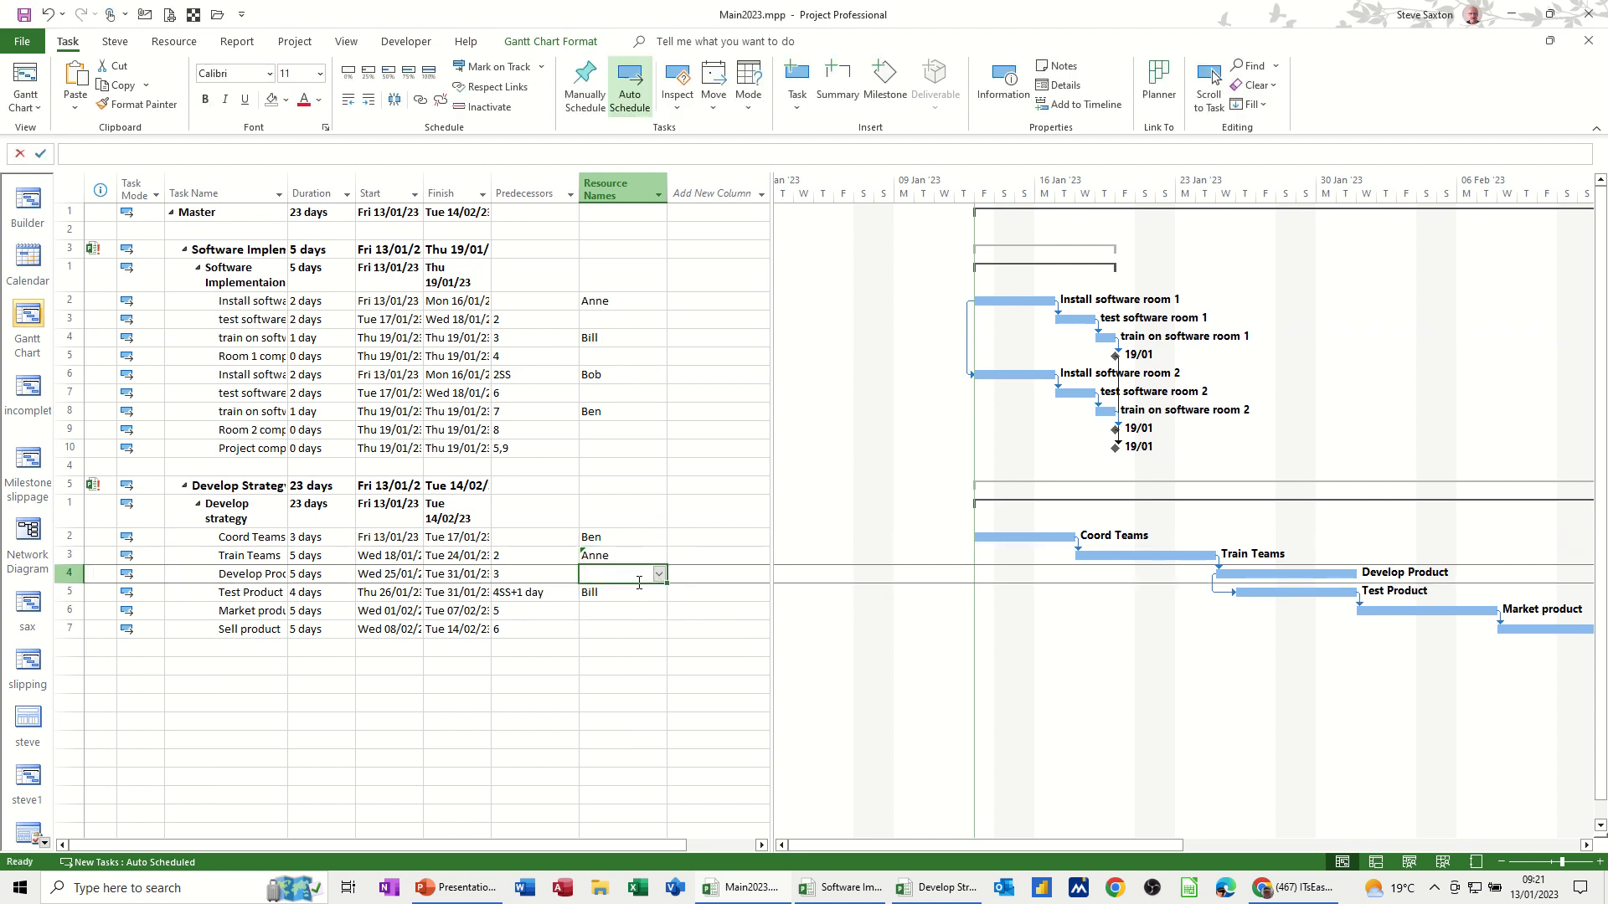
click(625, 609)
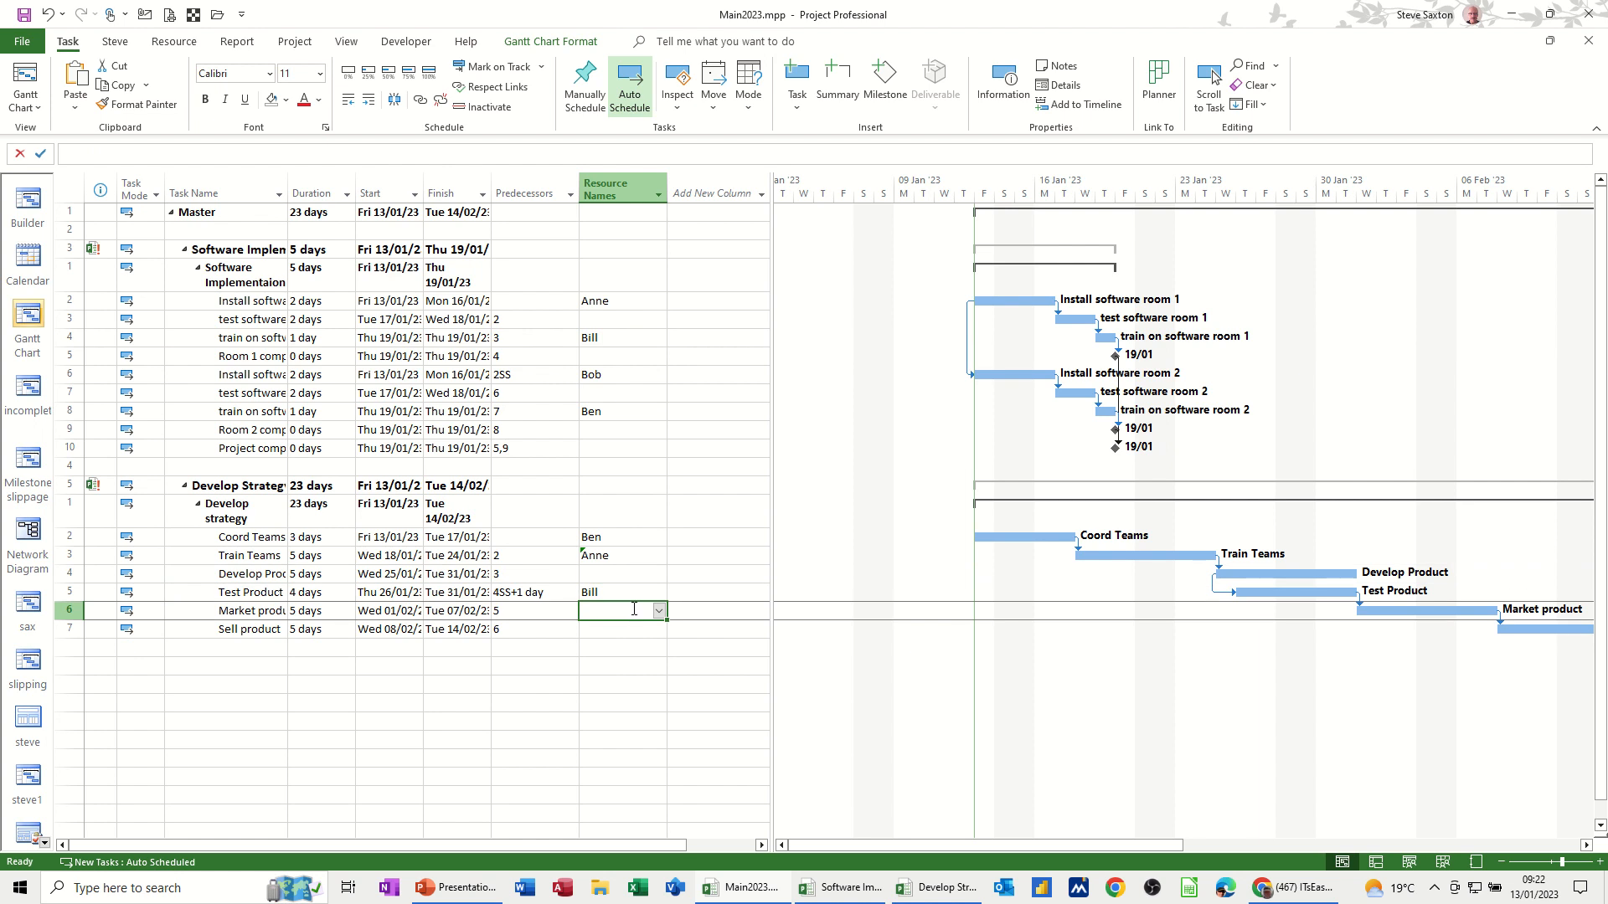
mouse_move(442, 482)
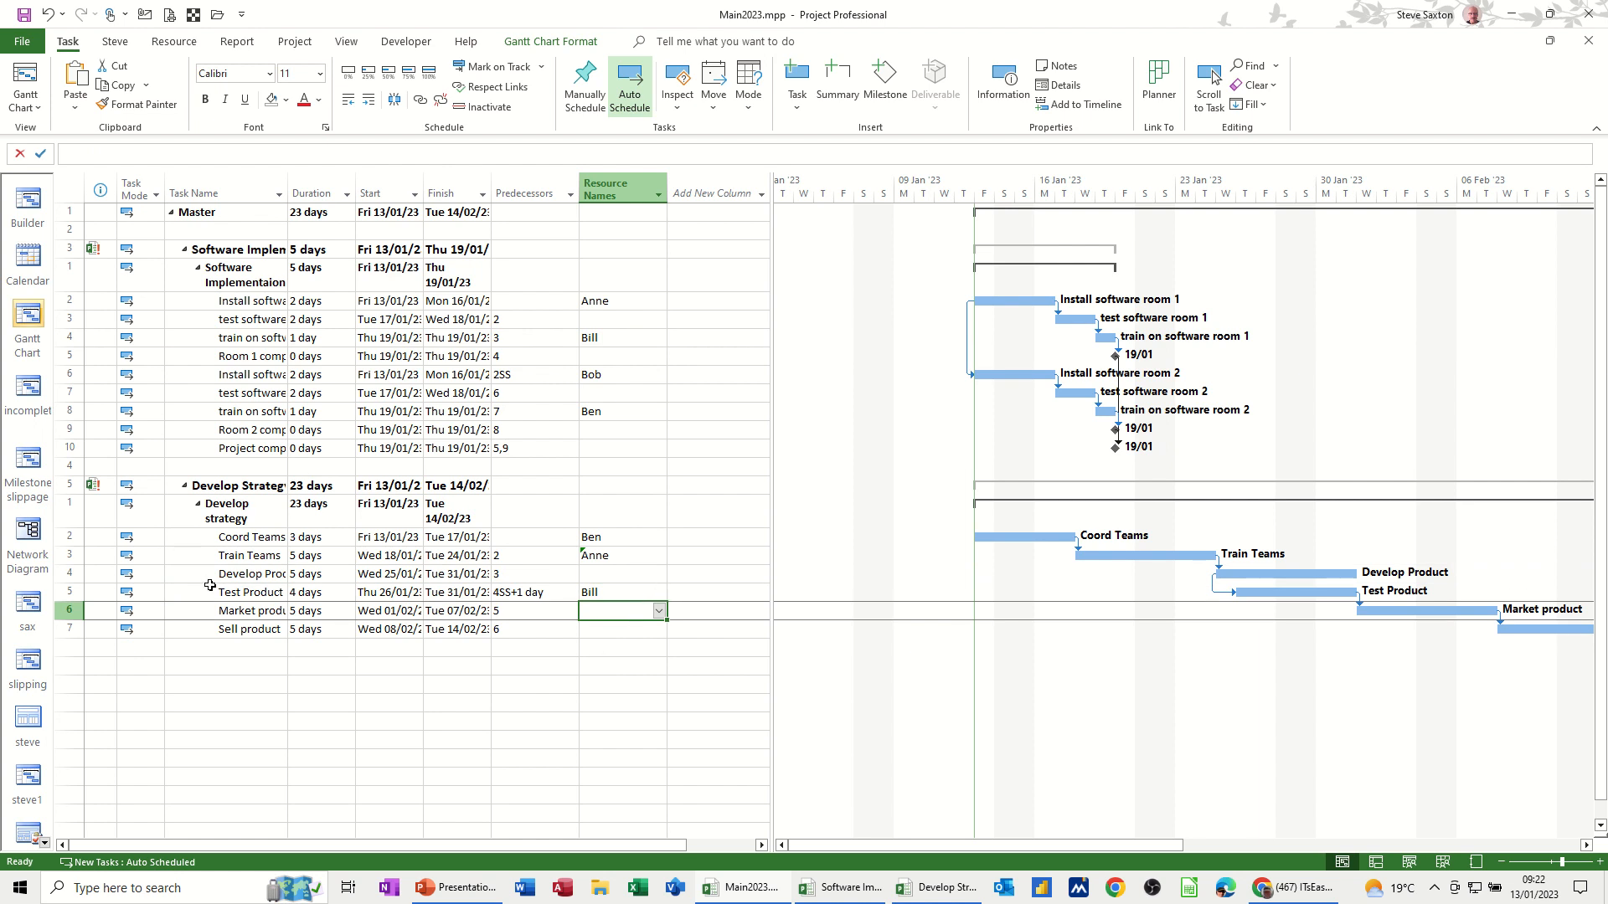
mouse_move(599, 613)
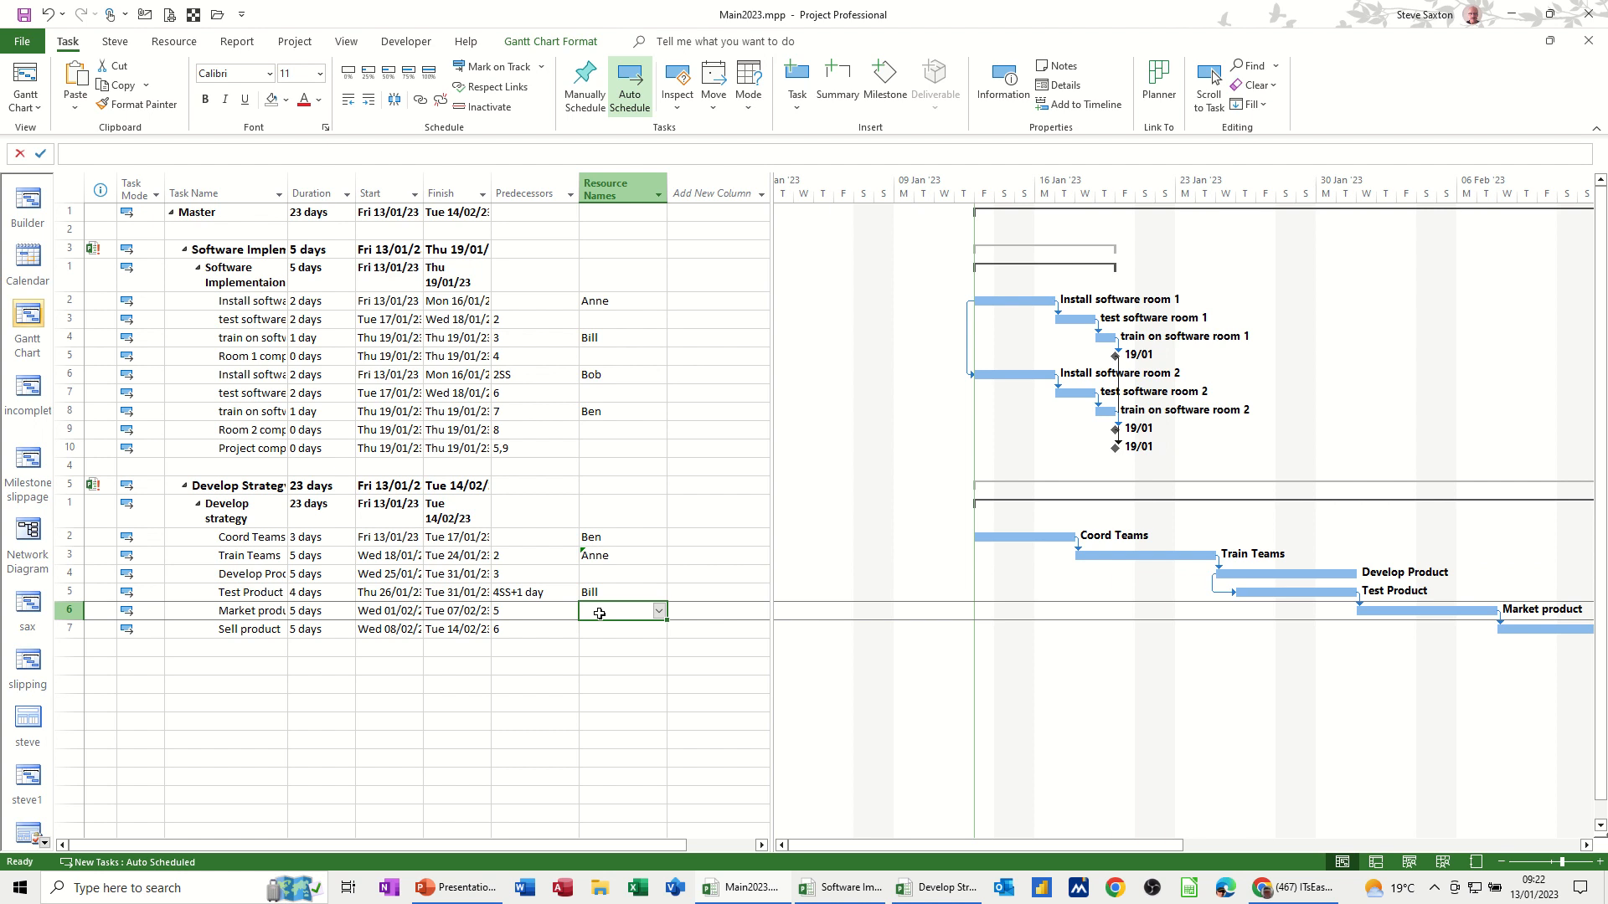
mouse_move(643, 580)
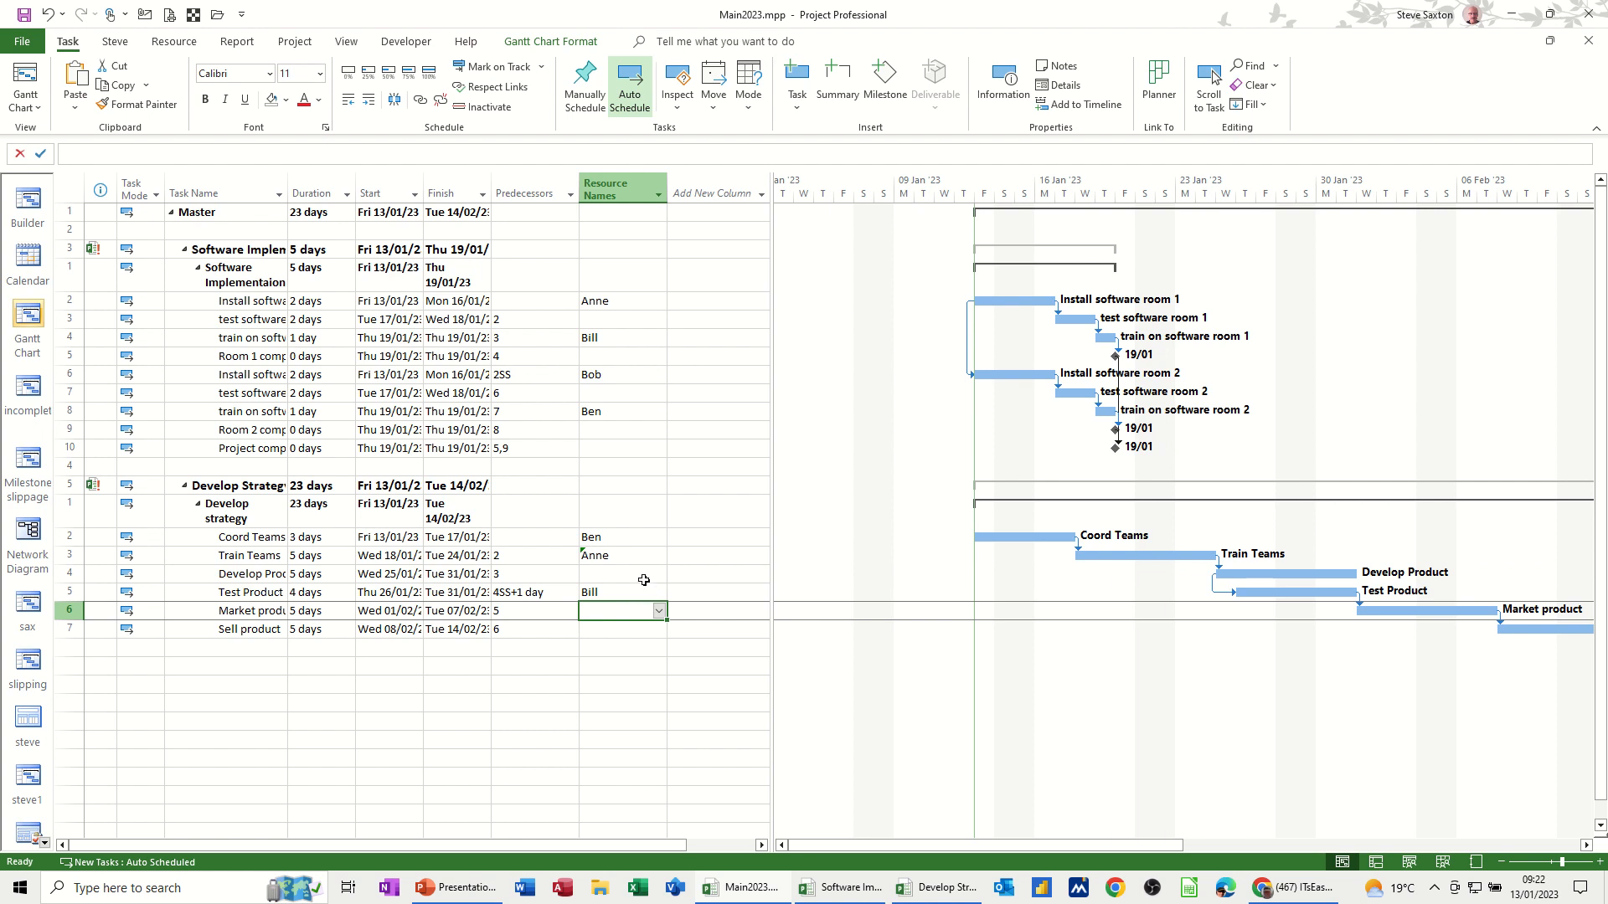
mouse_move(633, 574)
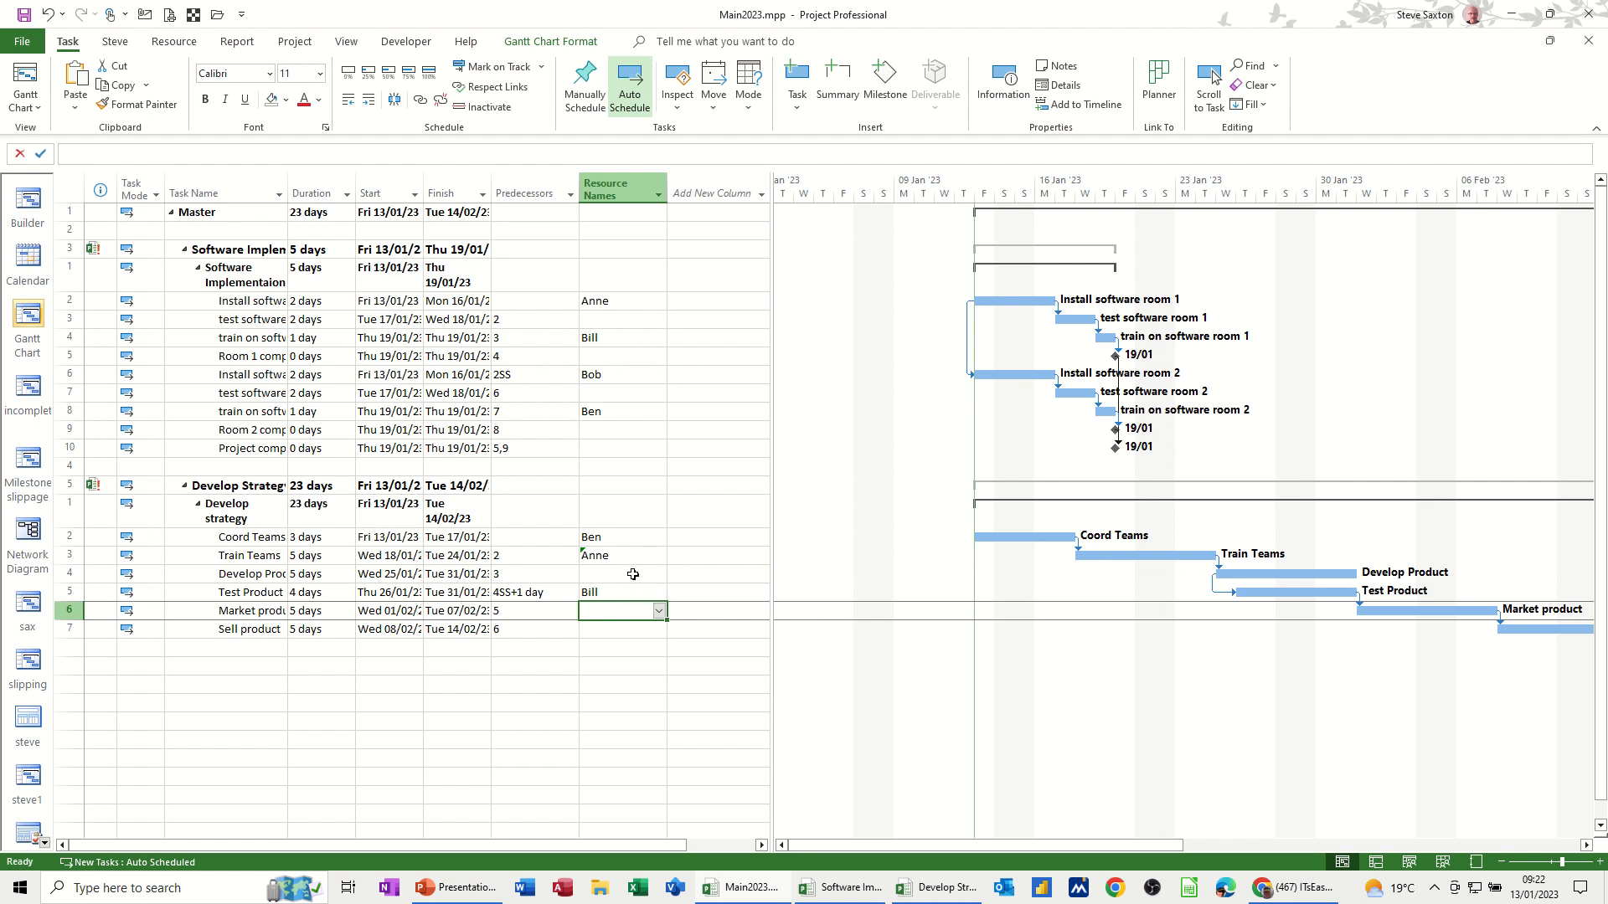
mouse_move(618, 631)
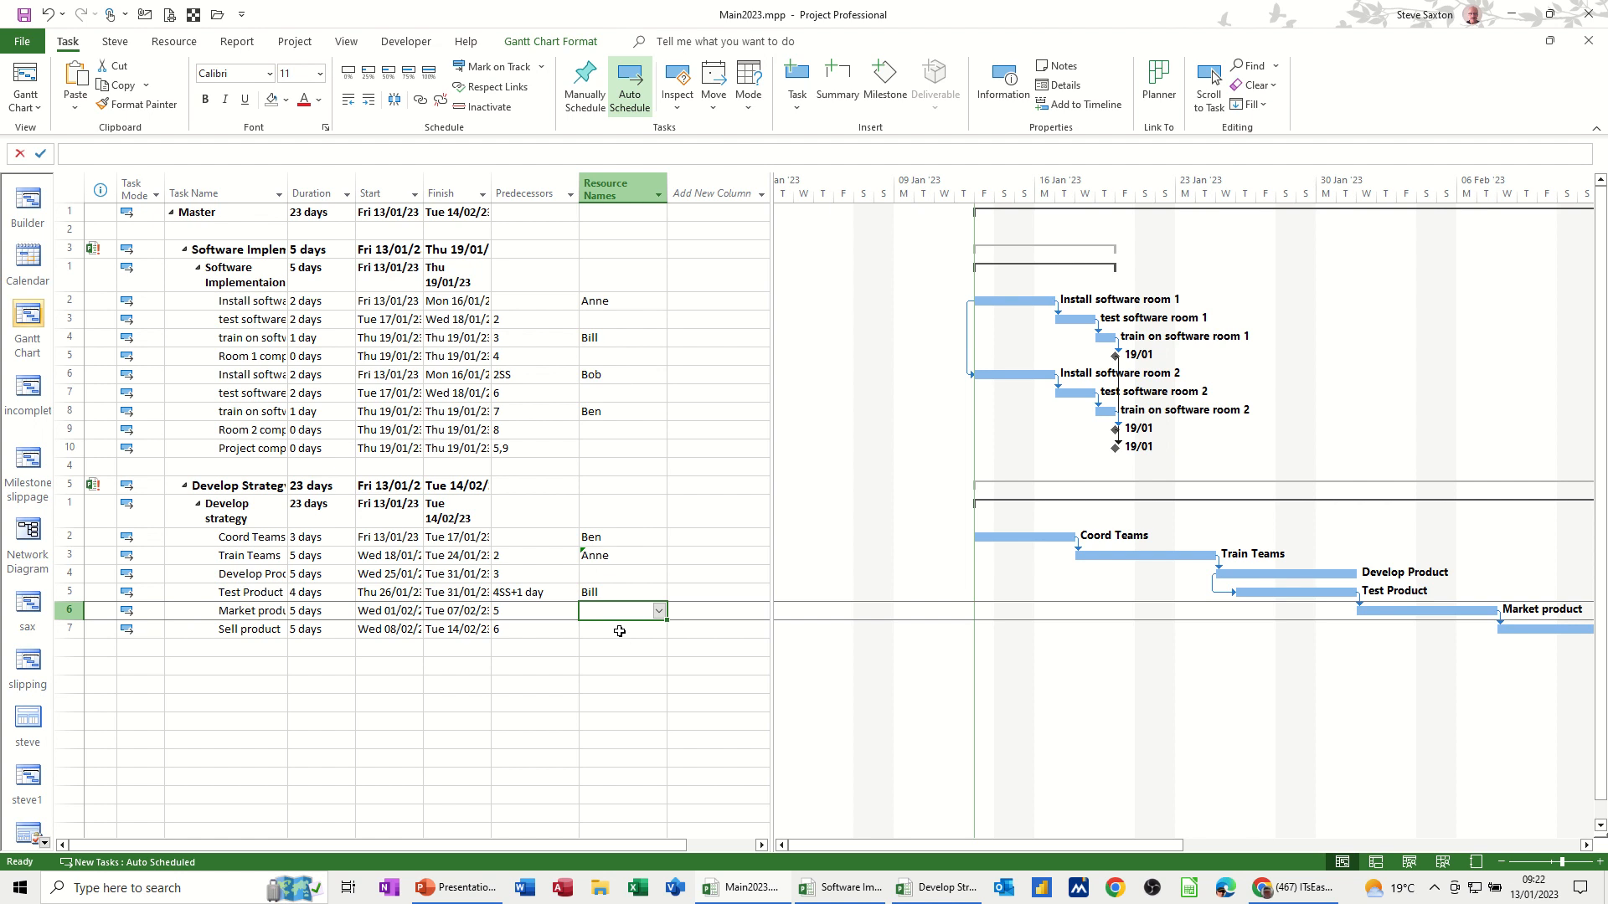
- Assign Ben as the resource for Sell product via the Resource Names dropdown
click(619, 628)
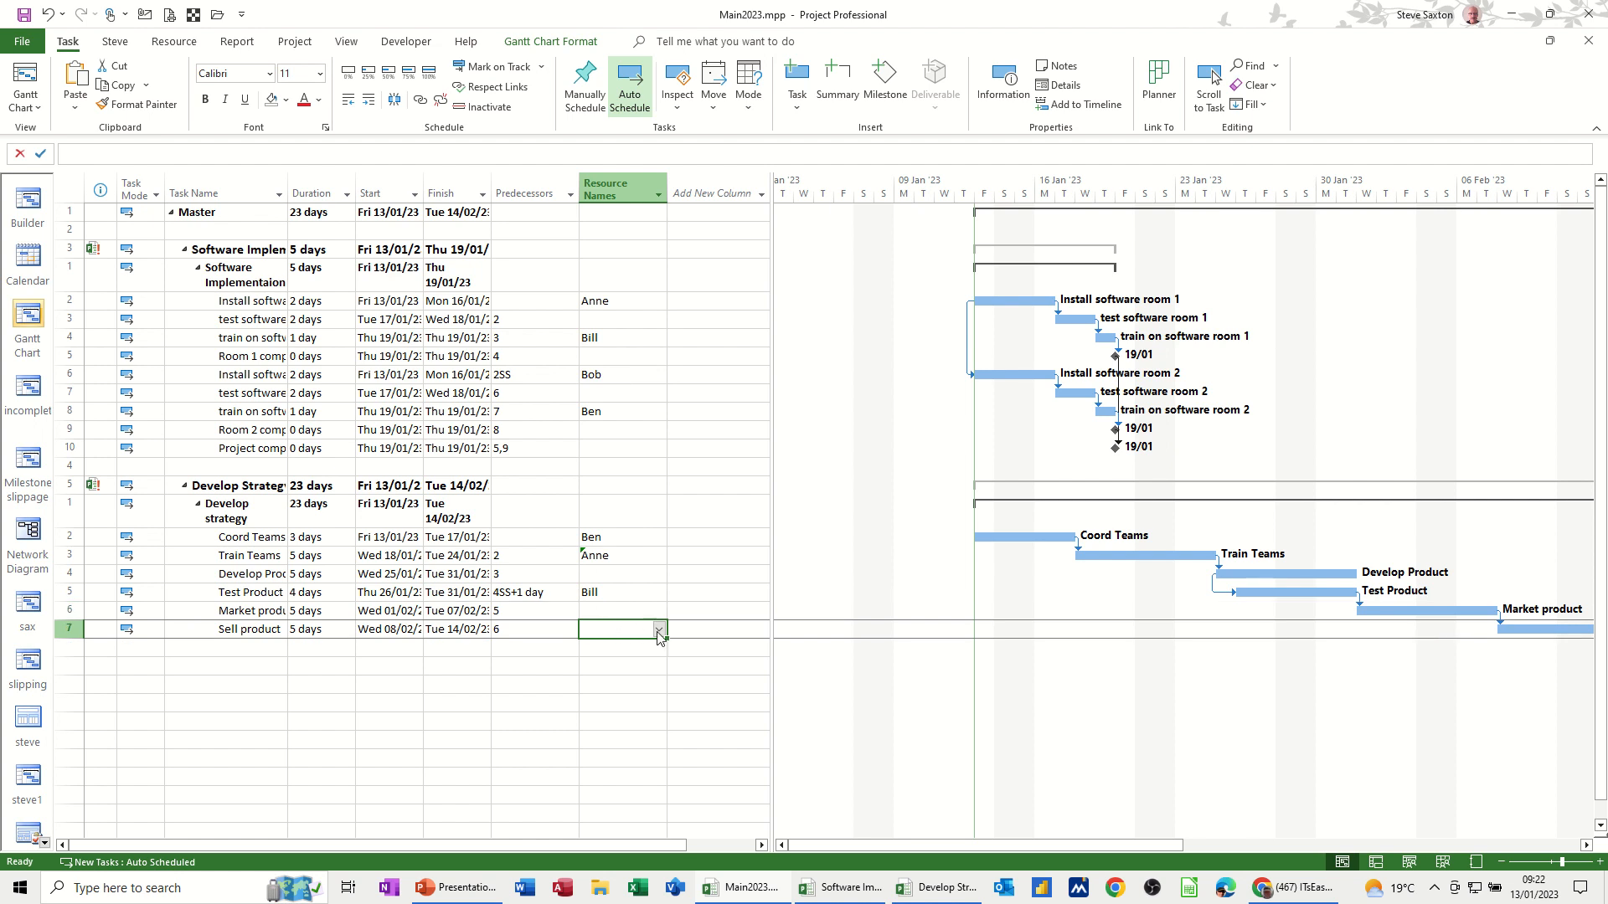
click(659, 628)
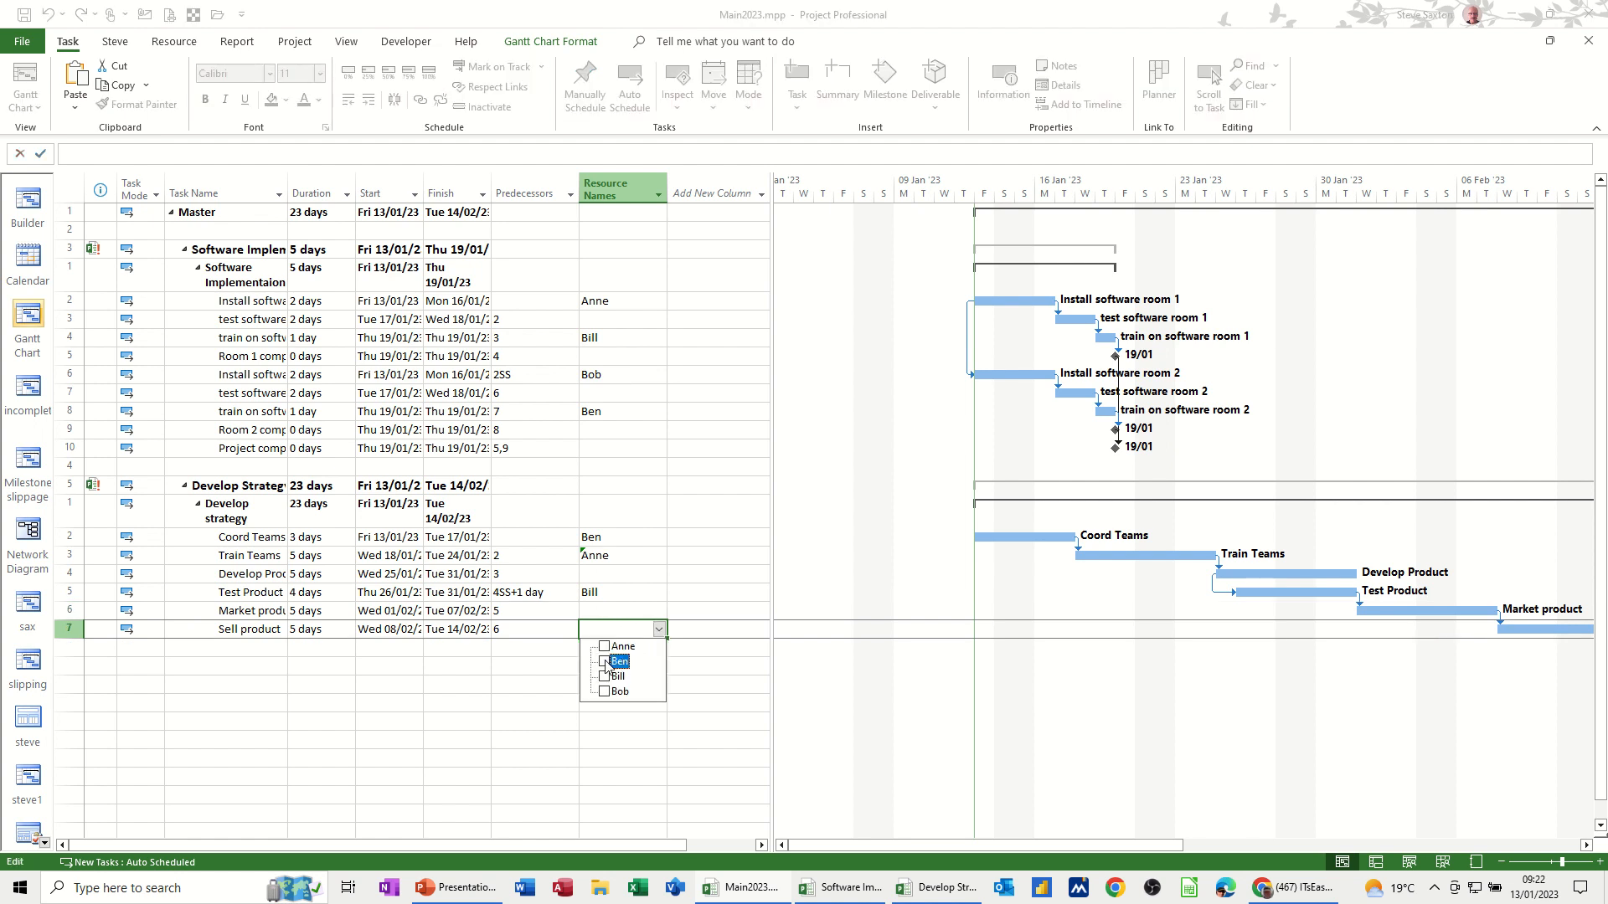
click(604, 662)
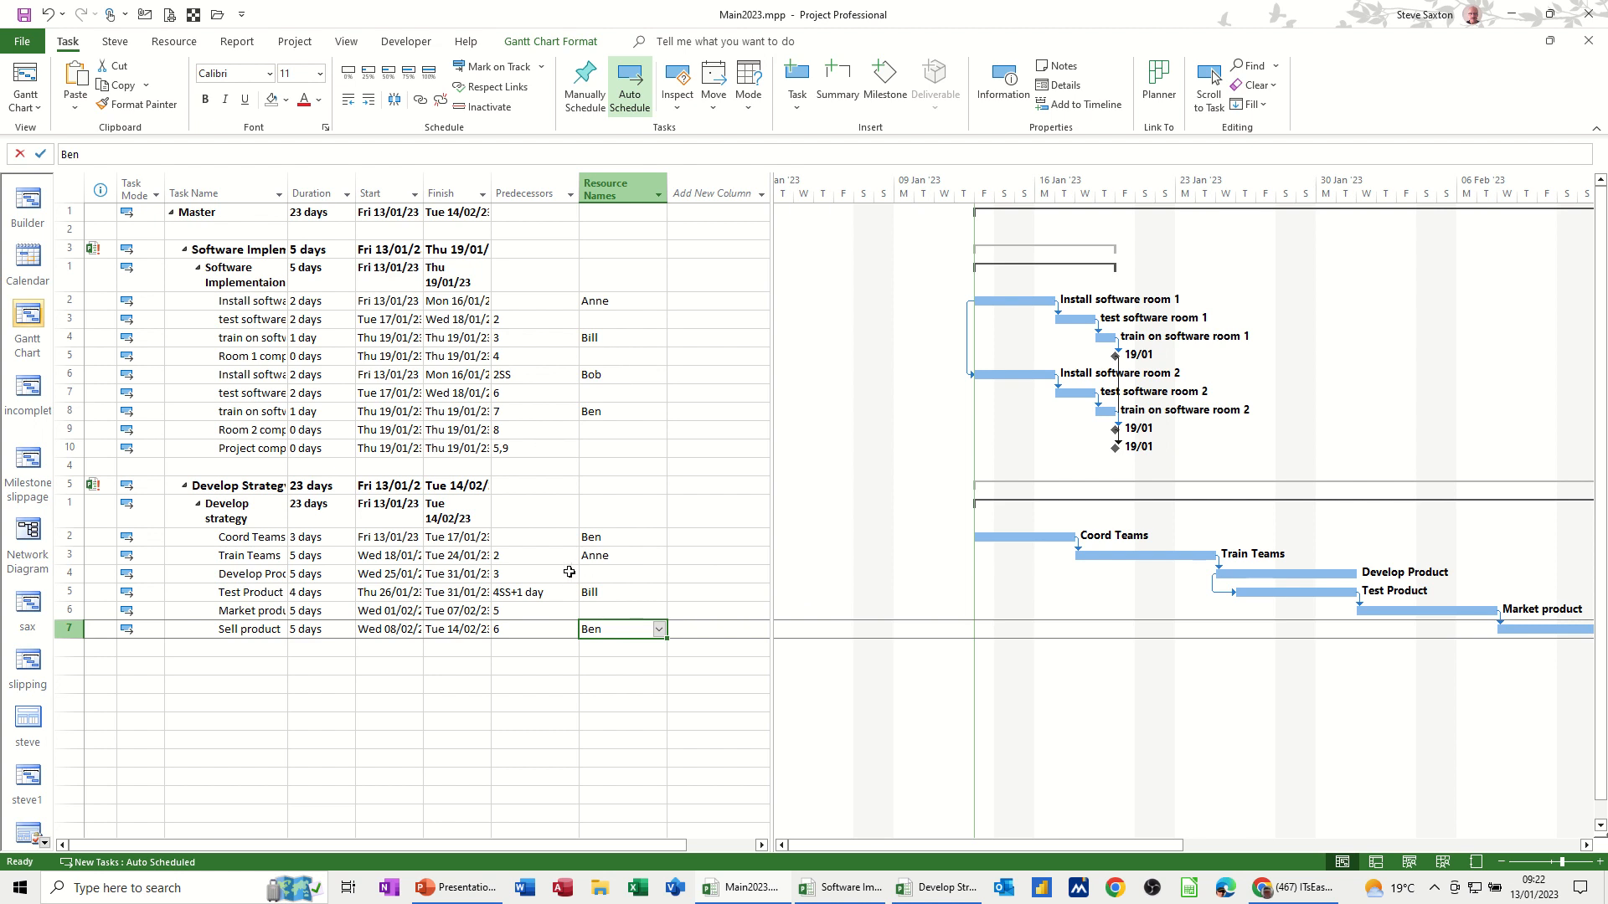
mouse_move(1252, 820)
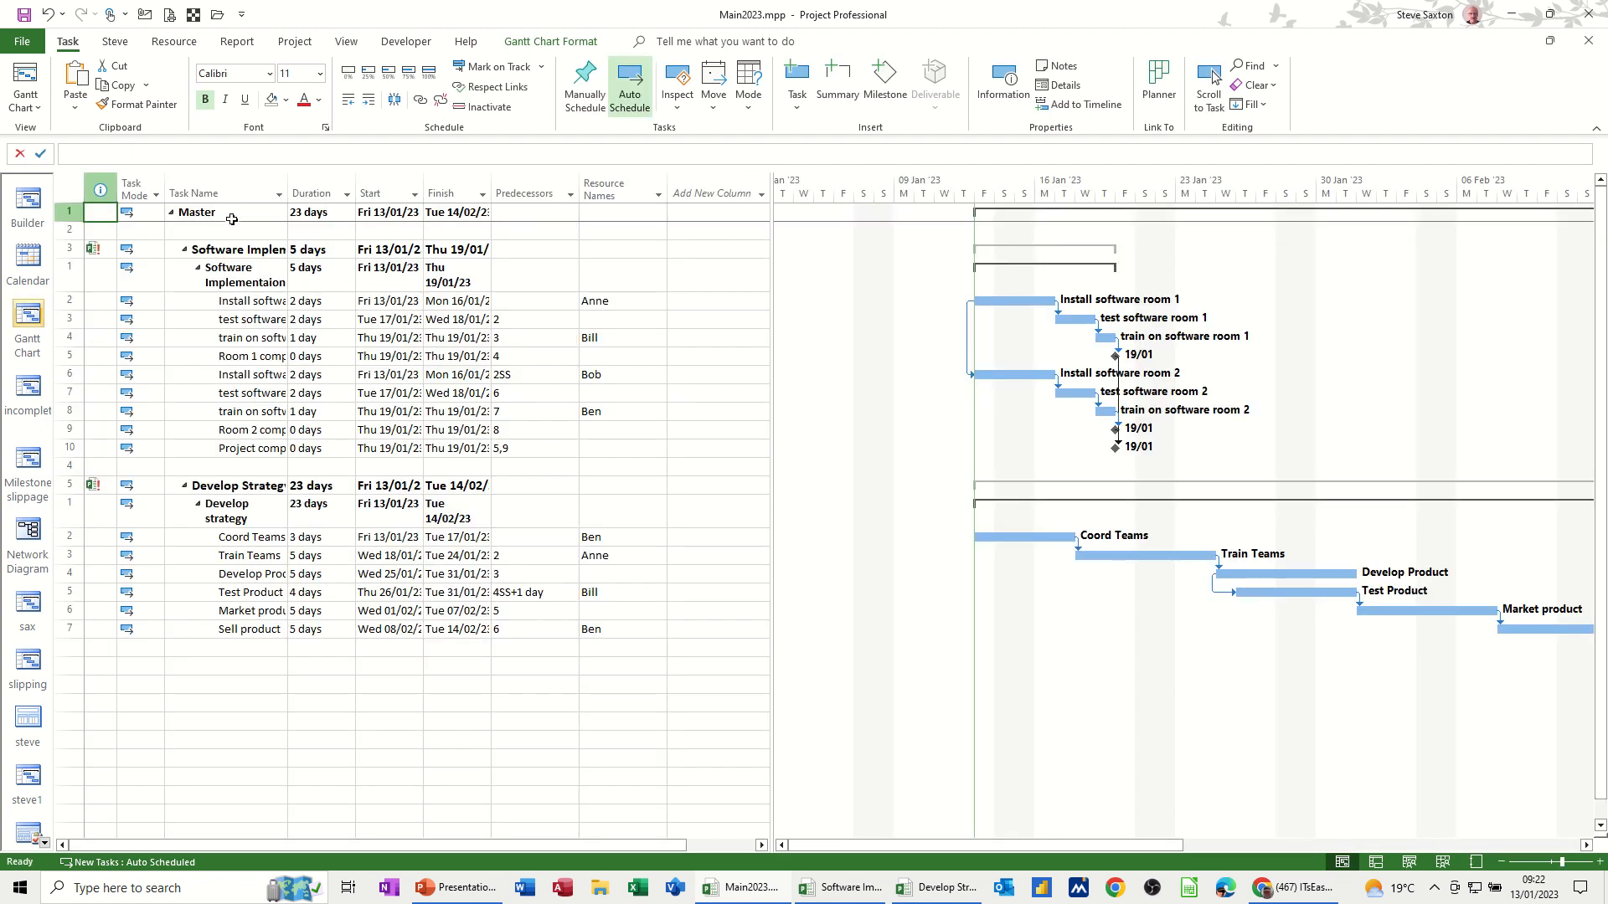
mouse_move(1391, 212)
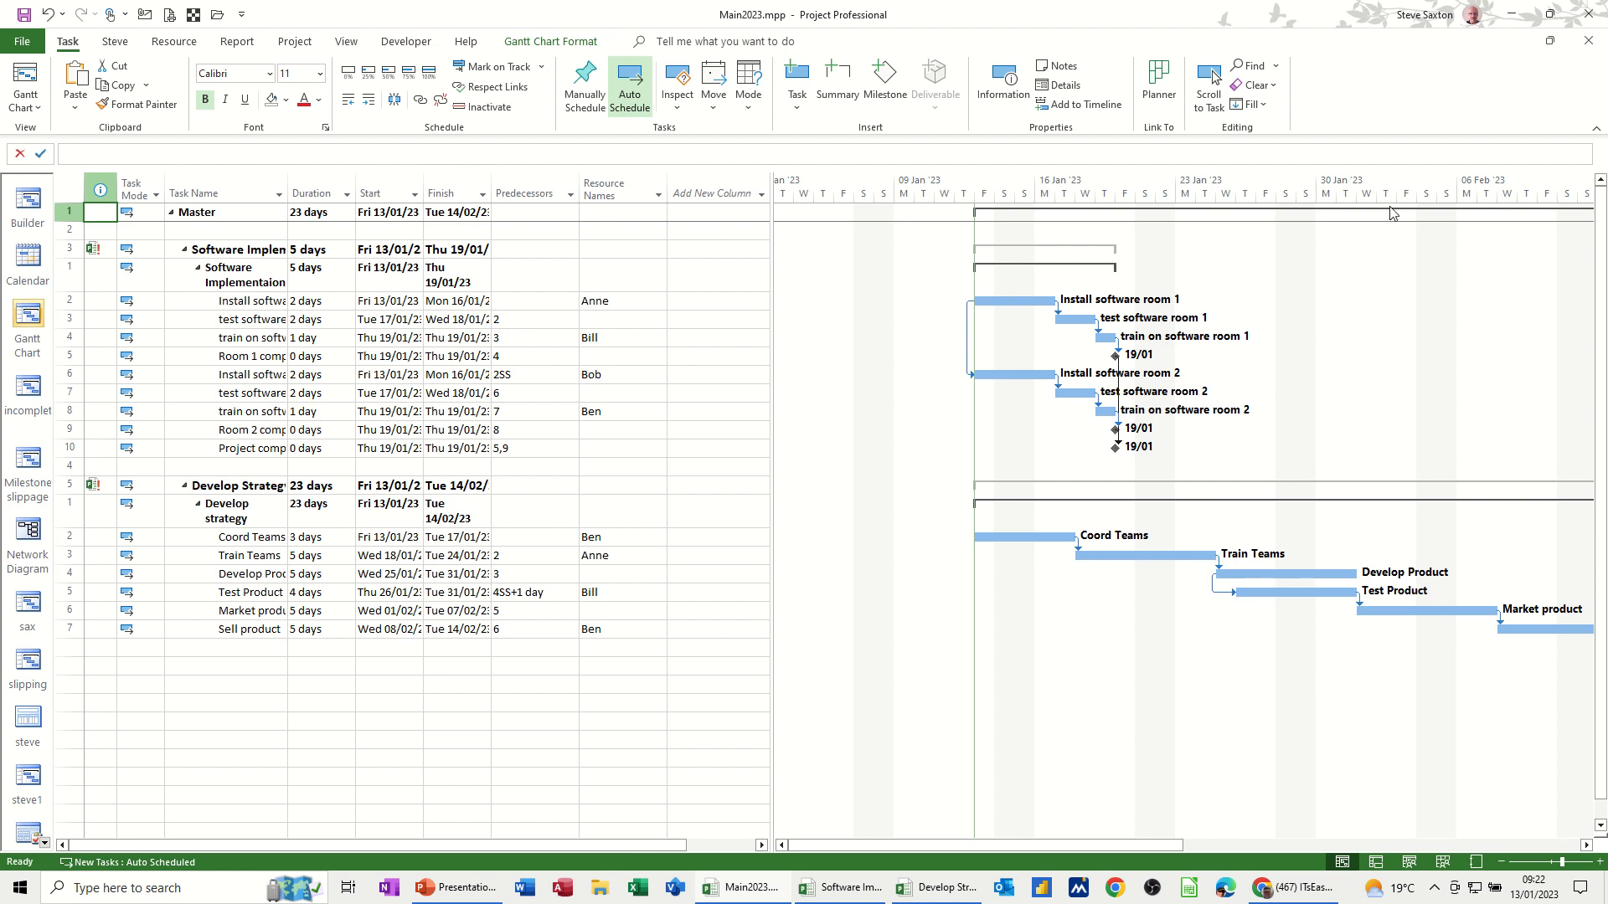
mouse_move(948, 380)
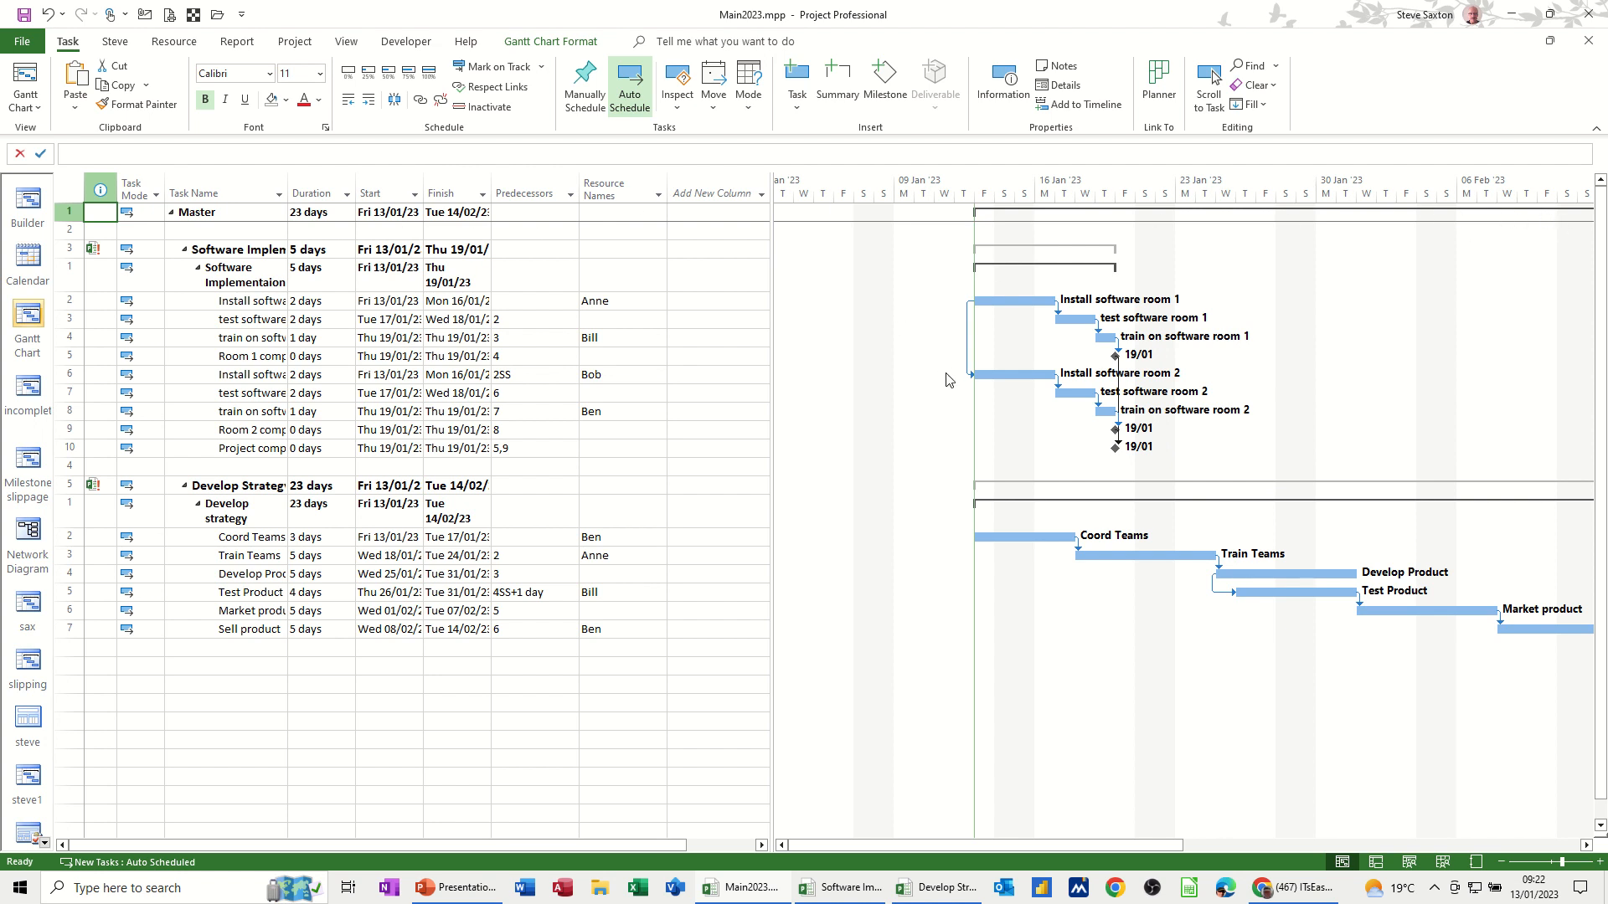
mouse_move(722, 338)
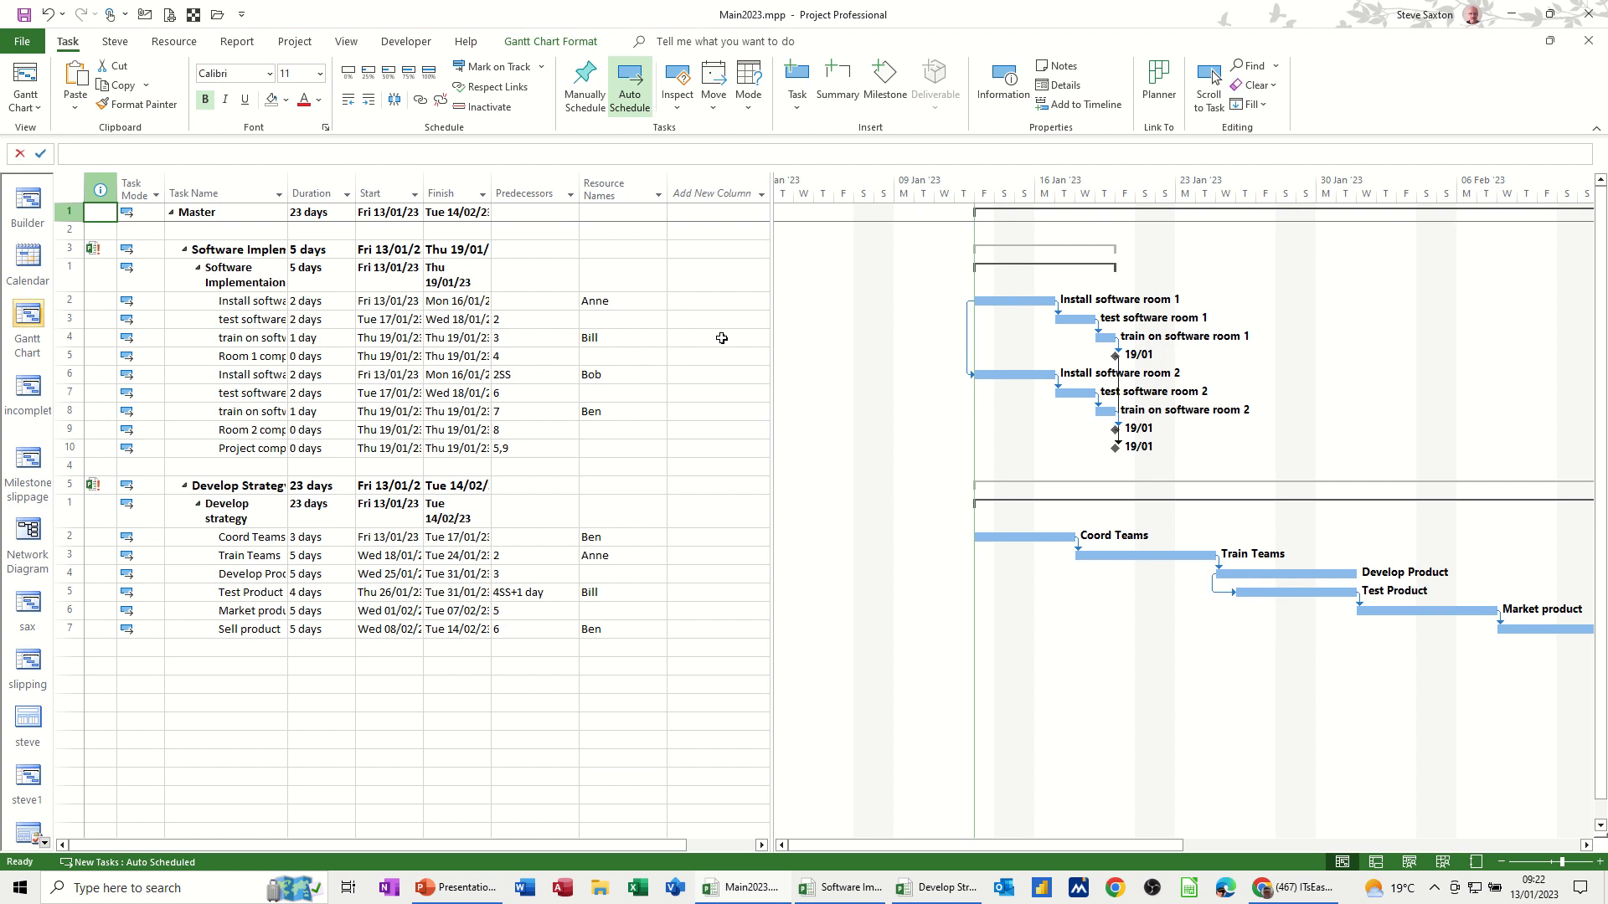
- Visit the Project tab commands, then switch Software Implementation 2023 to the Tracking Gantt view
click(293, 40)
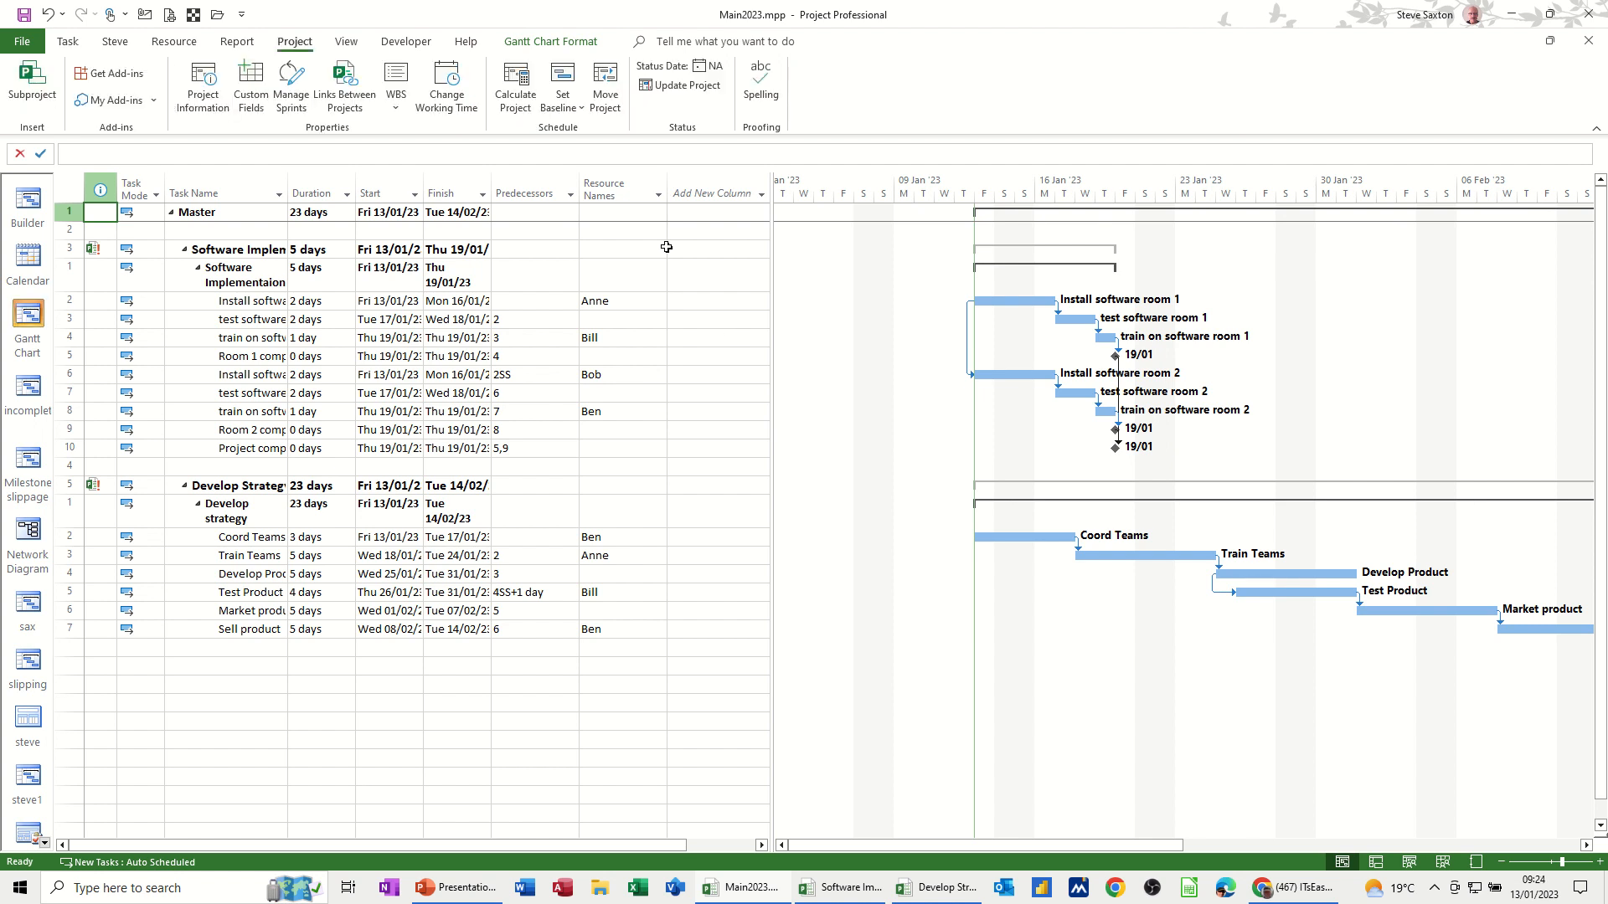
mouse_move(403, 340)
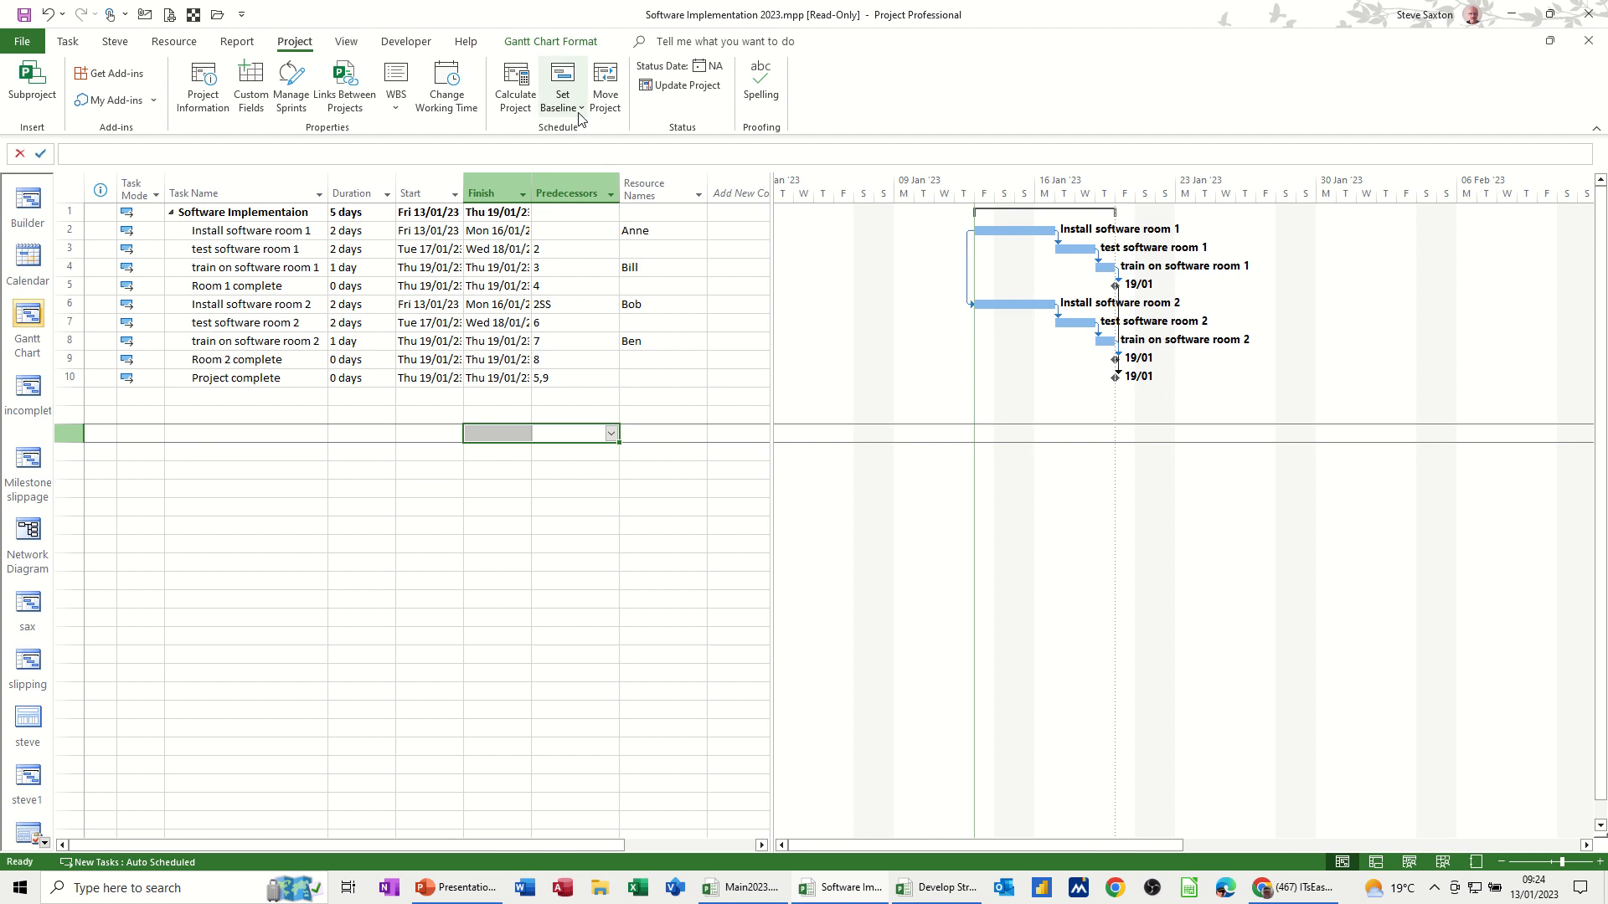
click(558, 83)
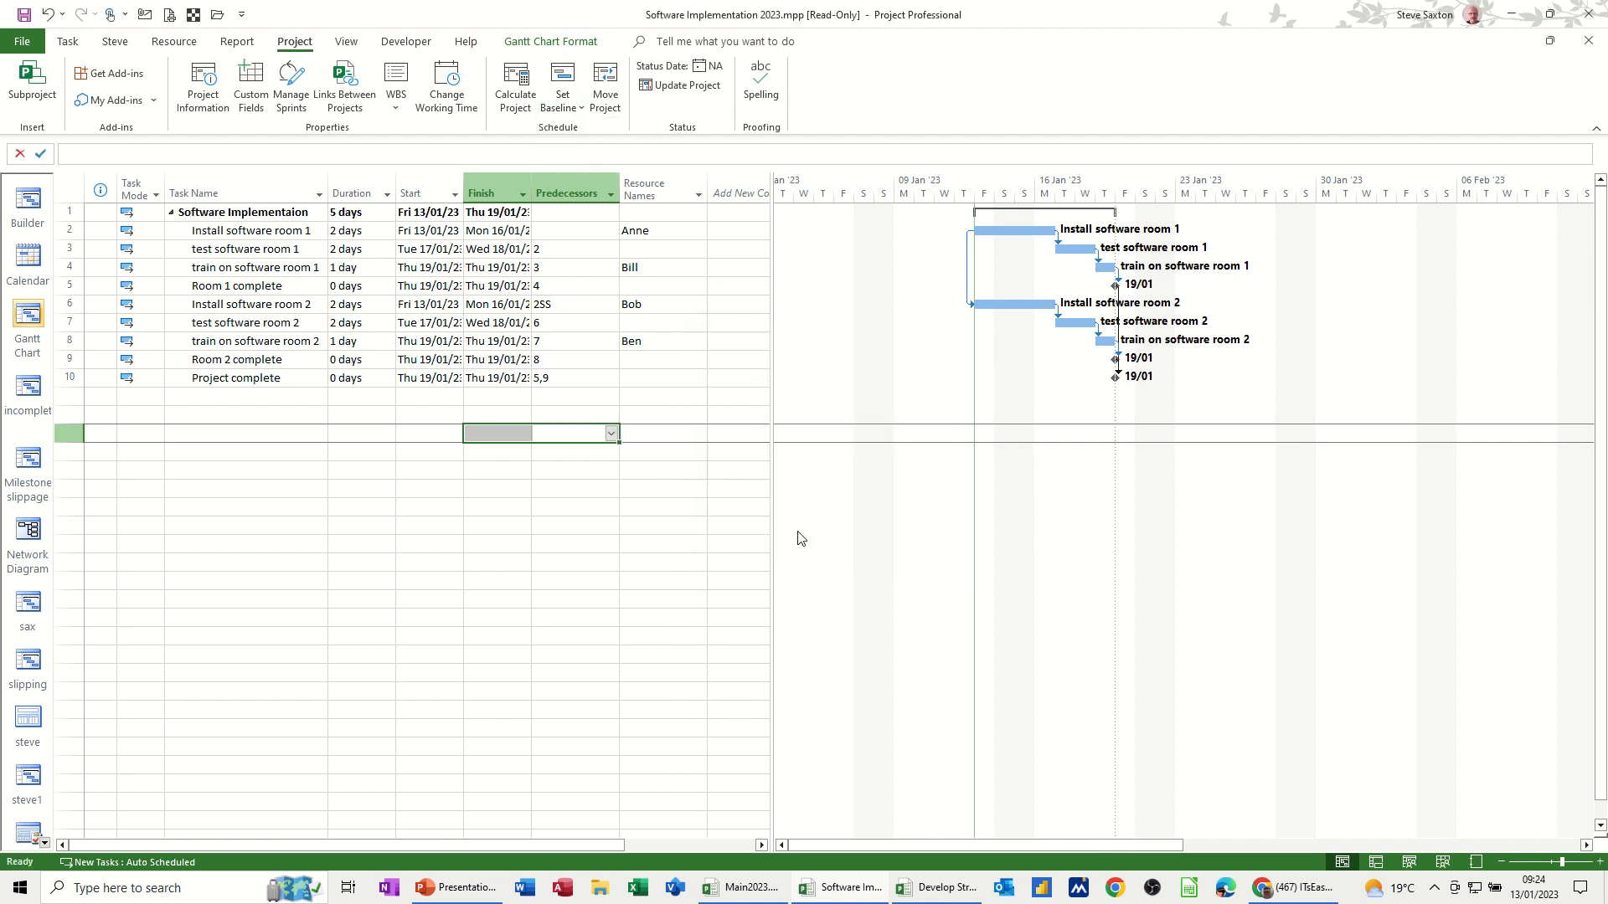
mouse_move(67, 40)
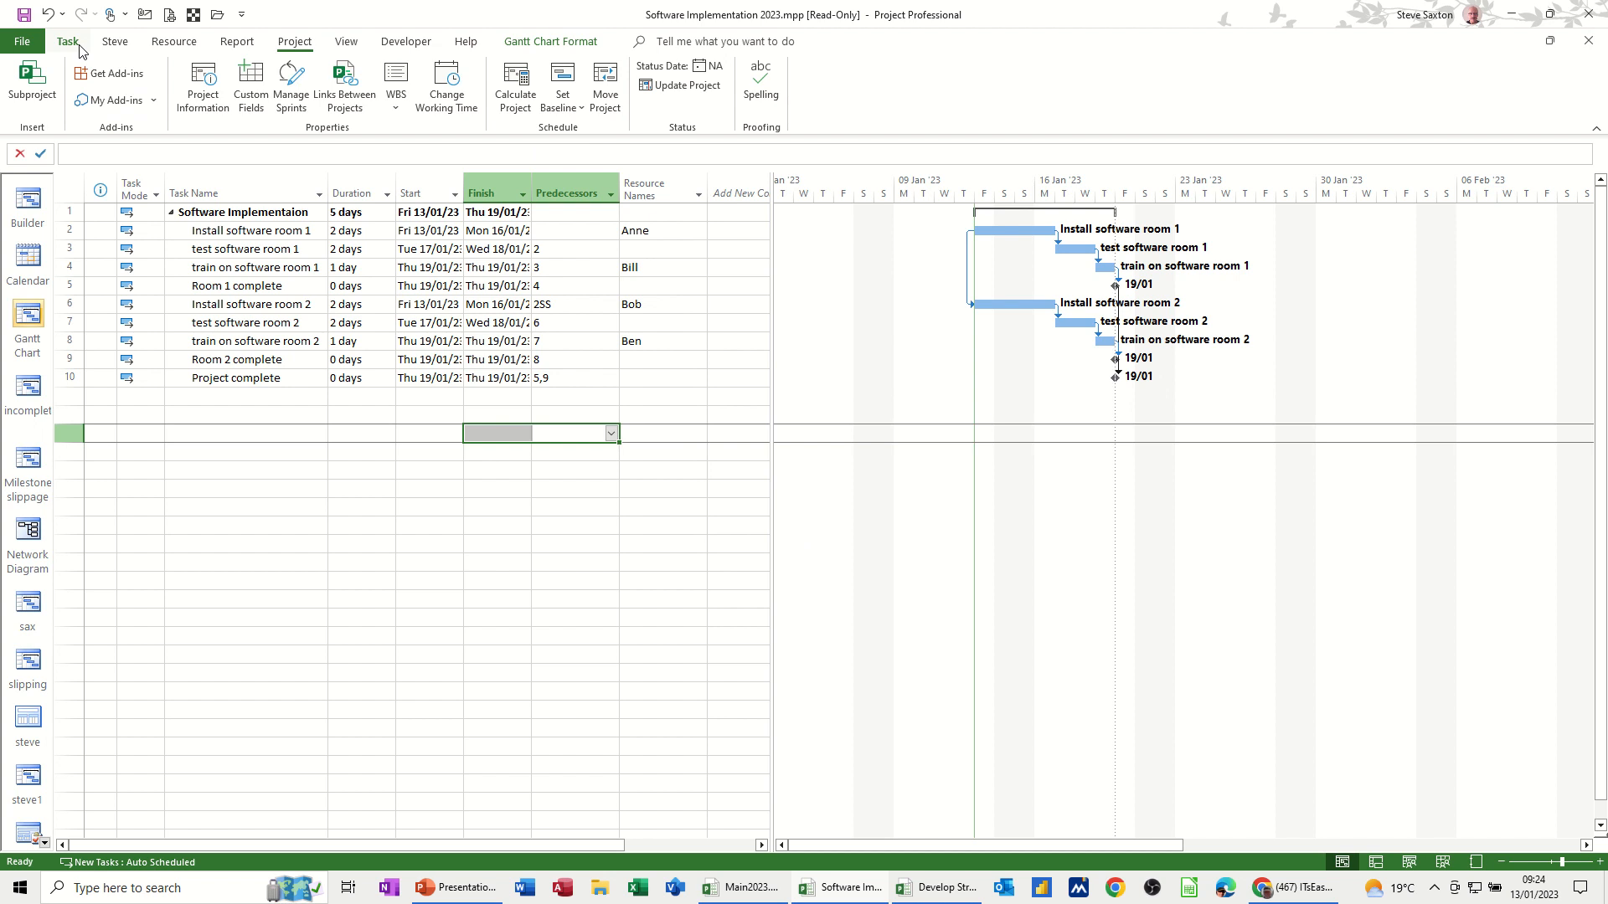
click(67, 40)
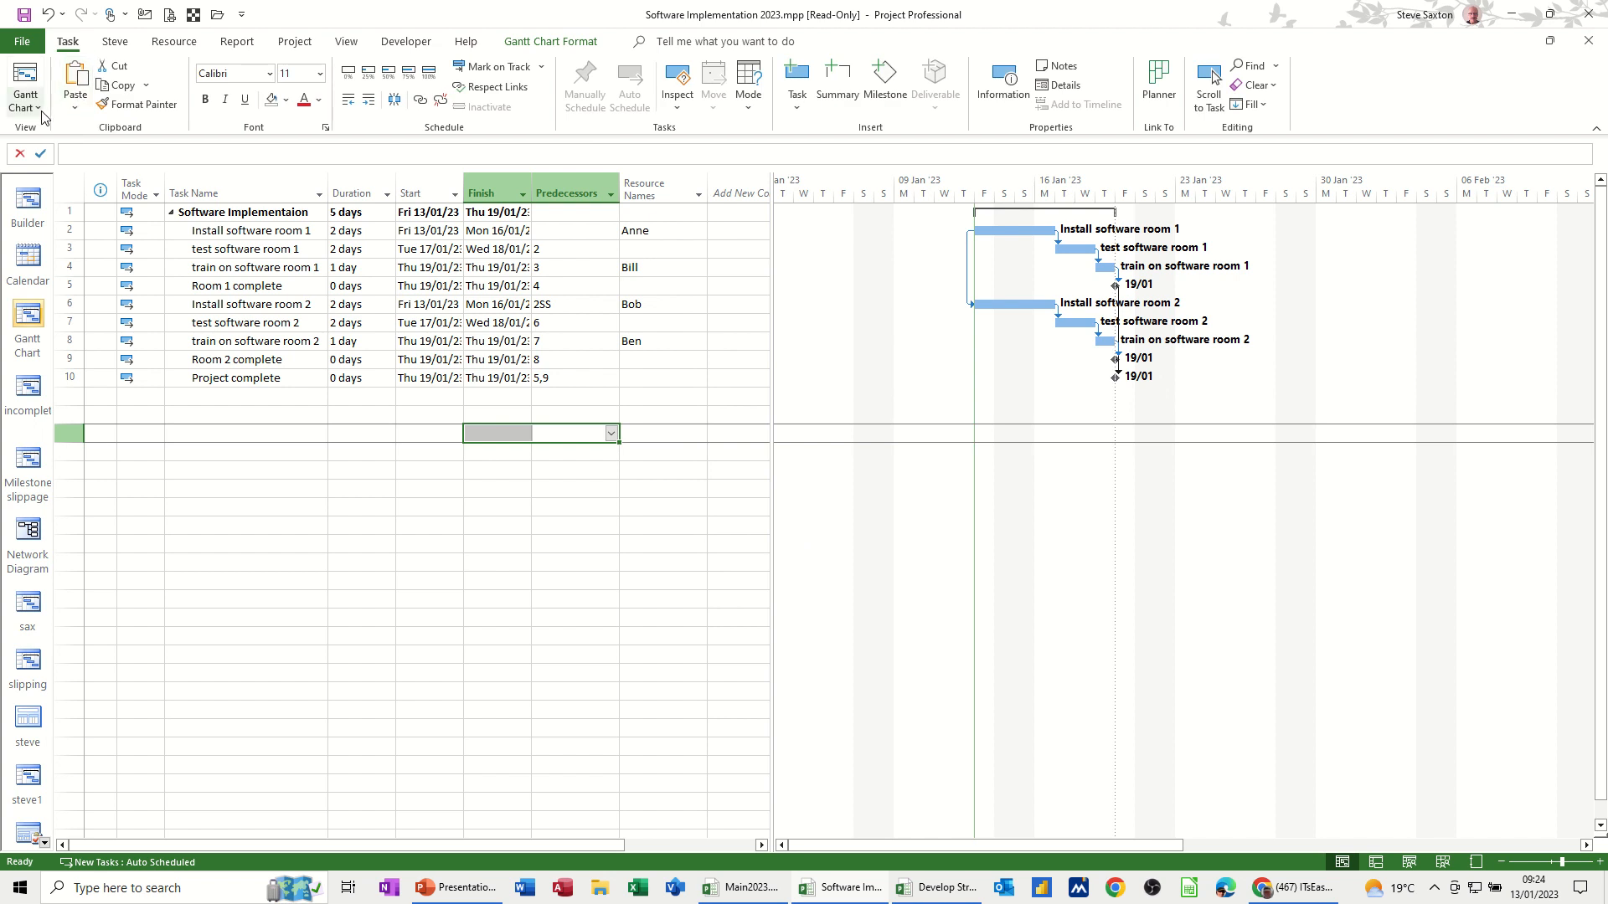
click(25, 83)
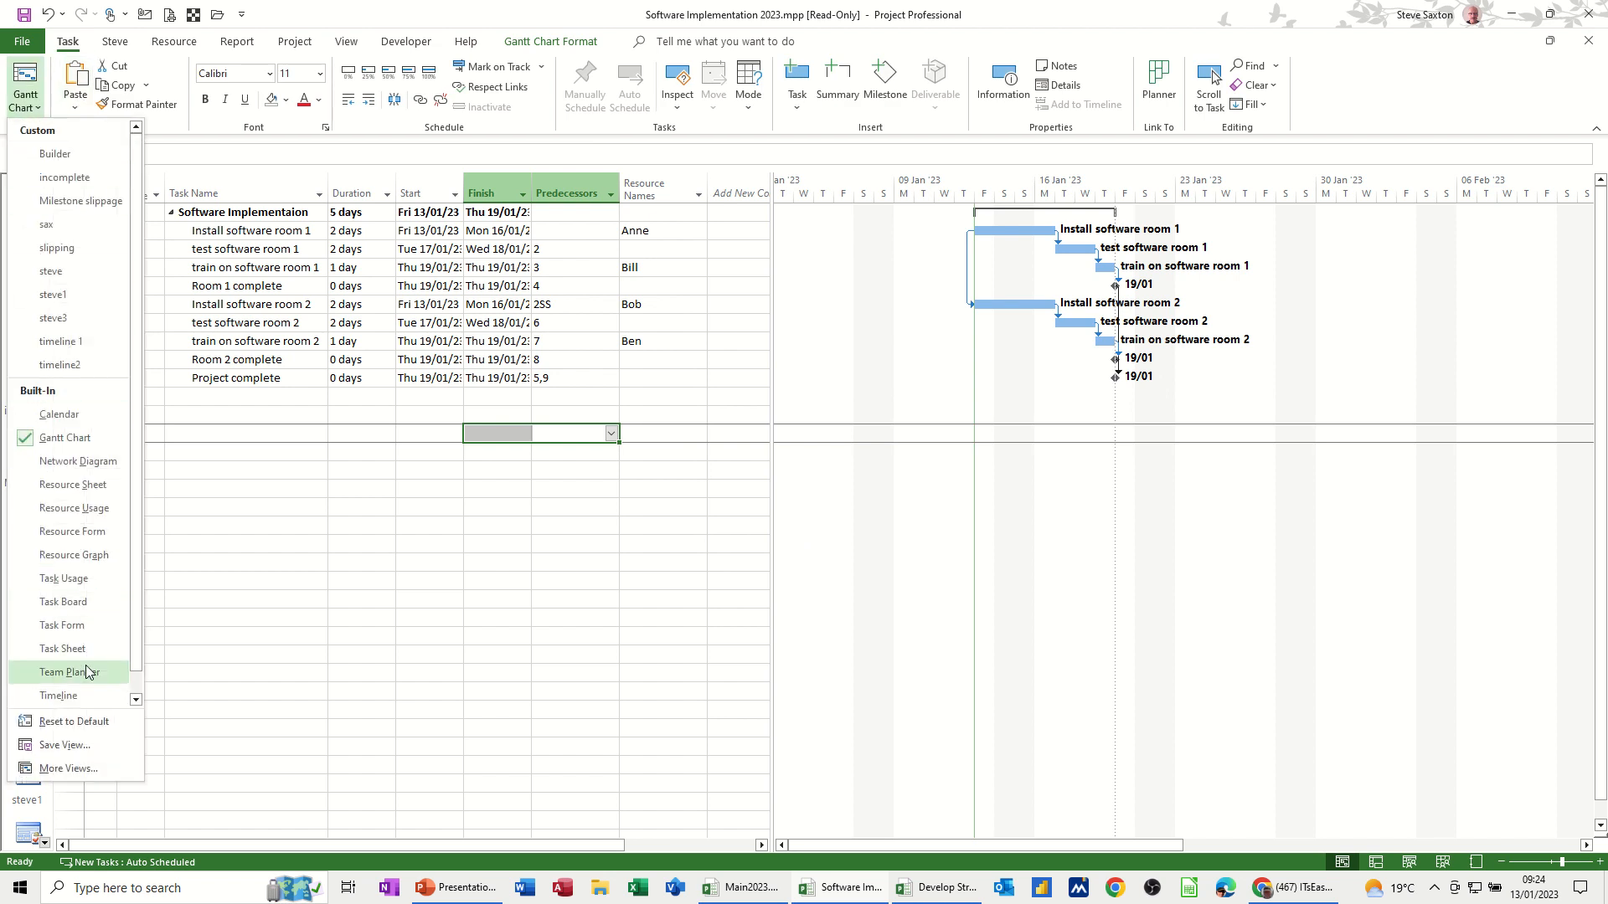
mouse_move(63, 578)
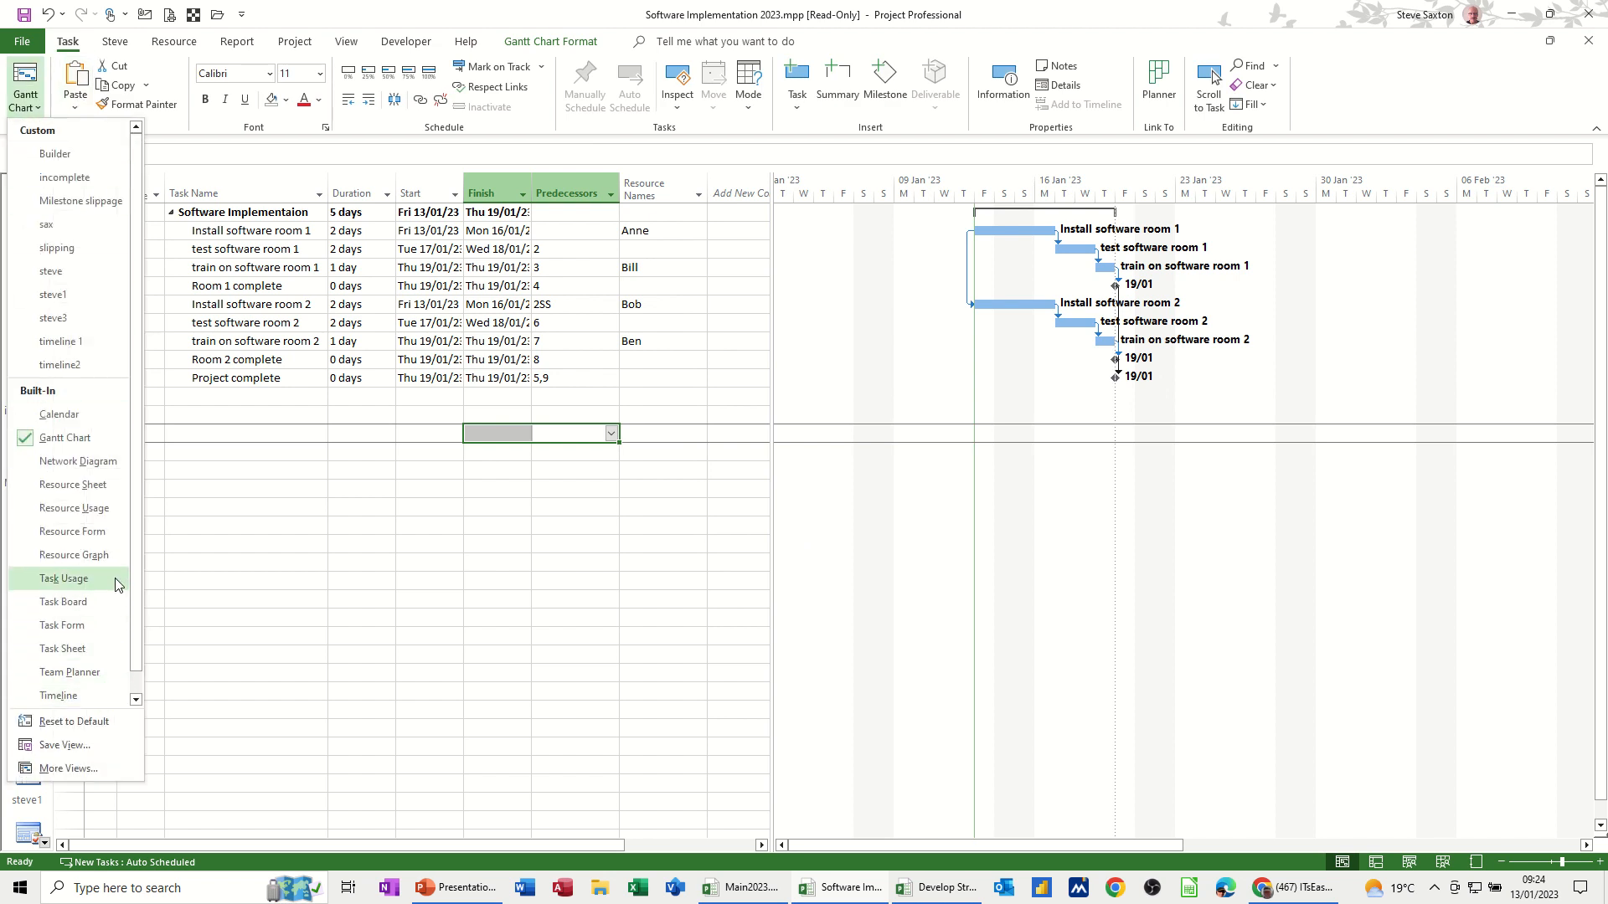
mouse_move(130, 596)
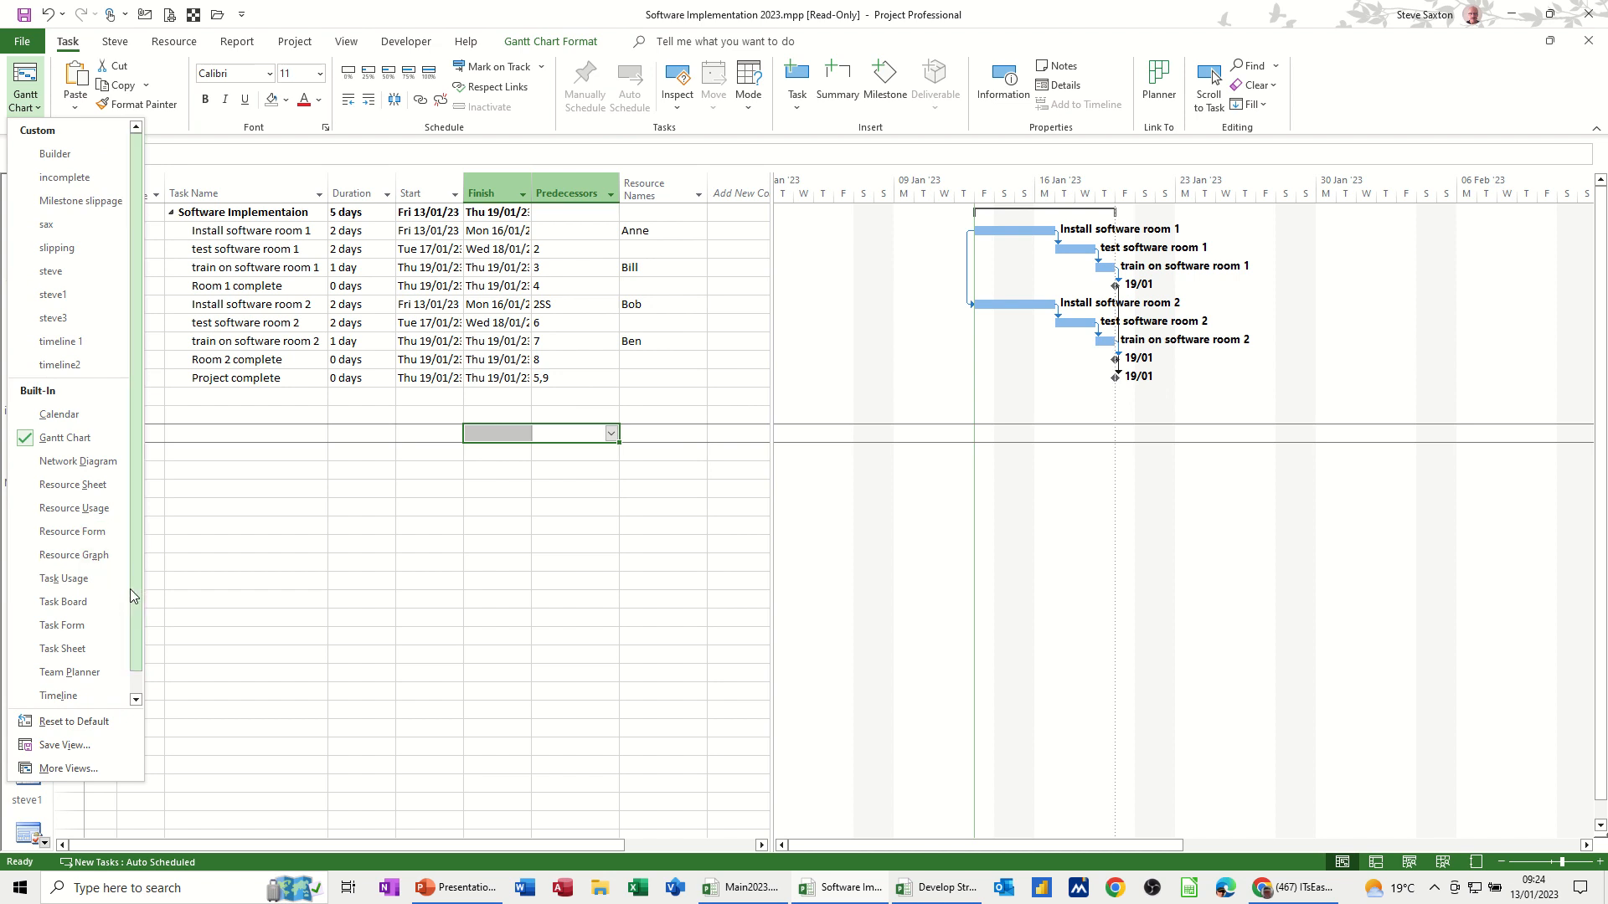
scroll(down, 3)
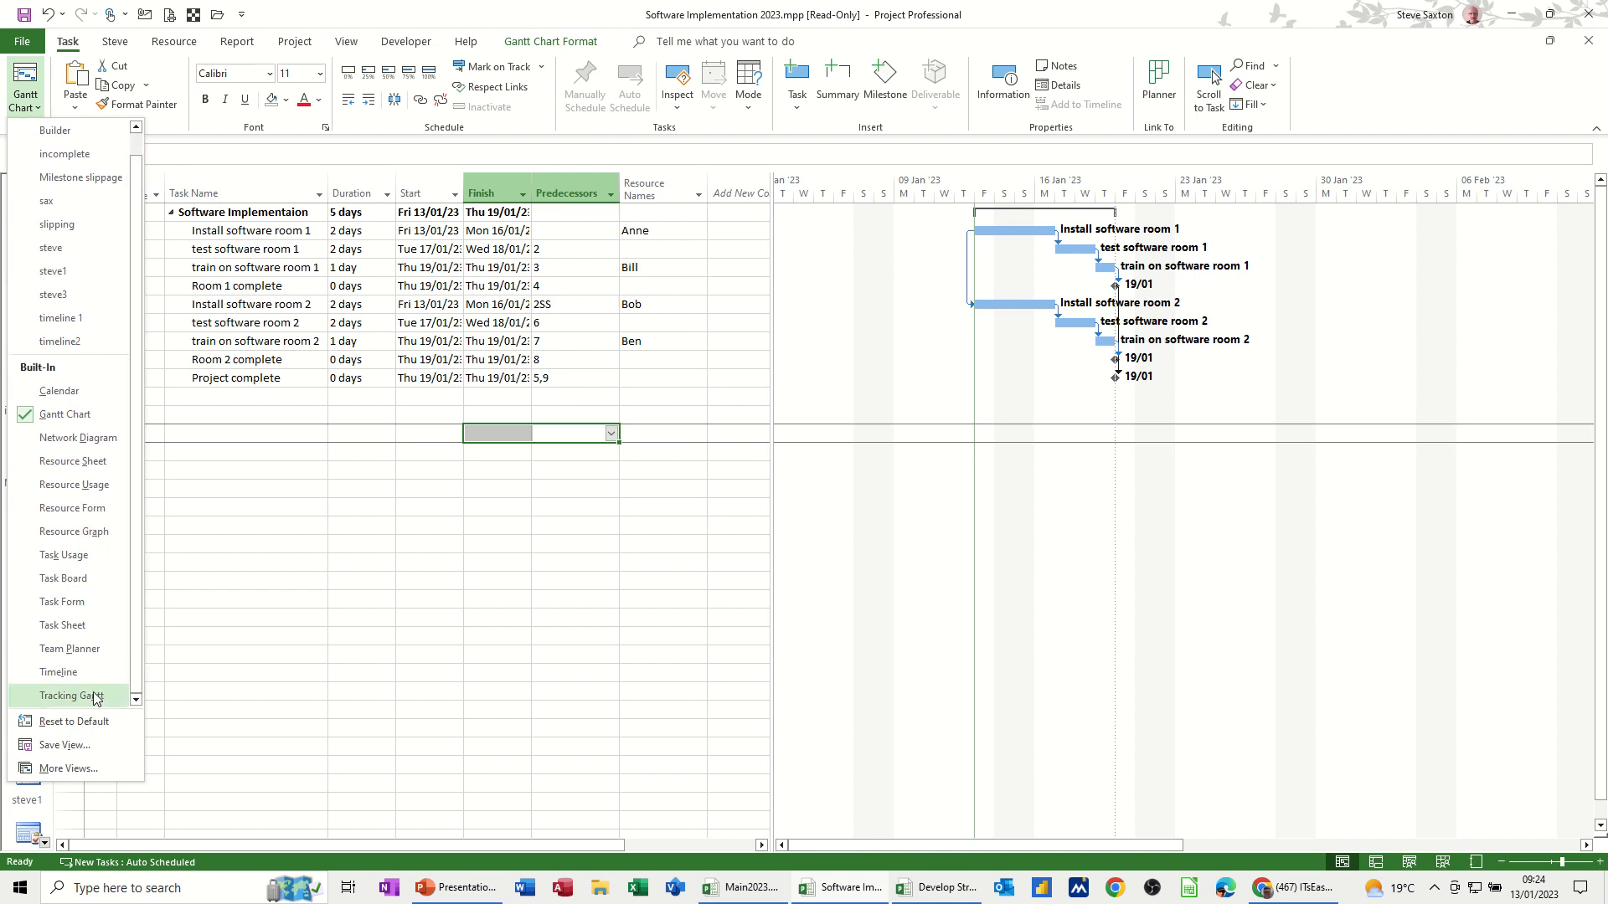
click(72, 695)
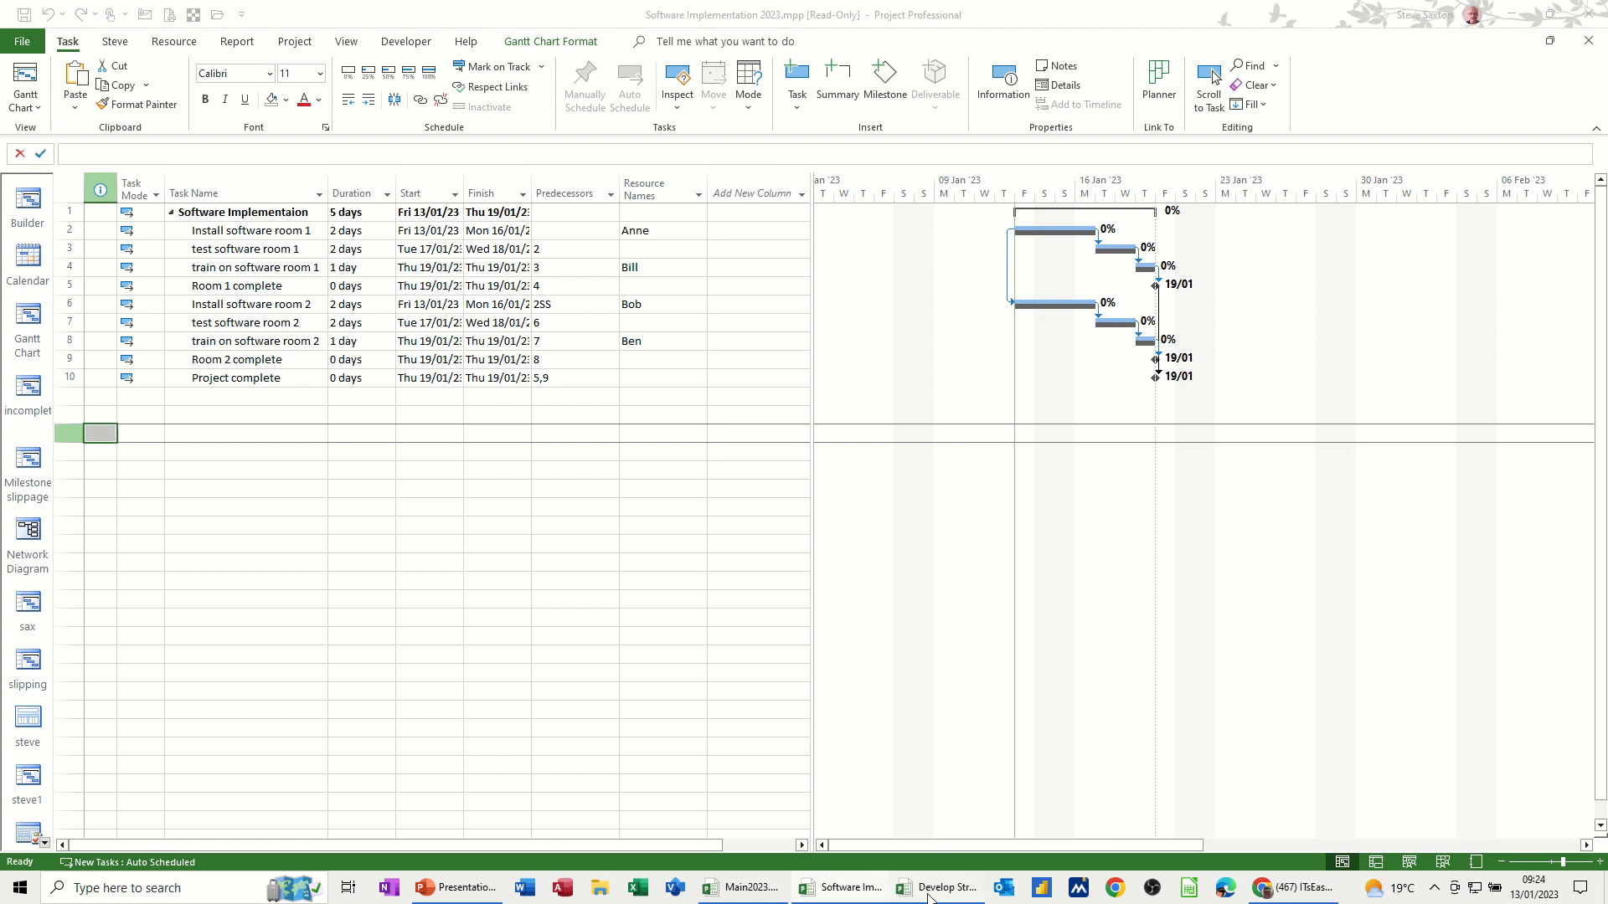
- Switch to the Develop Strategy 2023 window and display it in the Tracking Gantt view
click(934, 888)
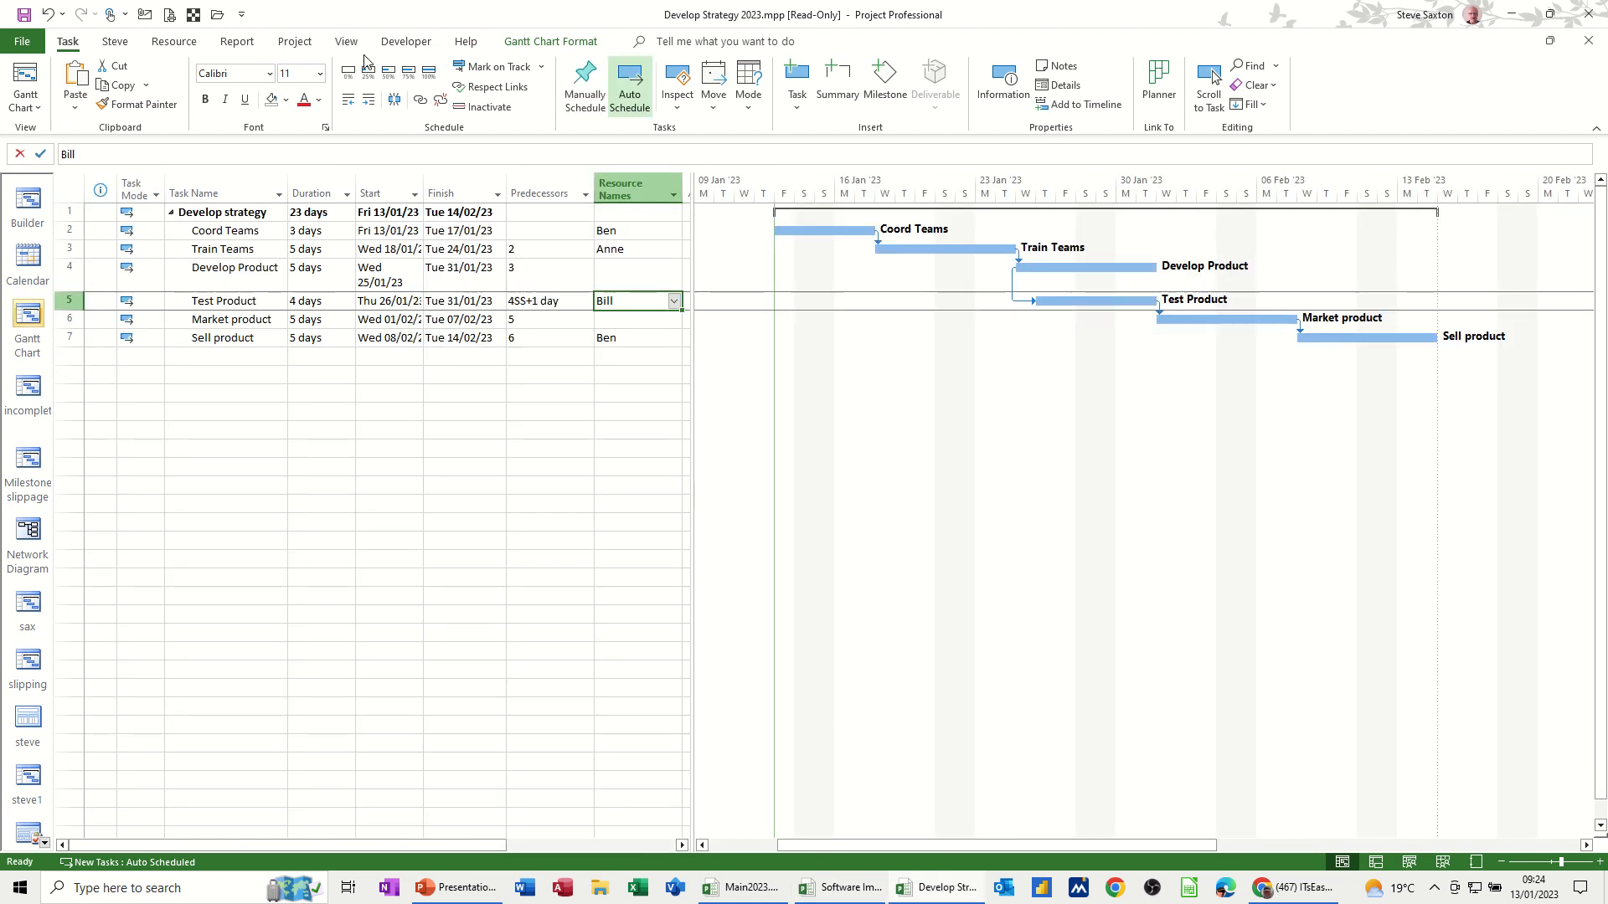
click(293, 41)
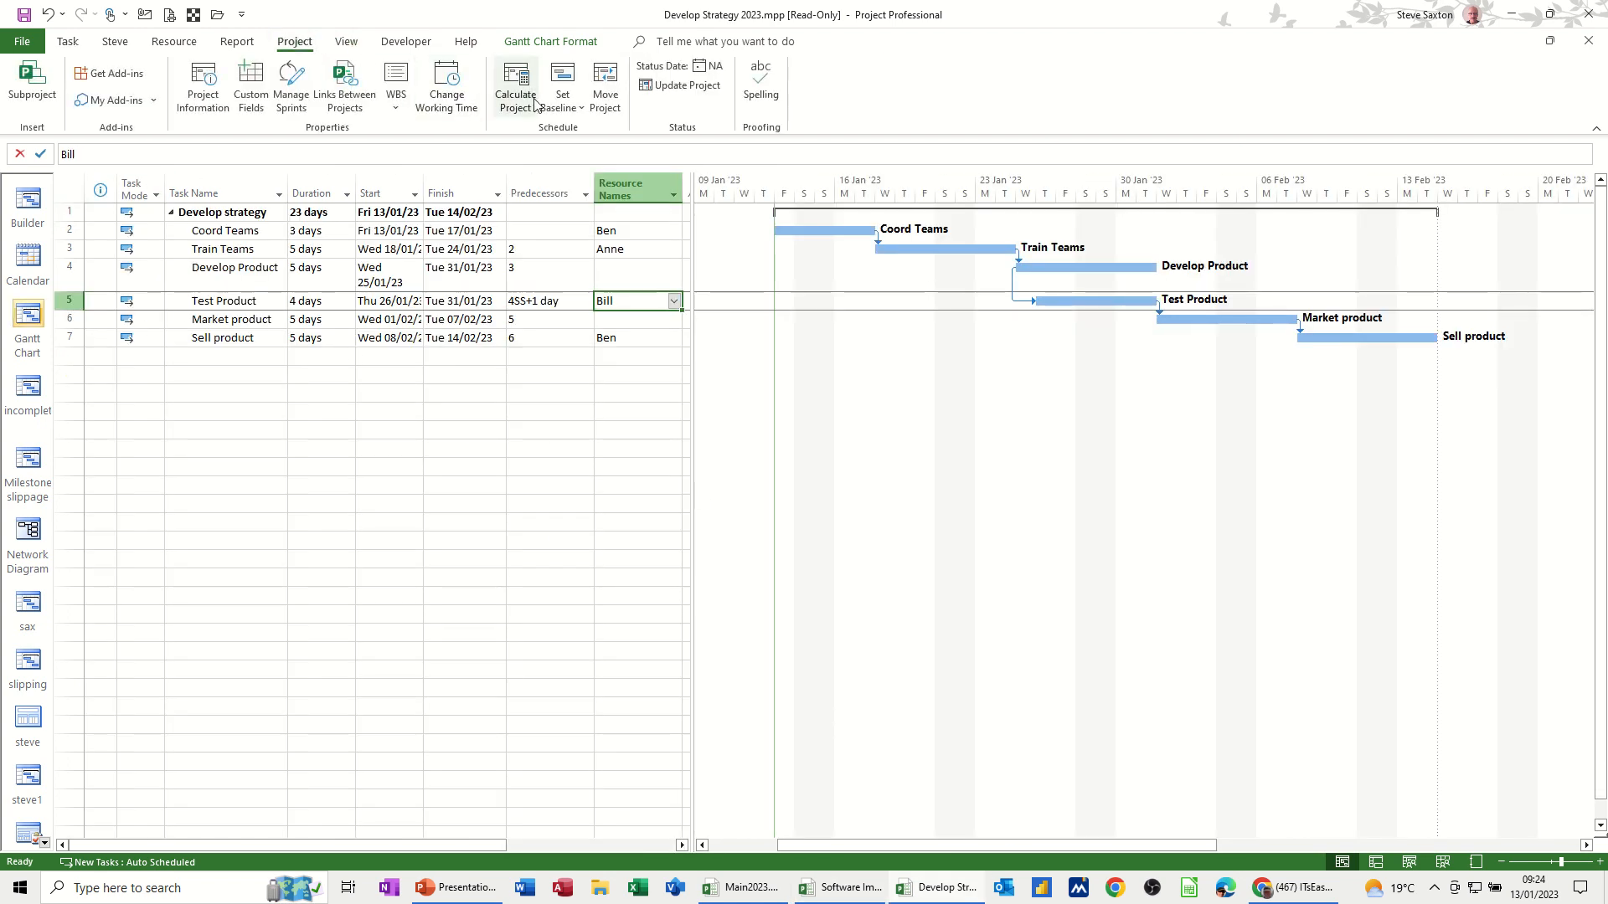
click(562, 85)
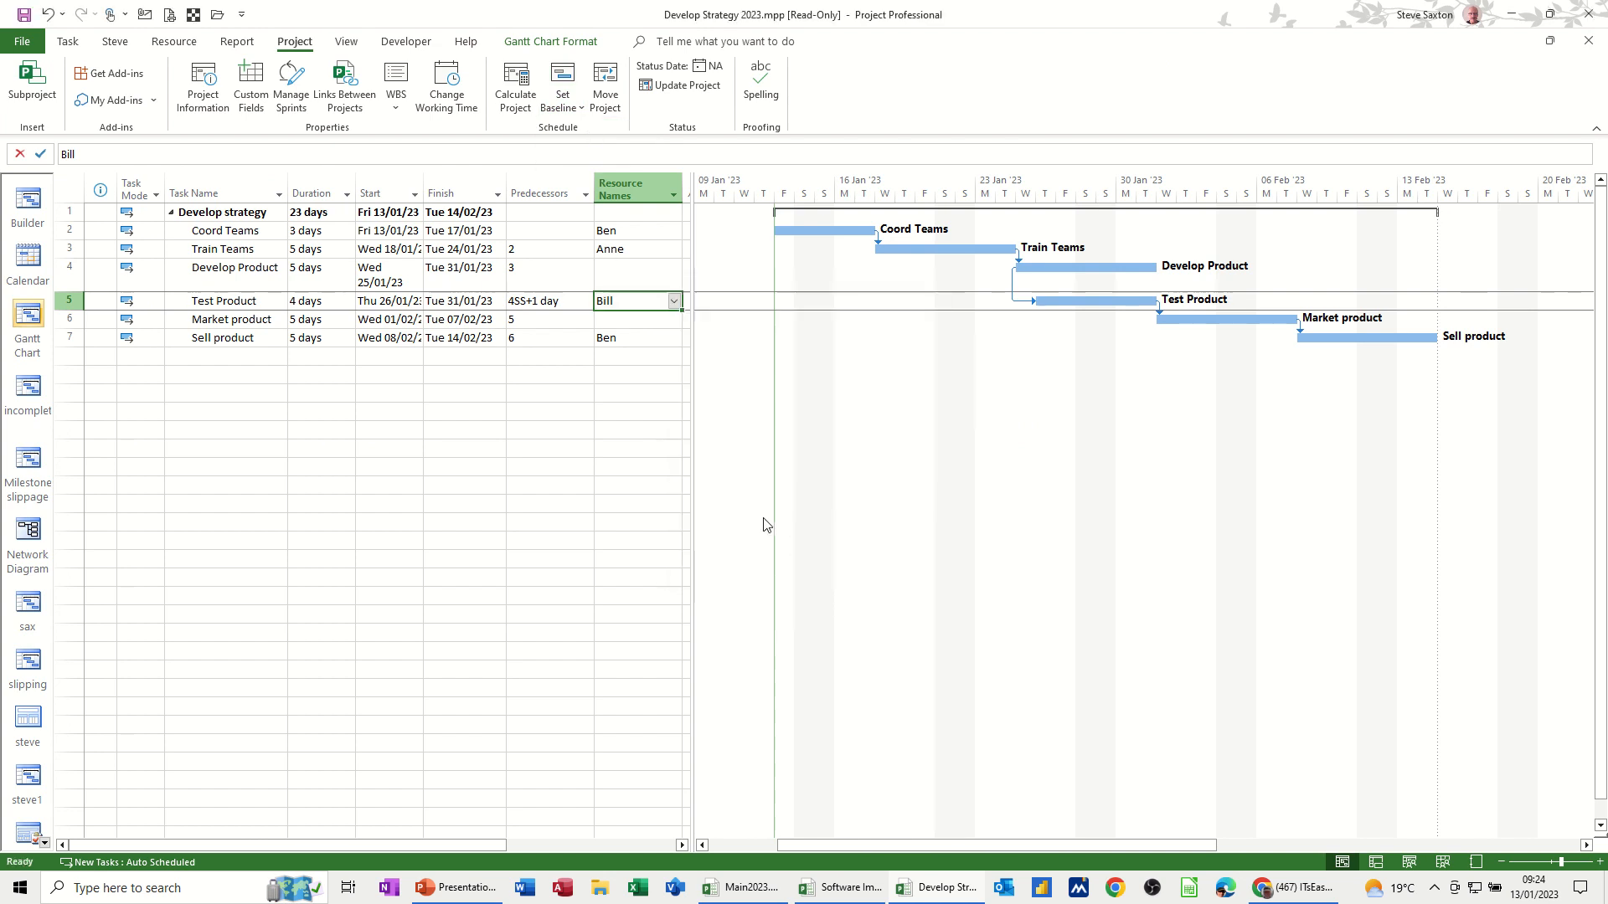
mouse_move(67, 40)
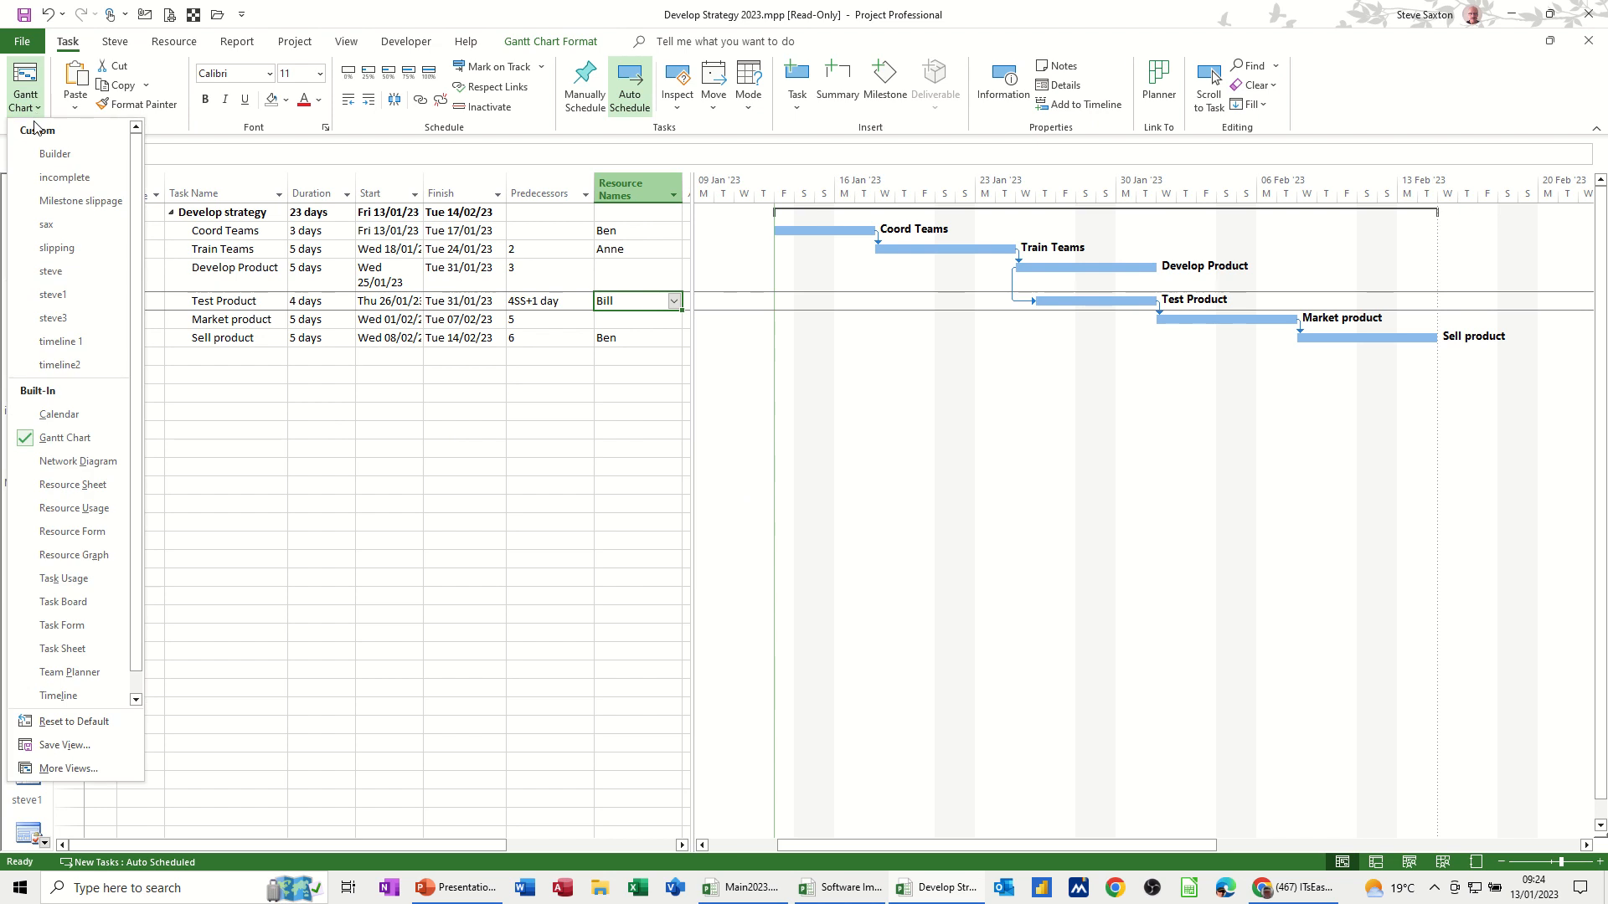
scroll(down, 3)
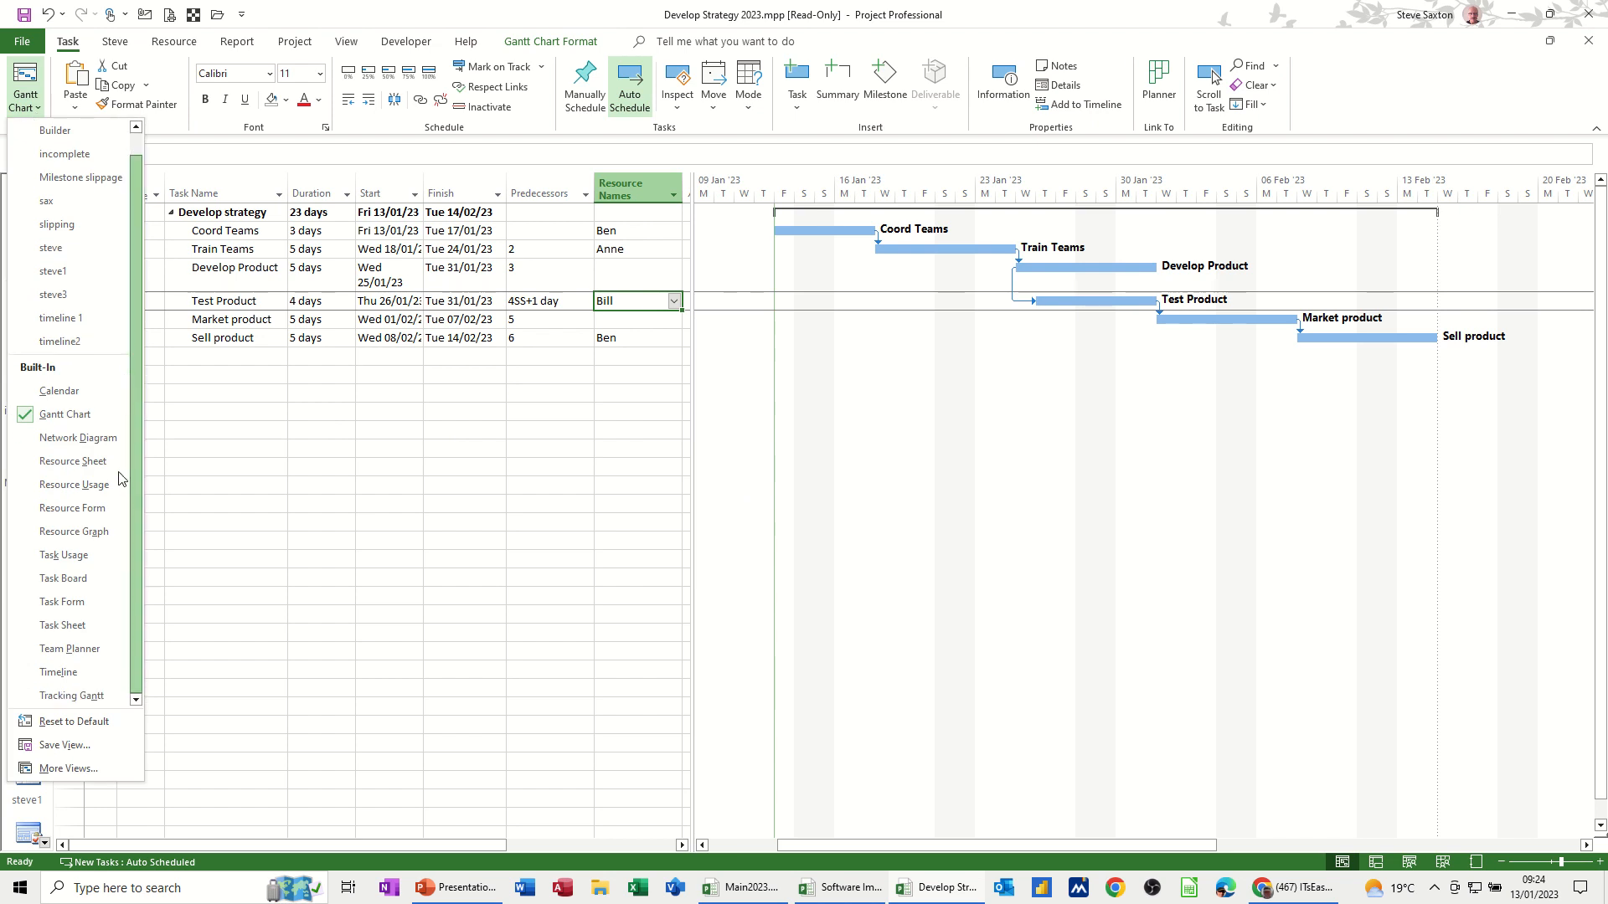
click(72, 695)
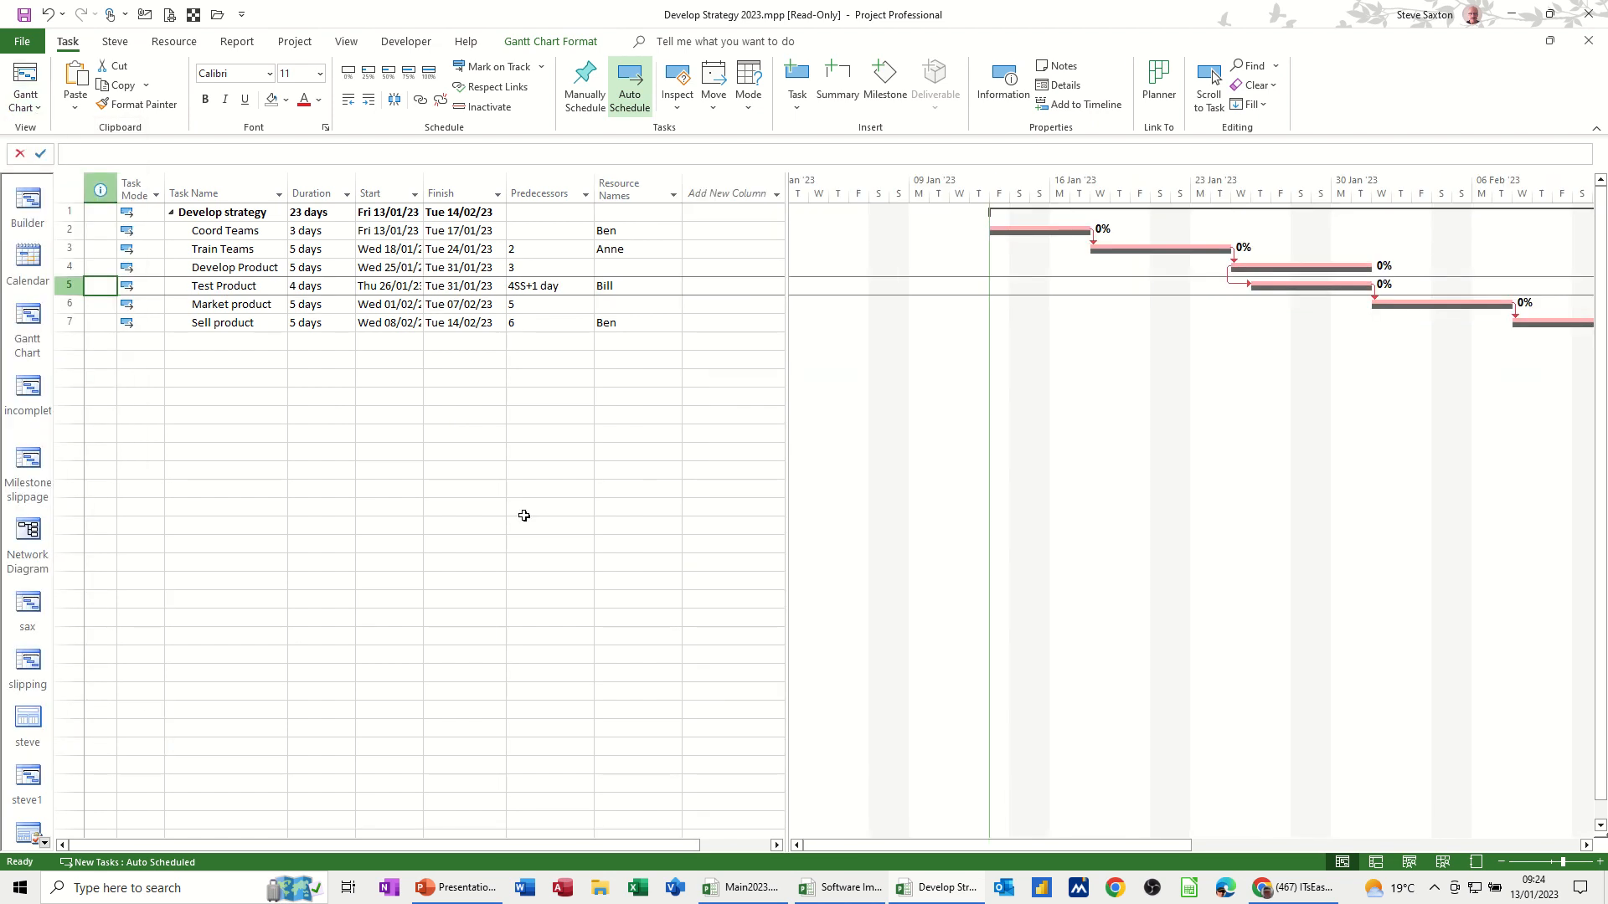
mouse_move(706, 799)
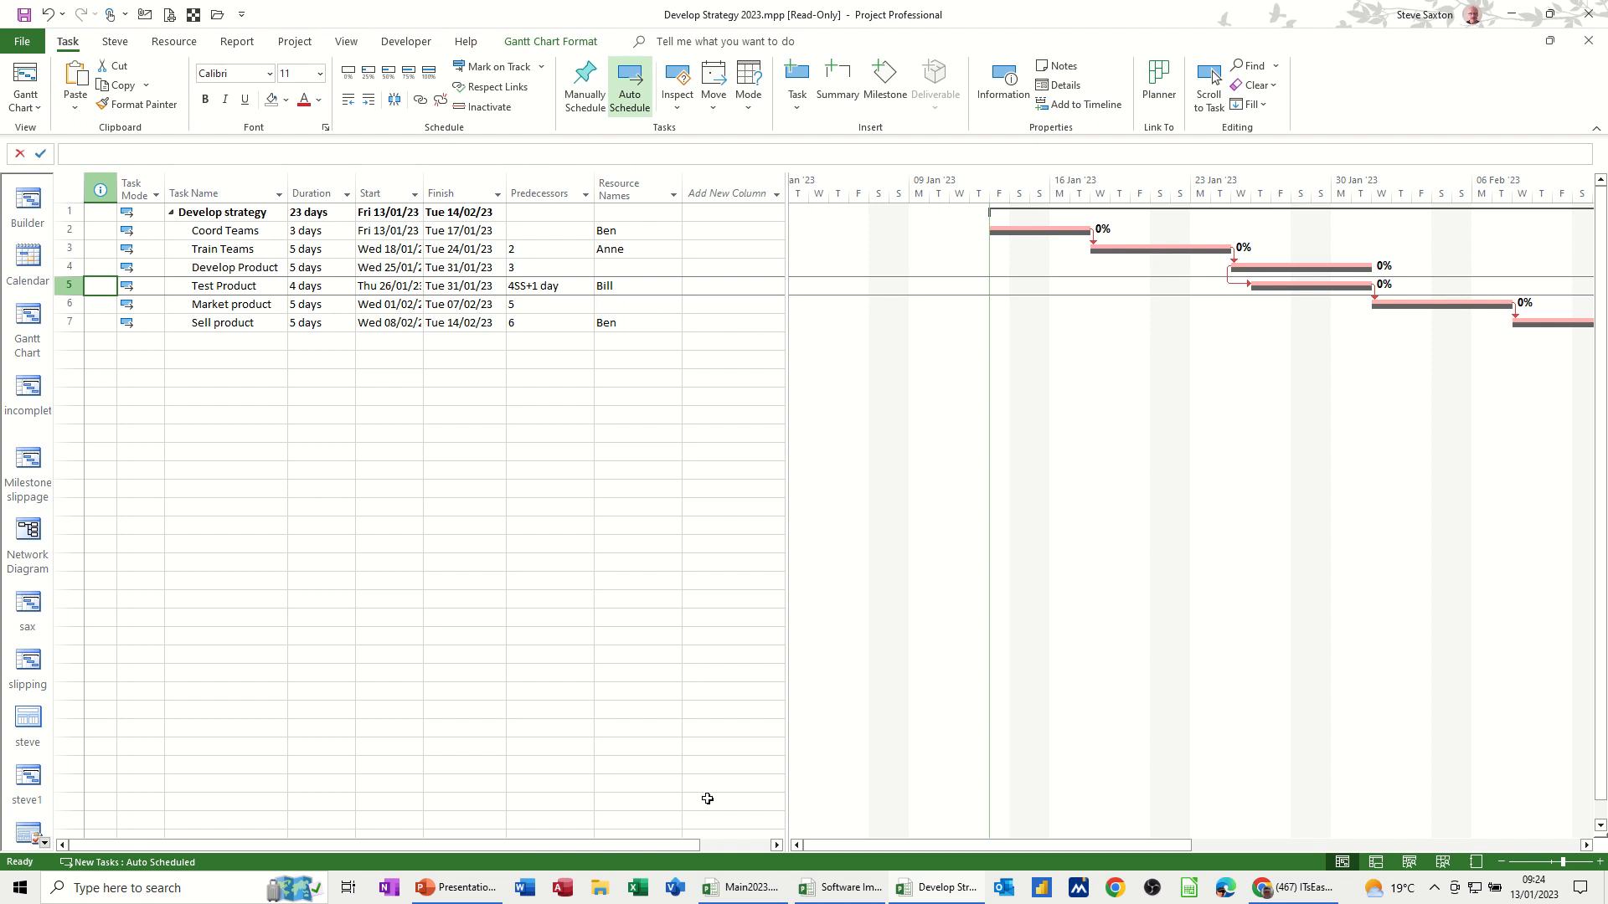
- Switch to the Main2023 master window and show both subprojects in Tracking Gantt view
click(744, 887)
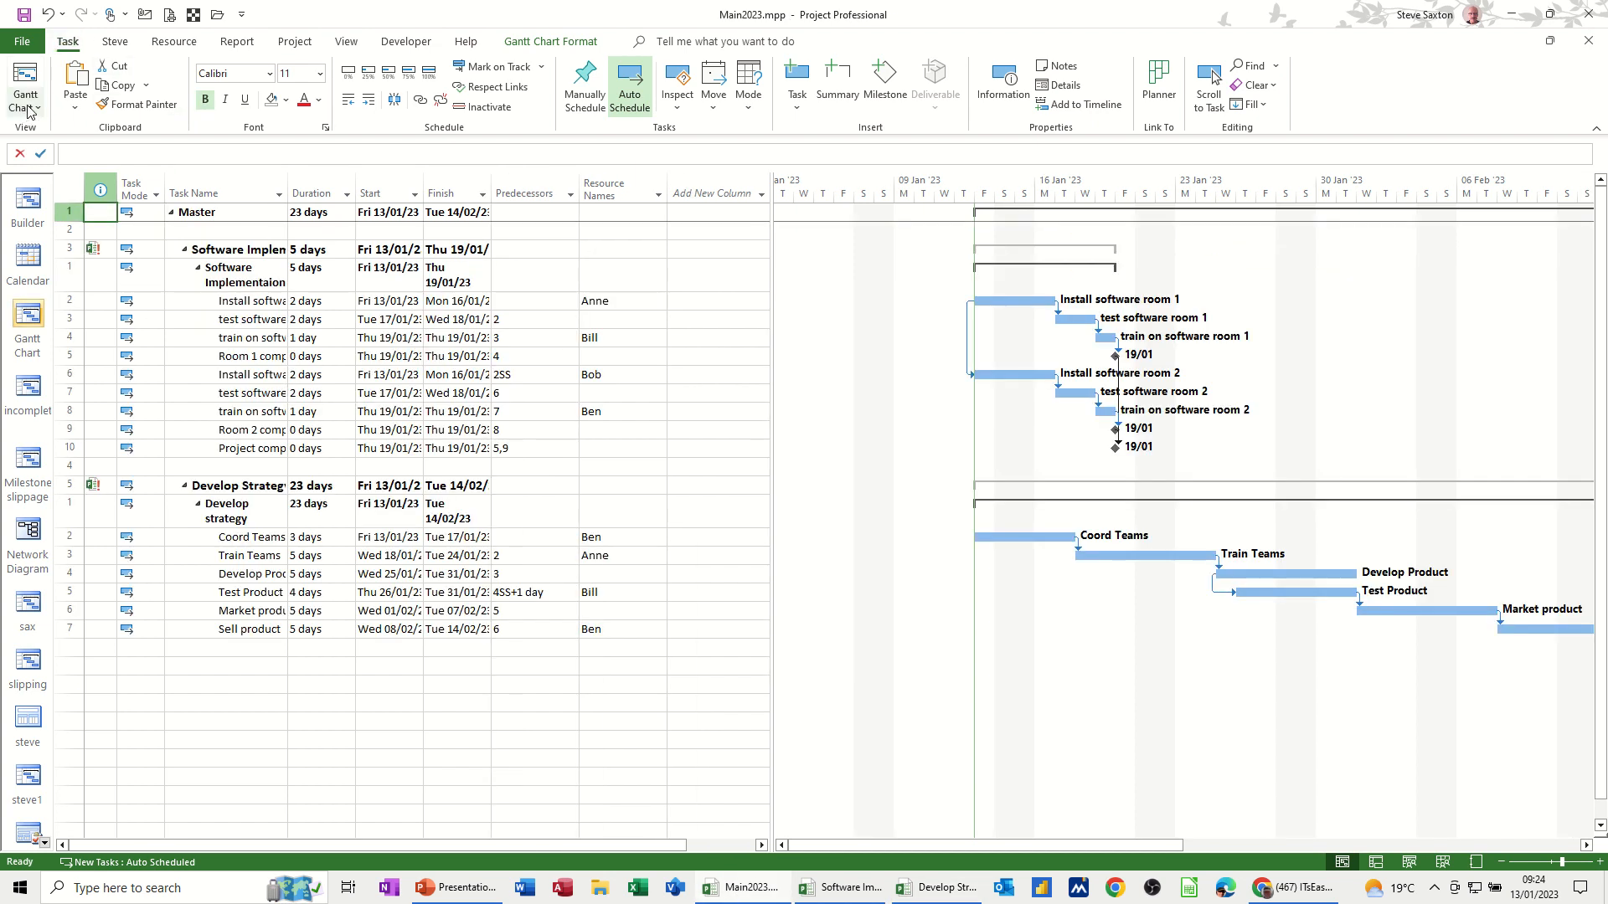
click(23, 78)
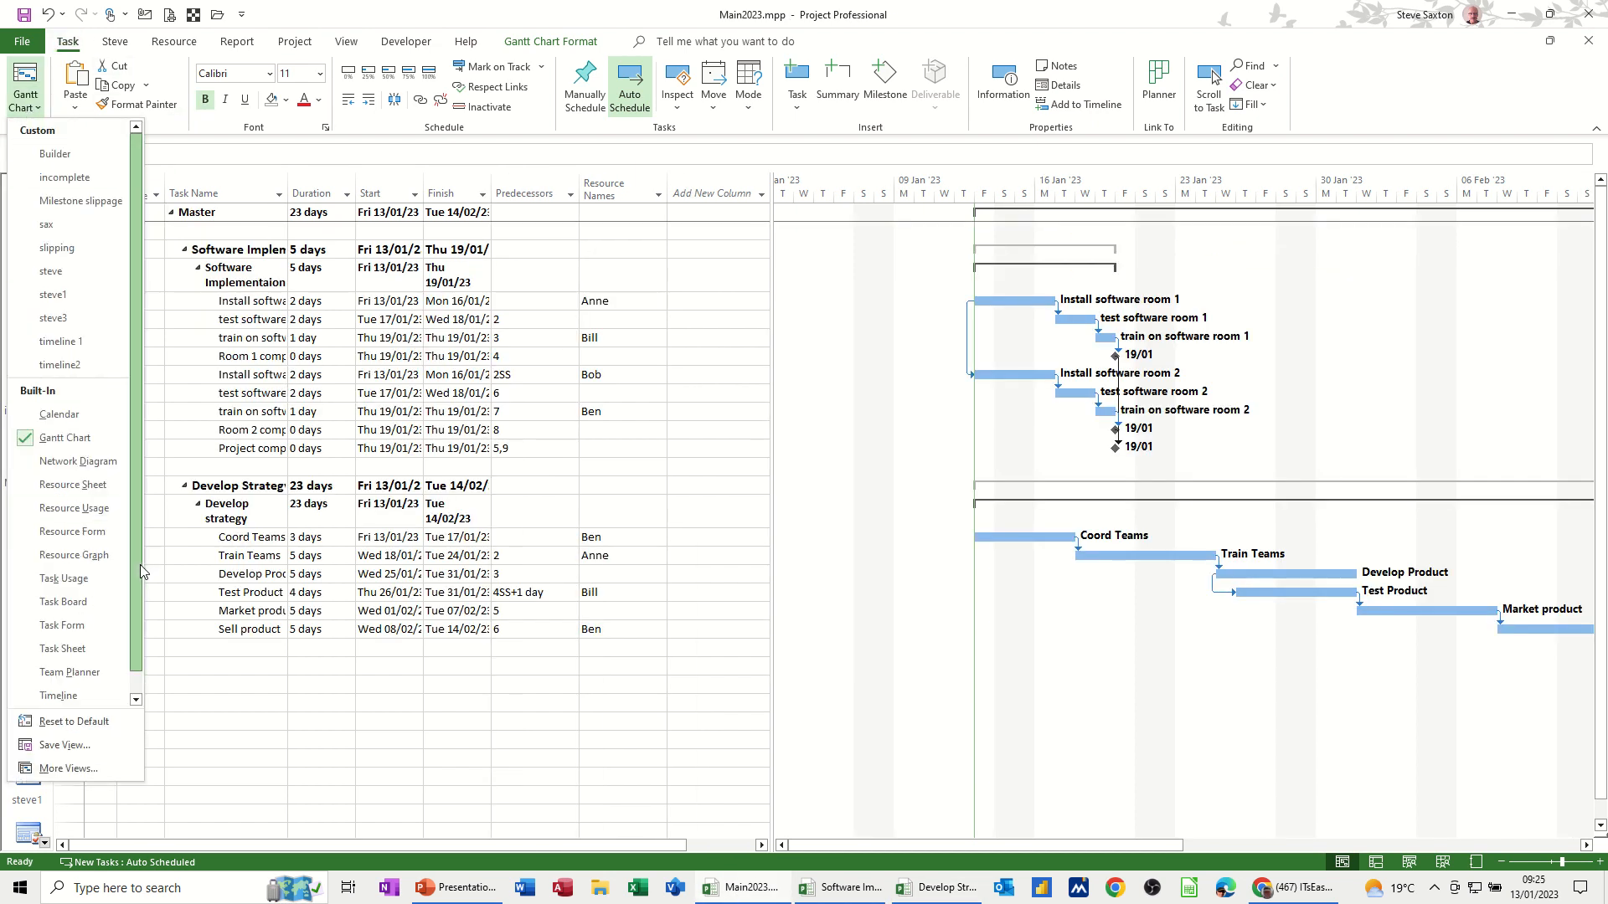
click(66, 437)
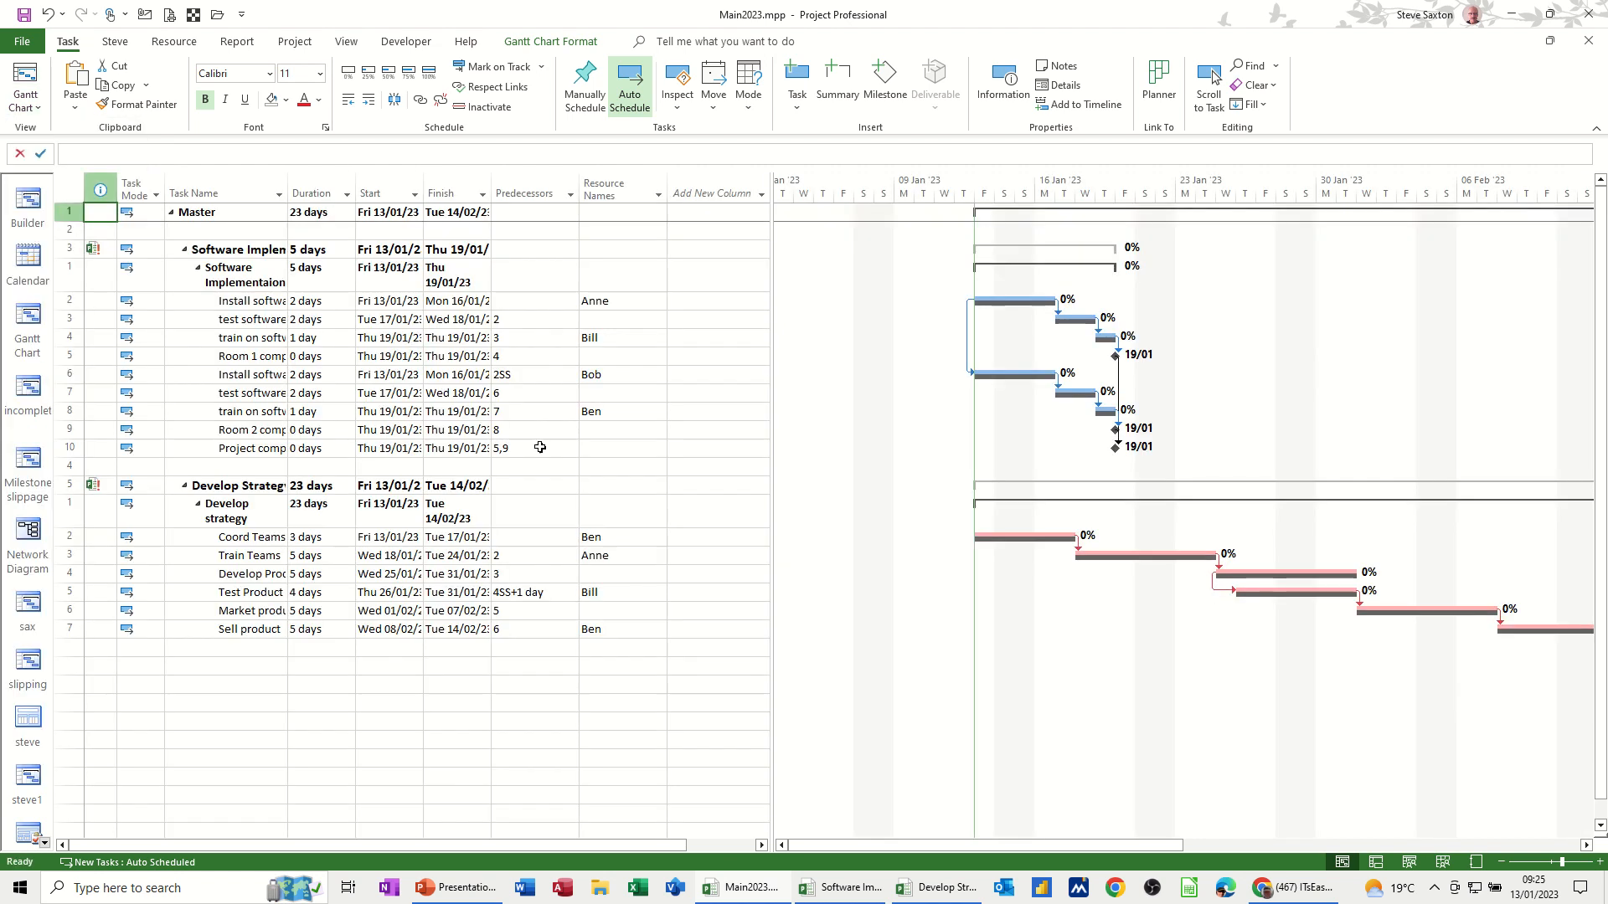
mouse_move(1113, 290)
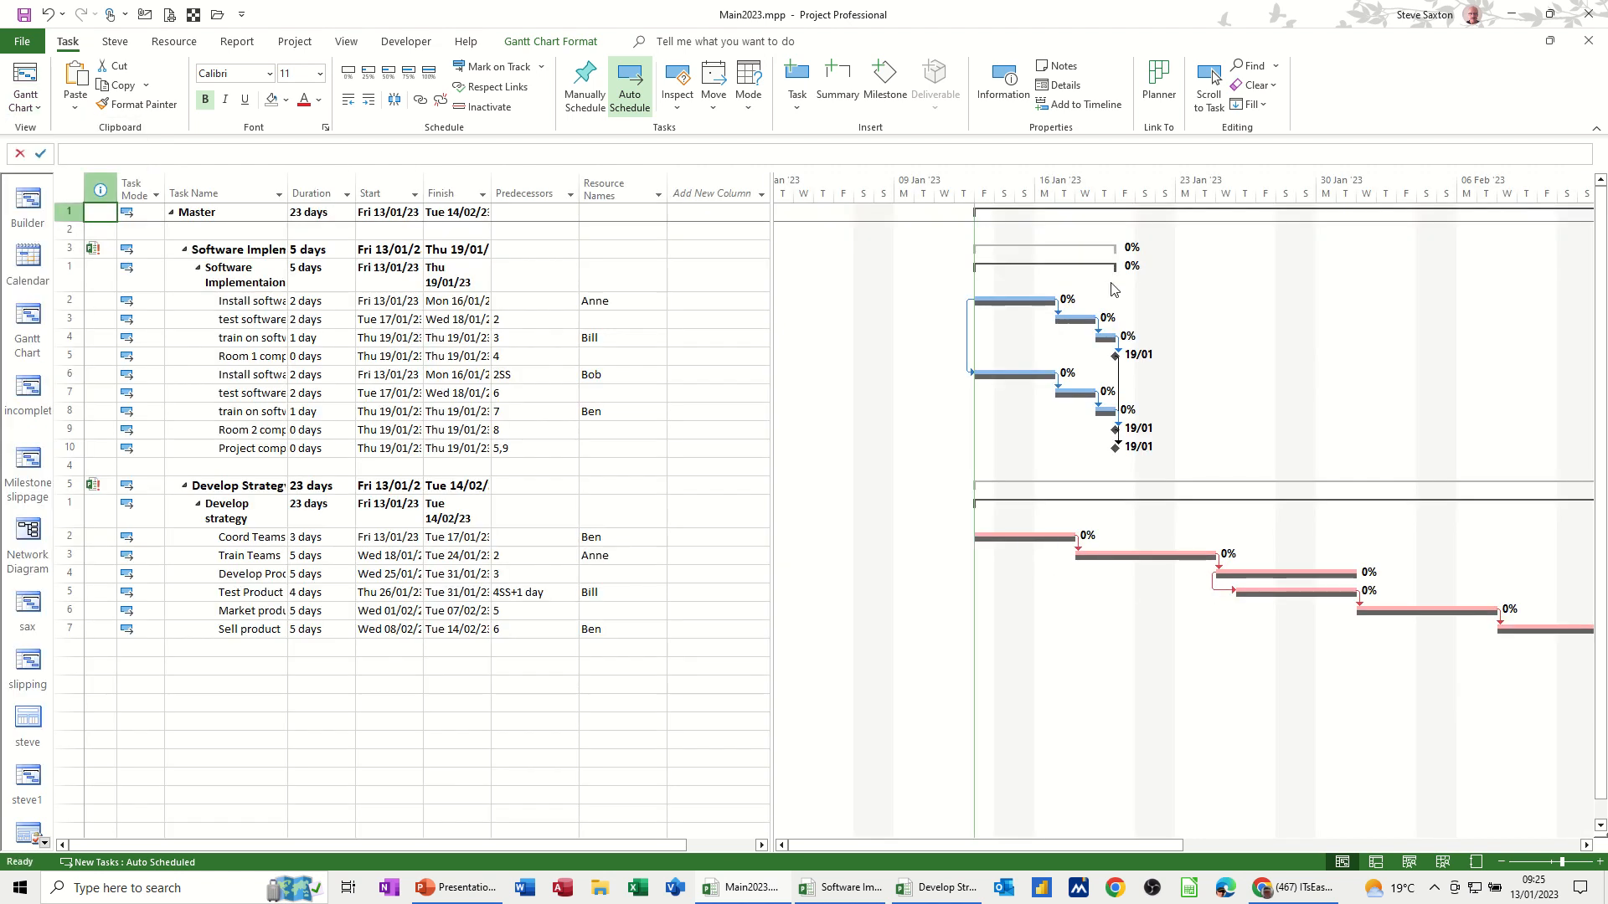
mouse_move(854, 504)
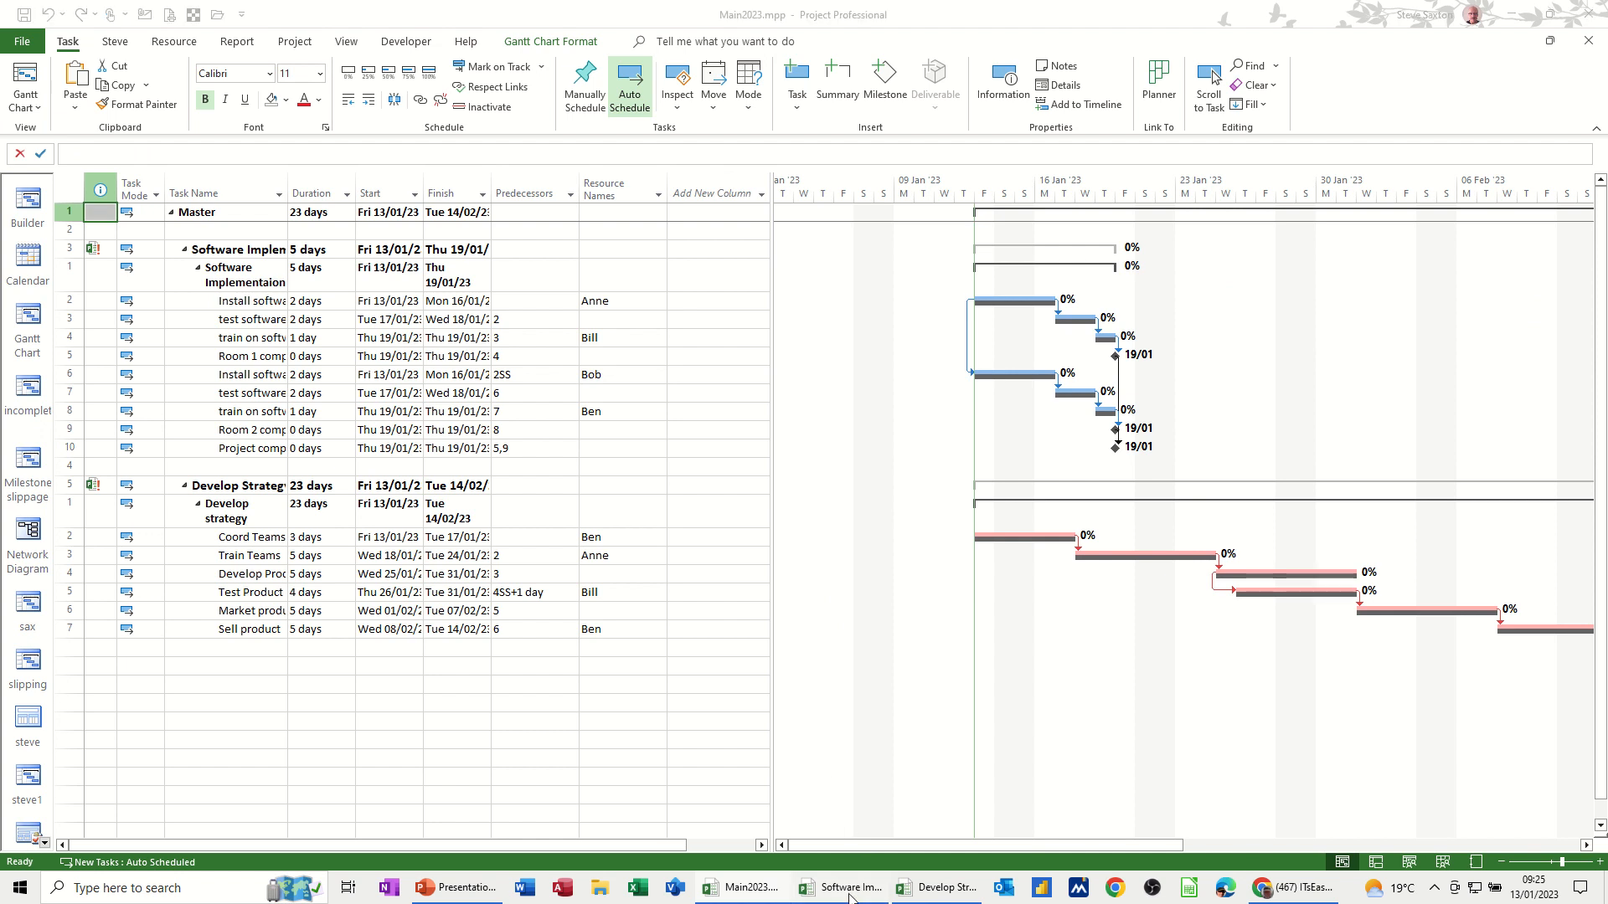
- Switch to Software Implementation and apply the Tracking table to show actual dates
click(839, 888)
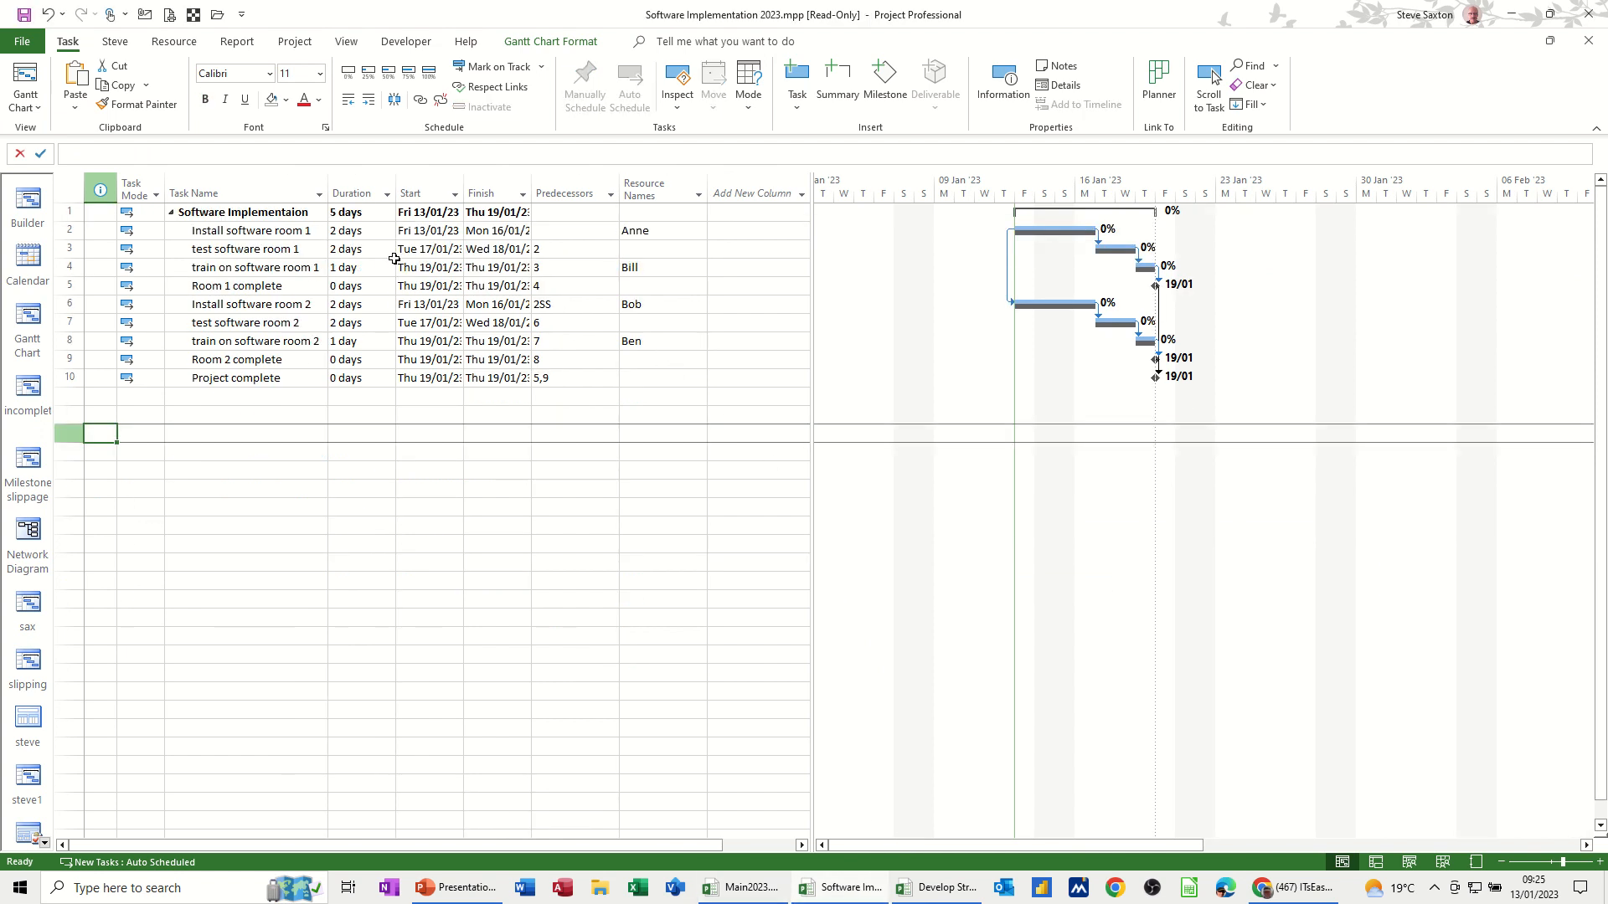
mouse_move(109, 617)
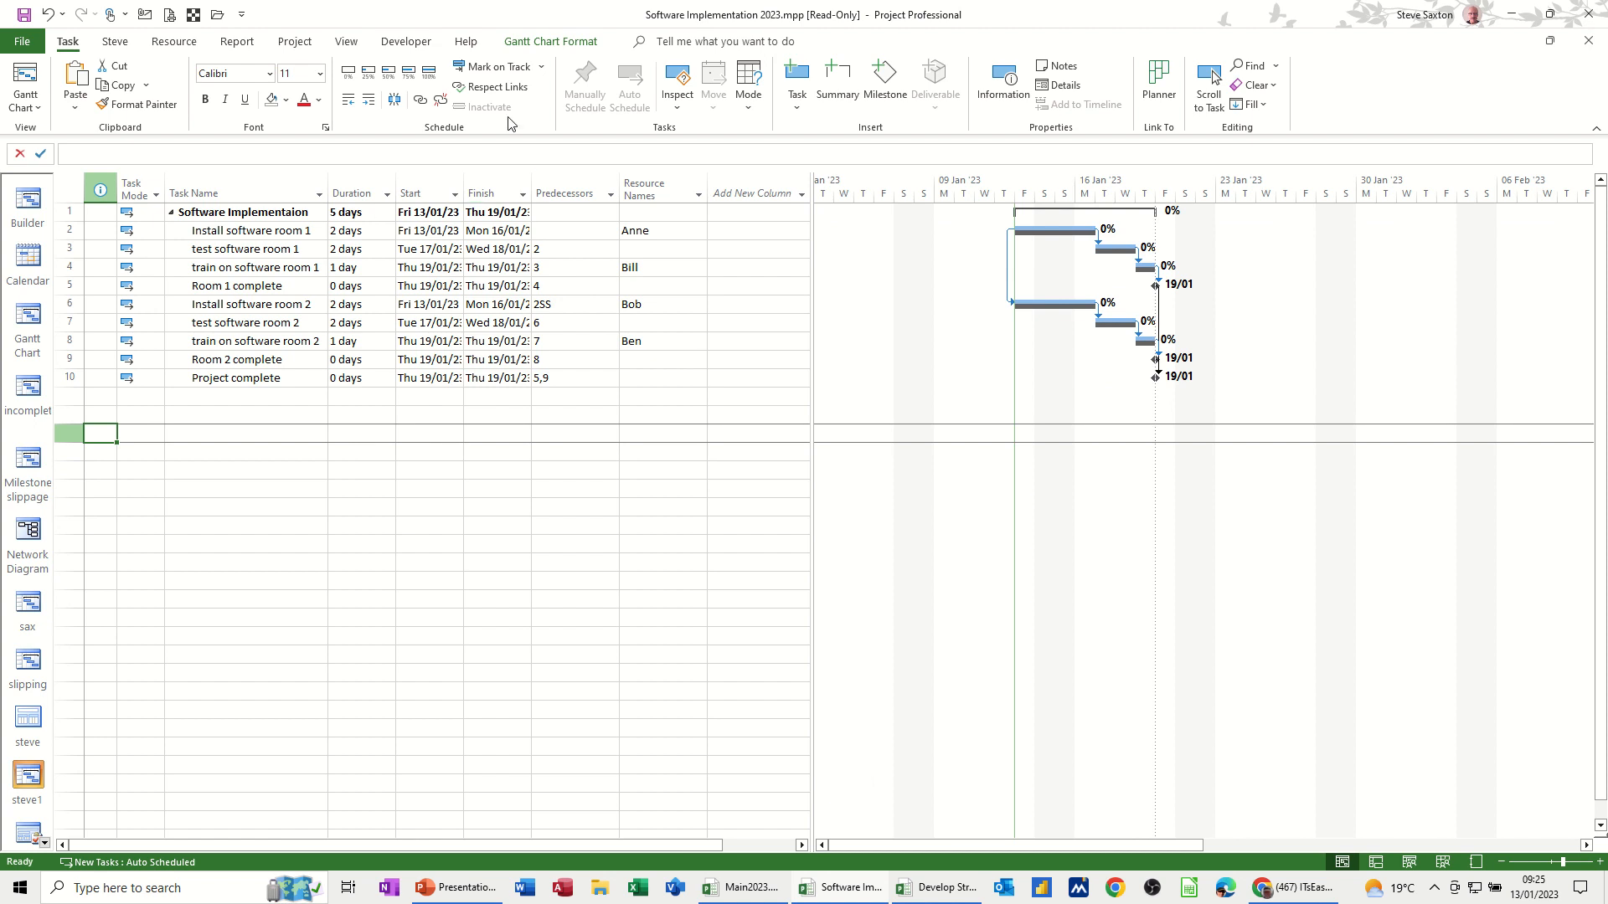
click(345, 41)
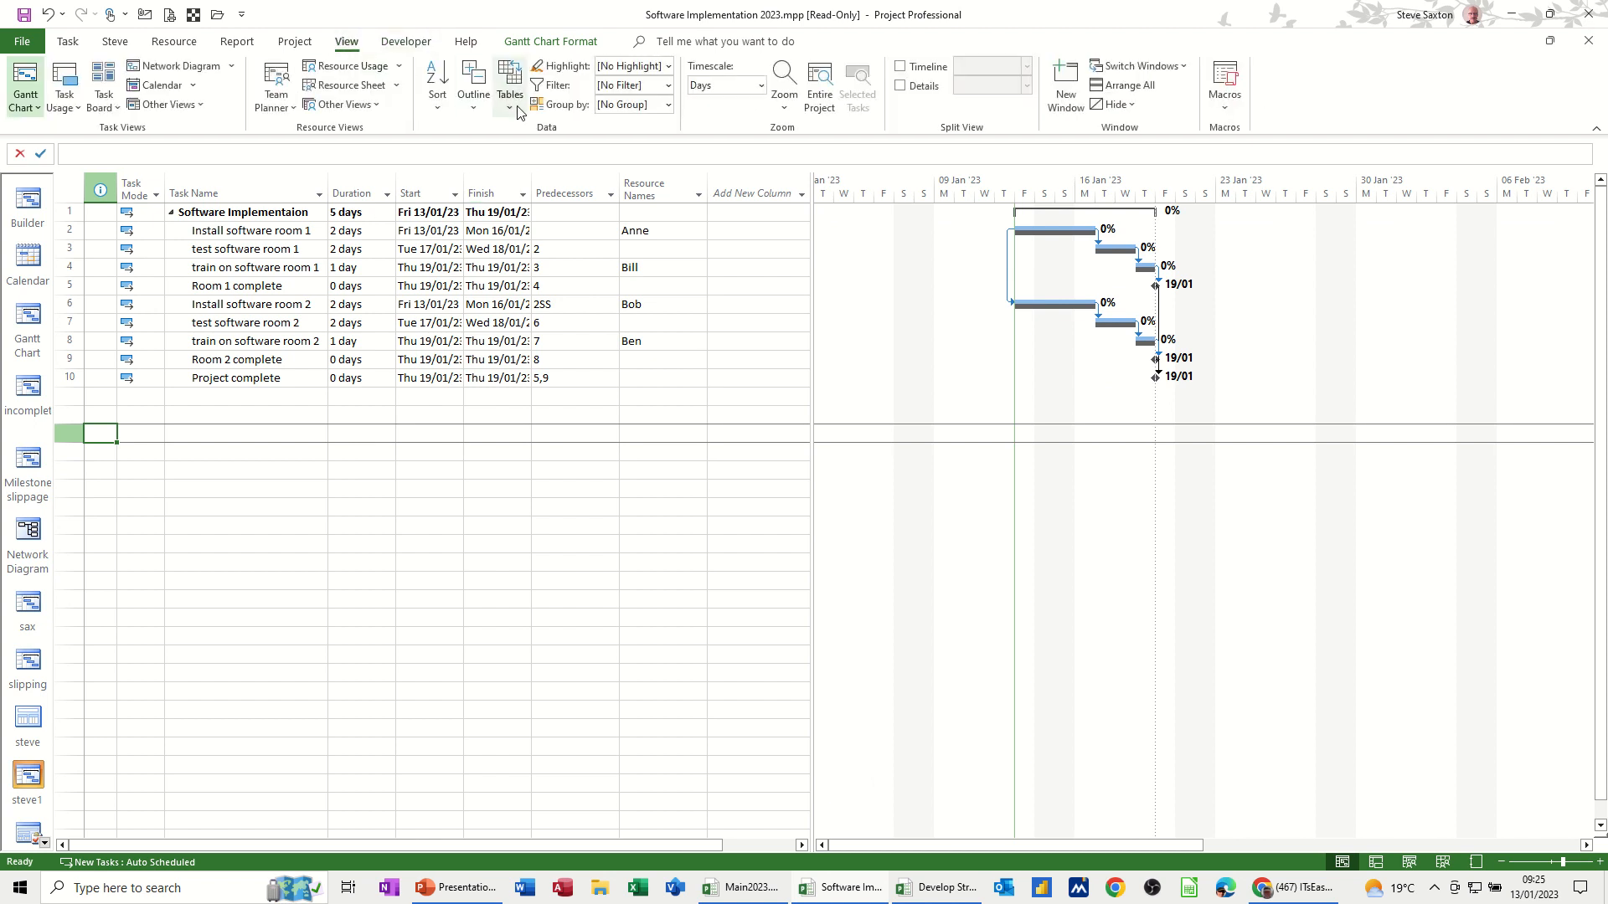
click(509, 81)
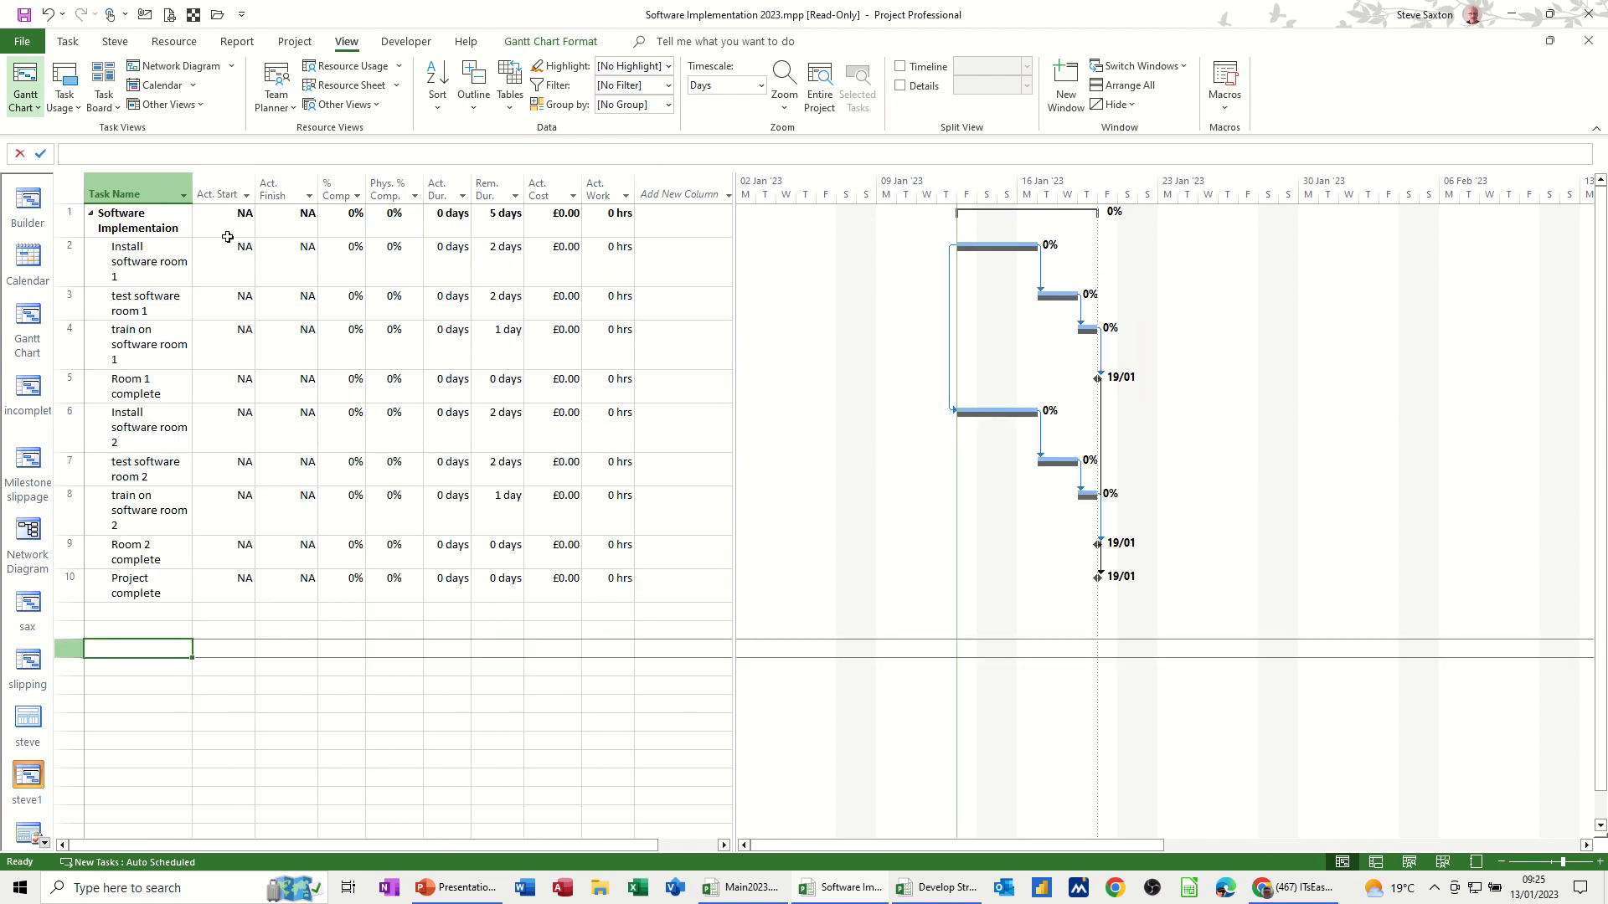
- Set Act. Start of Install software room 1 to Fri 20/01/23 from the calendar
click(218, 246)
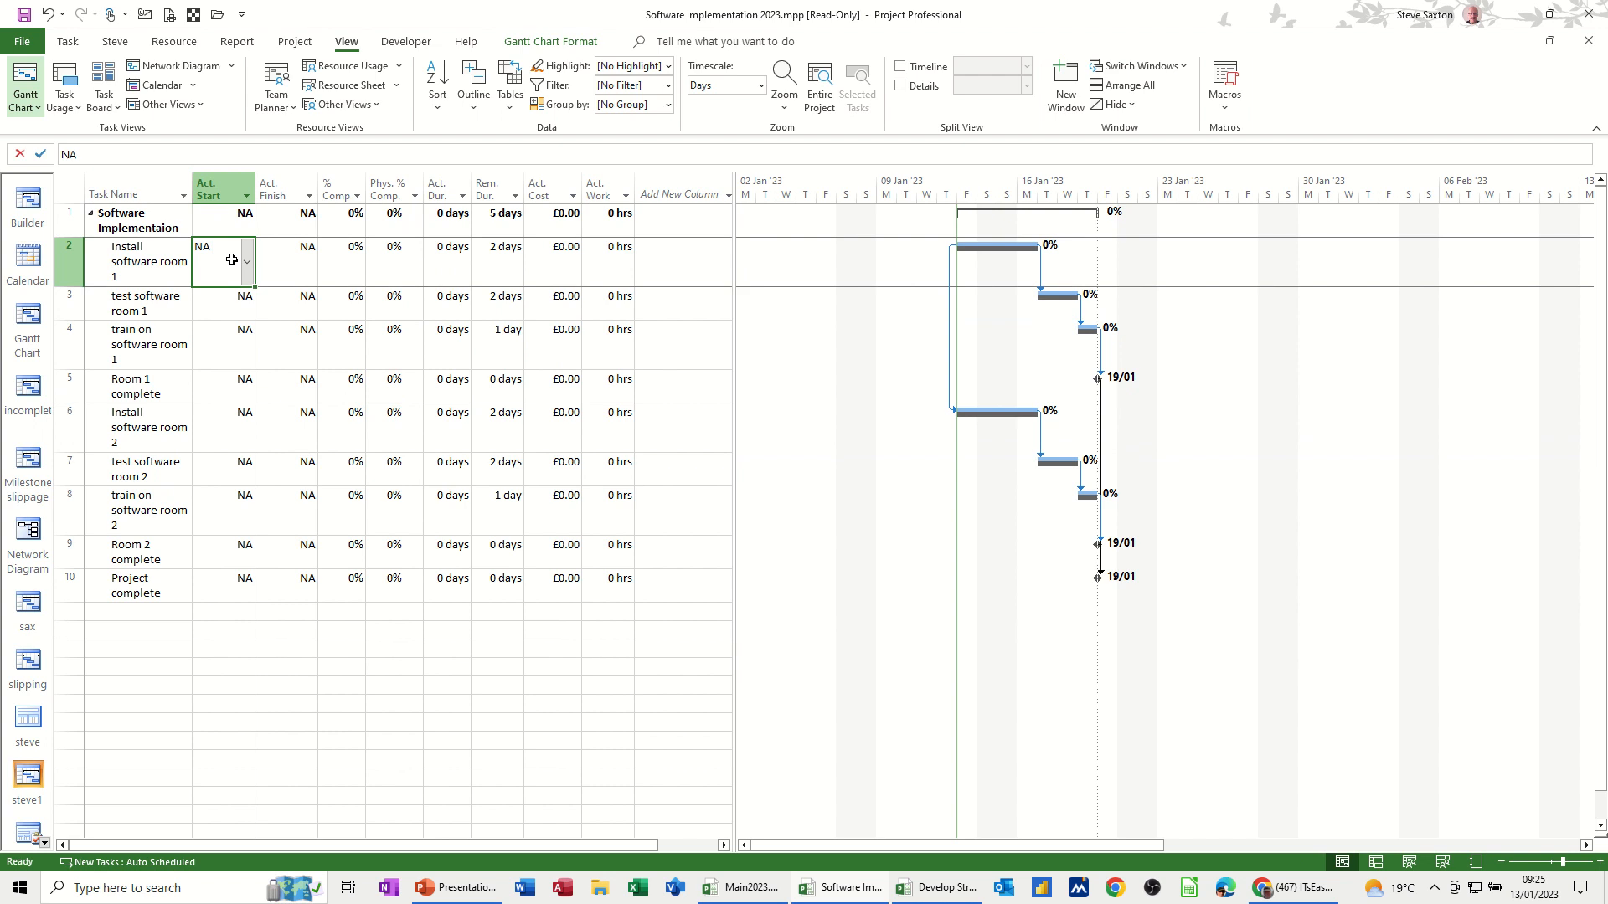
click(246, 261)
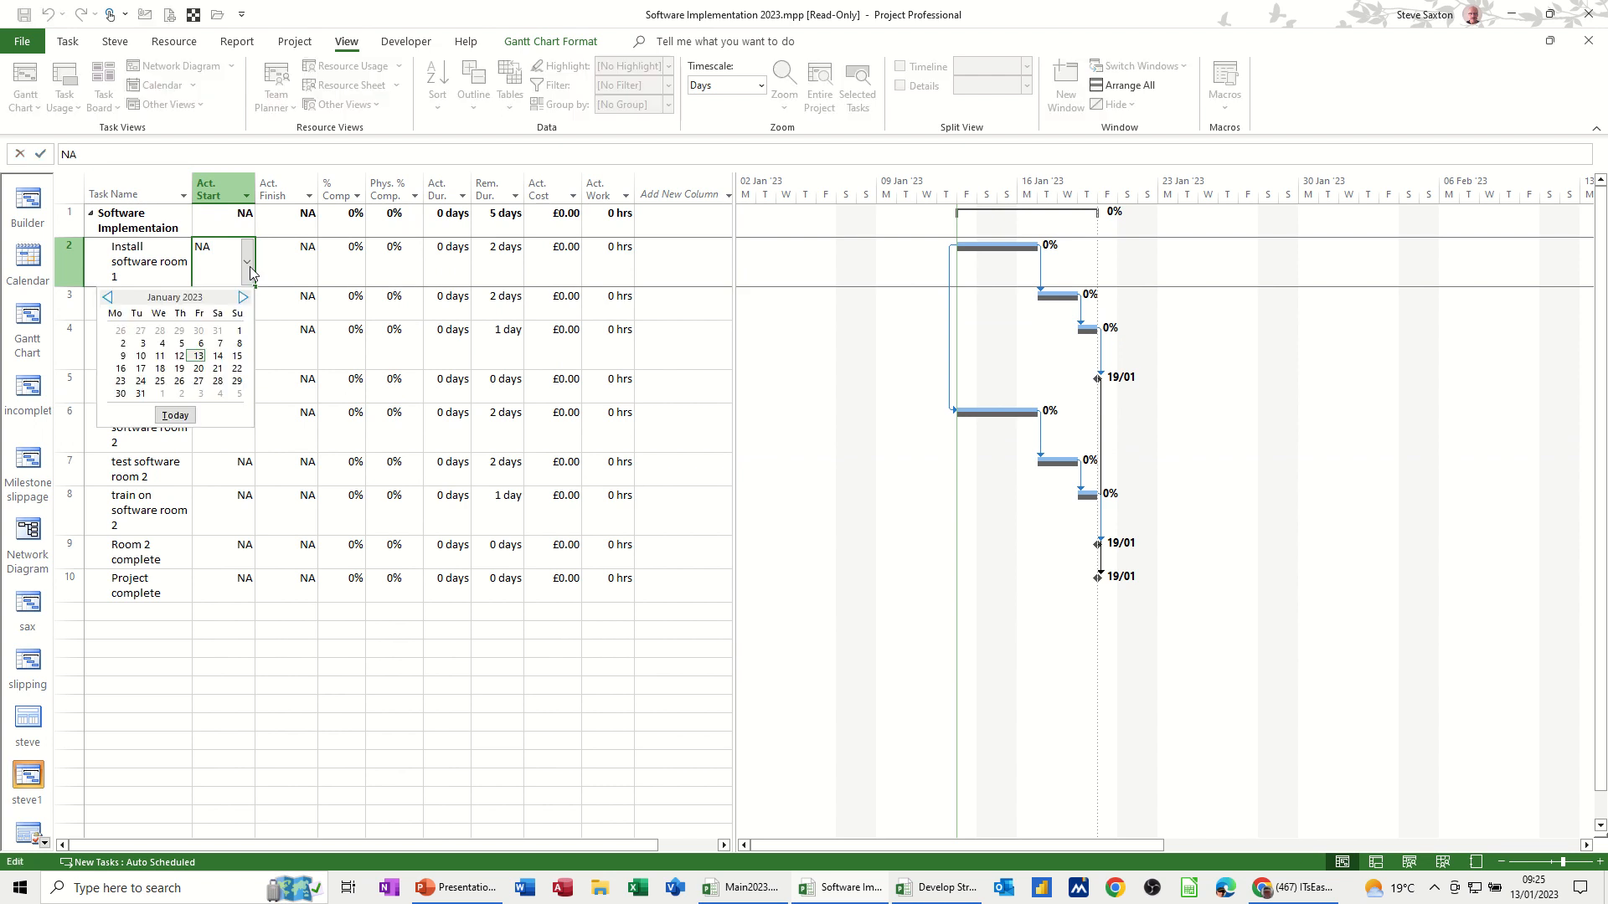
mouse_move(197, 368)
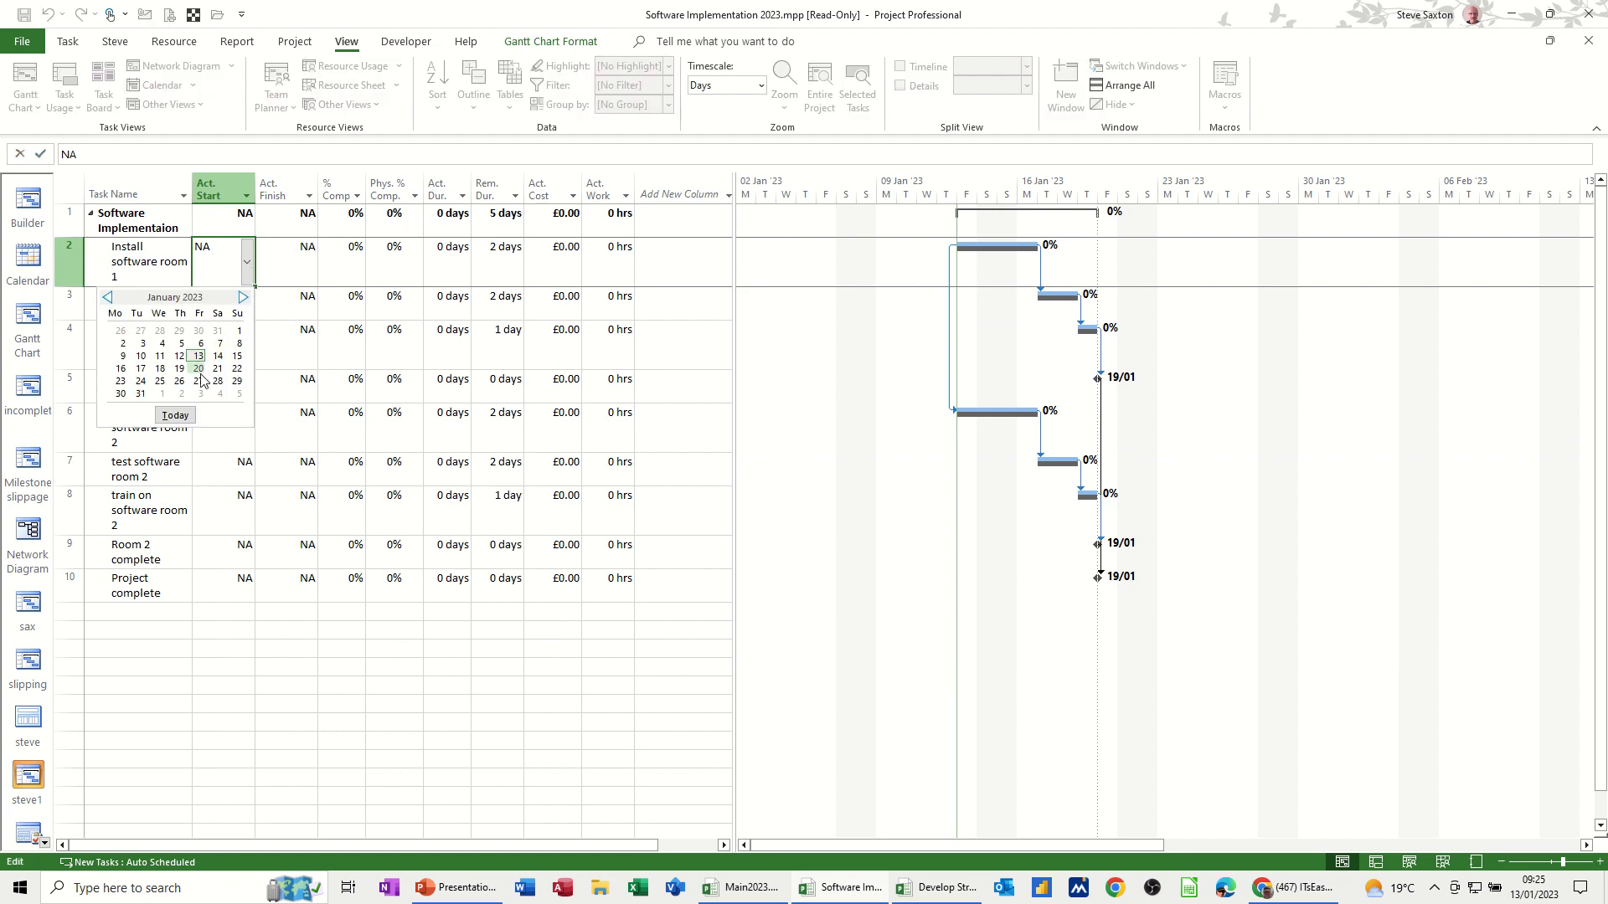
click(198, 369)
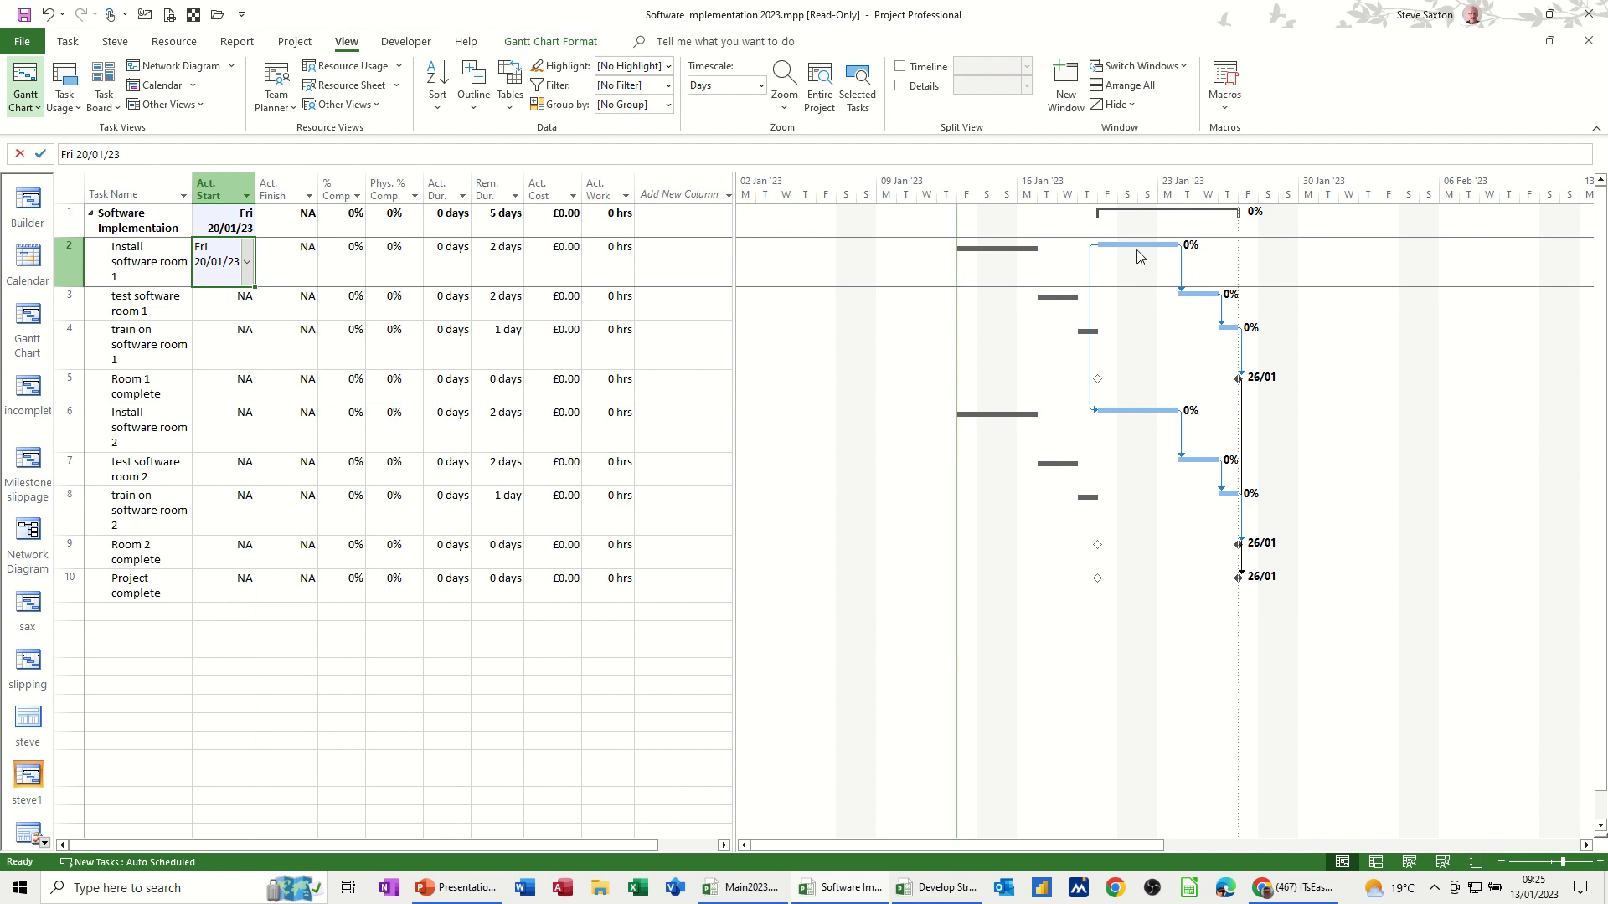
mouse_move(1068, 490)
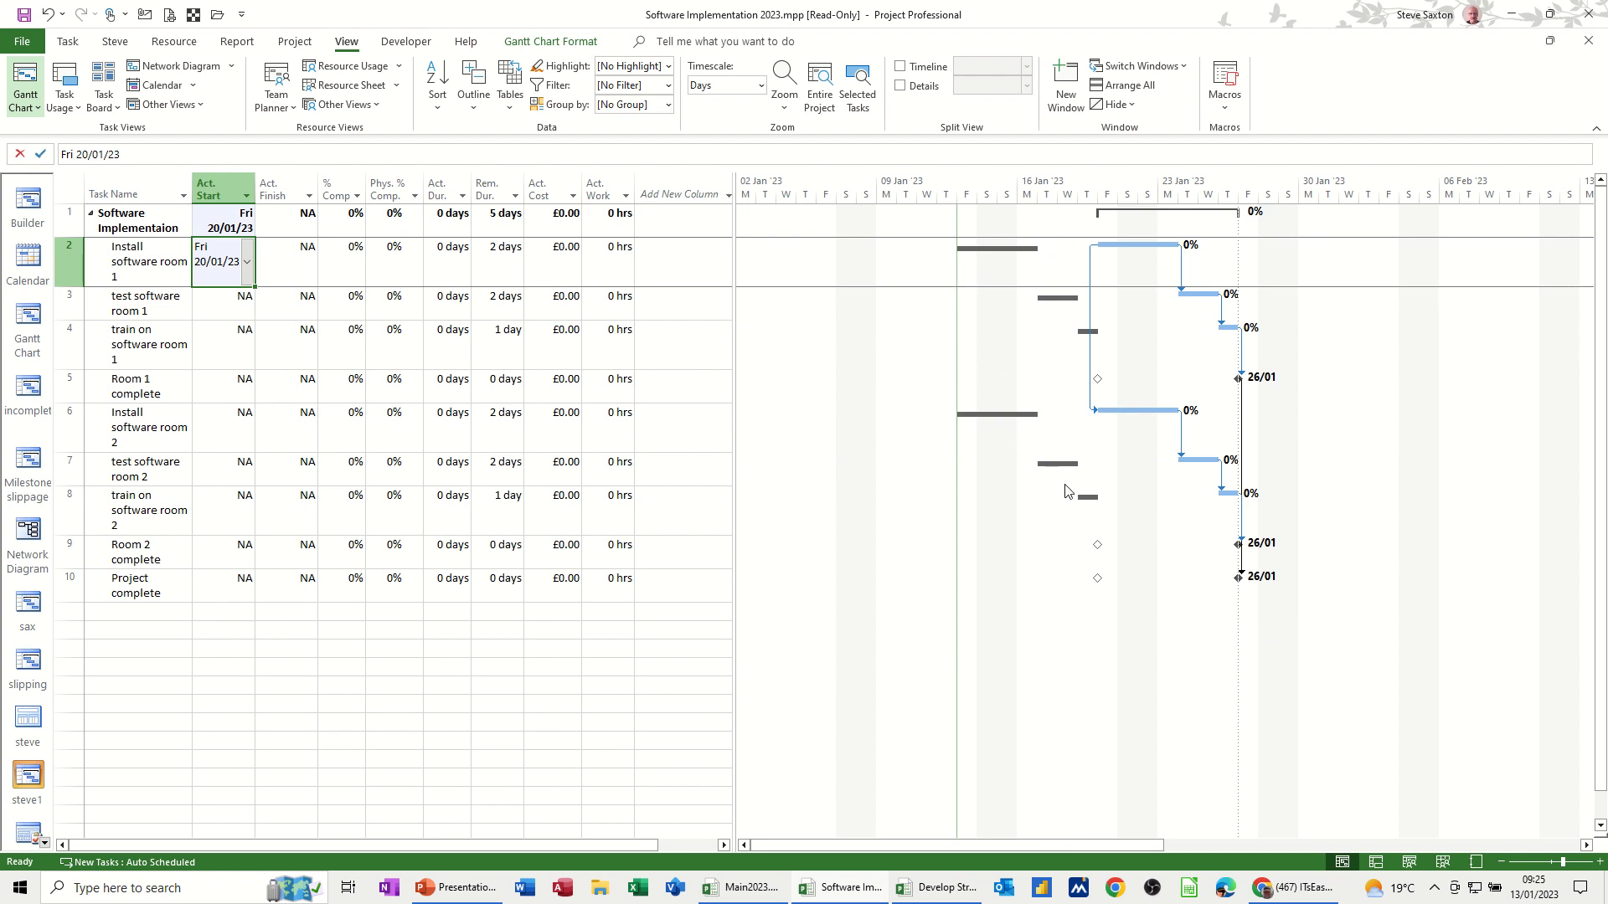
mouse_move(1014, 425)
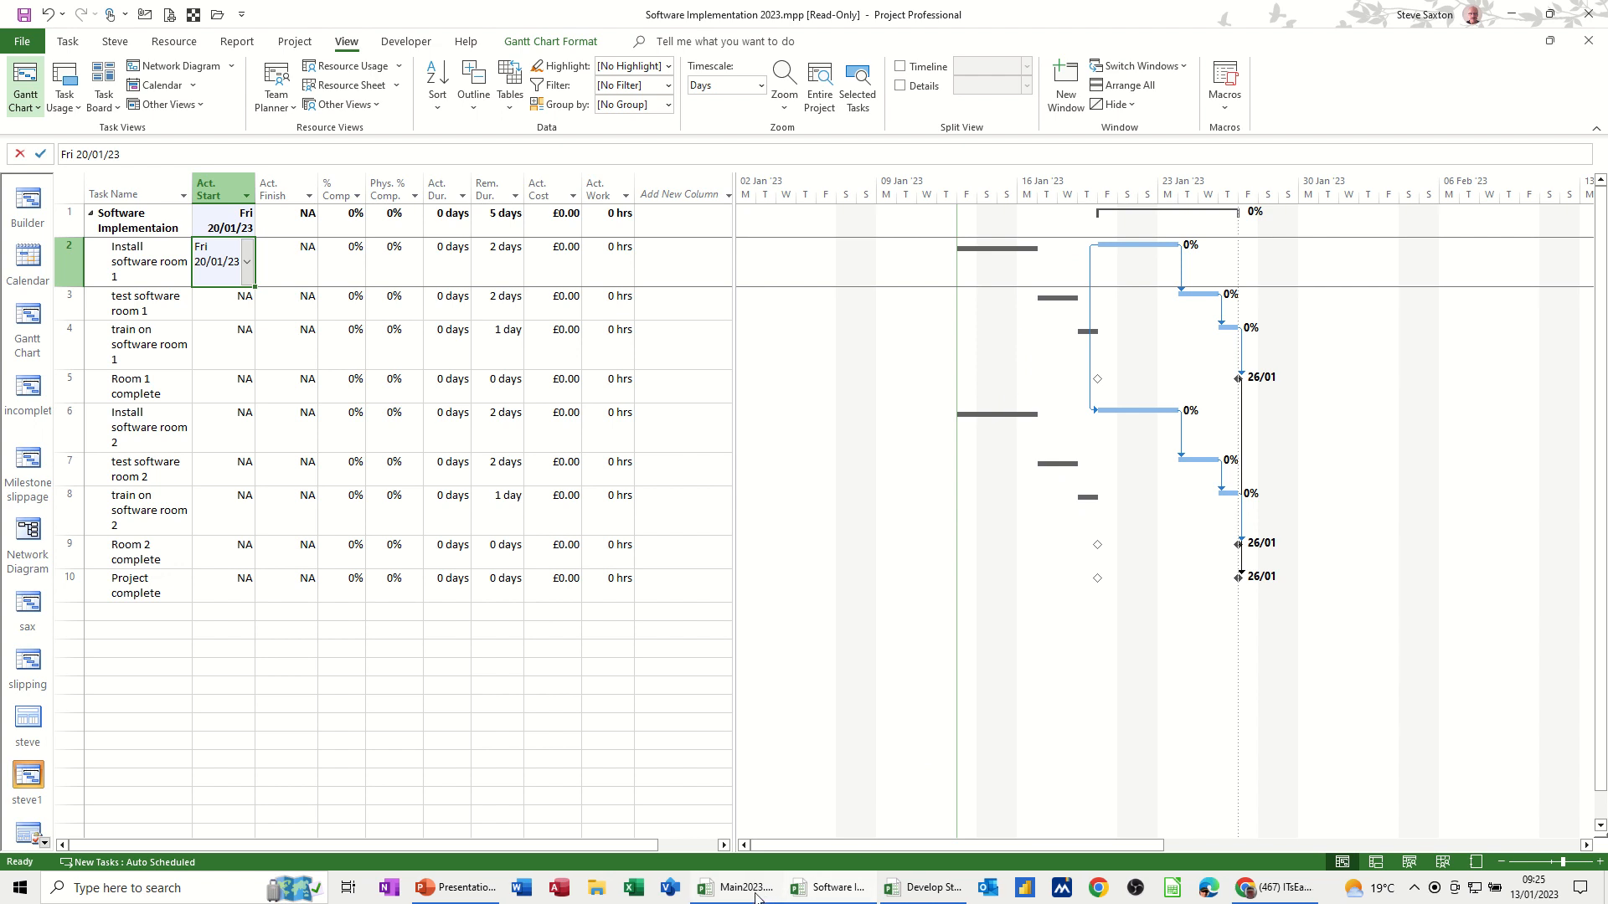
- Return to the Main2023 master to review the subproject now starting Fri 20/01/23
click(733, 887)
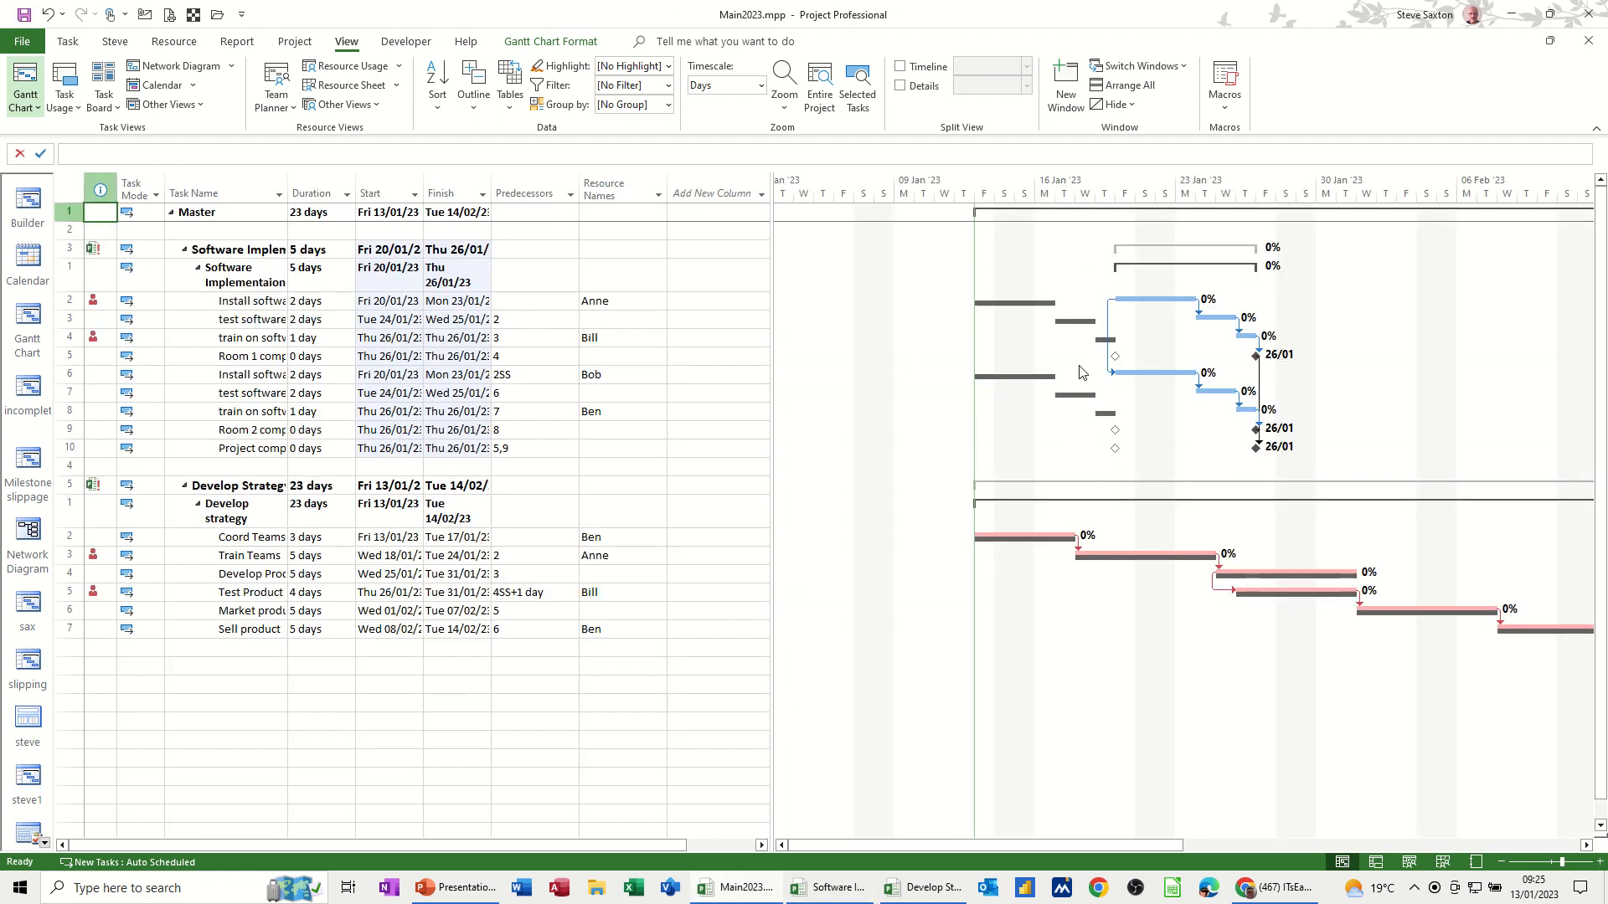
mouse_move(1110, 439)
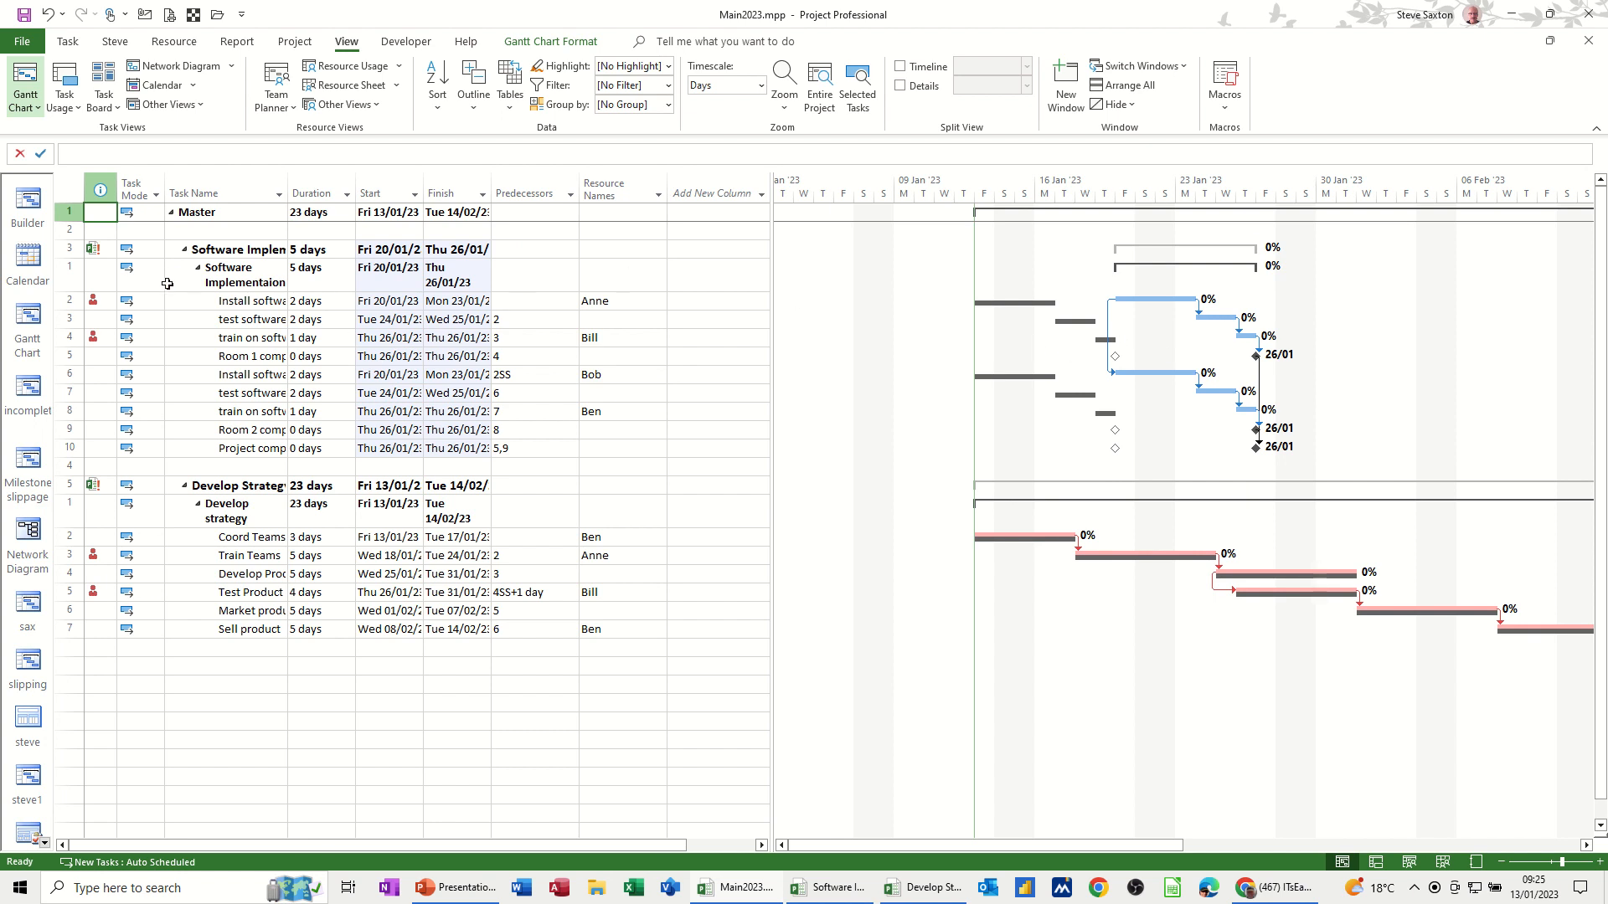
mouse_move(219, 331)
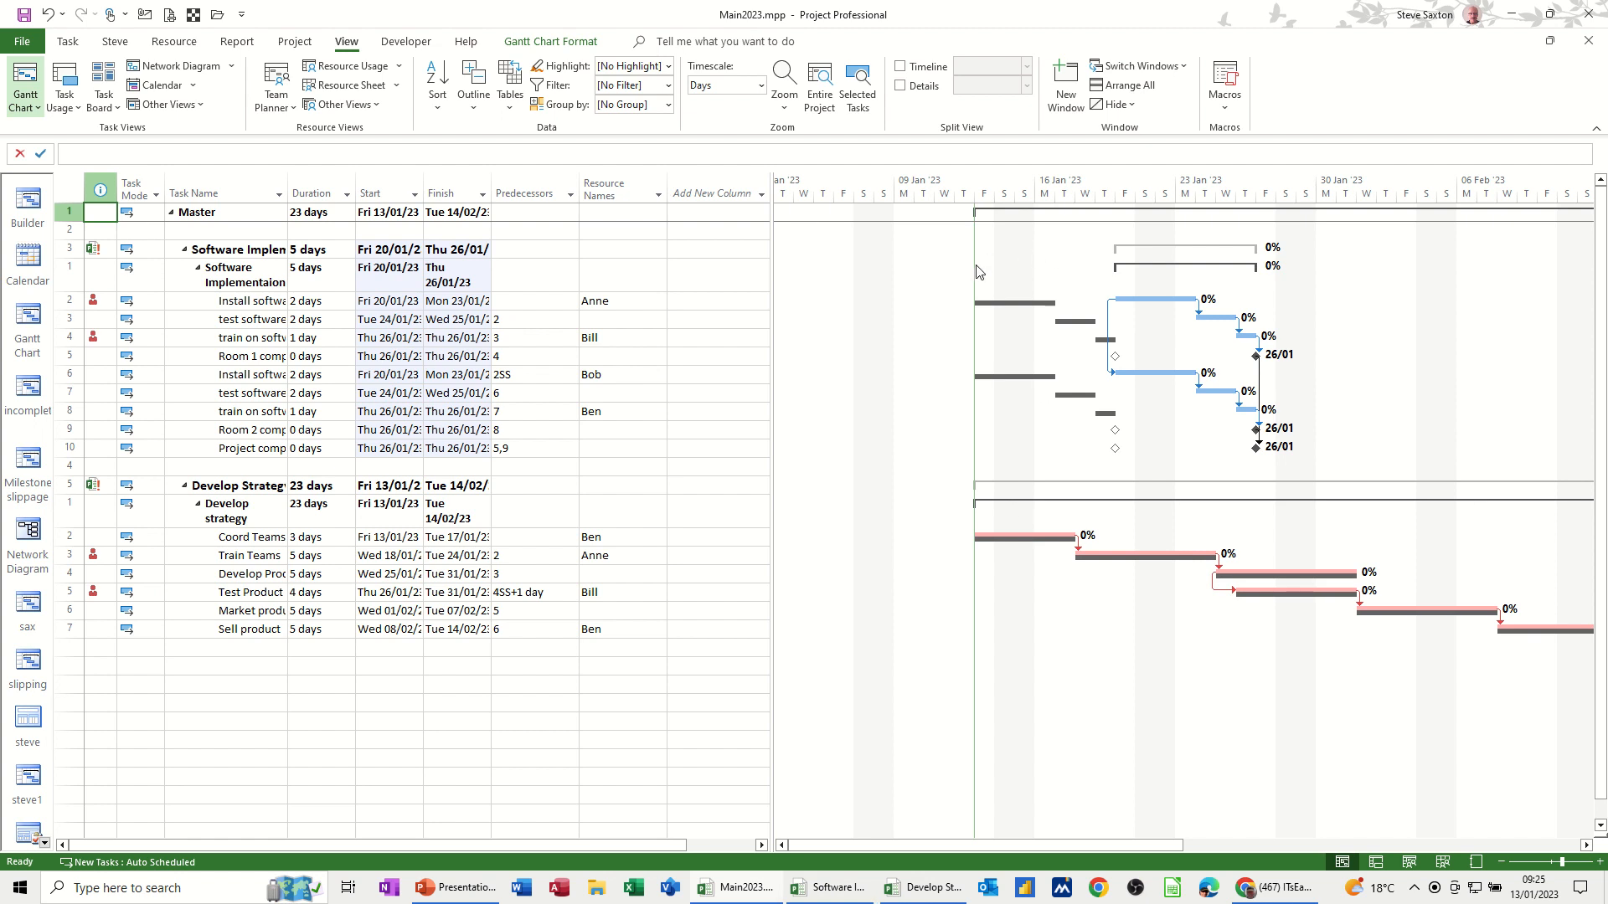
click(67, 40)
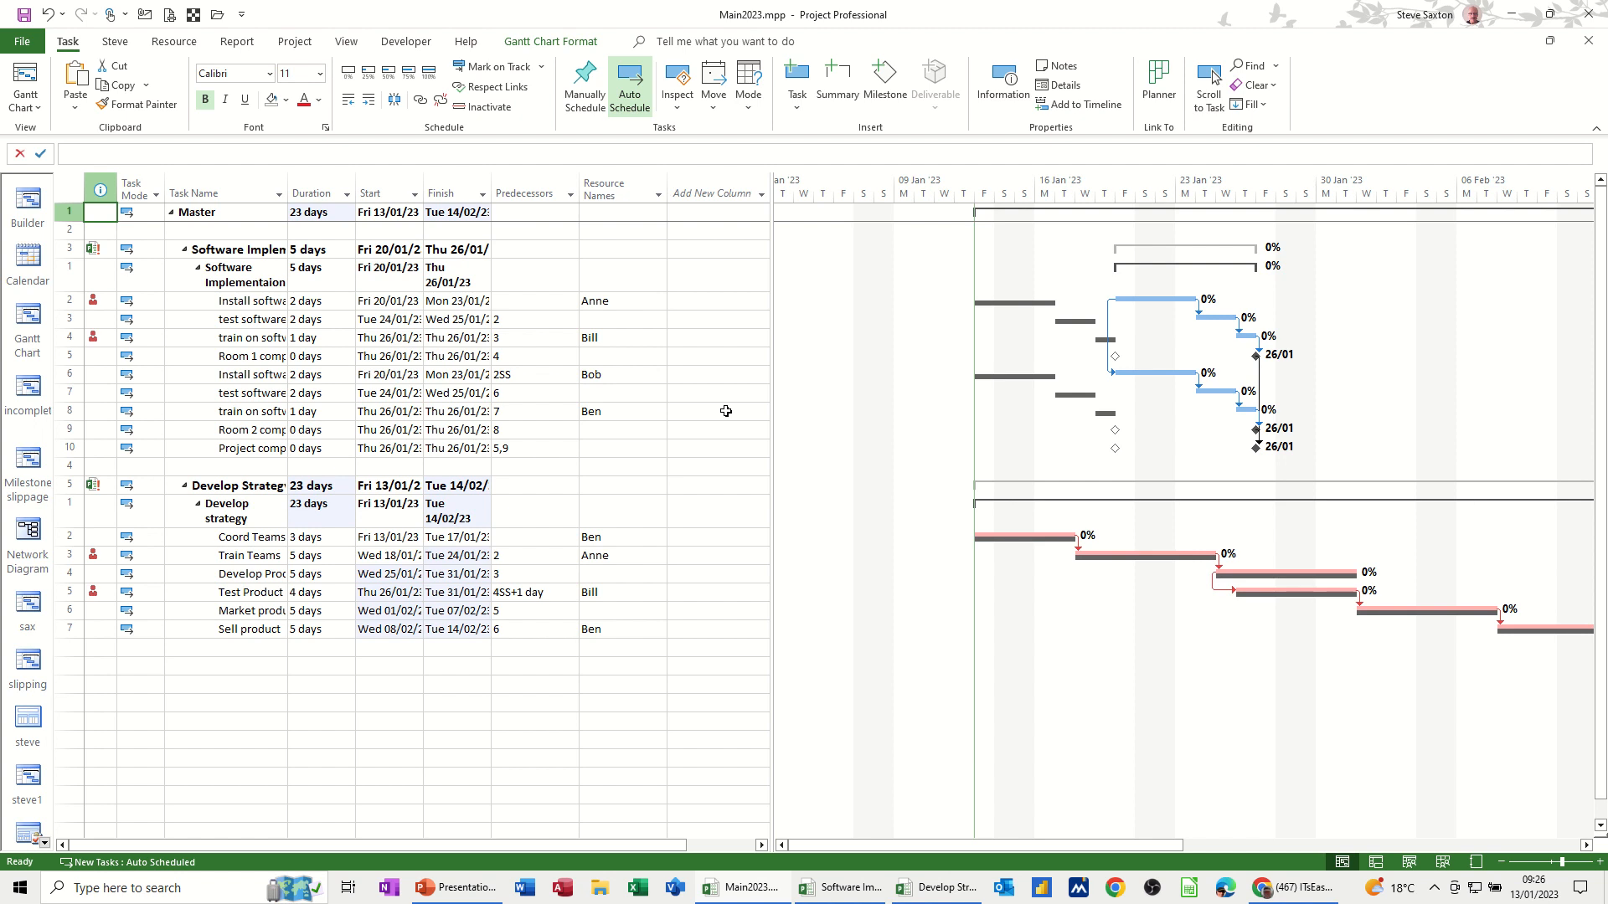
mouse_move(464, 161)
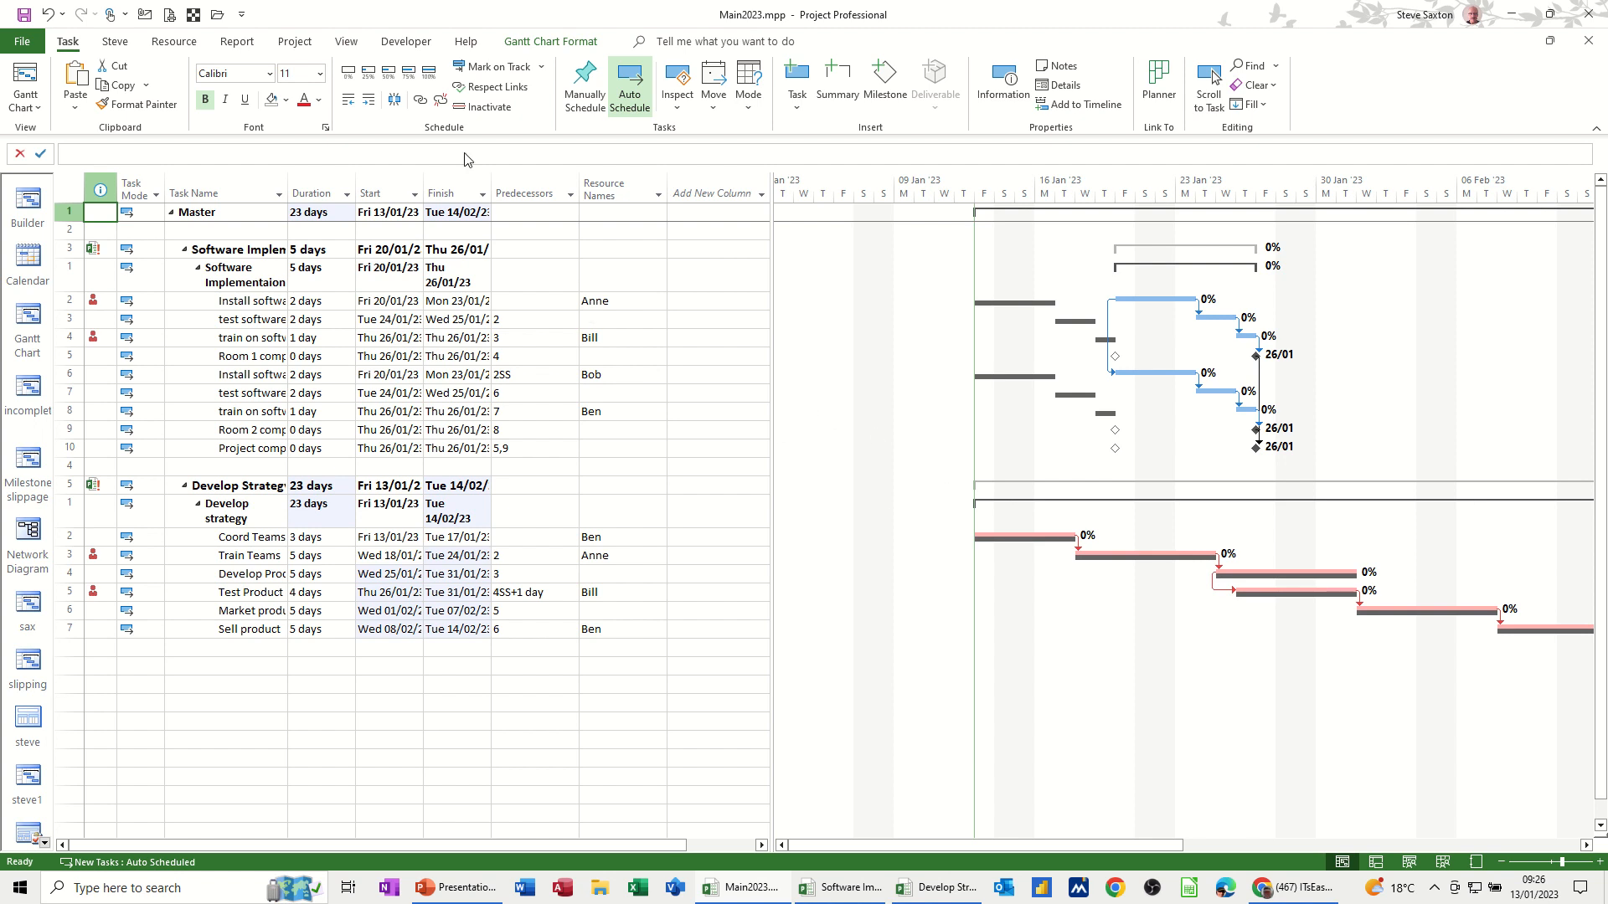
- Level All resources, stretching Develop strategy to 25 days finishing Thu 16/02/23
click(173, 40)
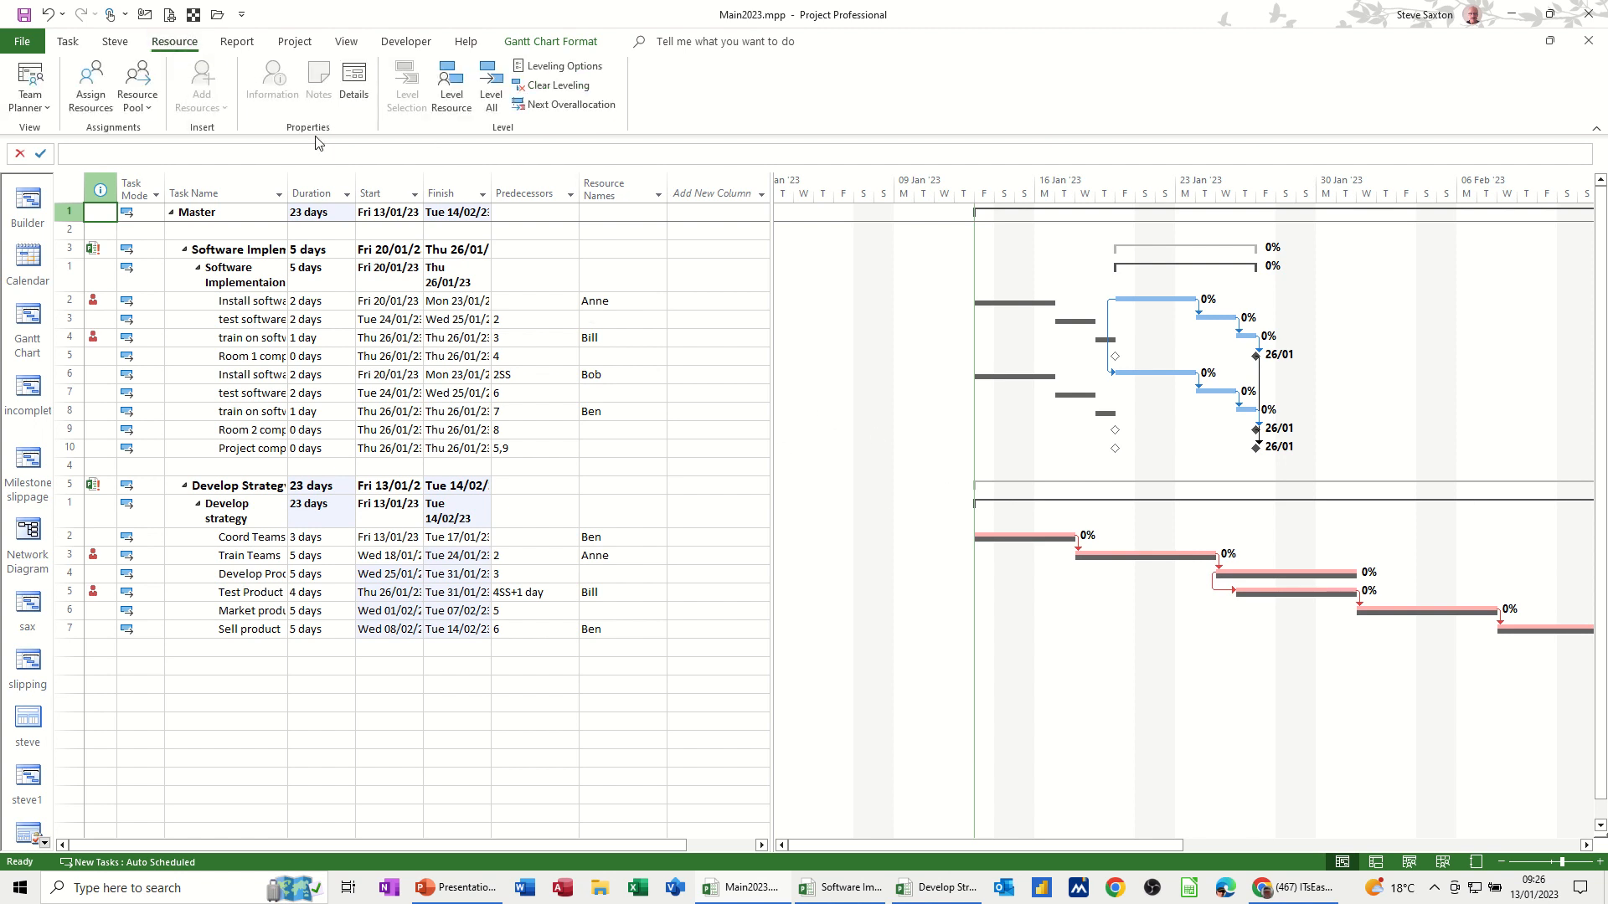
mouse_move(89, 308)
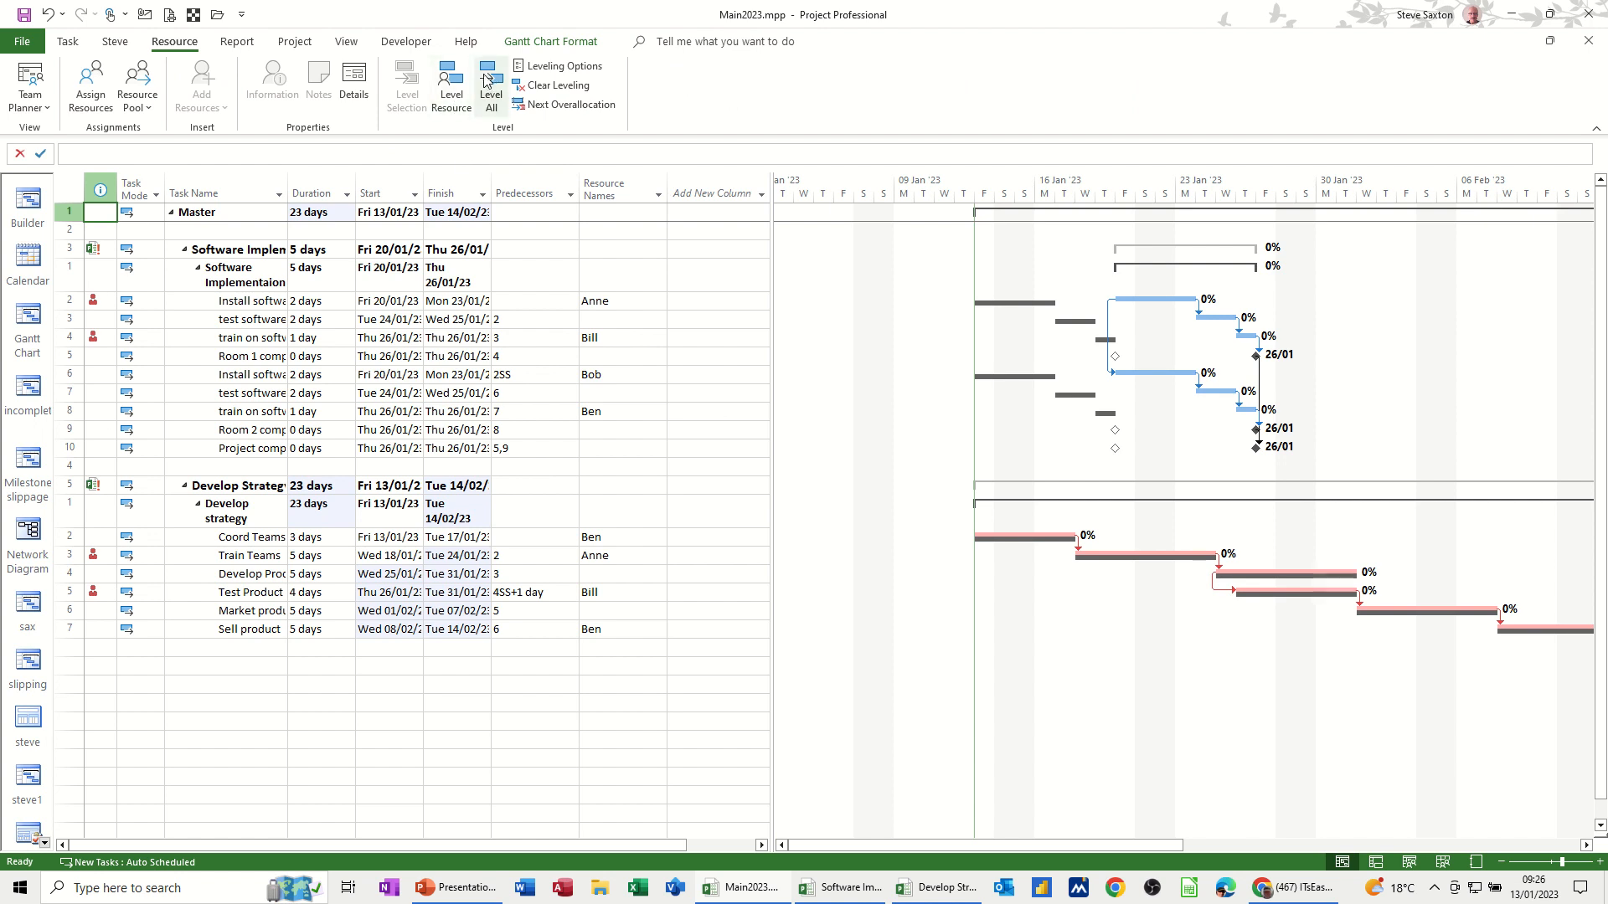
click(490, 85)
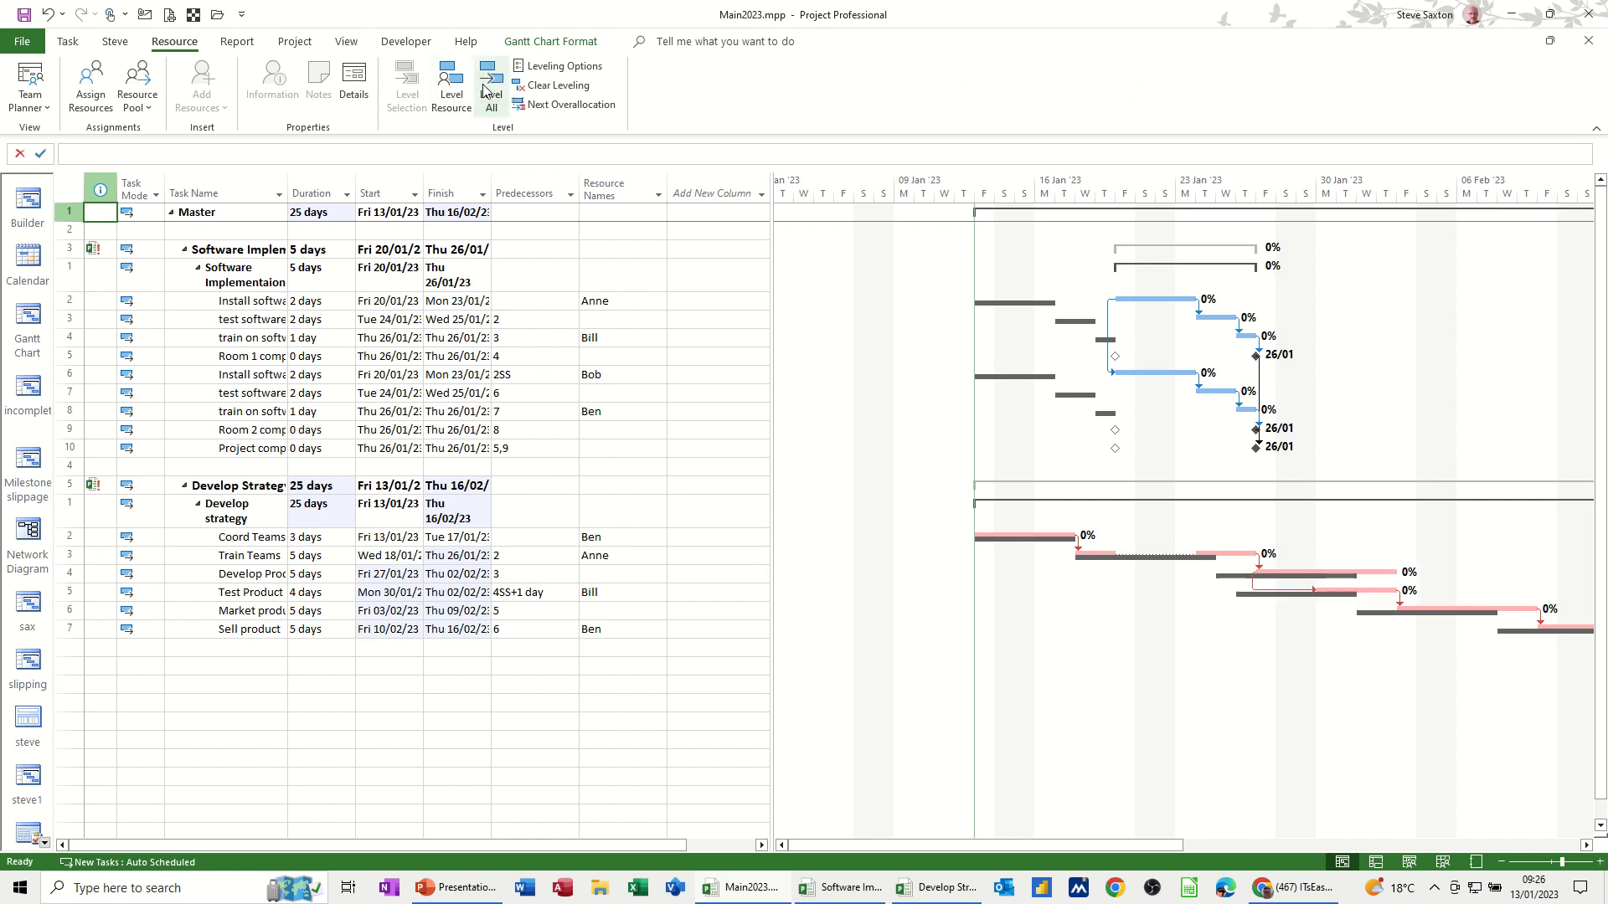
mouse_move(1241, 568)
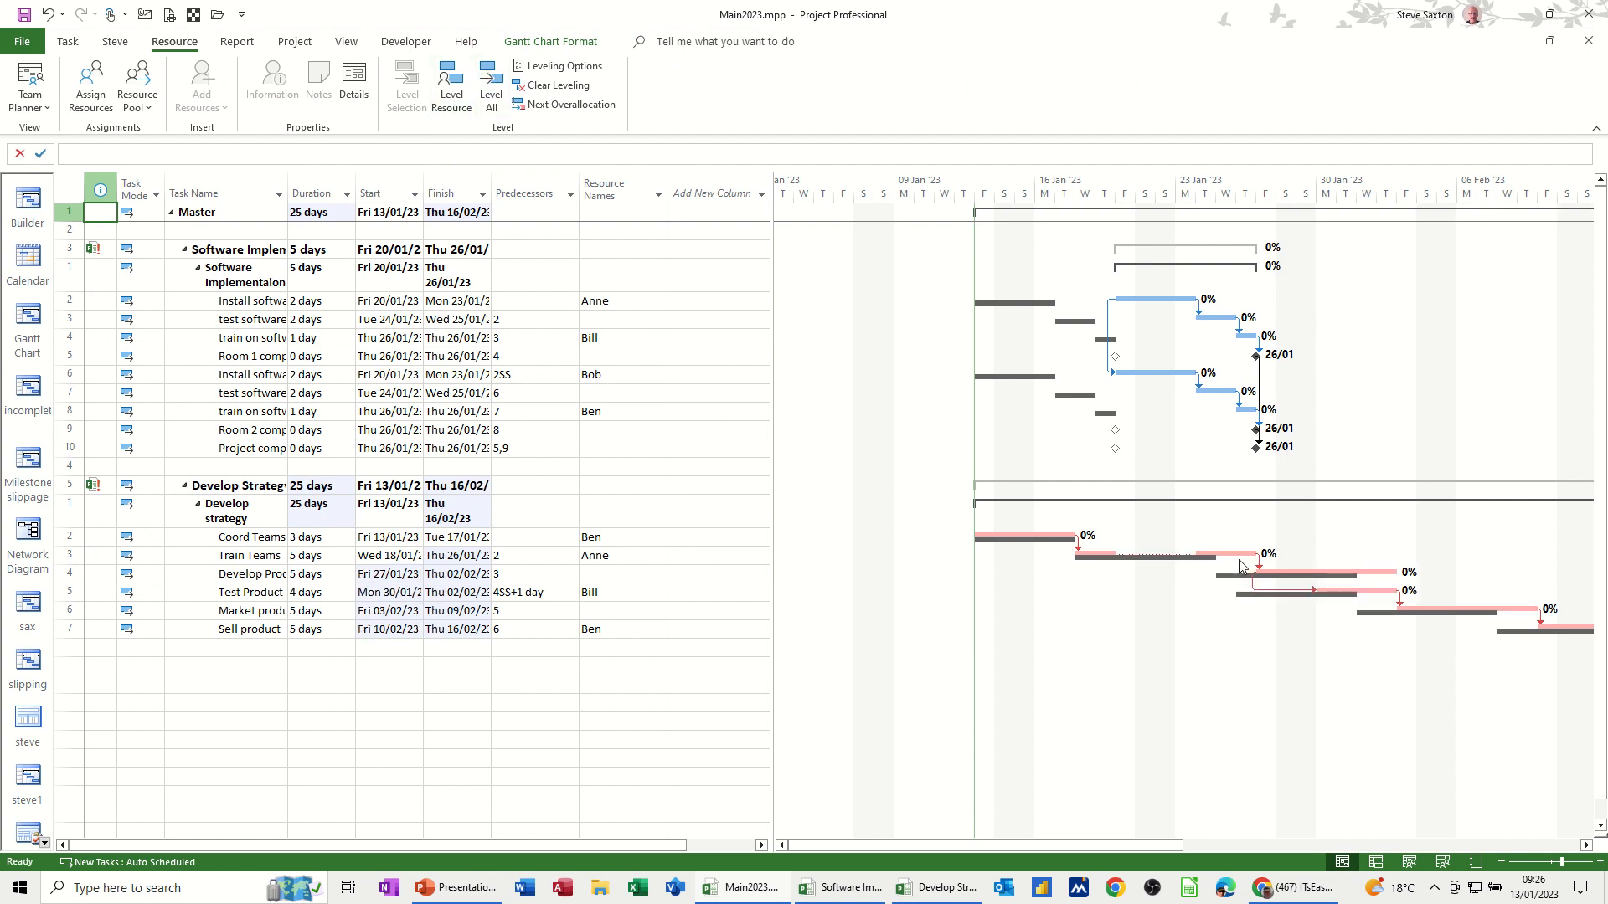
mouse_move(1181, 589)
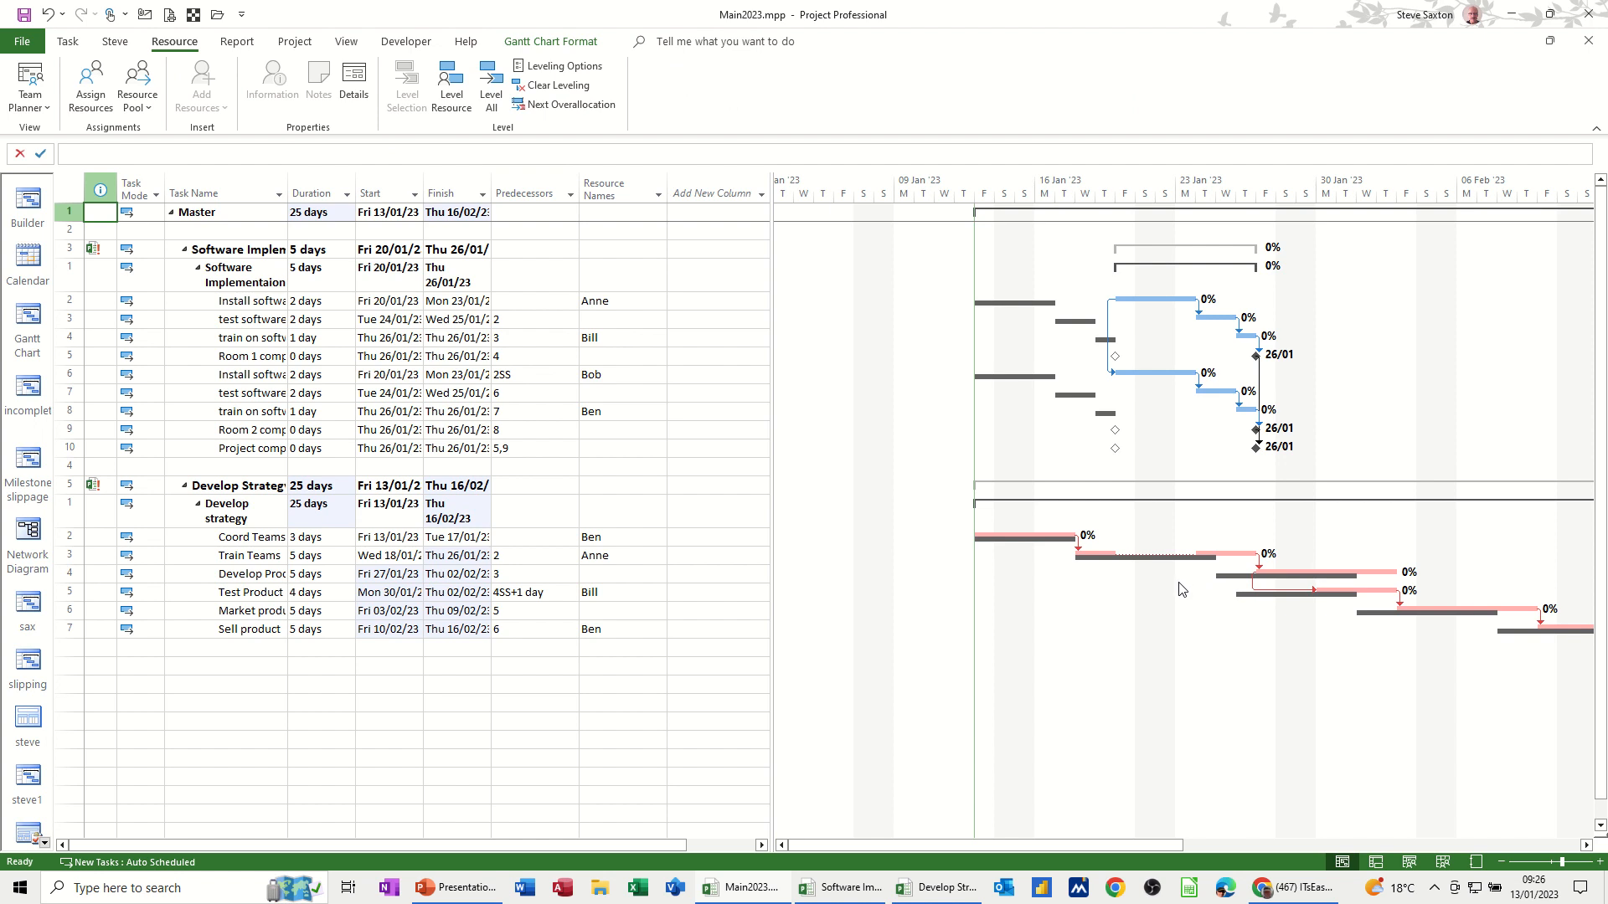
mouse_move(1095, 431)
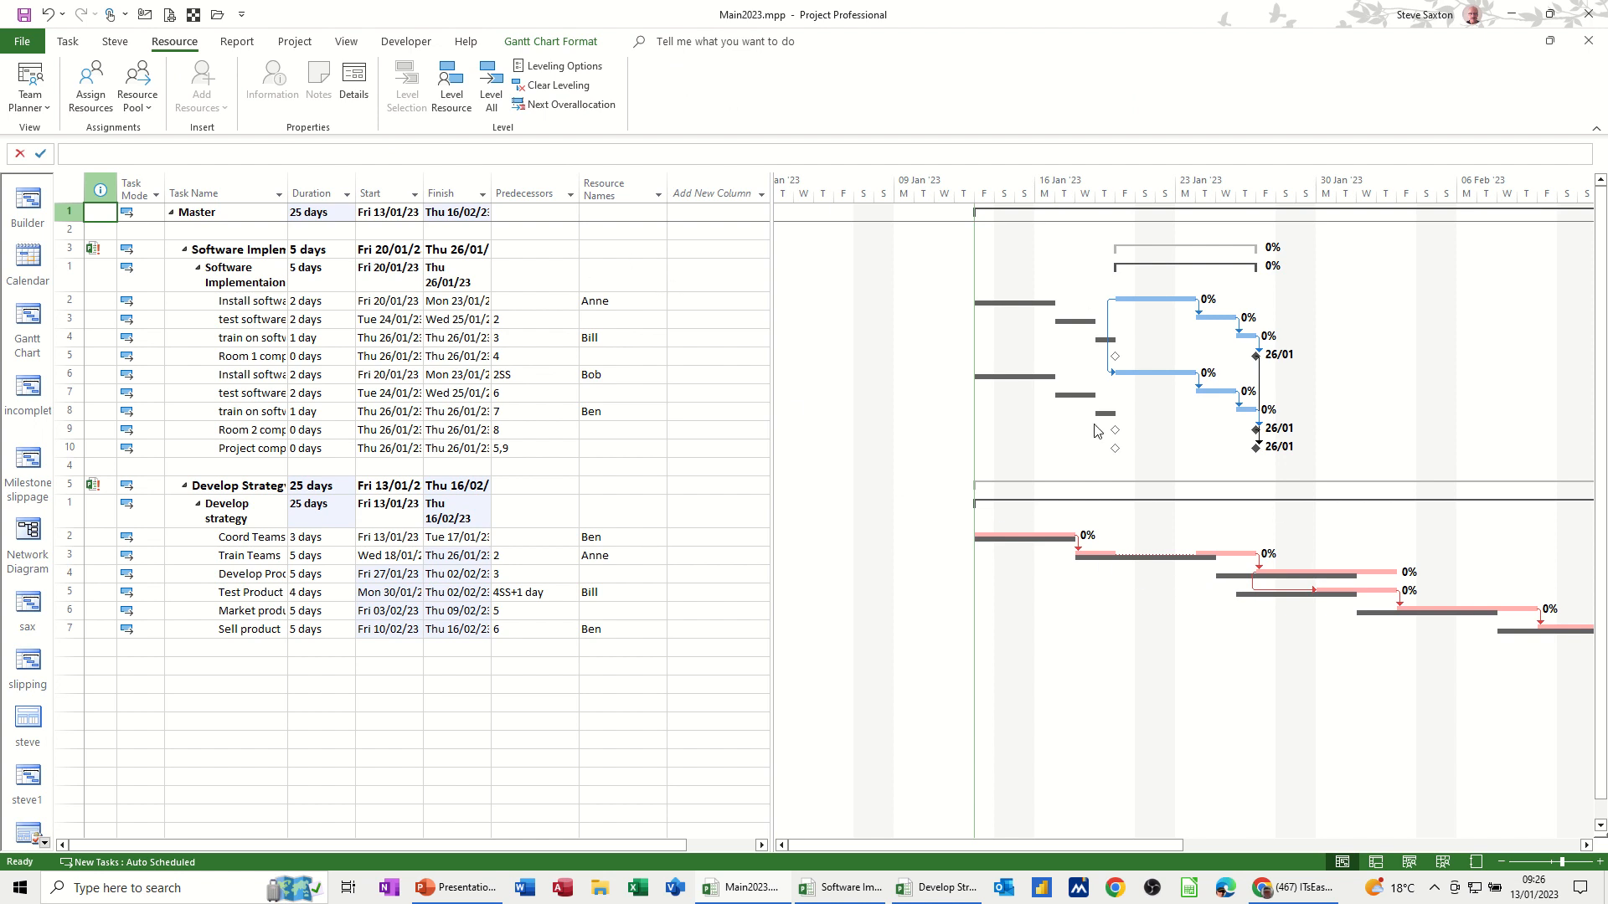
click(345, 40)
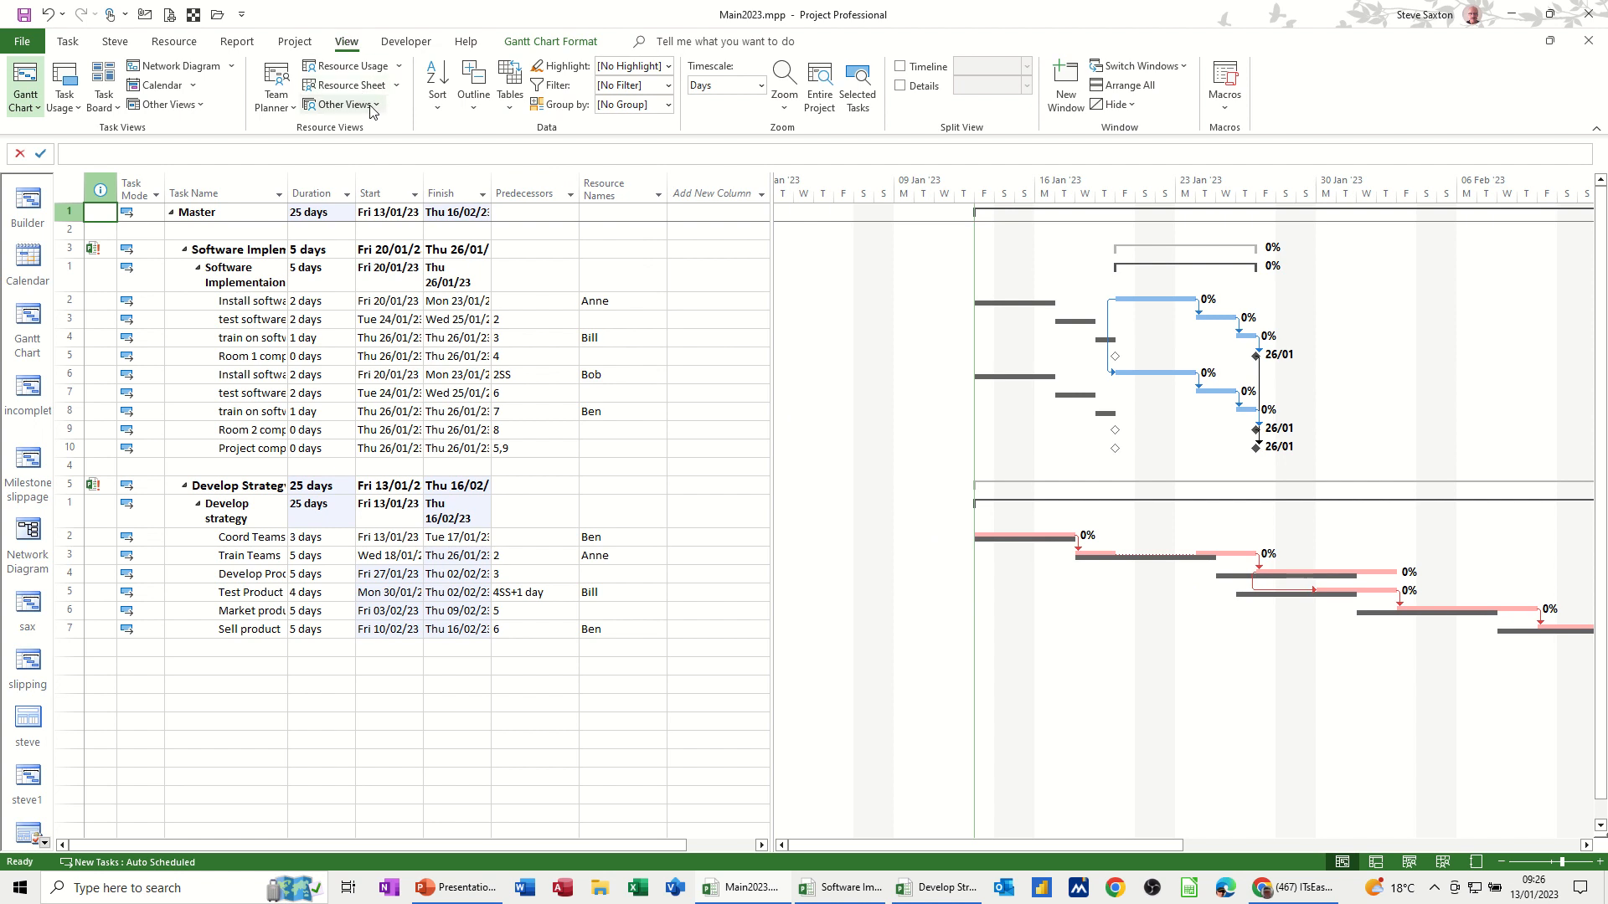
- Apply the Leveling Gantt view from More Views, showing Leveling Delay of 0 edays
click(341, 104)
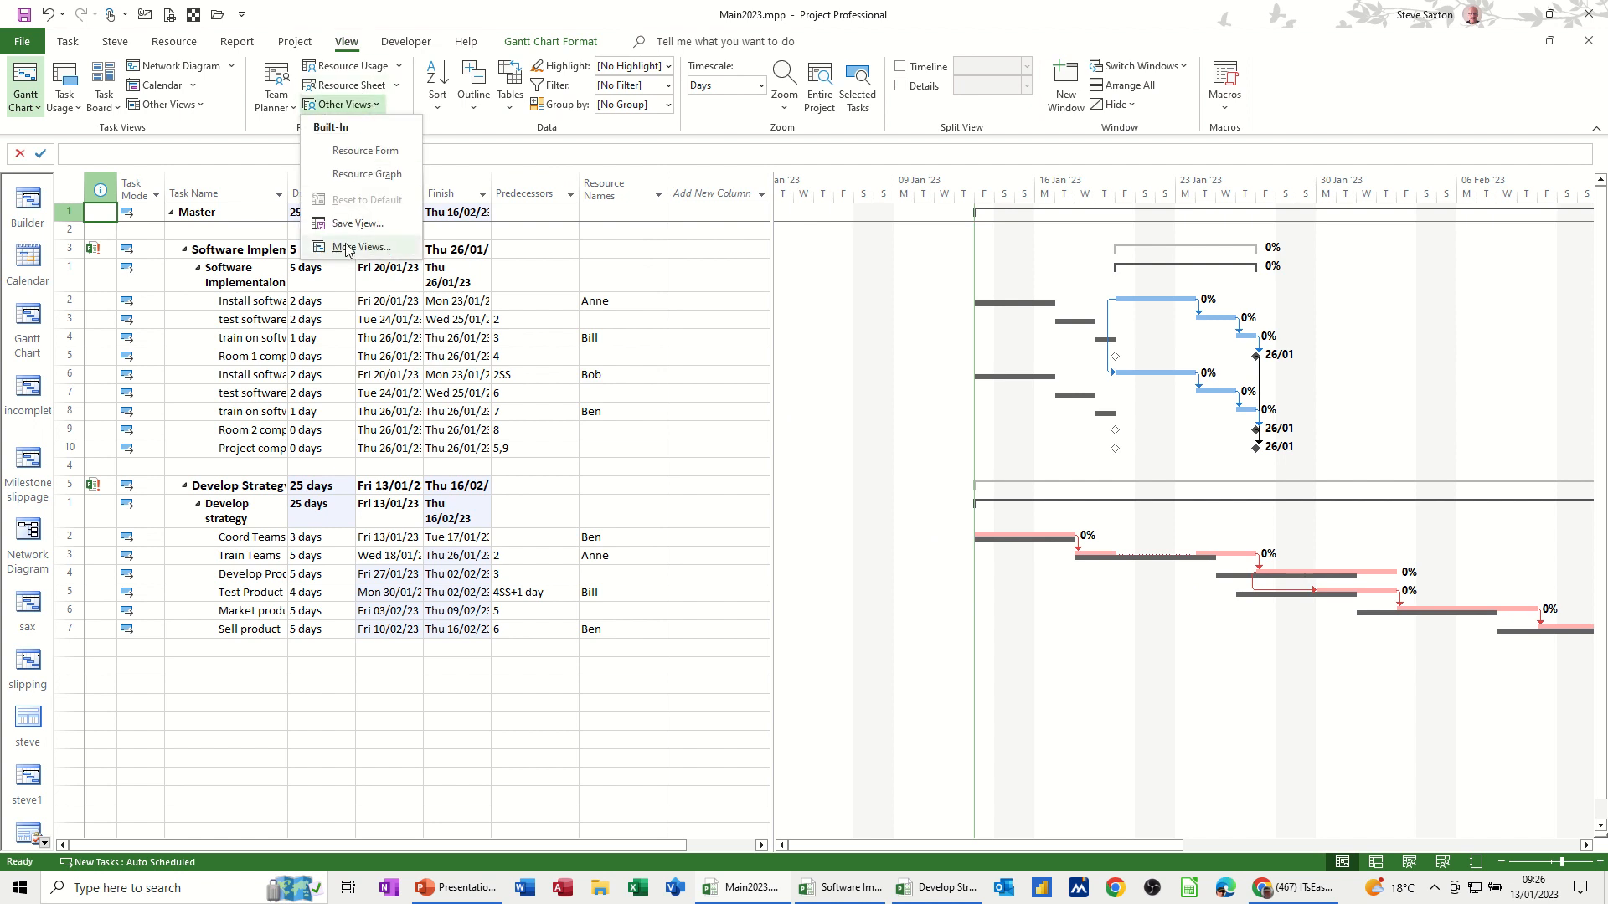
click(358, 246)
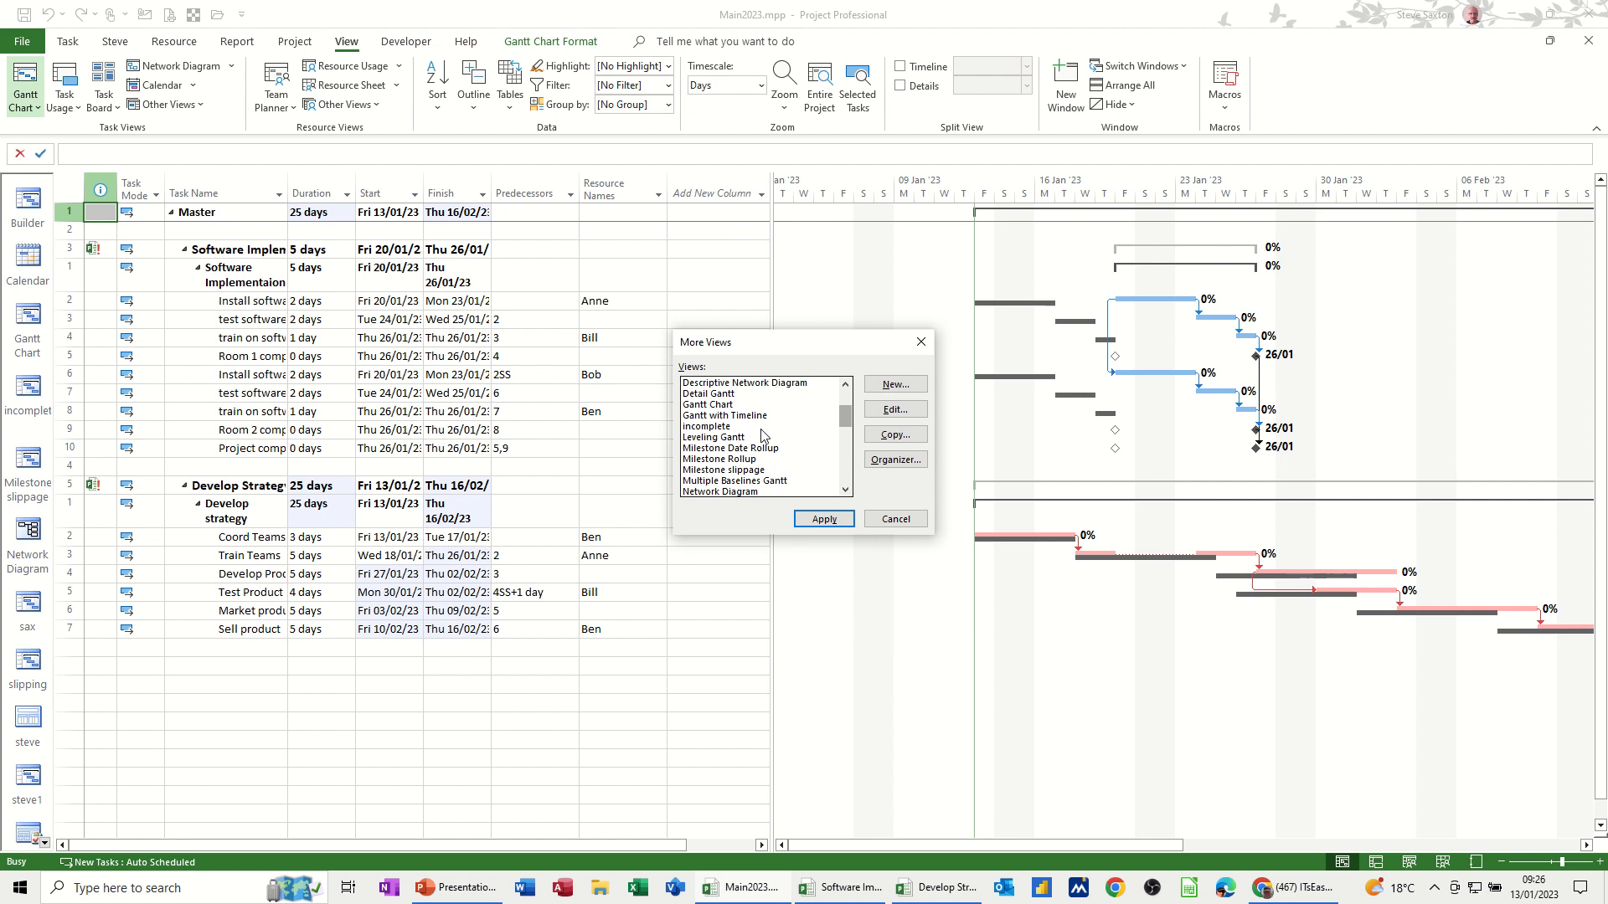
click(820, 519)
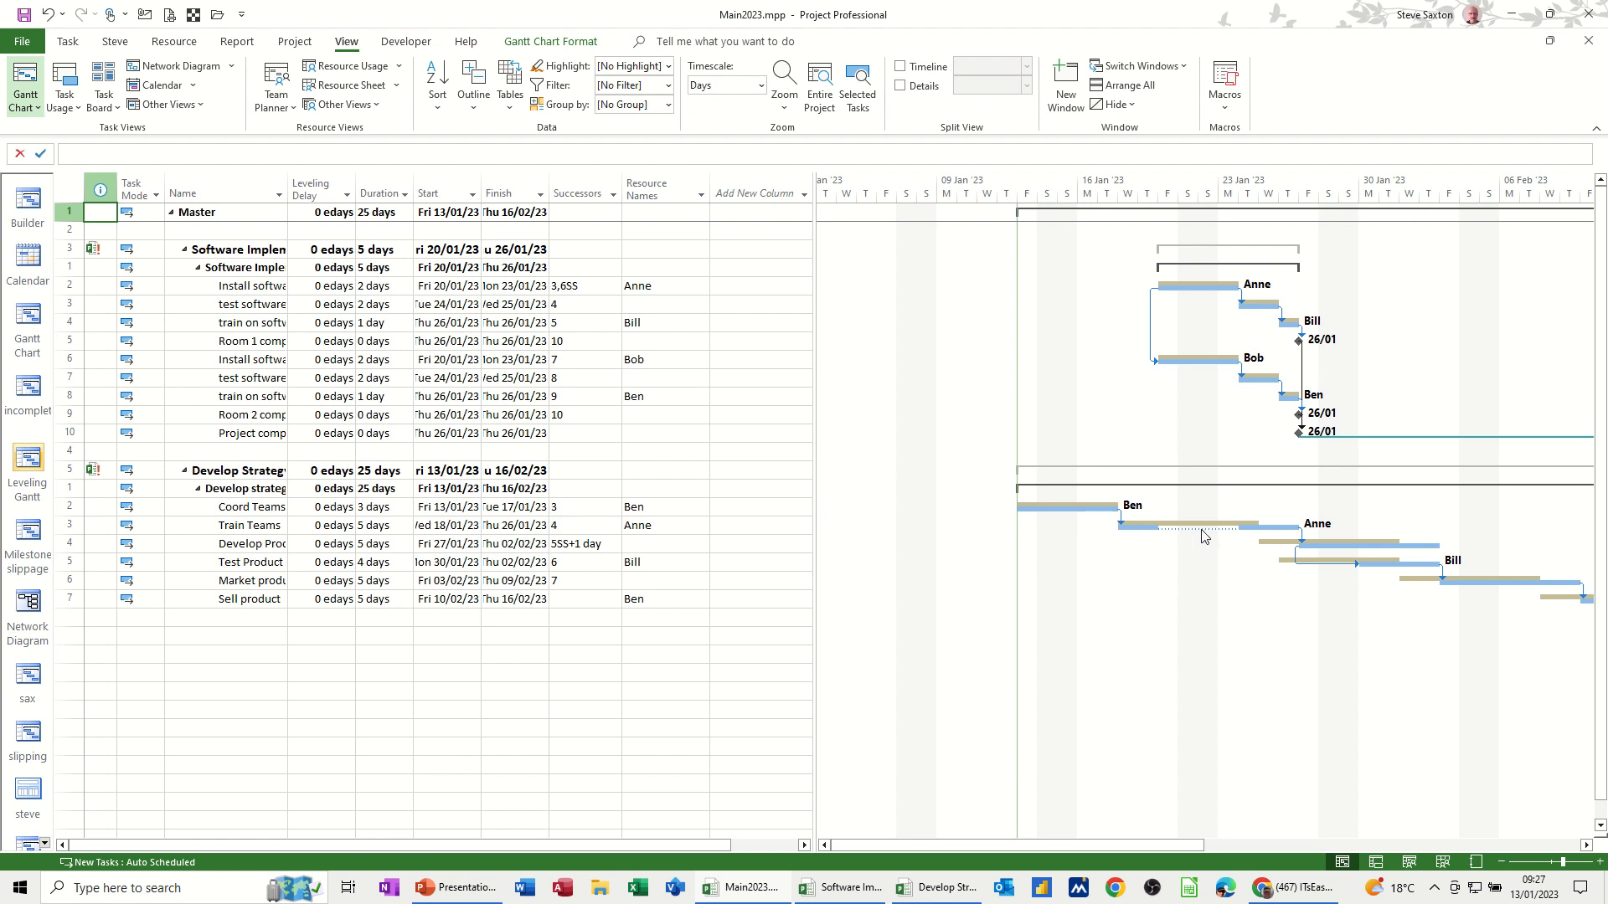
mouse_move(1194, 541)
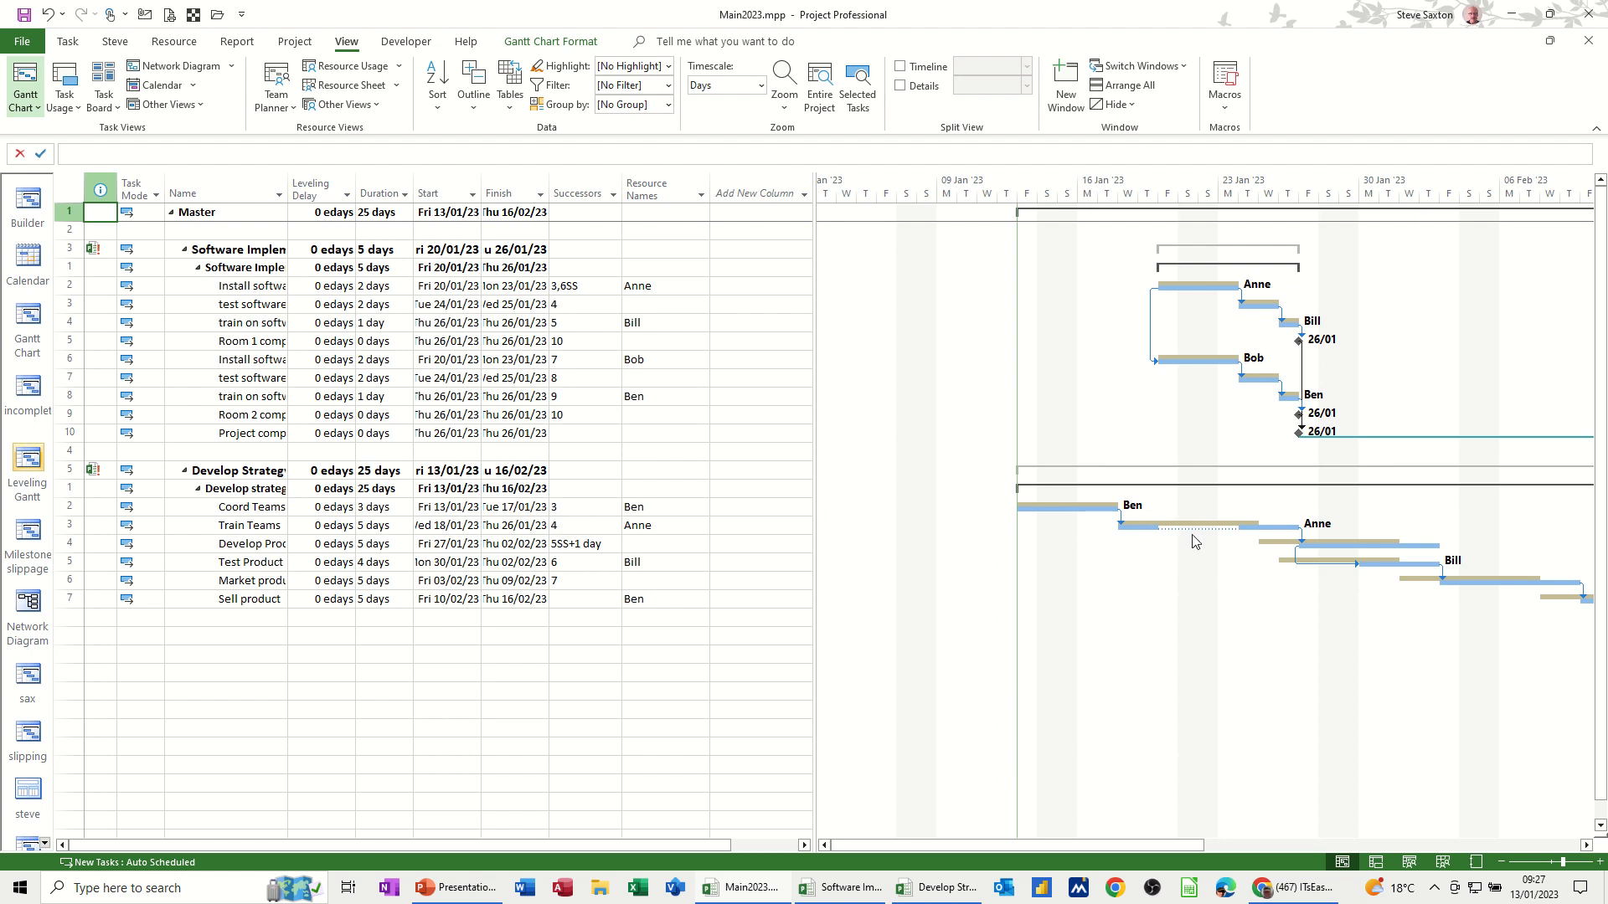
mouse_move(1152, 543)
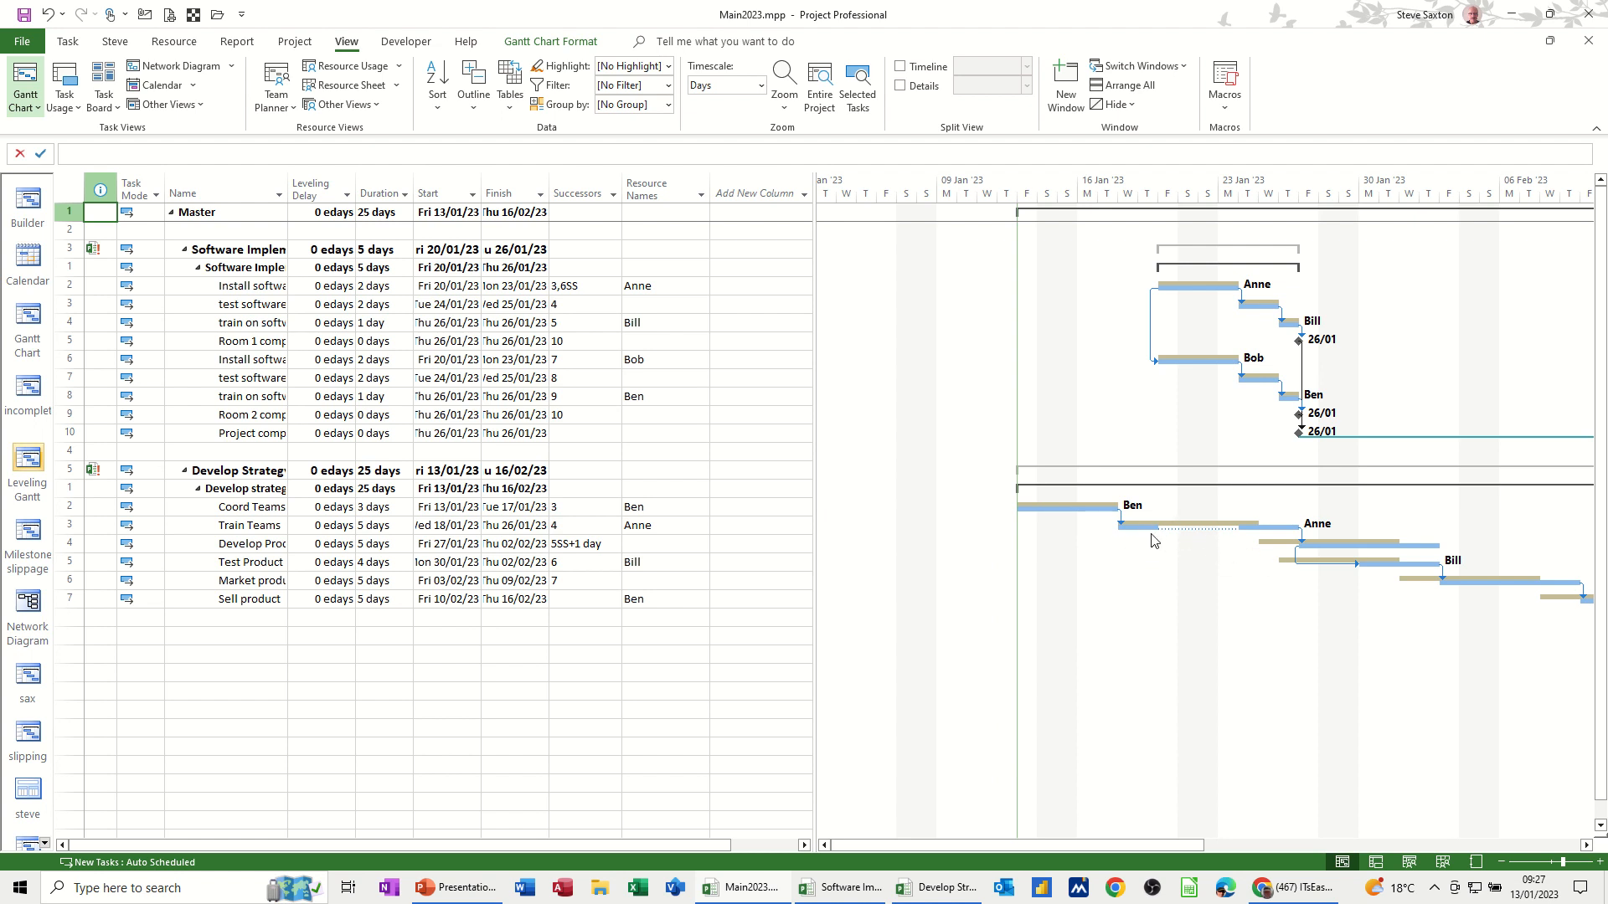
mouse_move(1240, 566)
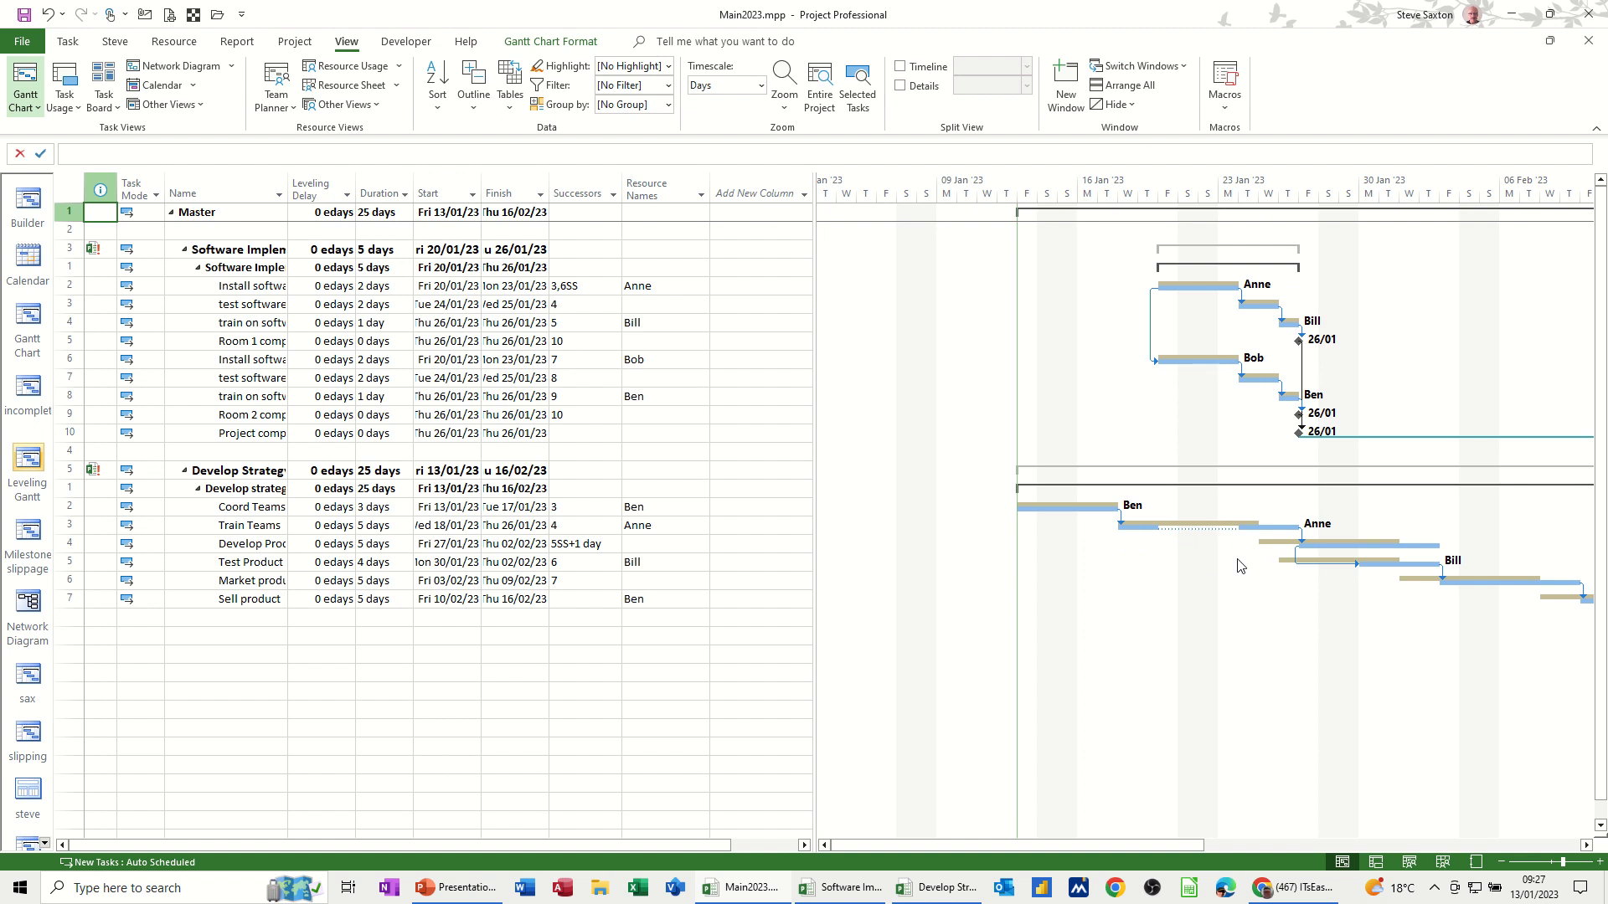
mouse_move(1179, 529)
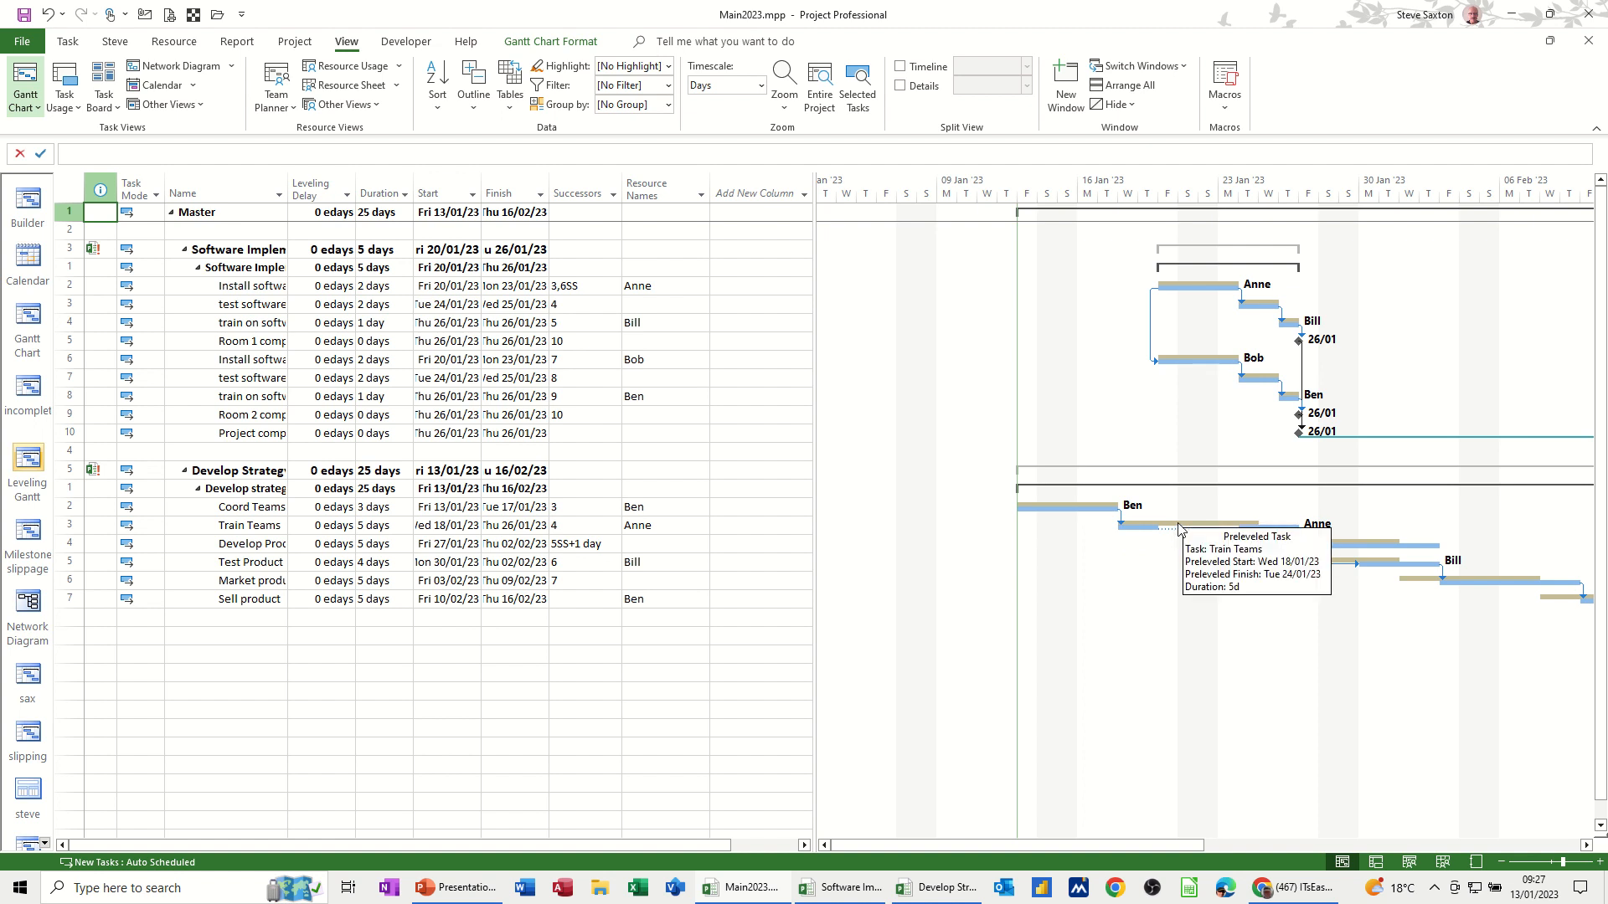
mouse_move(1149, 529)
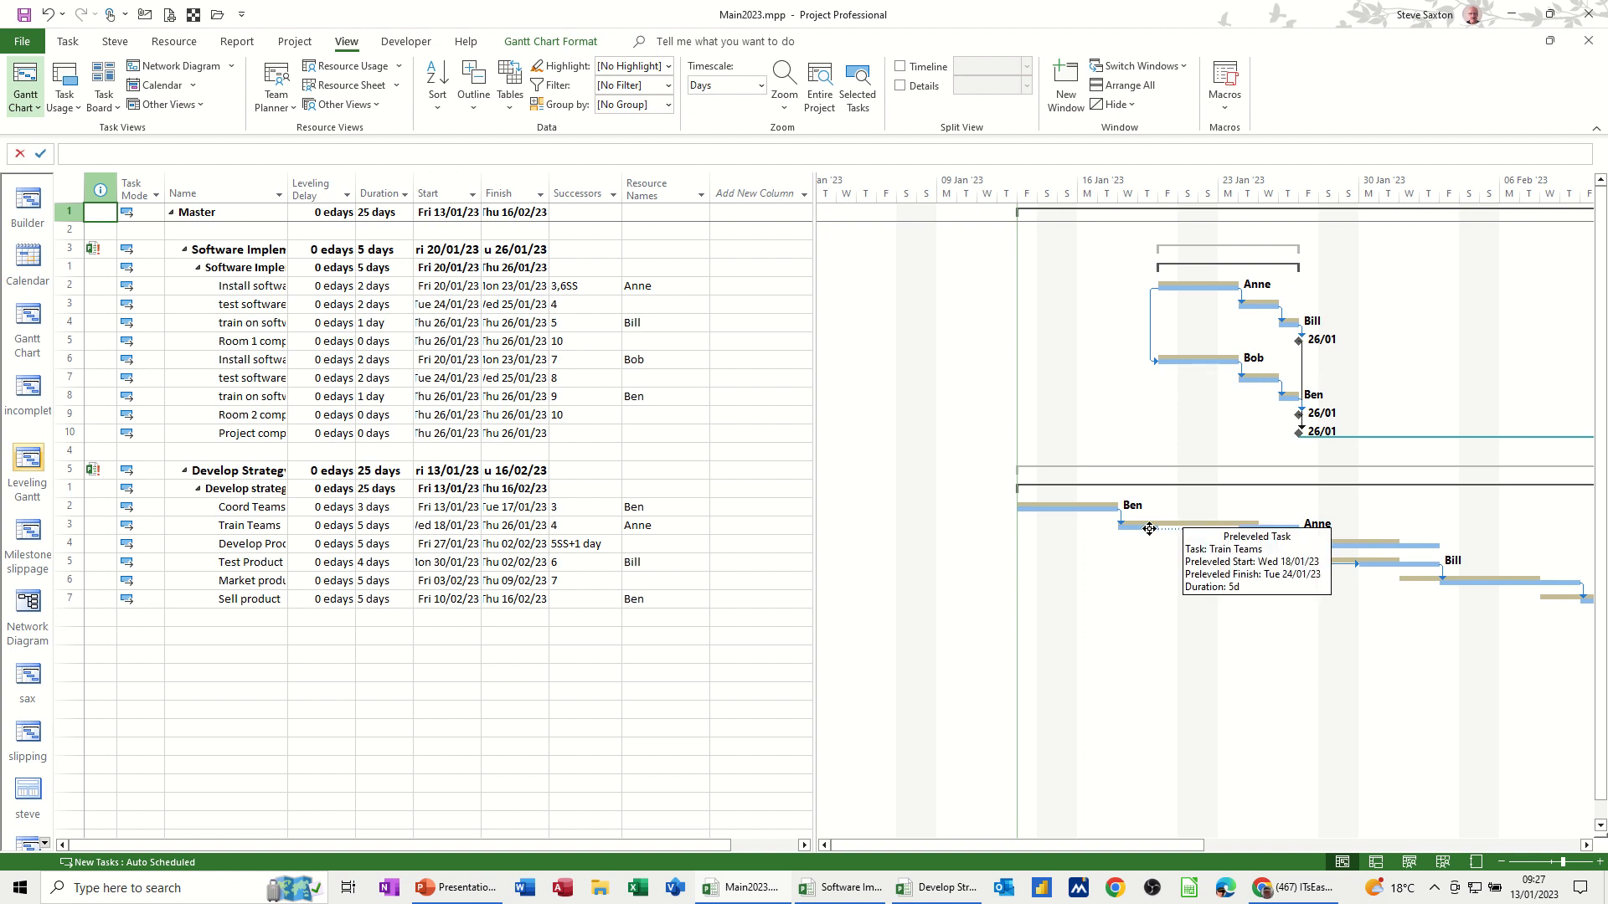
mouse_move(1400, 512)
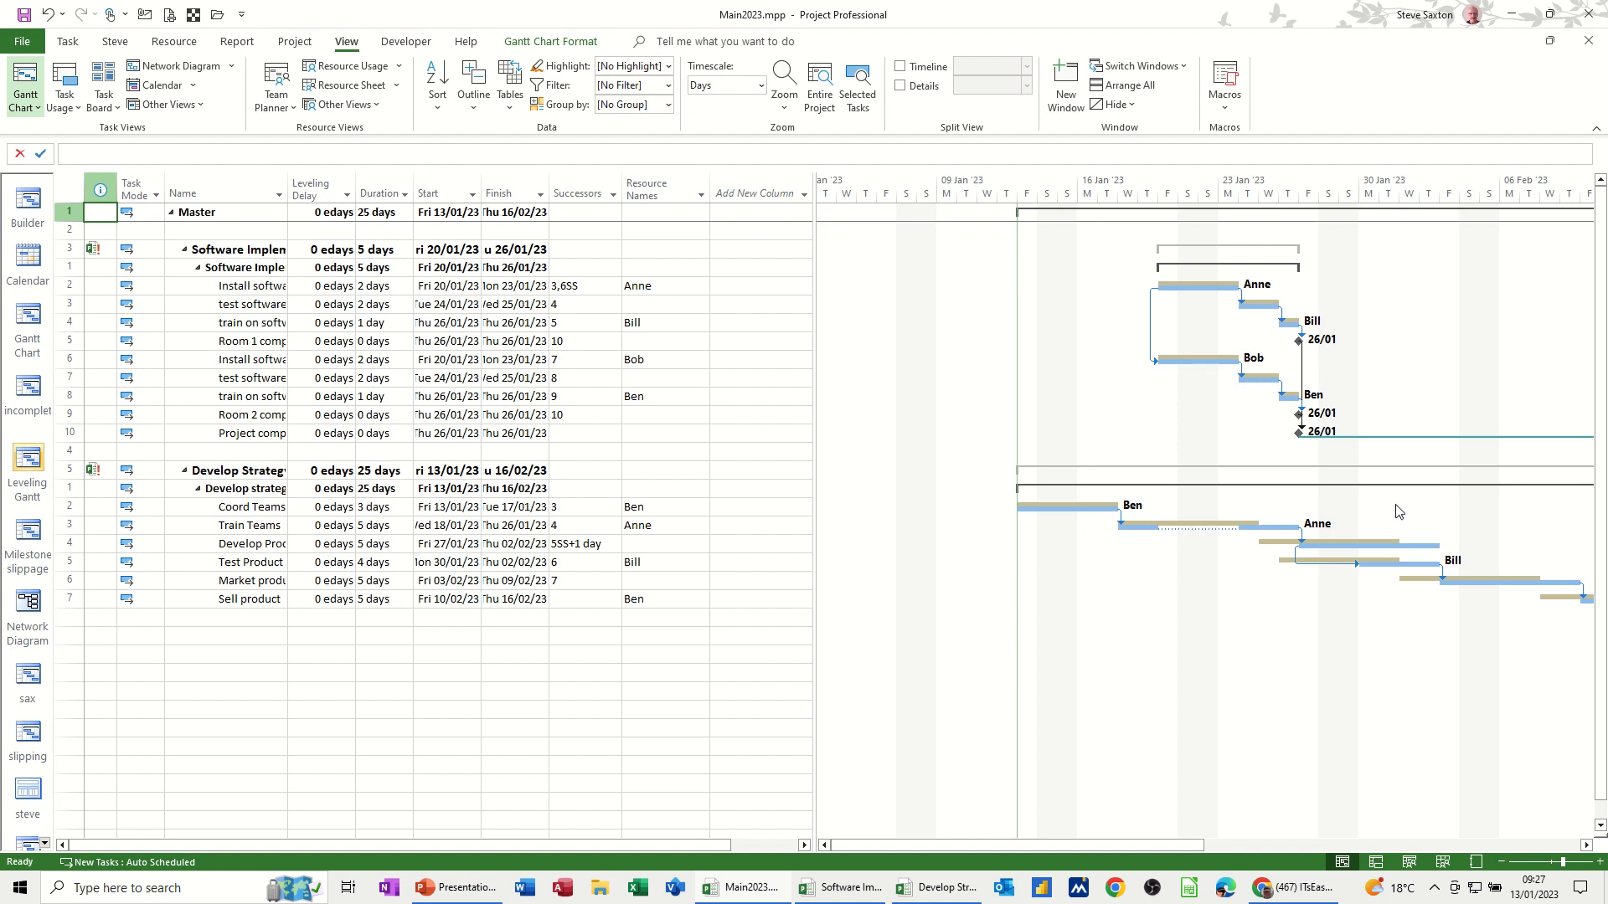
mouse_move(1322, 571)
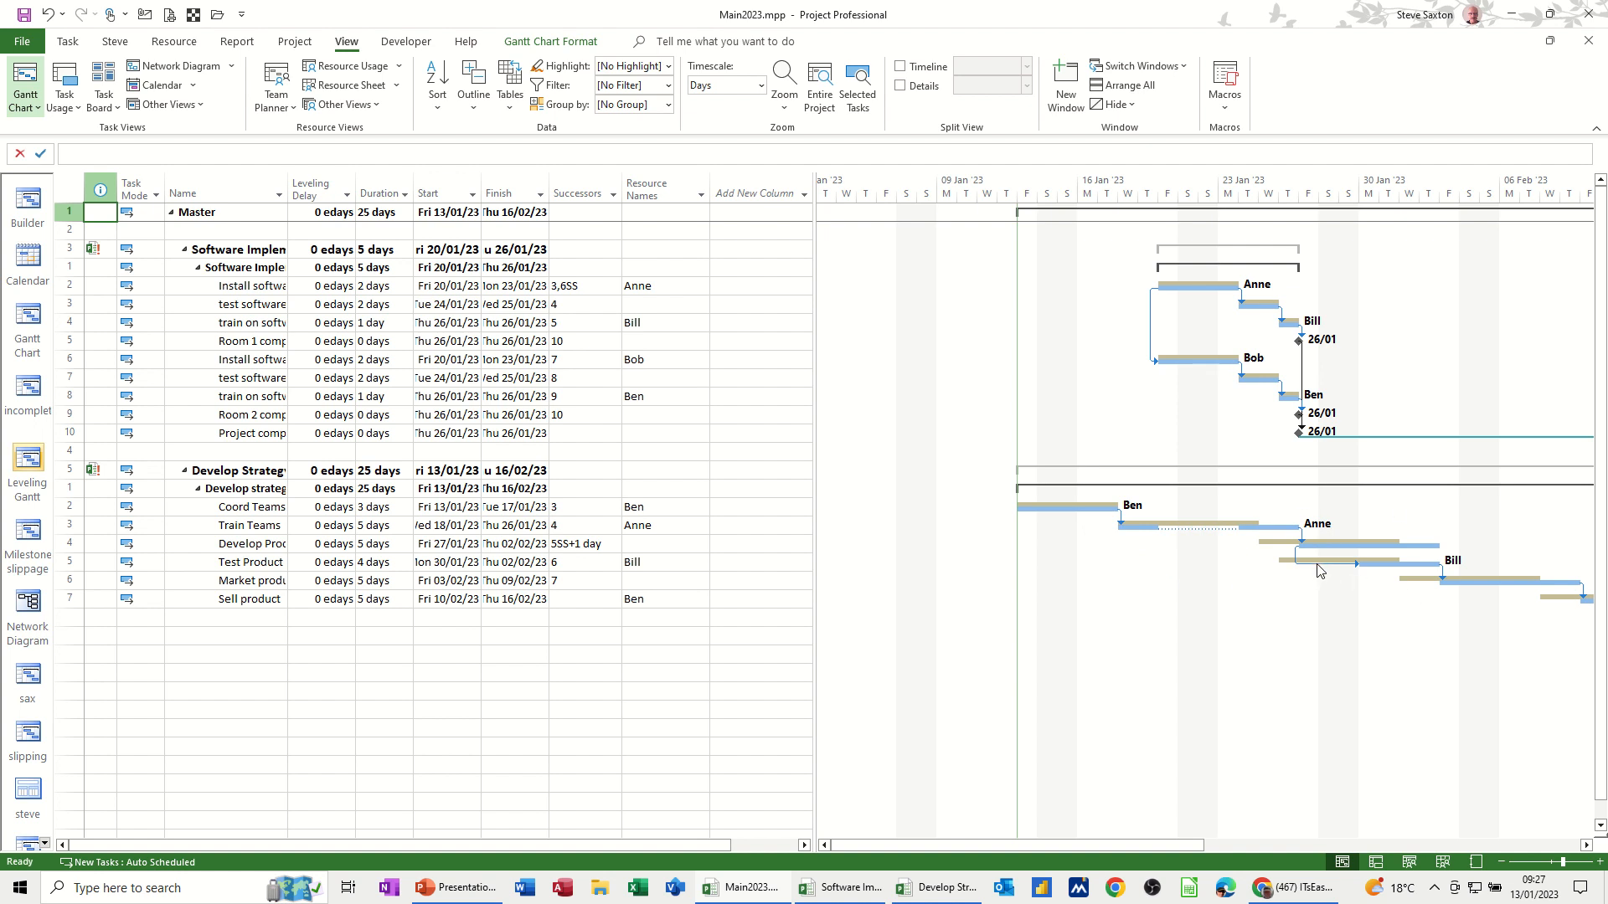
mouse_move(1266, 570)
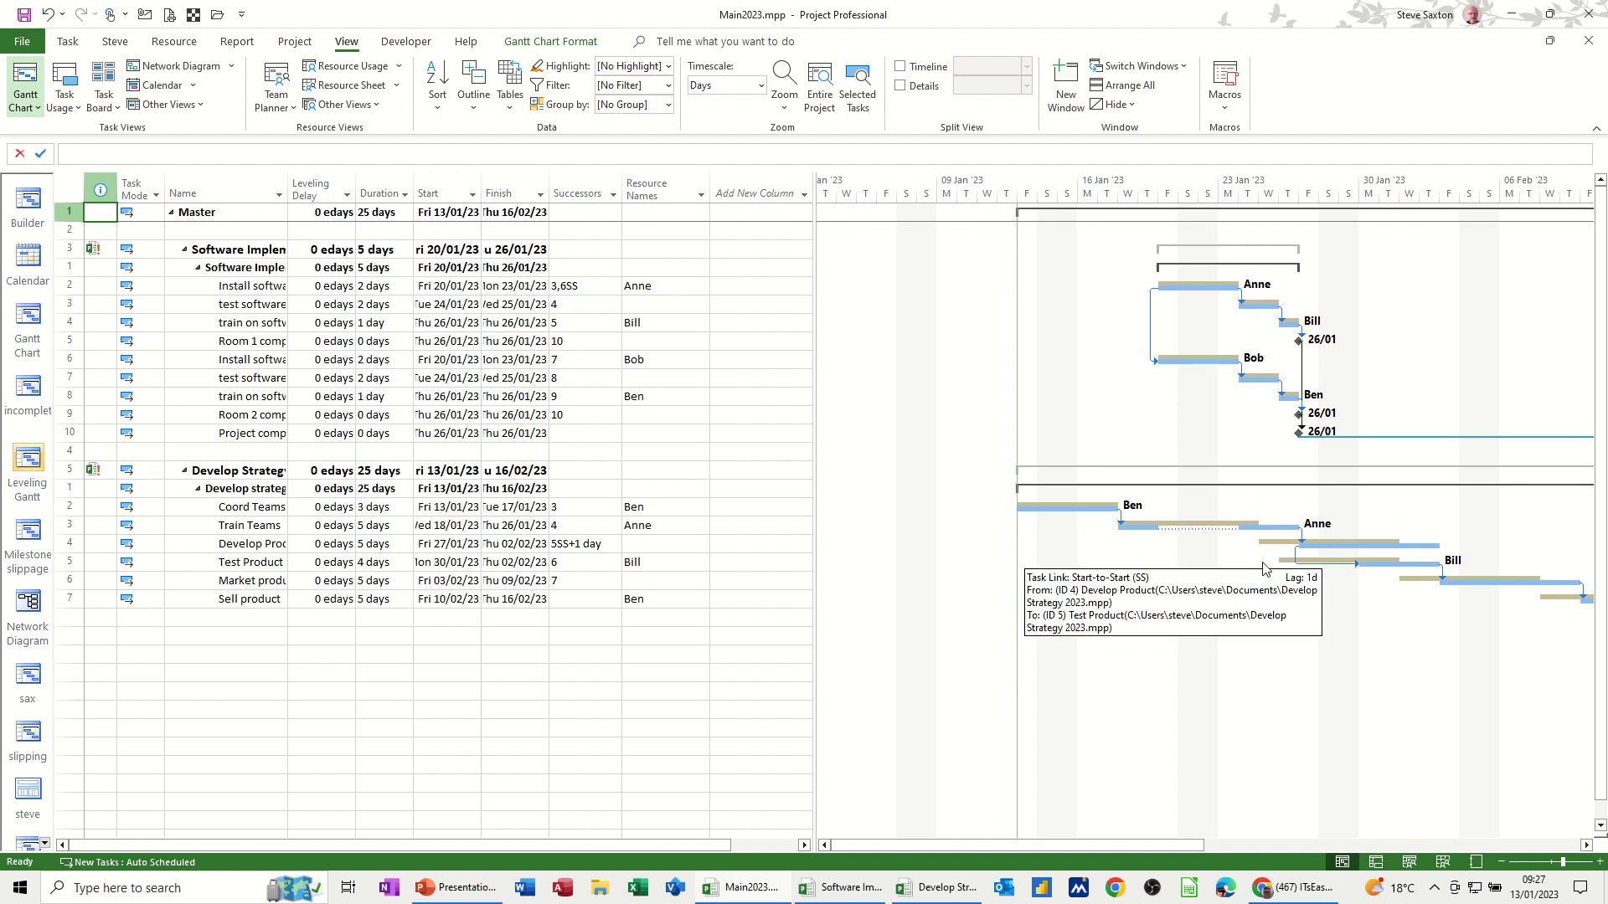
mouse_move(348, 487)
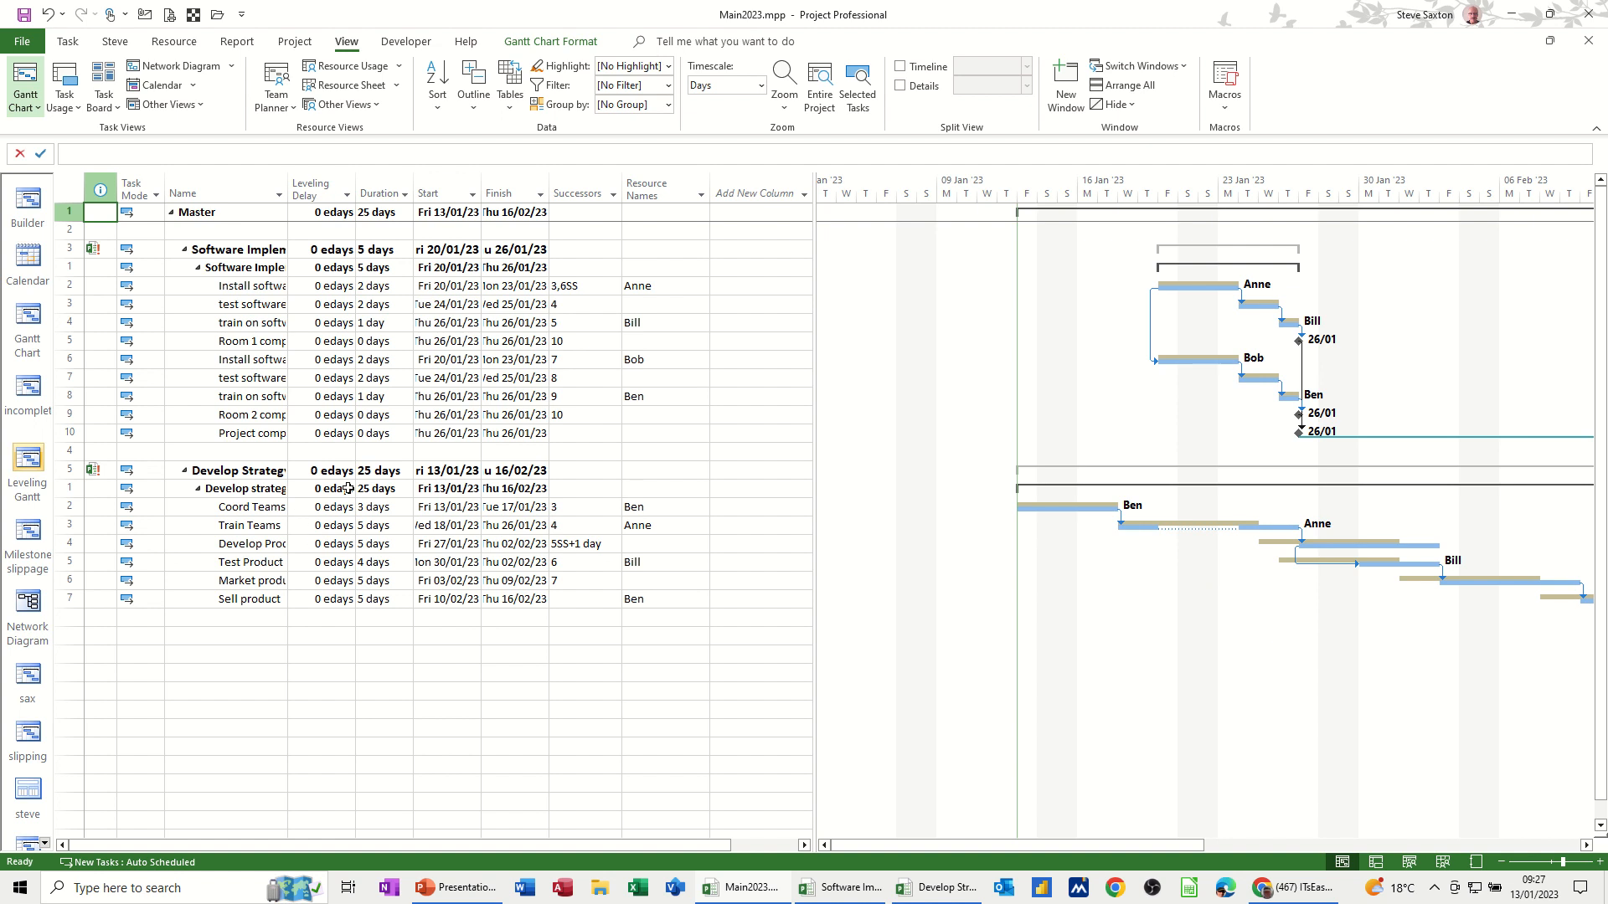
mouse_move(1344, 576)
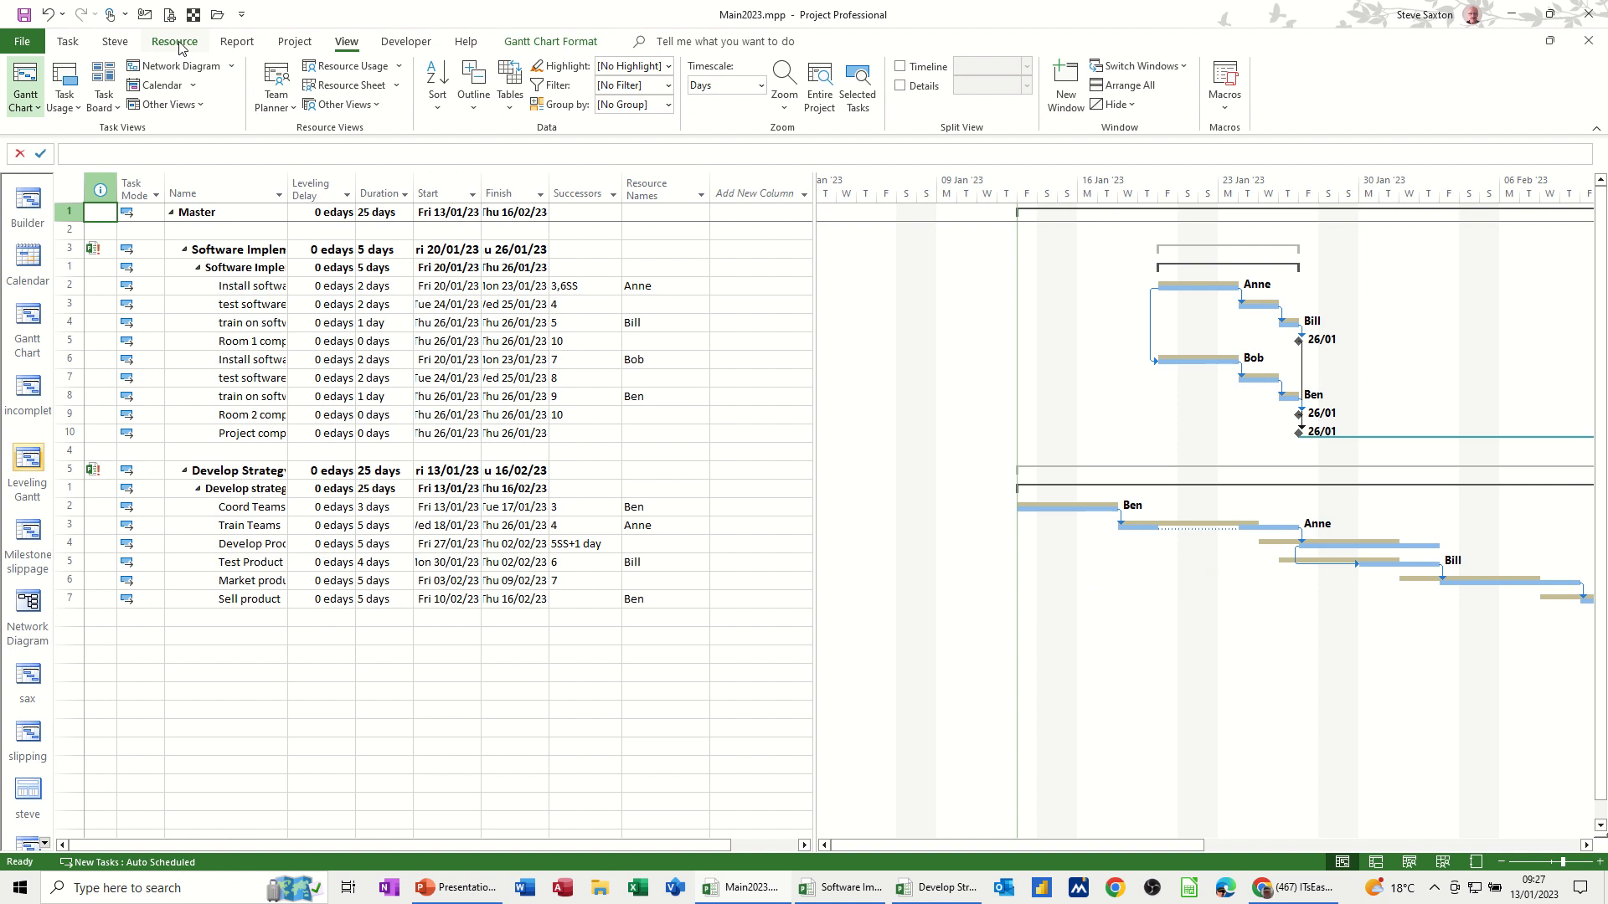
- Clear leveling for the entire project, returning Develop strategy to 23 days finishing 14/02/23
click(174, 40)
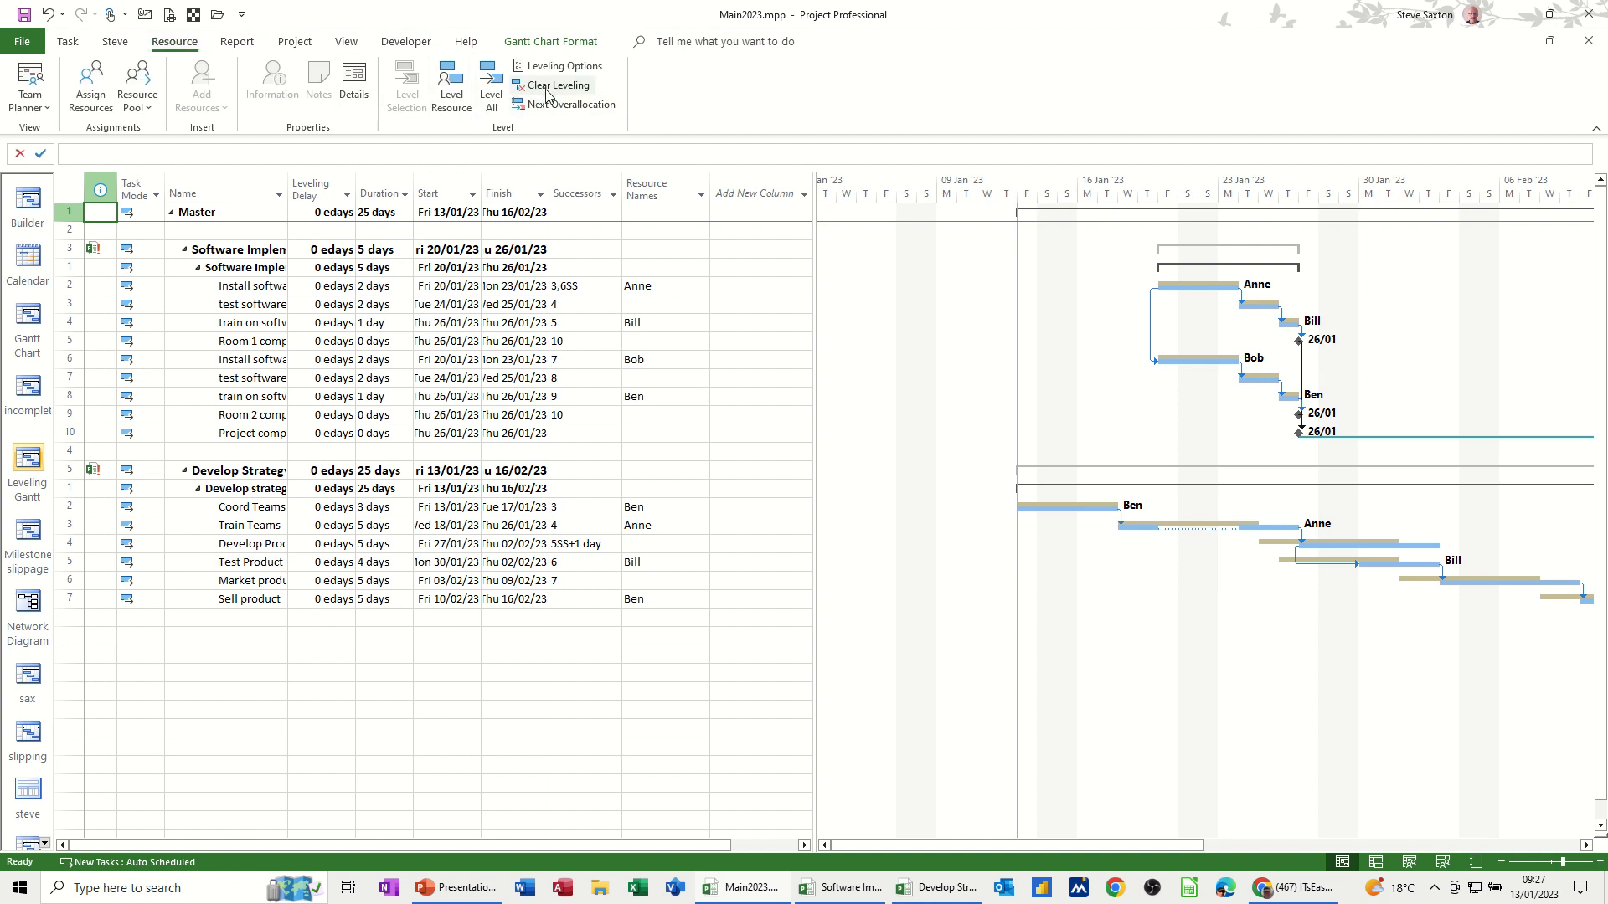
click(559, 85)
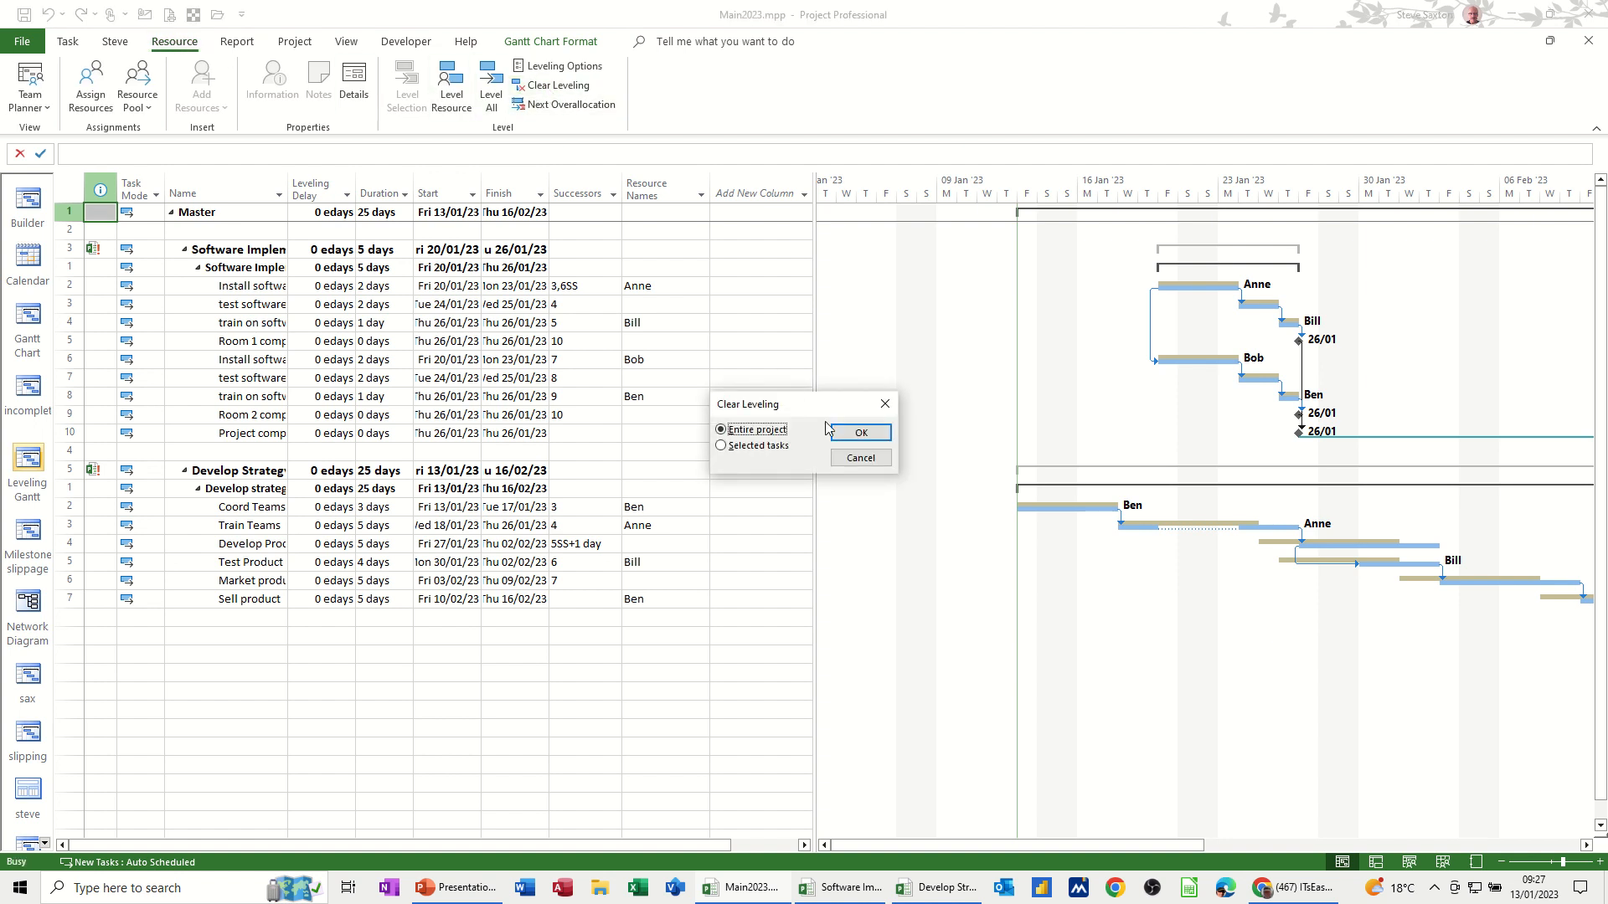
click(859, 432)
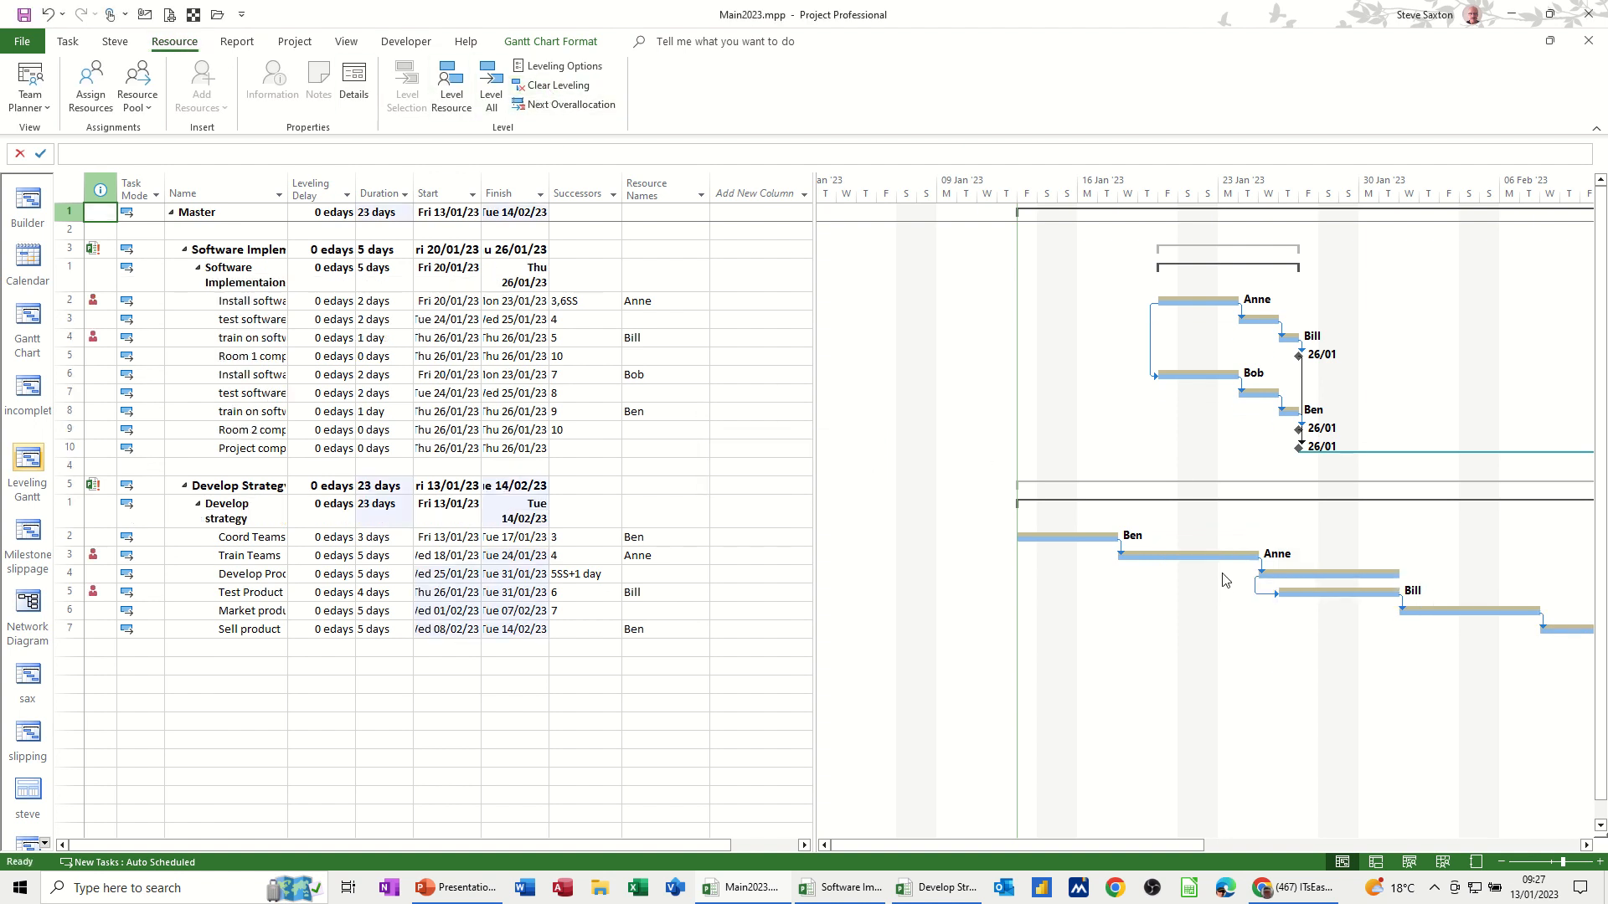
mouse_move(135, 87)
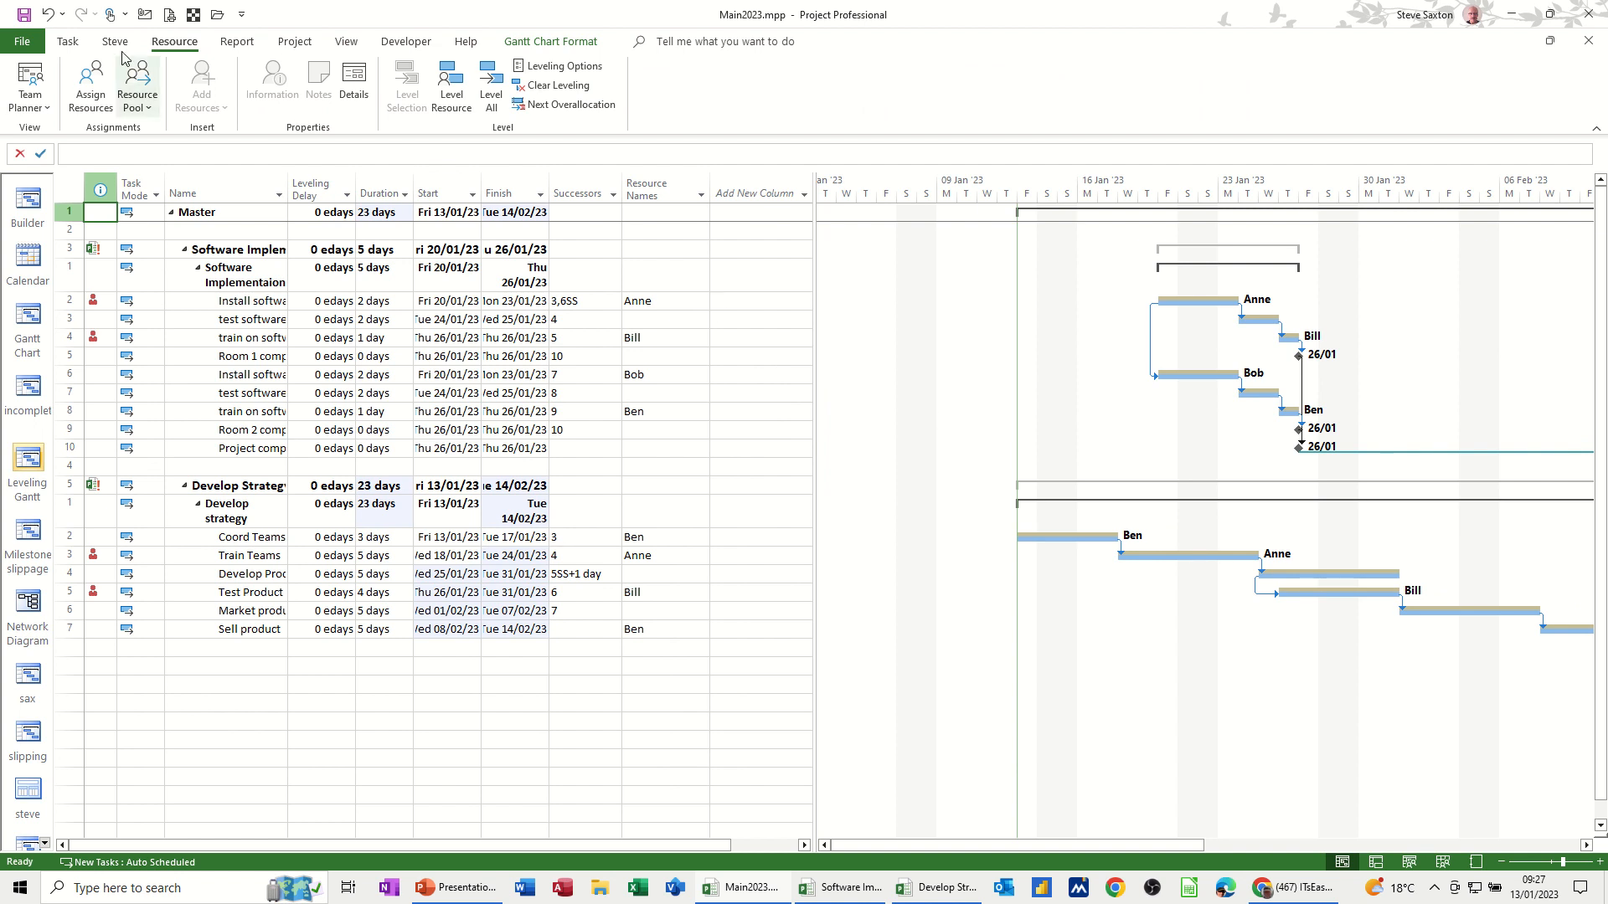
mouse_move(168, 56)
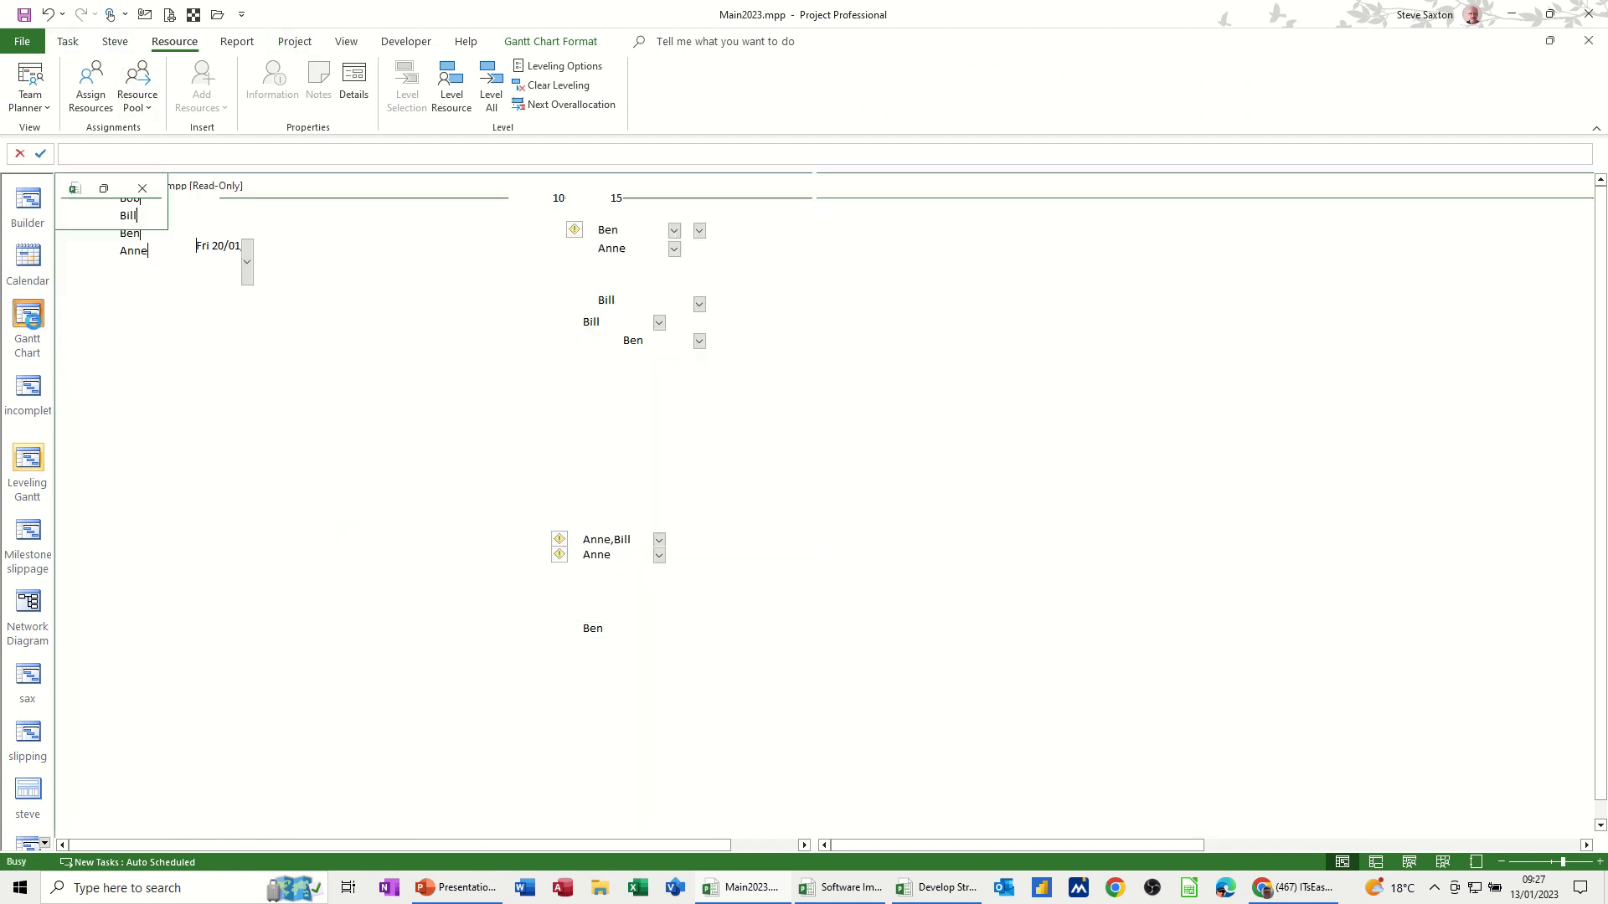
- Switch Main2023 back to the Gantt Chart view, task names labelling the bars
click(140, 189)
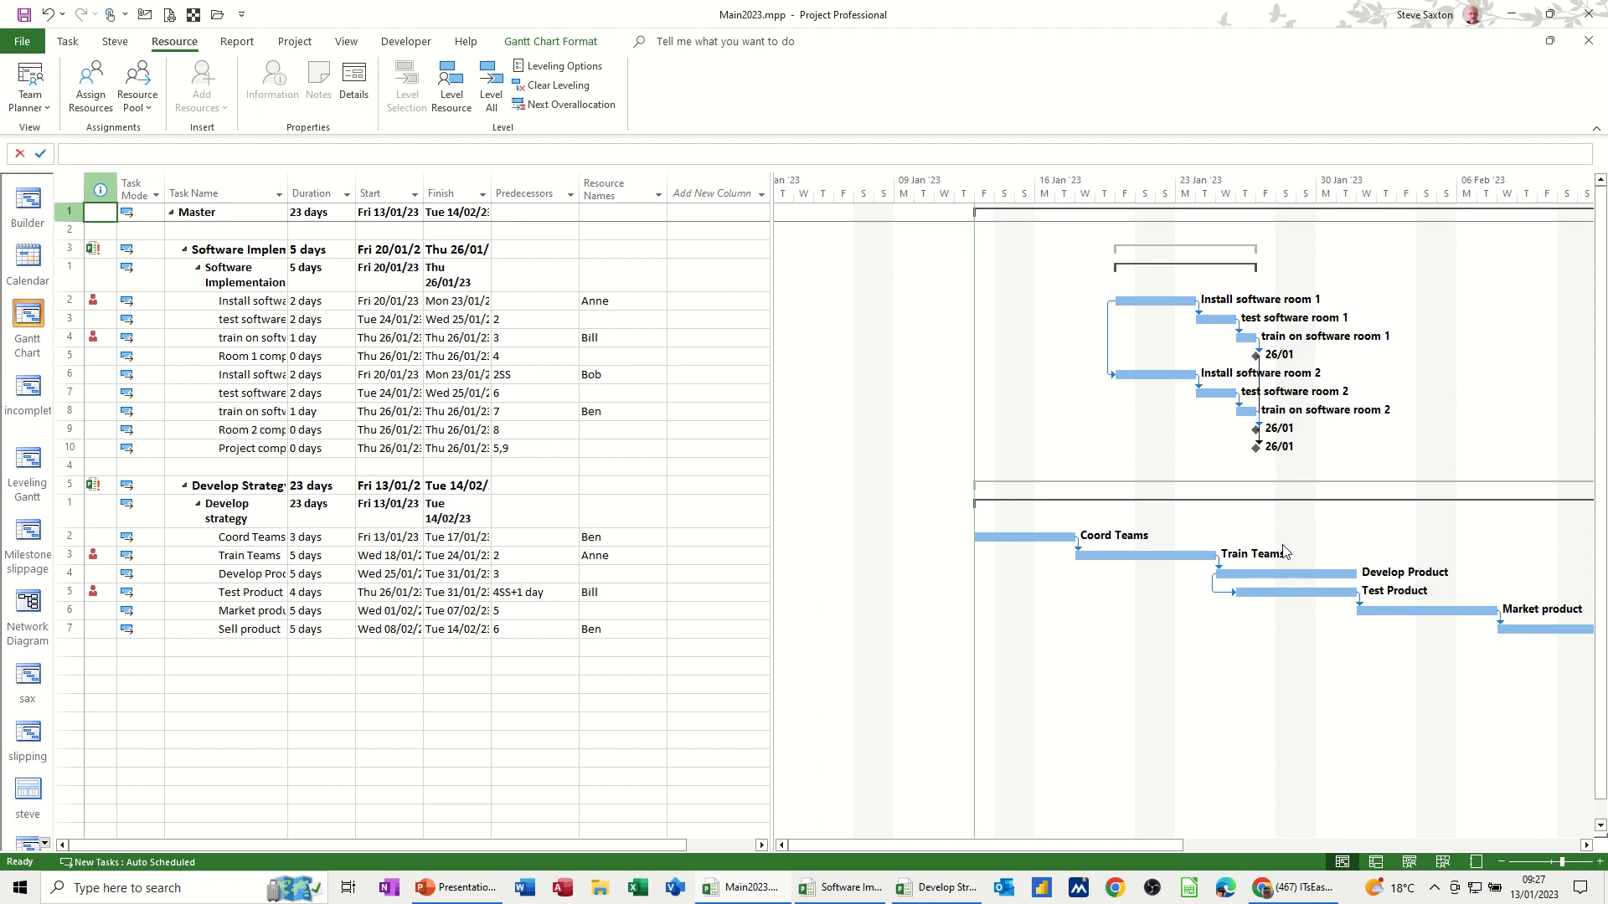
mouse_move(1303, 542)
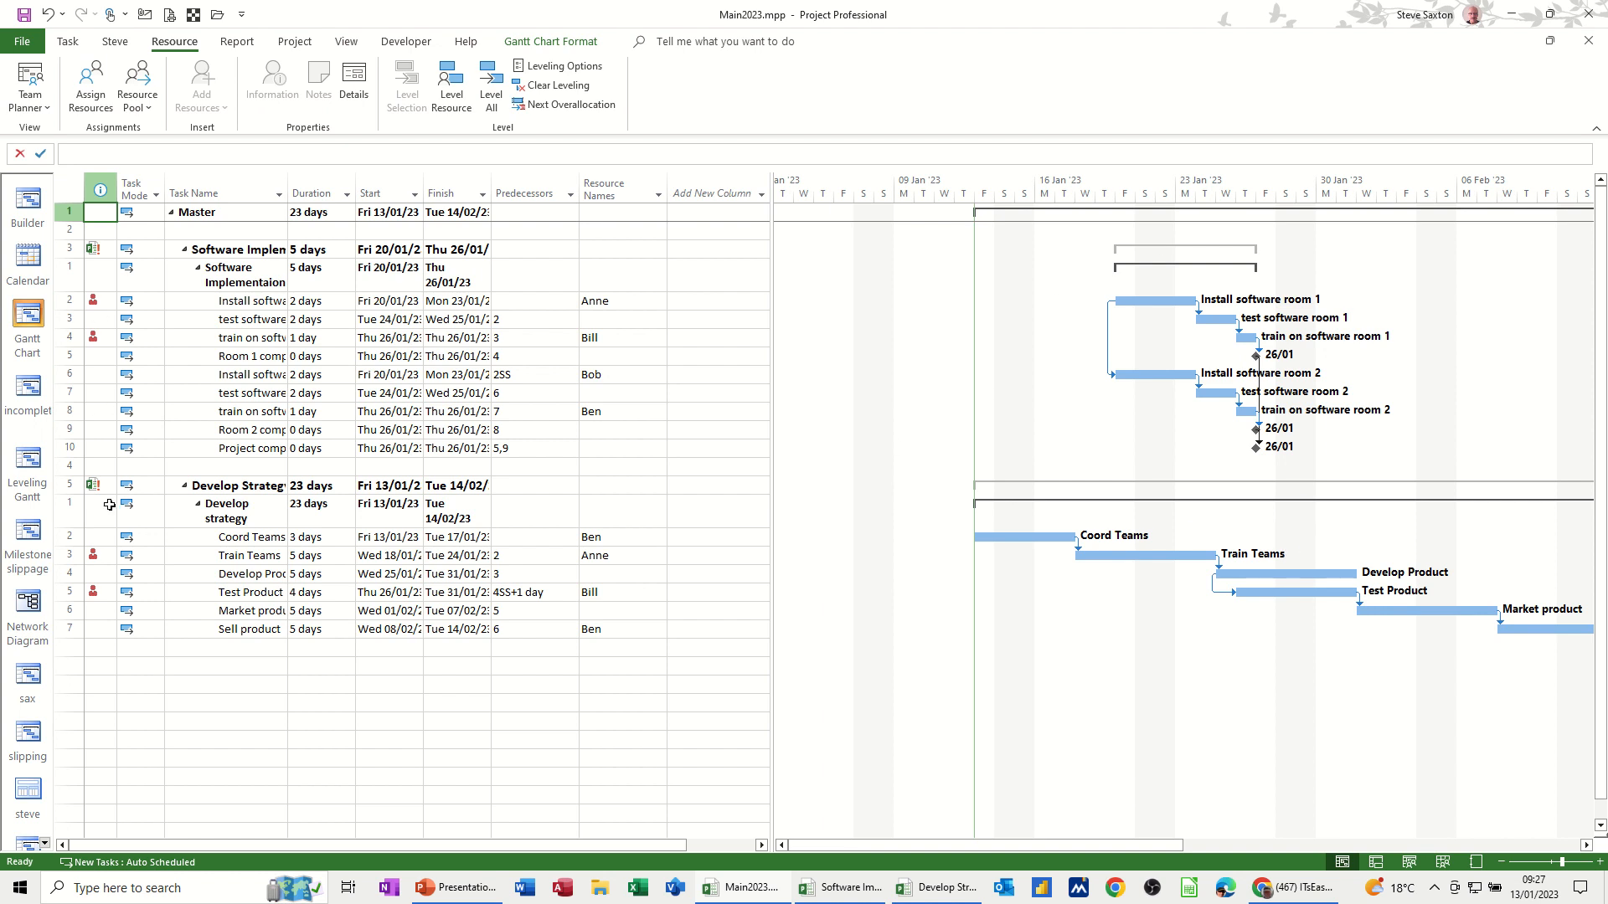
mouse_move(805, 318)
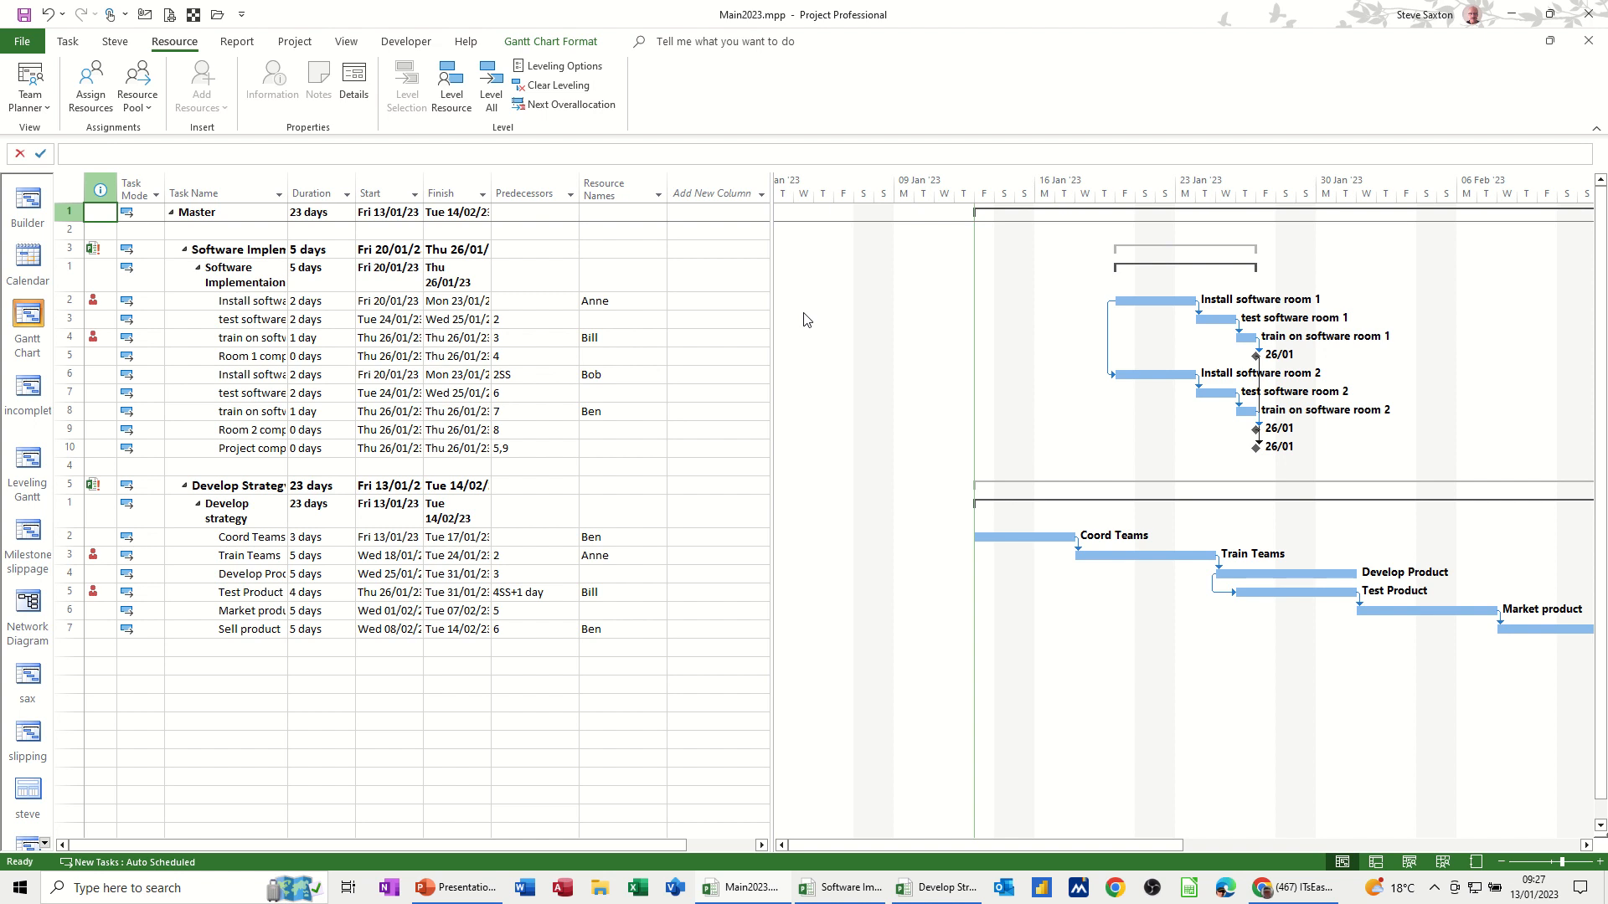